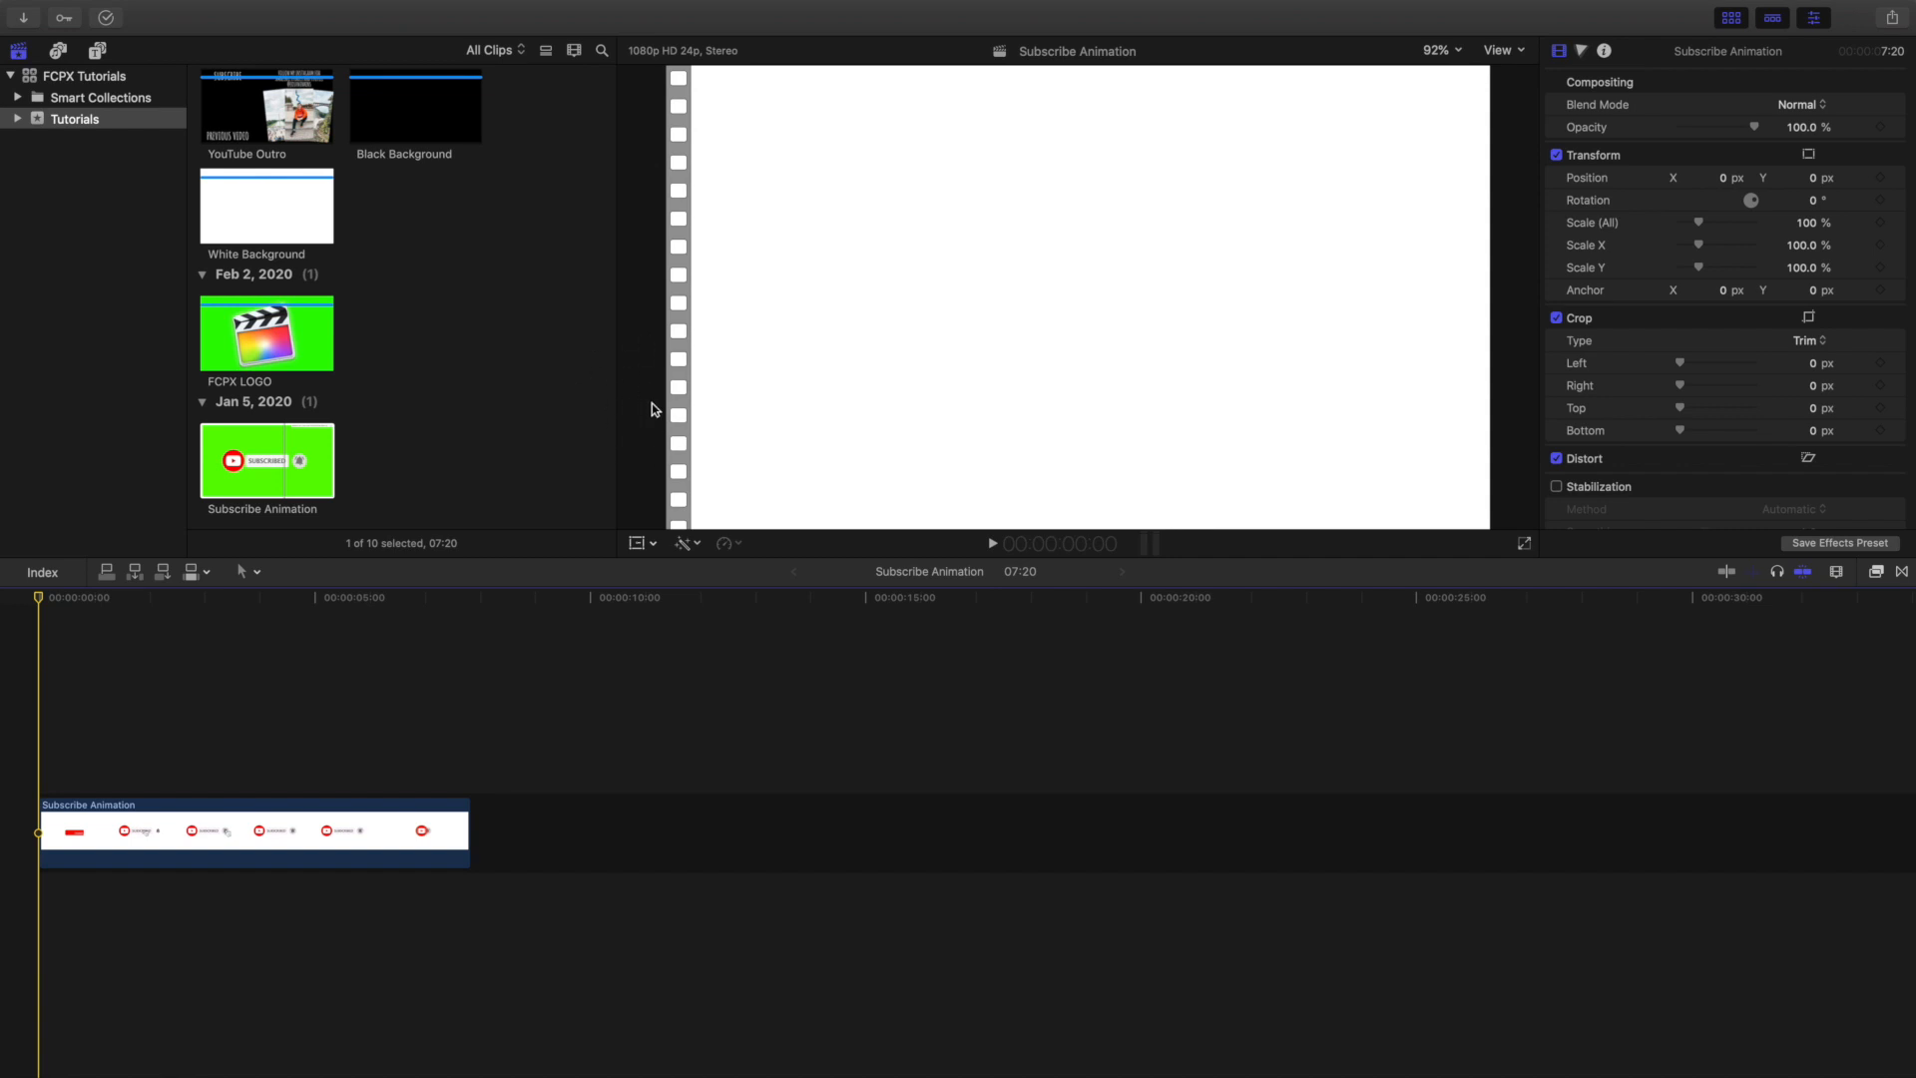
mouse_move(658, 405)
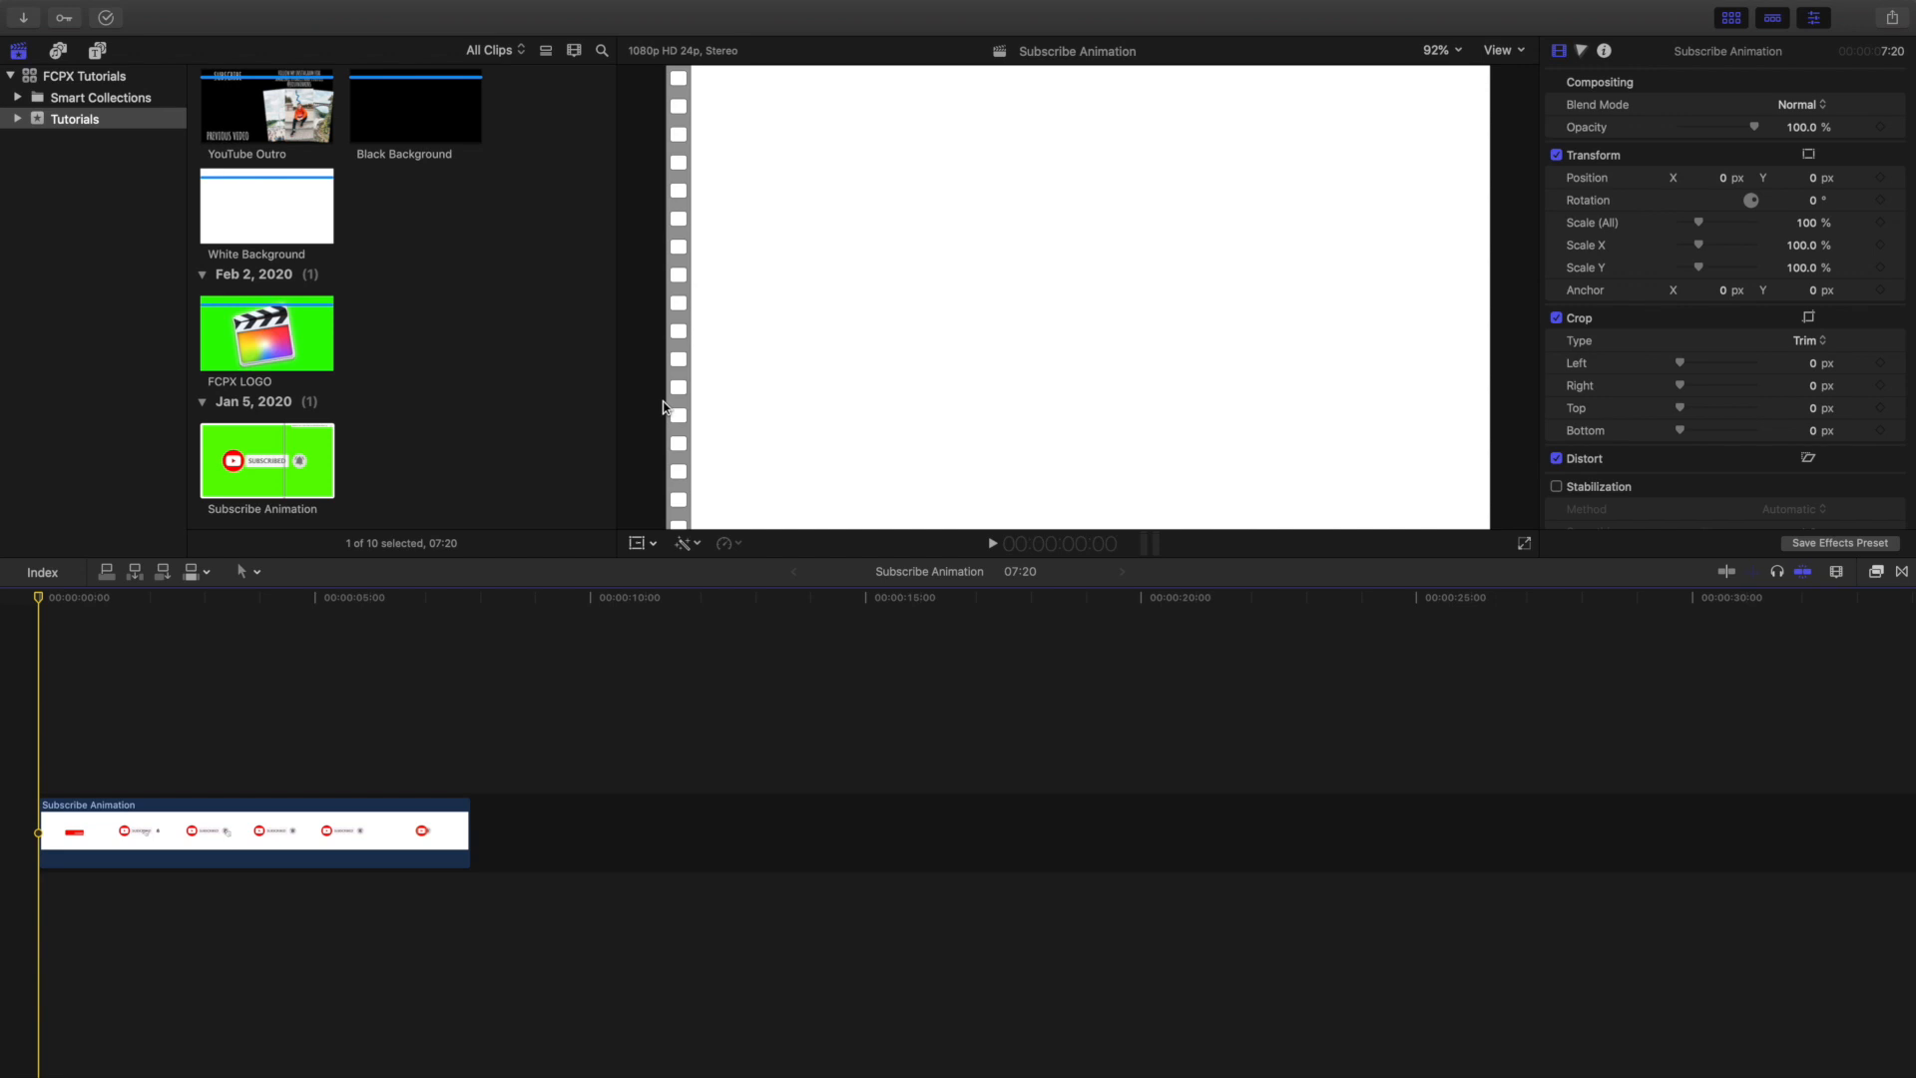
mouse_move(26, 666)
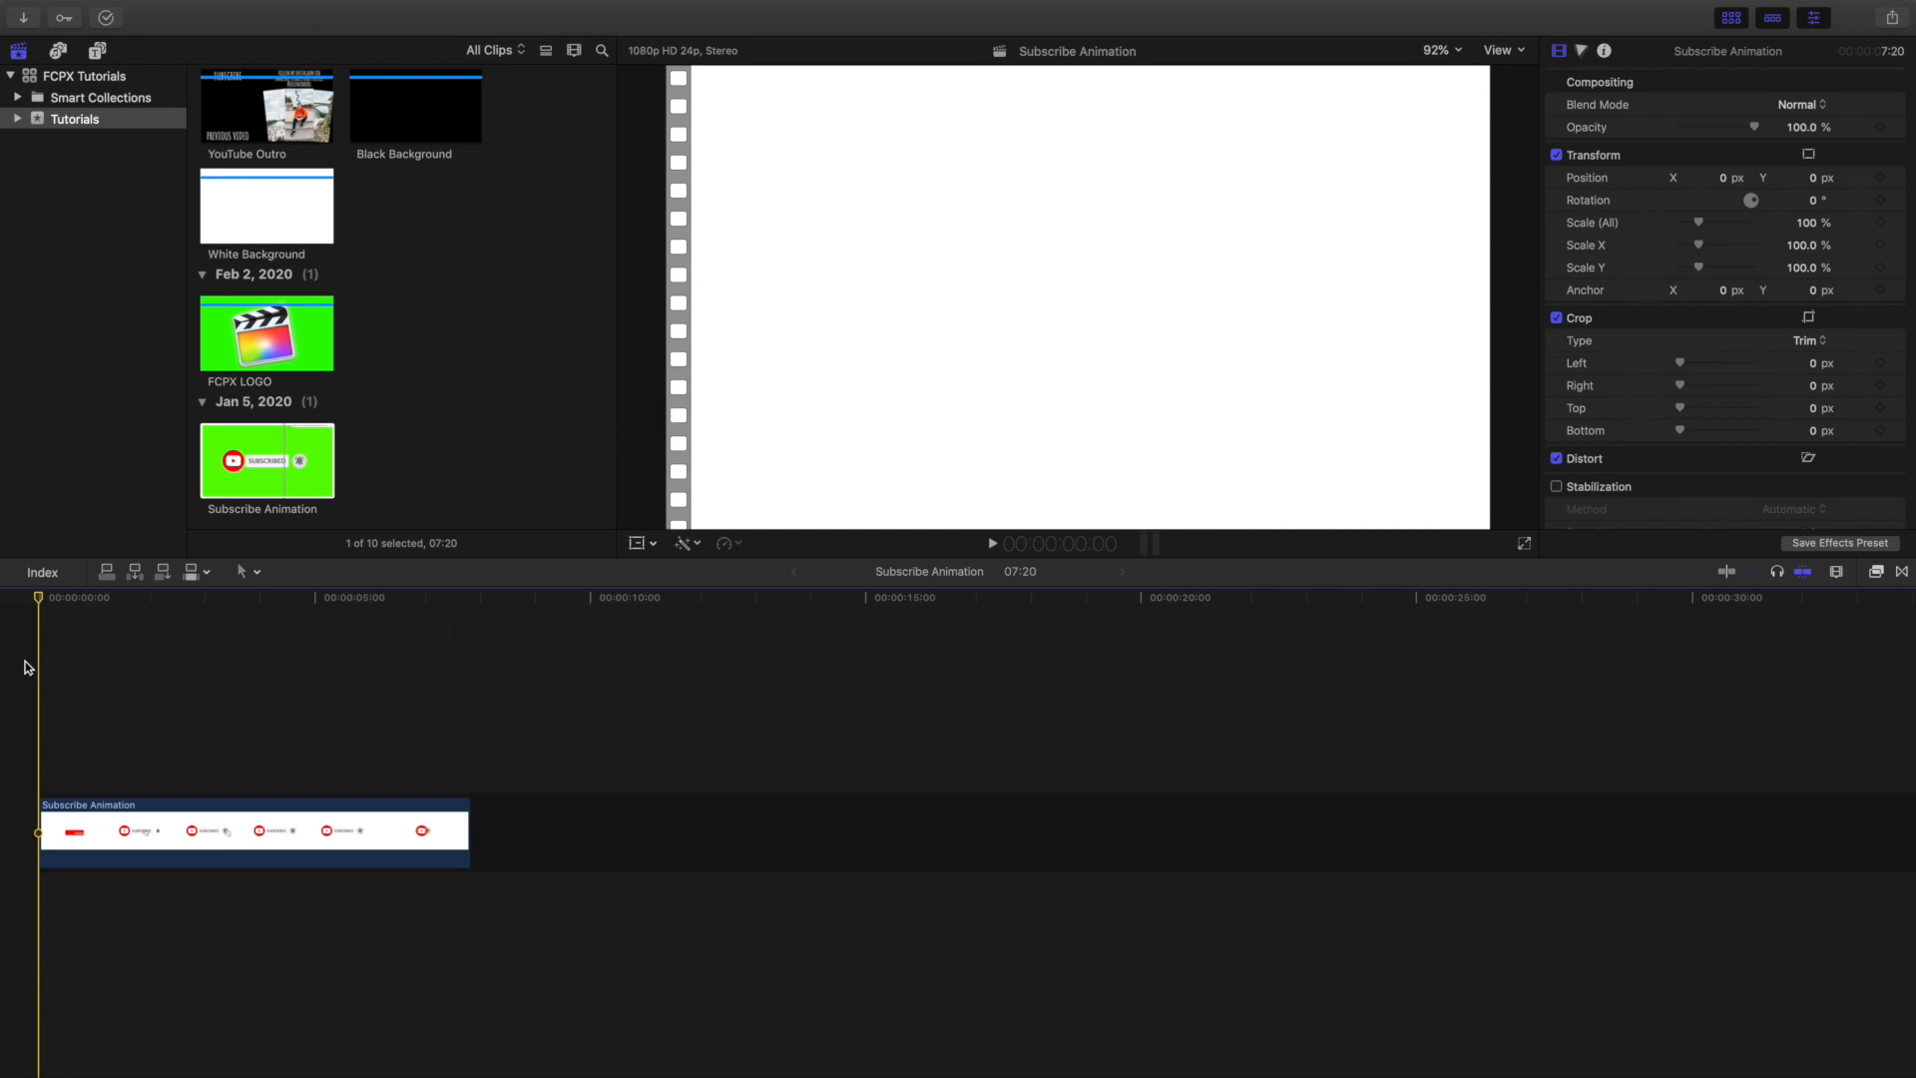
Step: Place the Subscribe Animation clip after the white version and park the playhead early in it
click(988, 543)
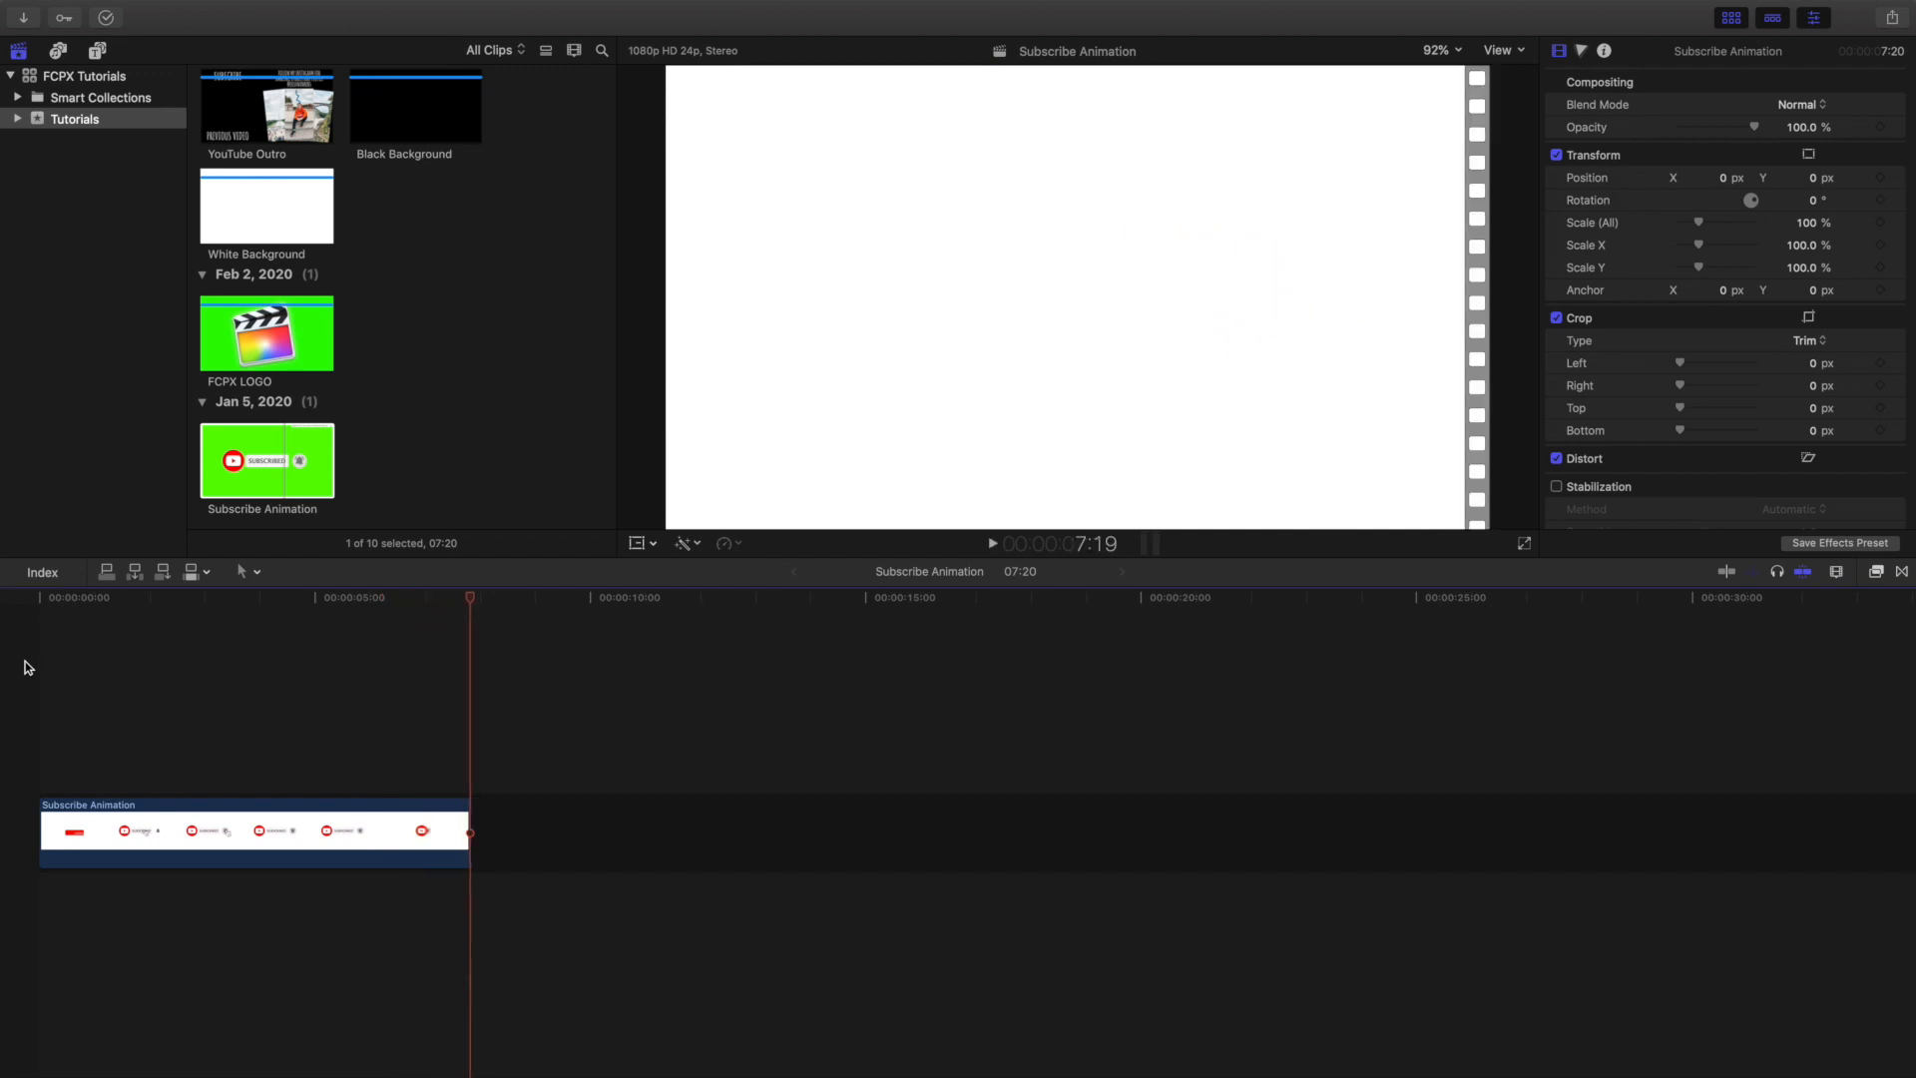
click(170, 597)
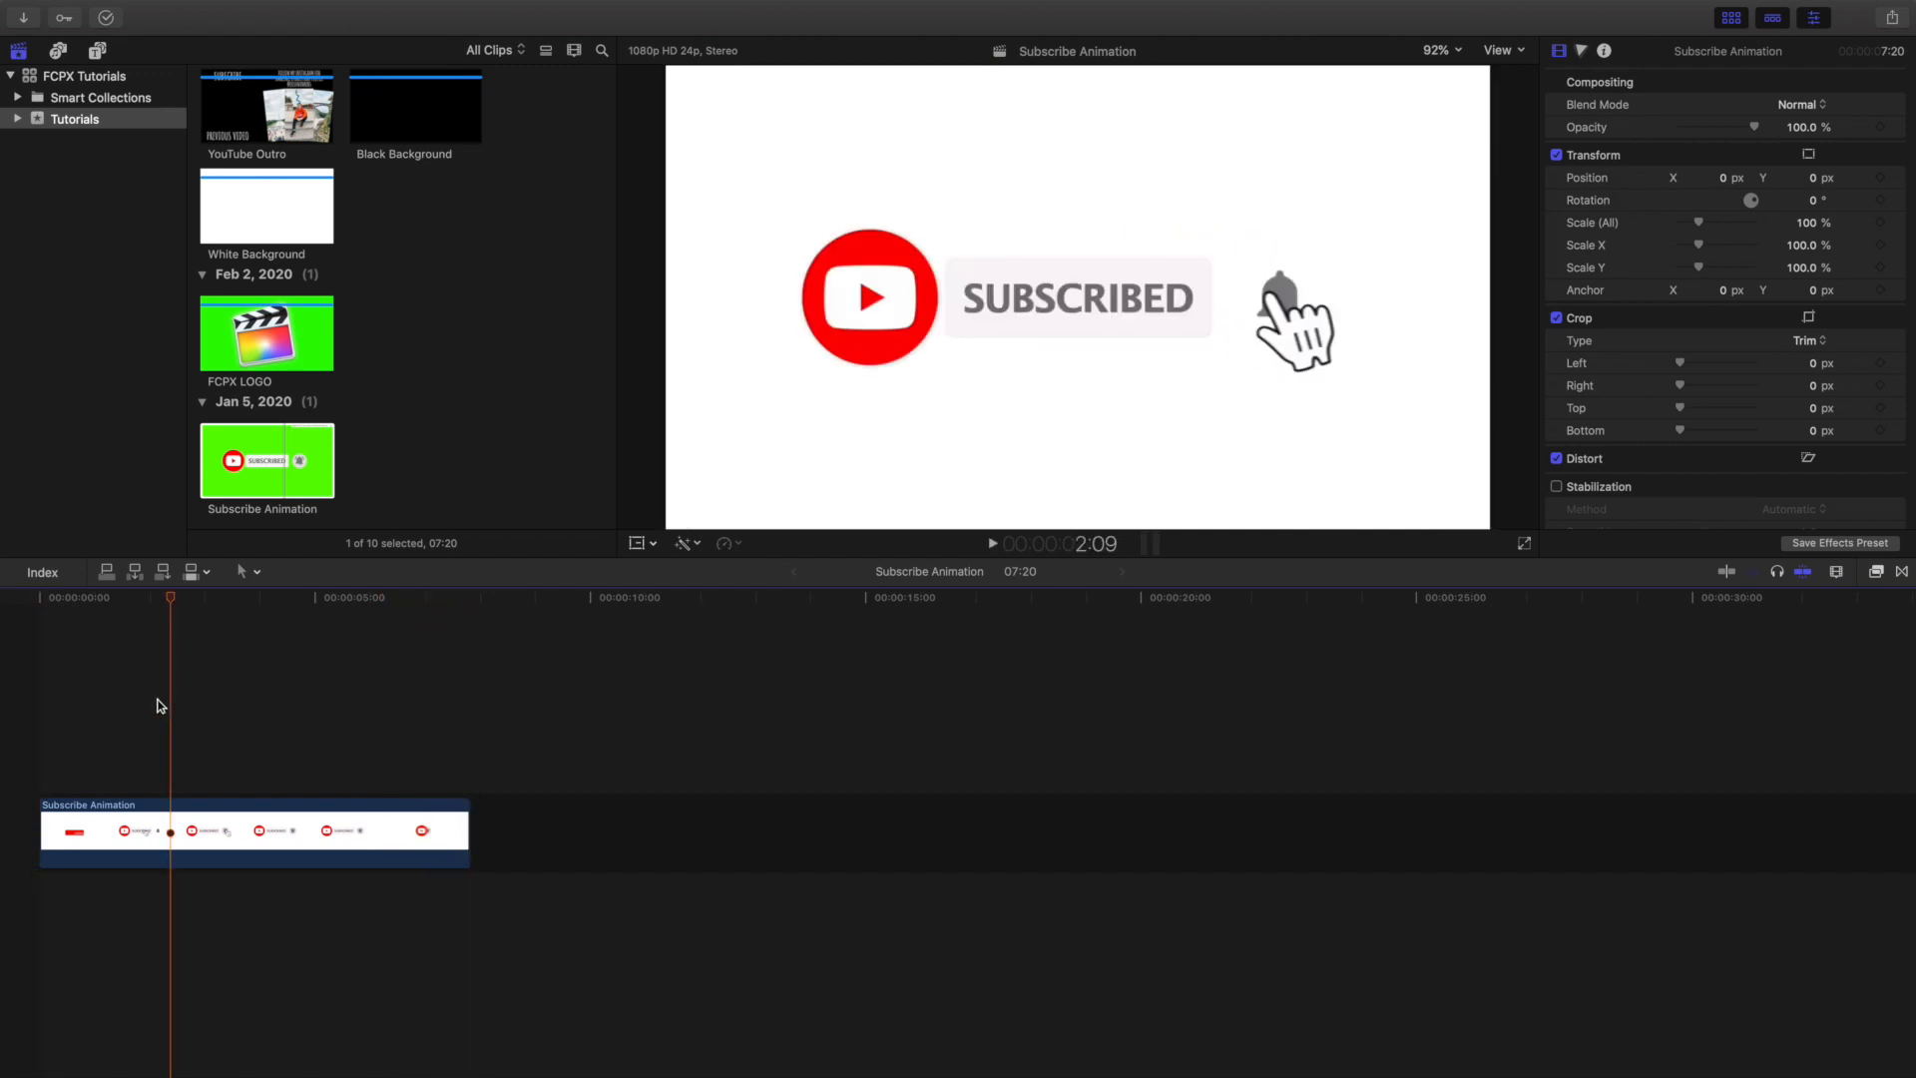
mouse_move(207, 662)
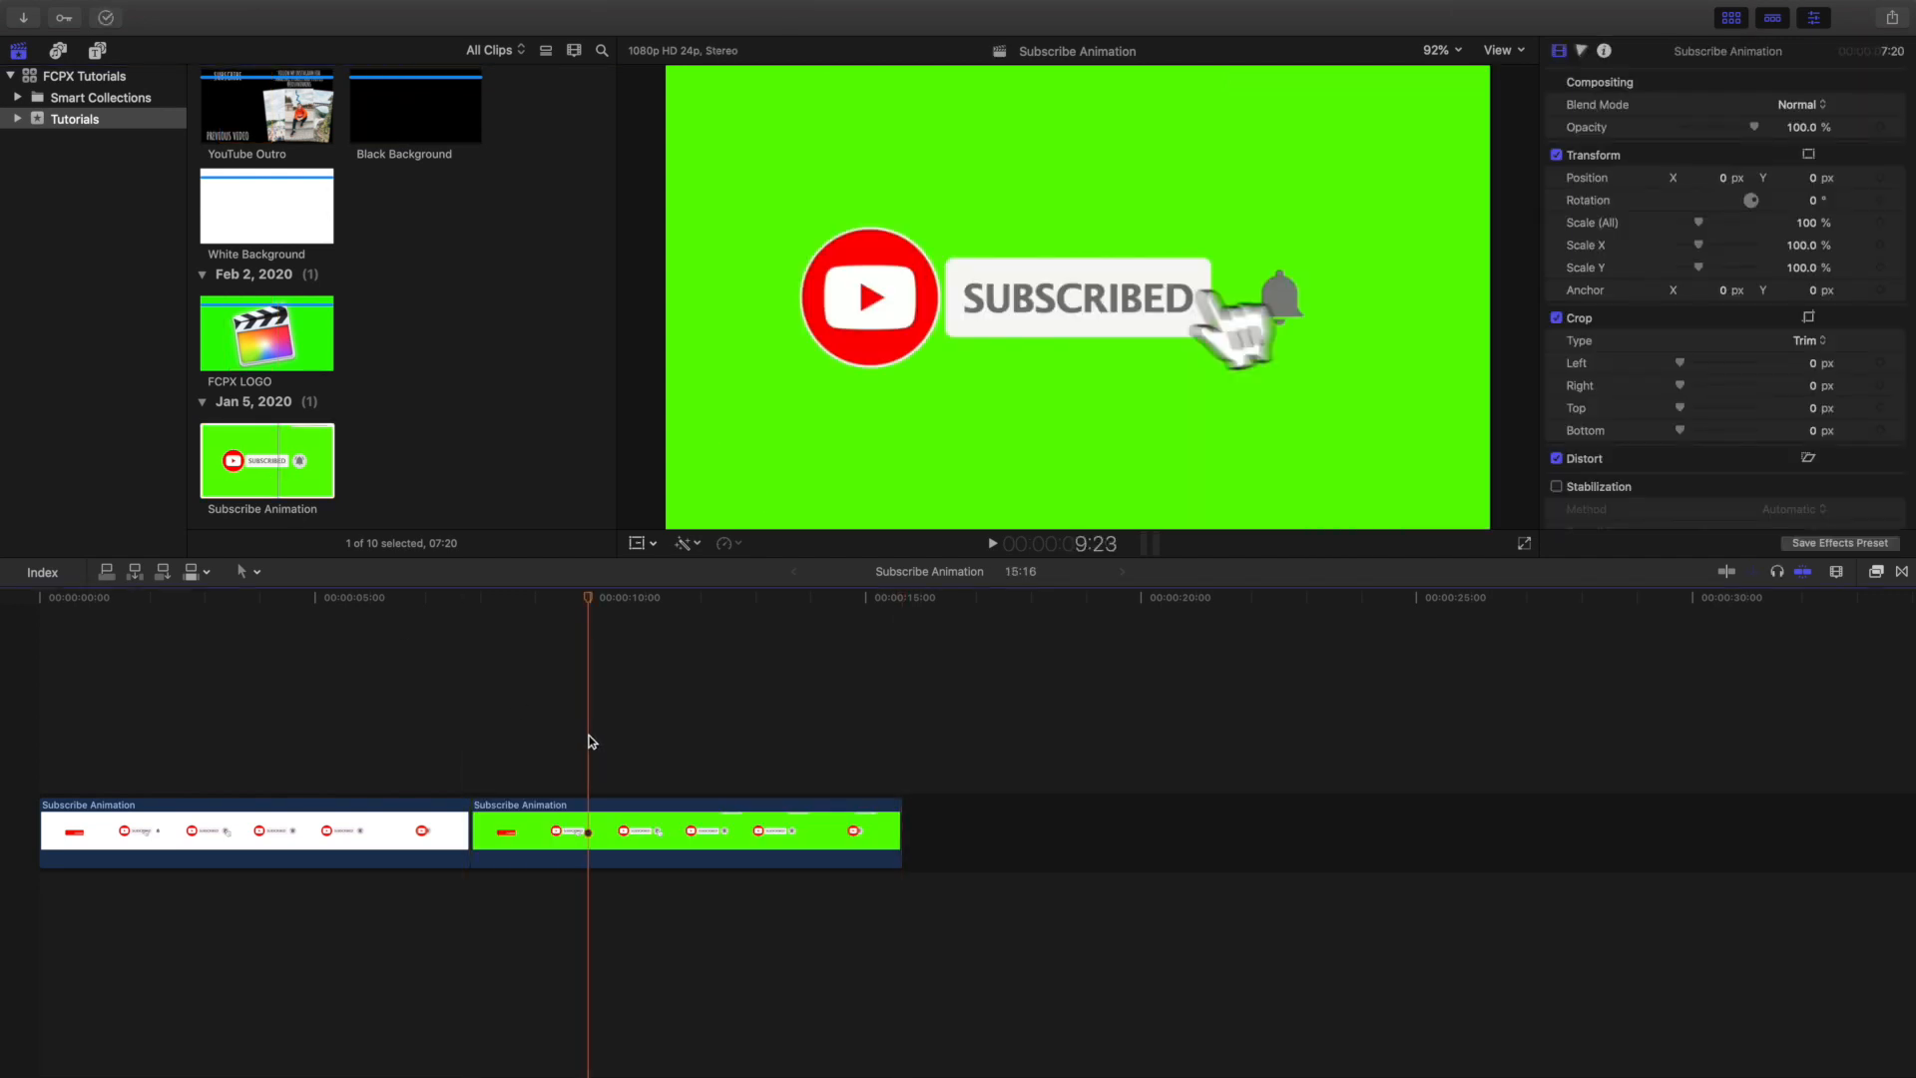
mouse_move(633, 827)
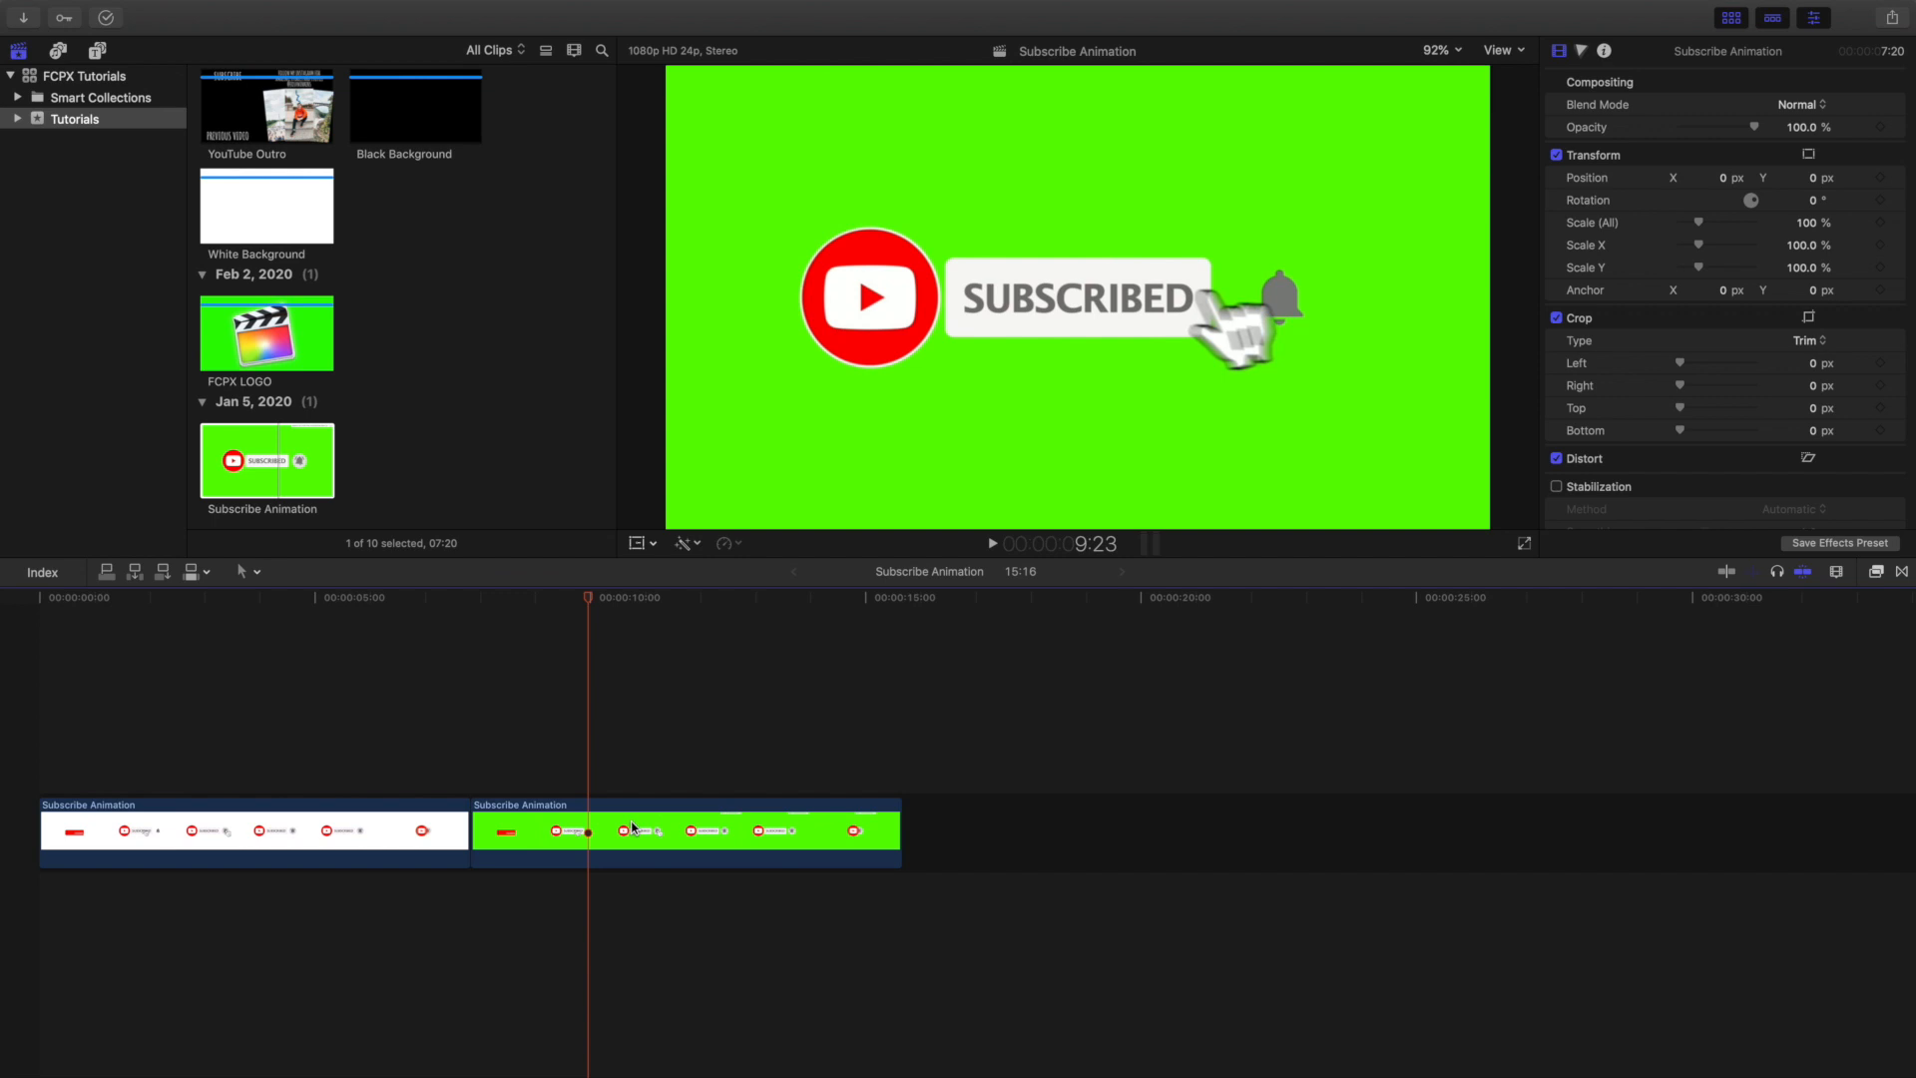
mouse_move(661, 829)
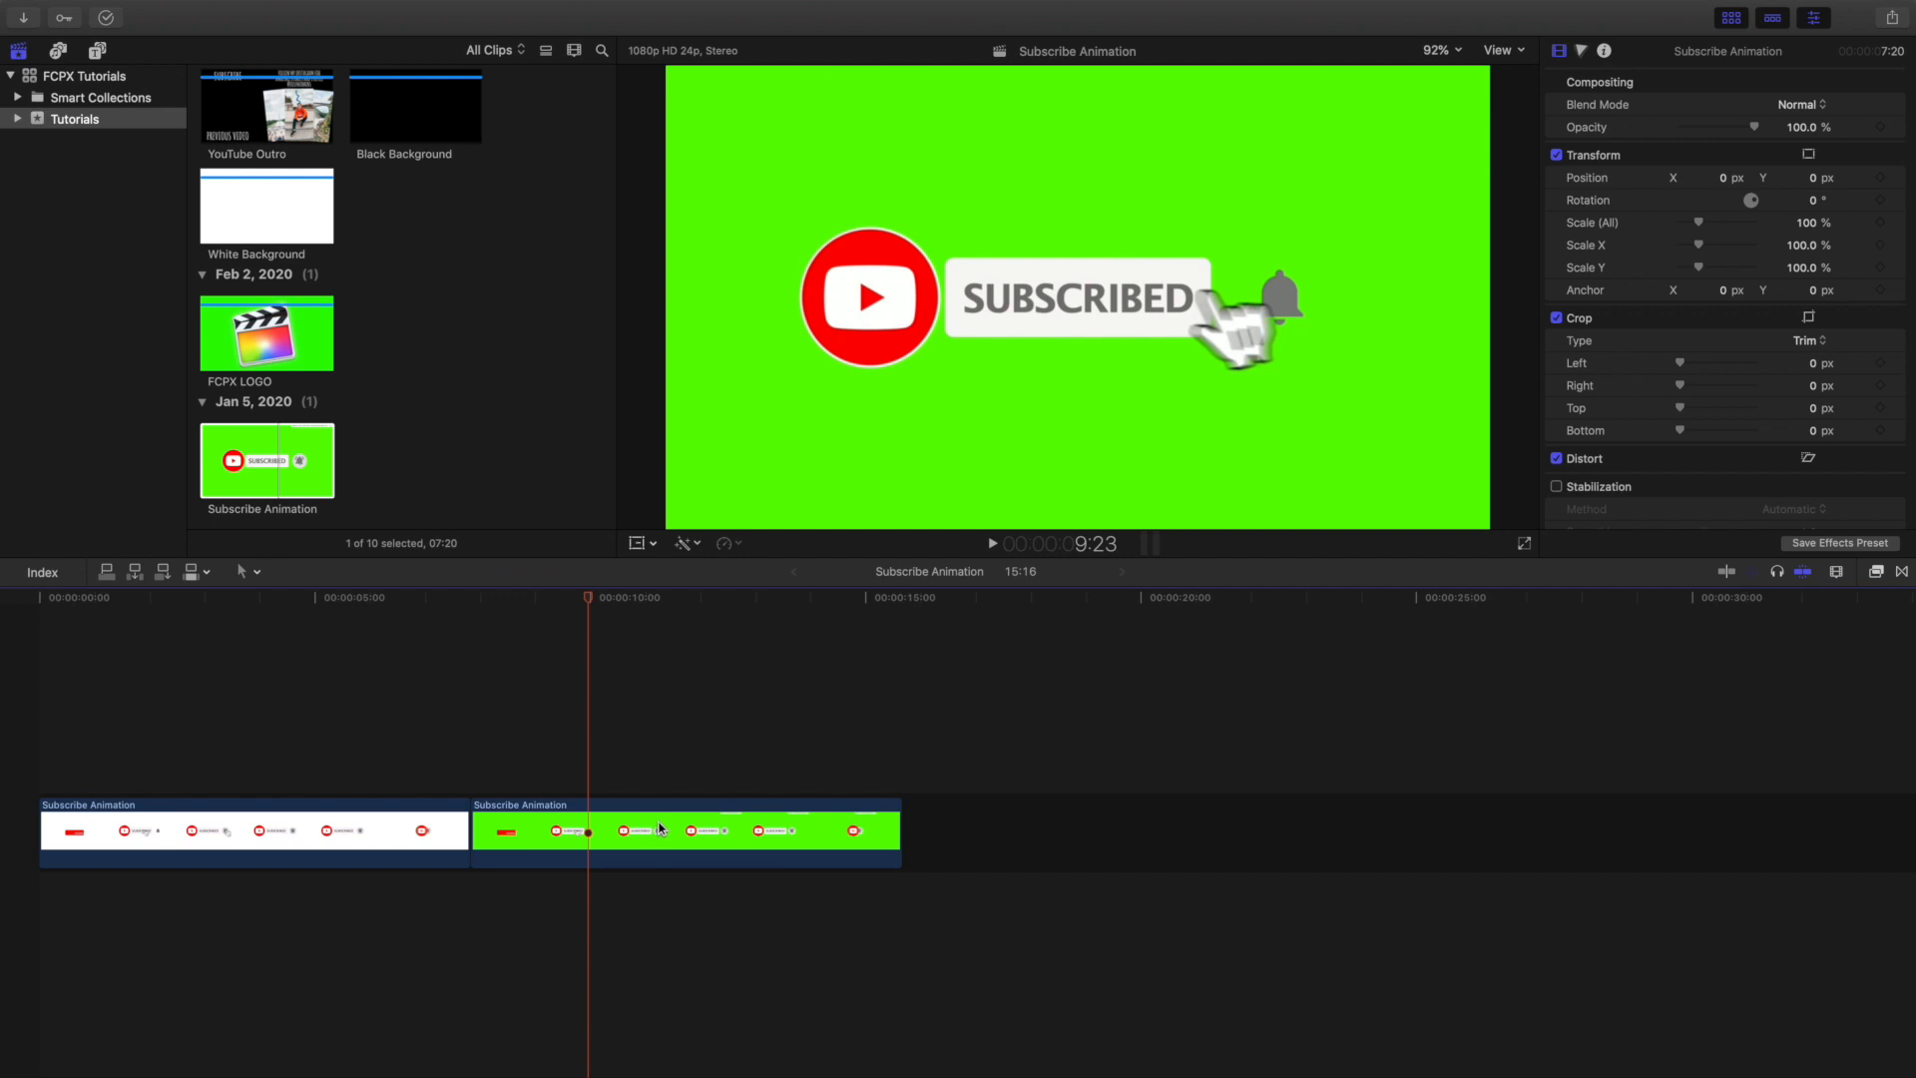
mouse_move(753, 657)
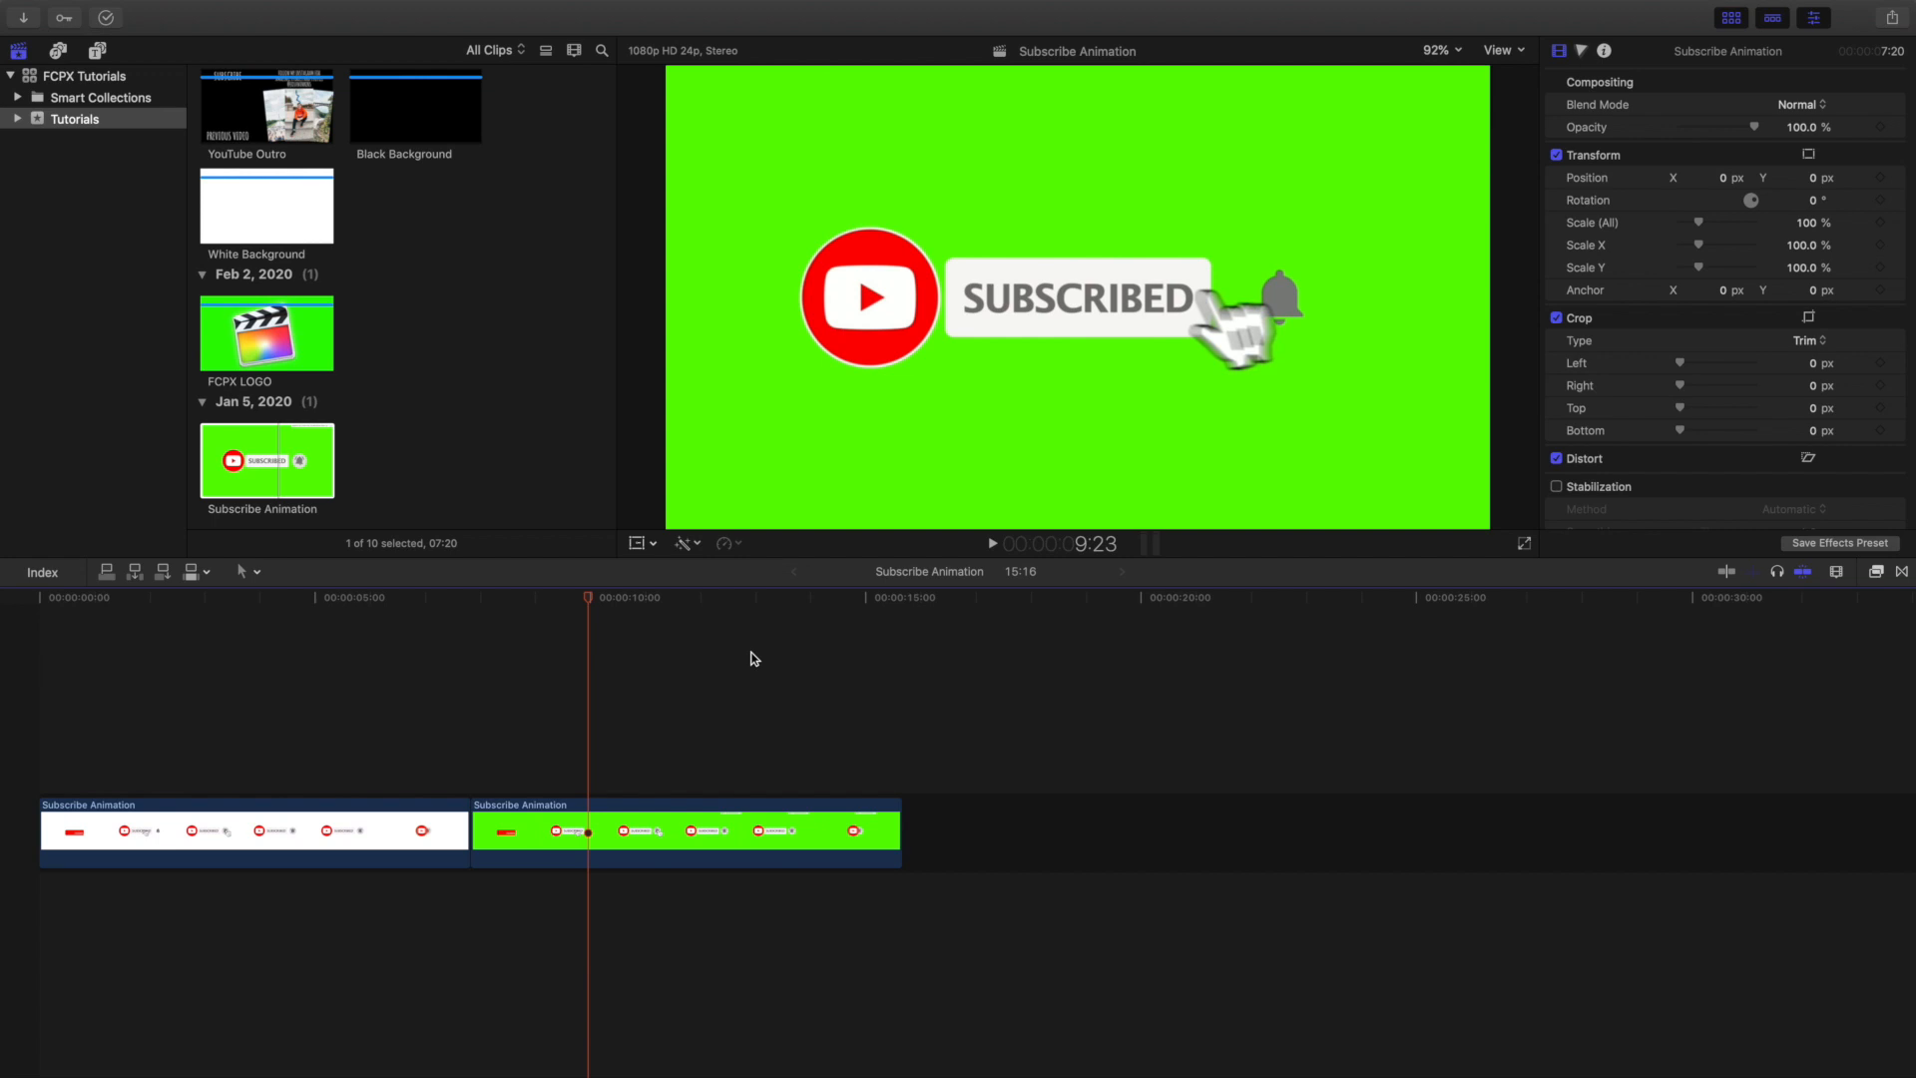
mouse_move(976, 645)
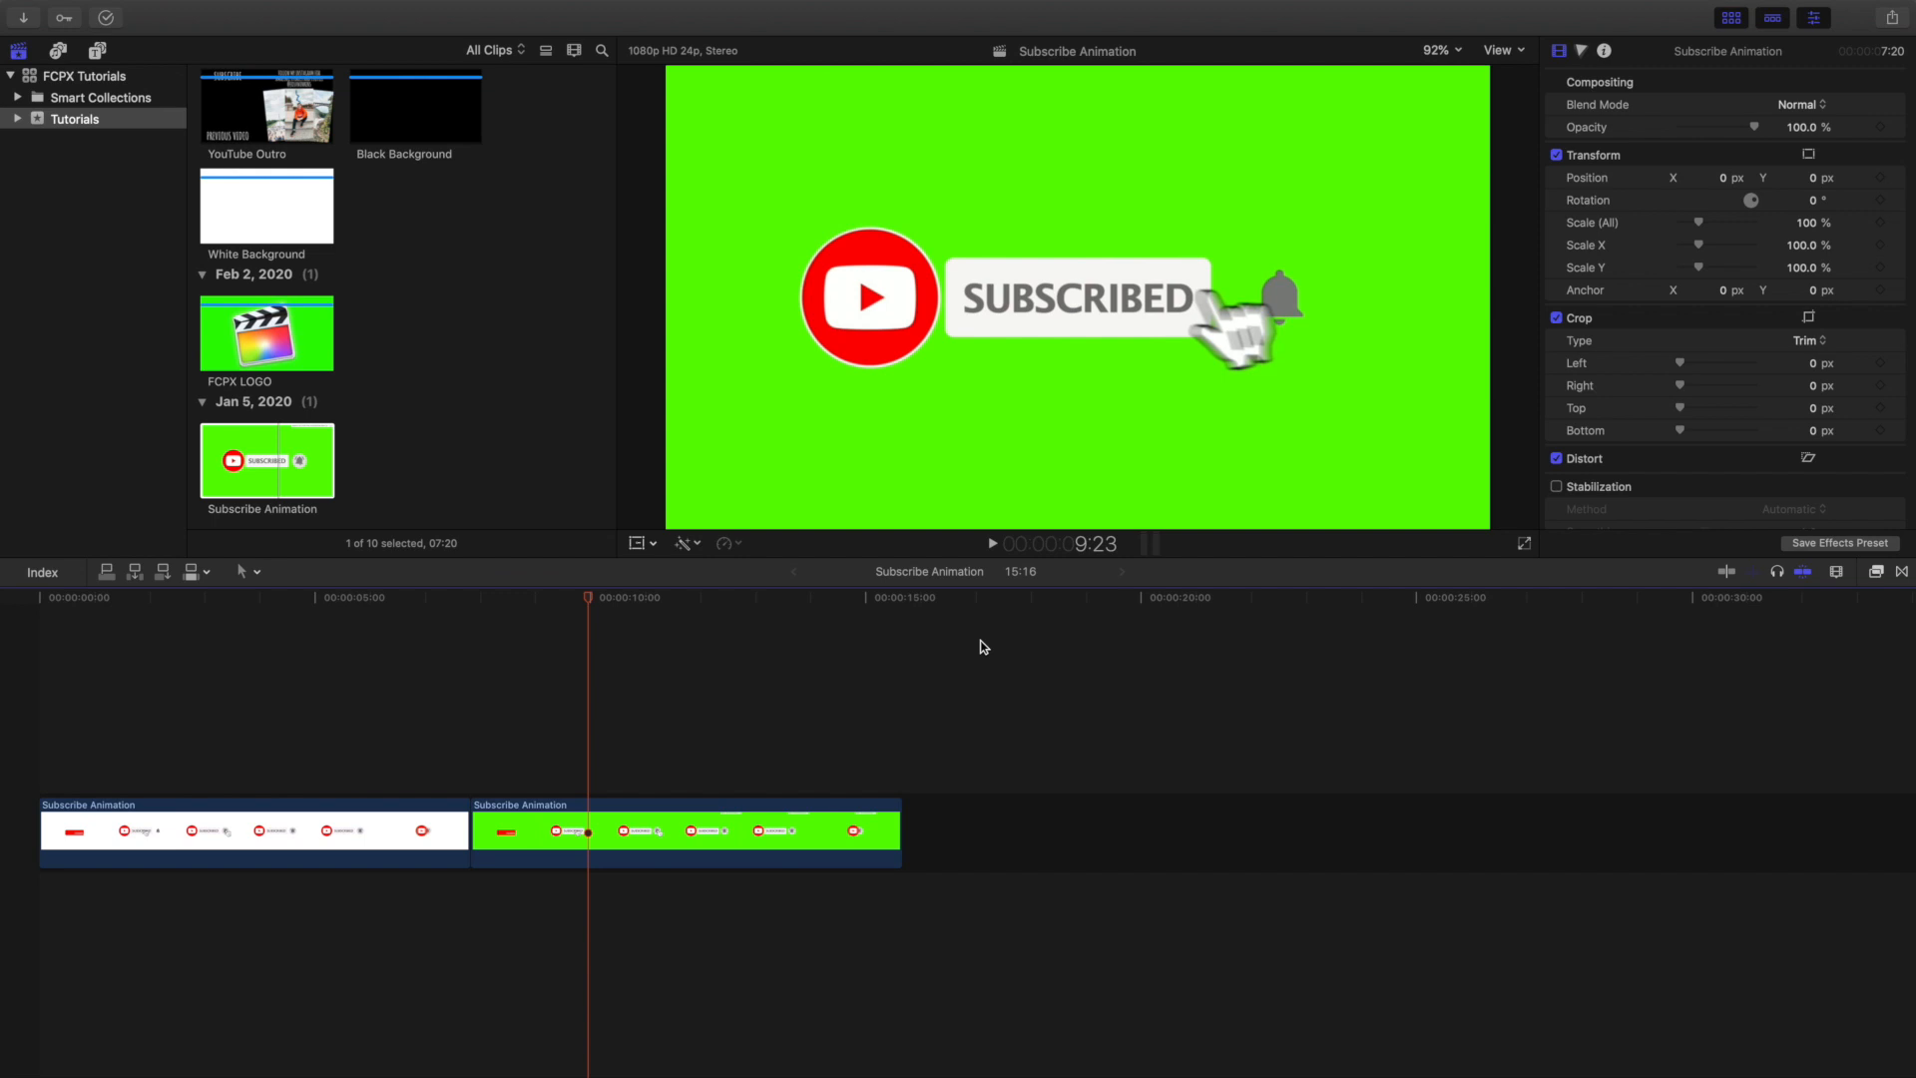
mouse_move(890, 271)
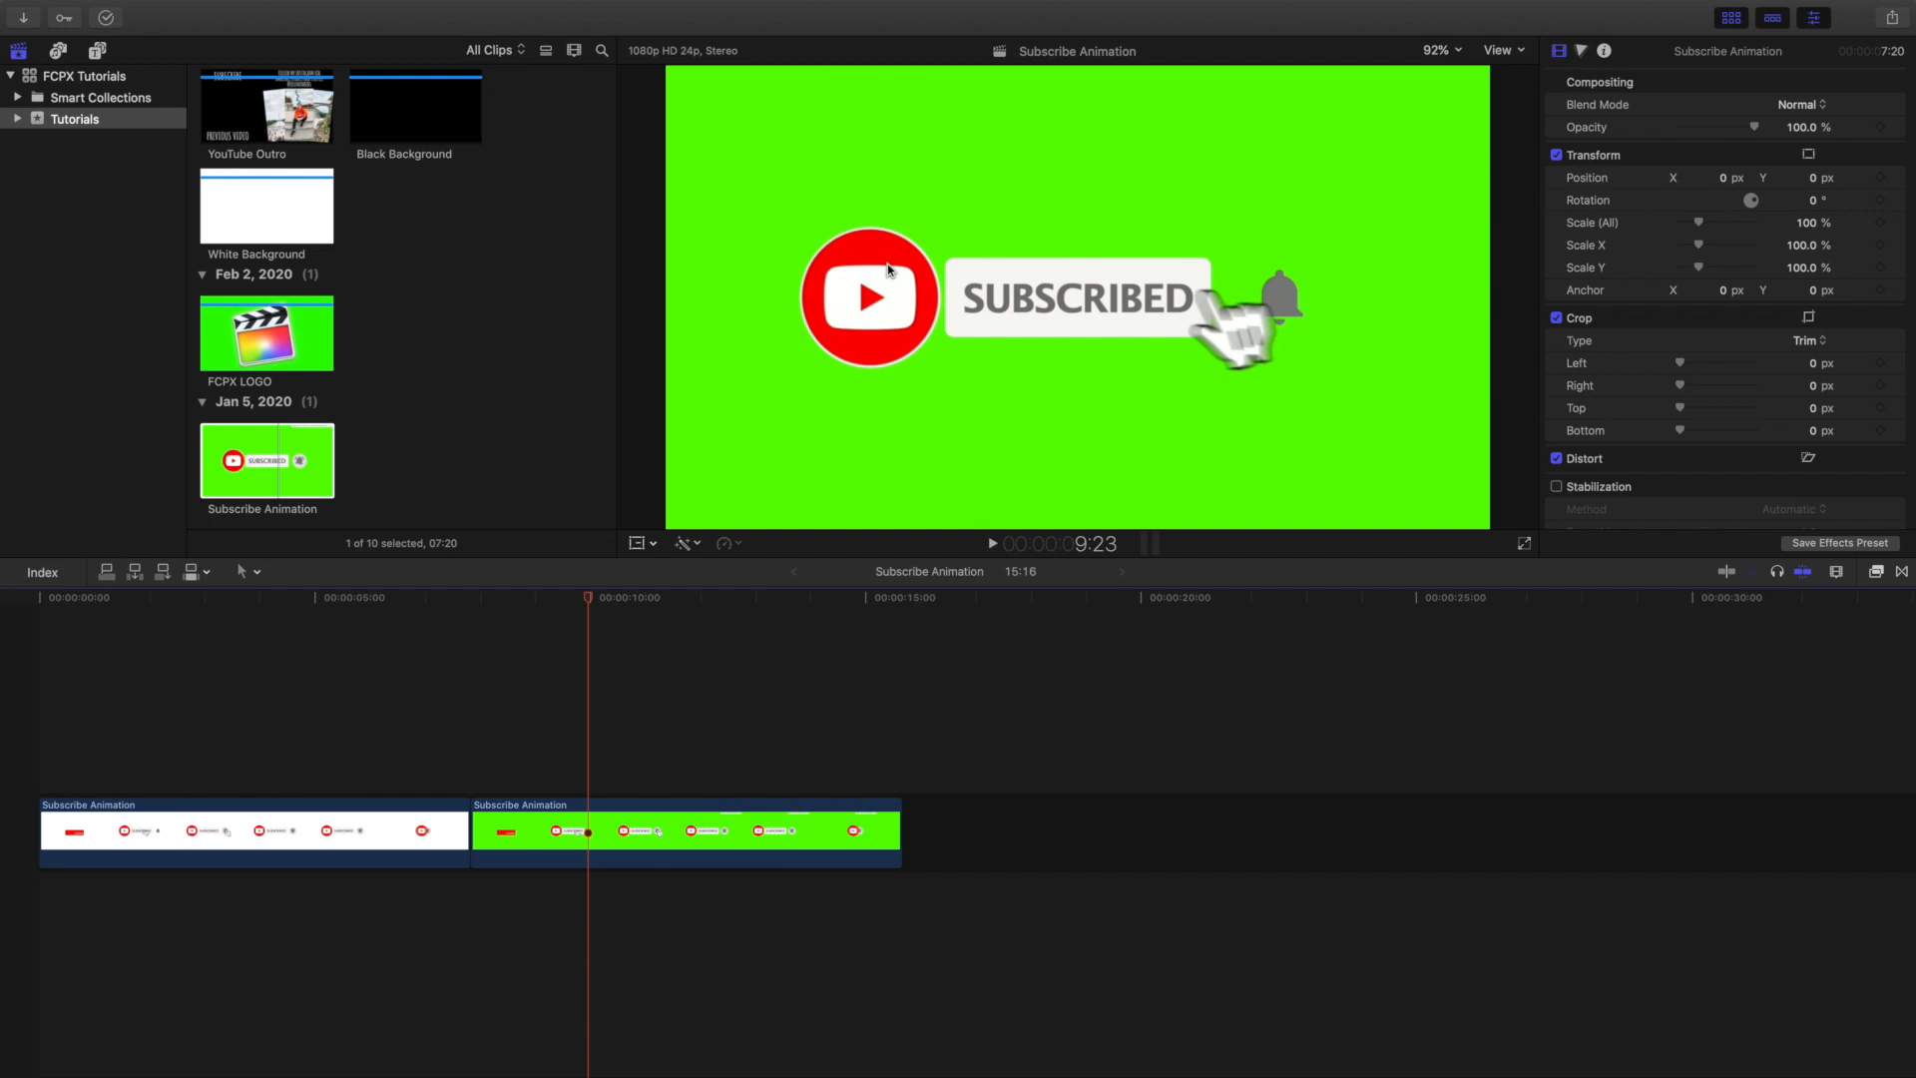
mouse_move(849, 379)
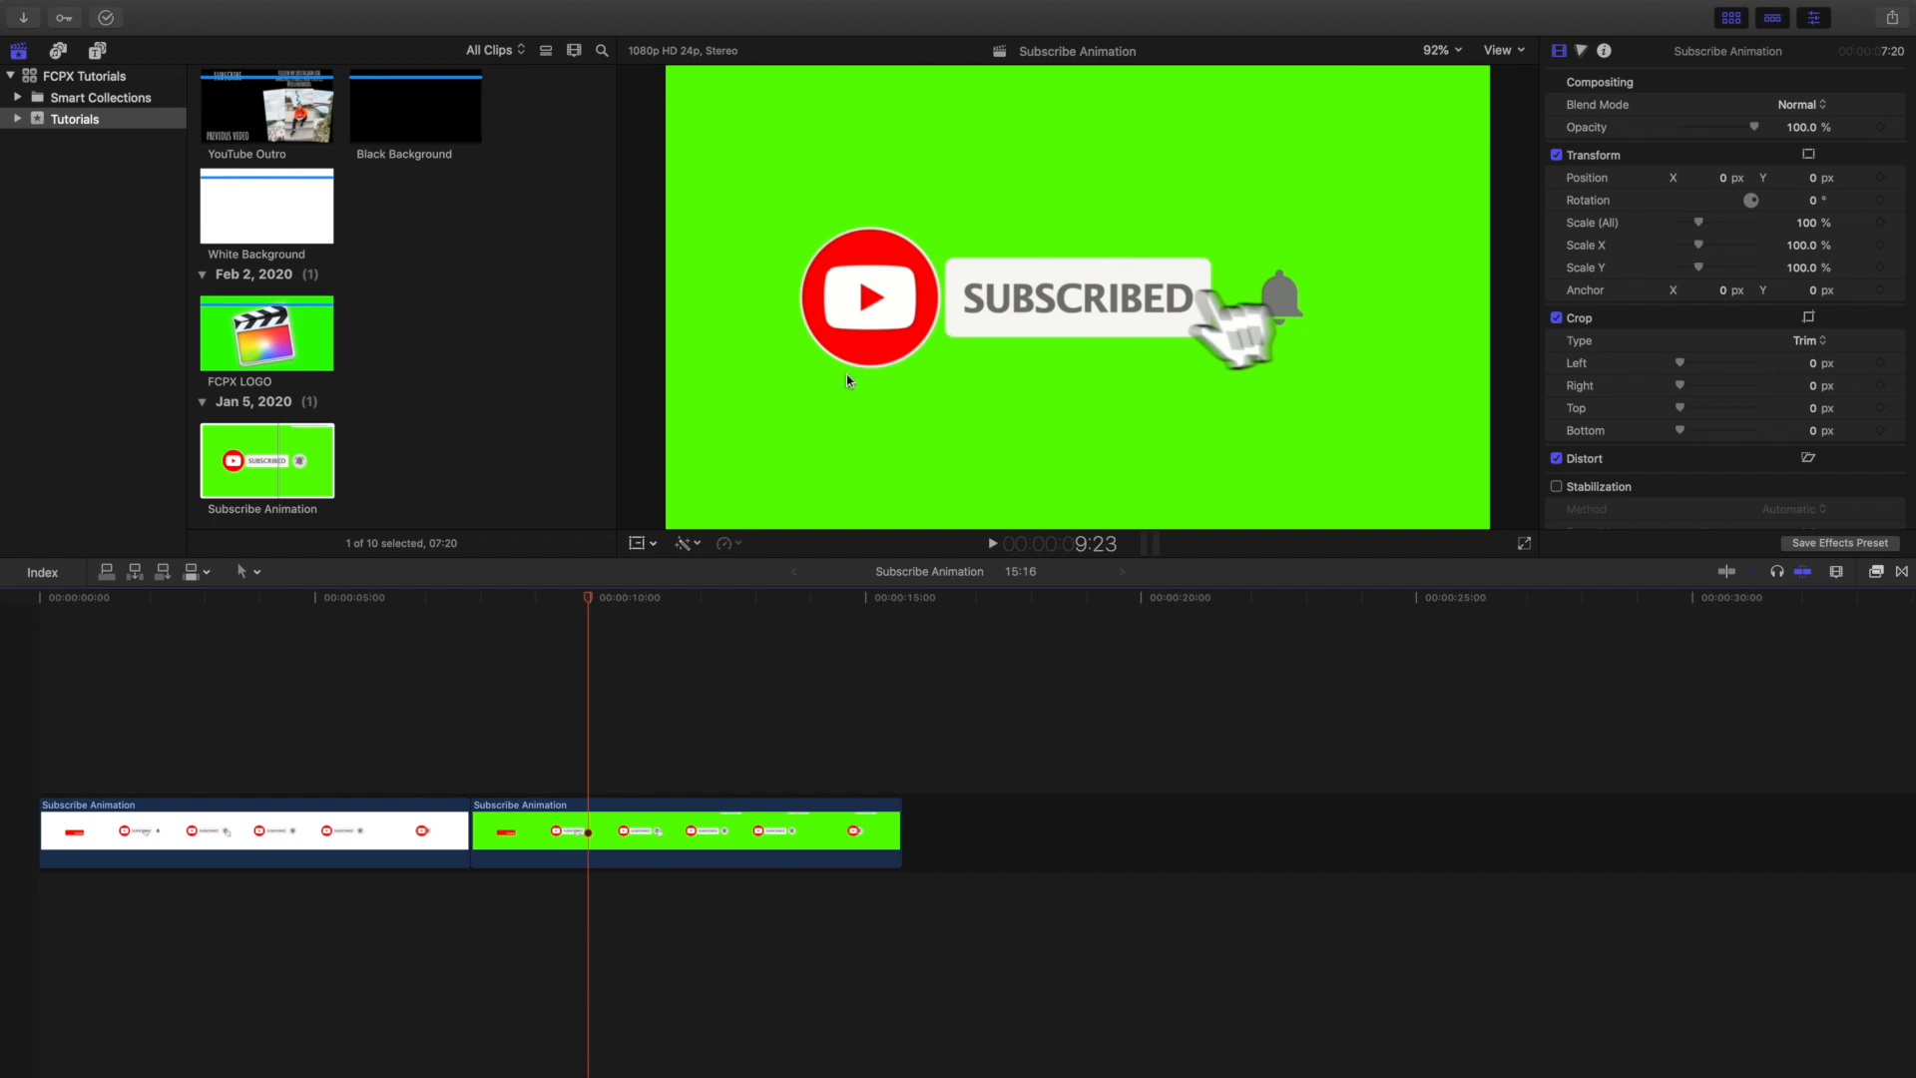
mouse_move(970, 437)
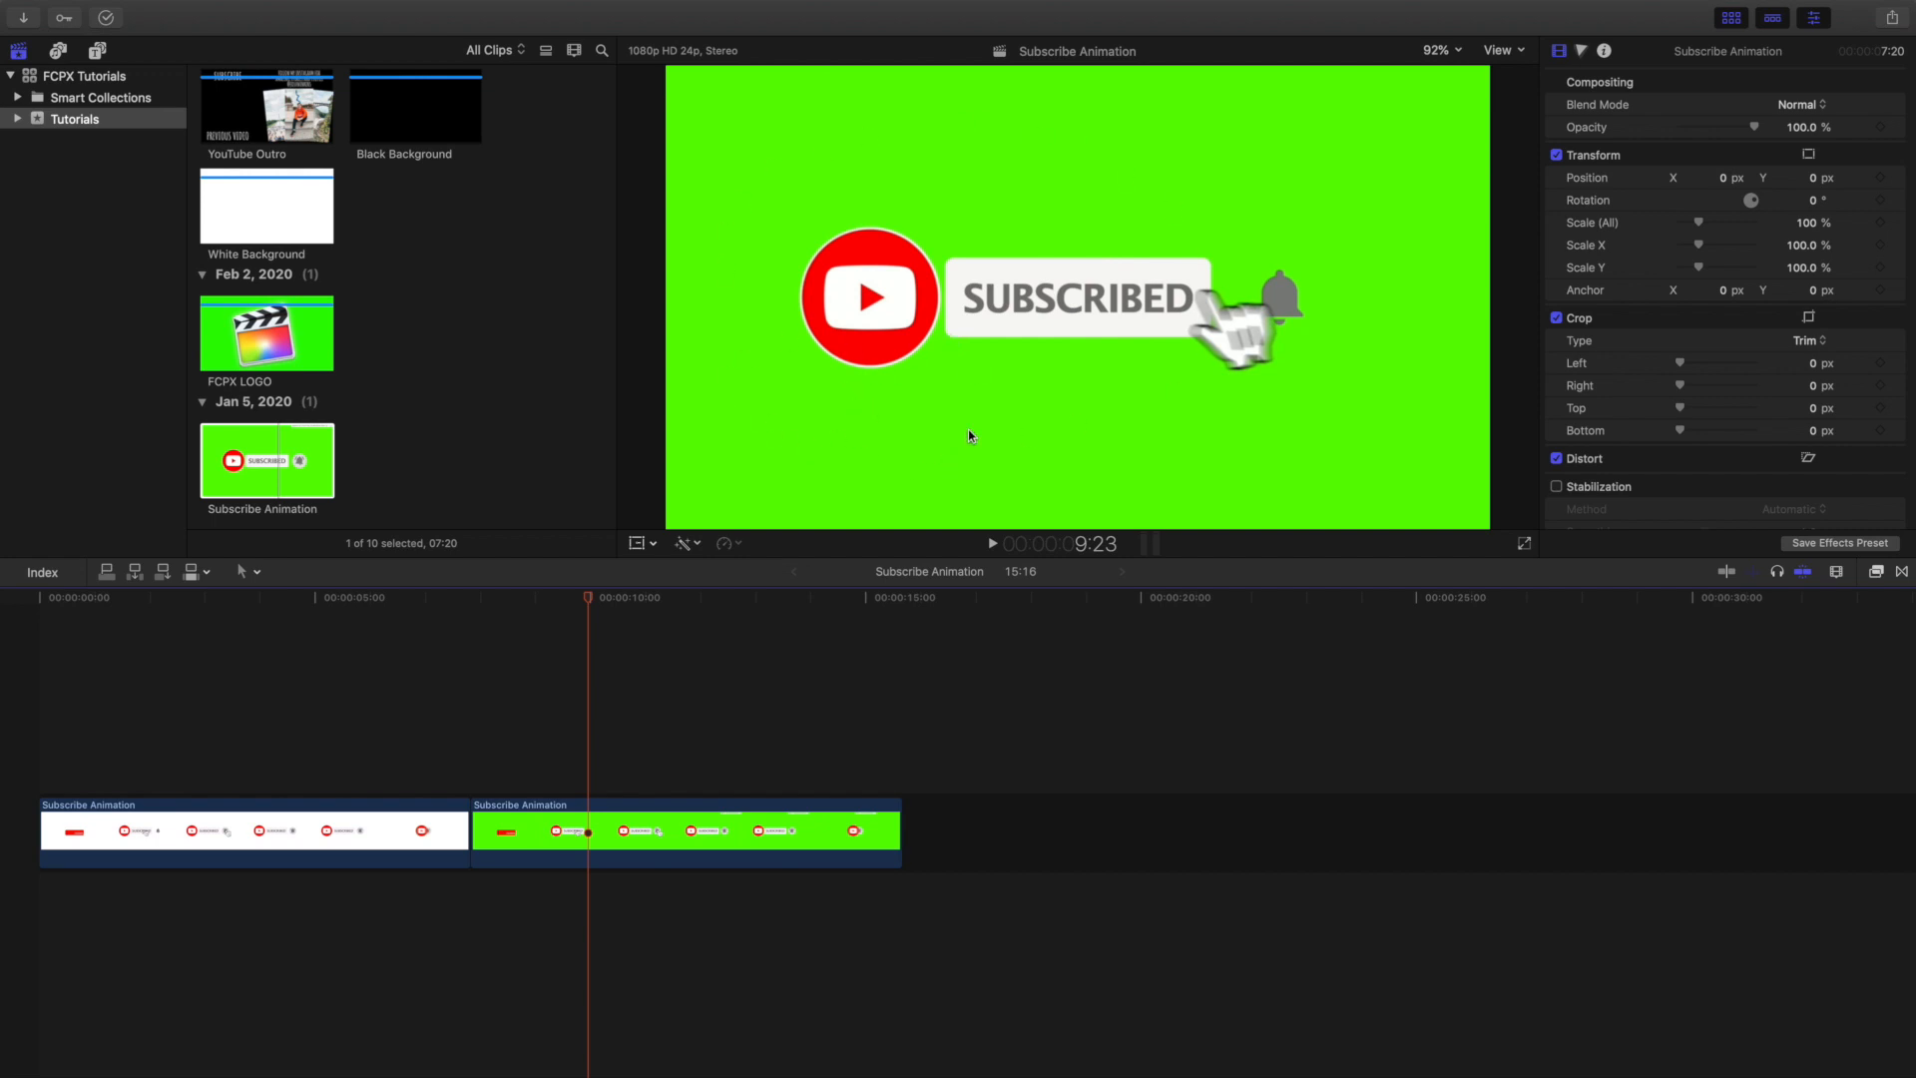
mouse_move(805, 205)
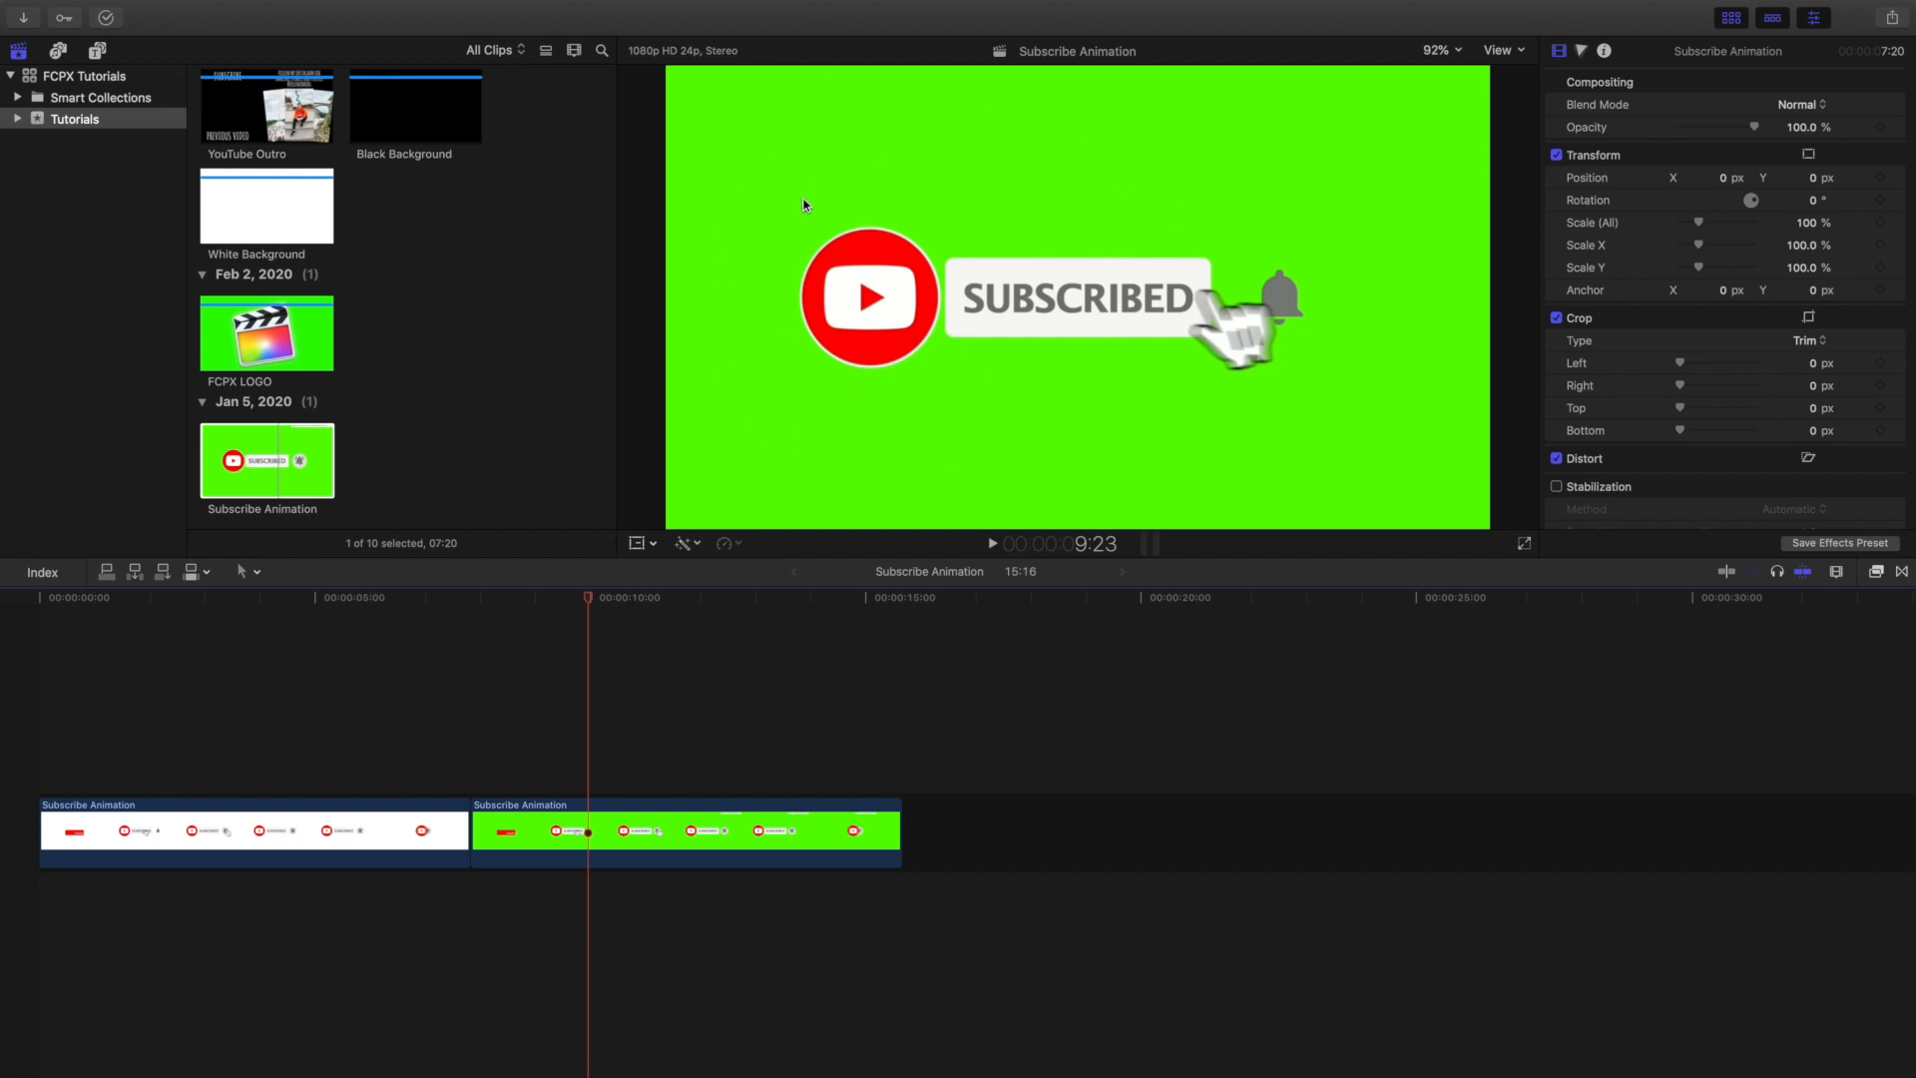
mouse_move(599, 774)
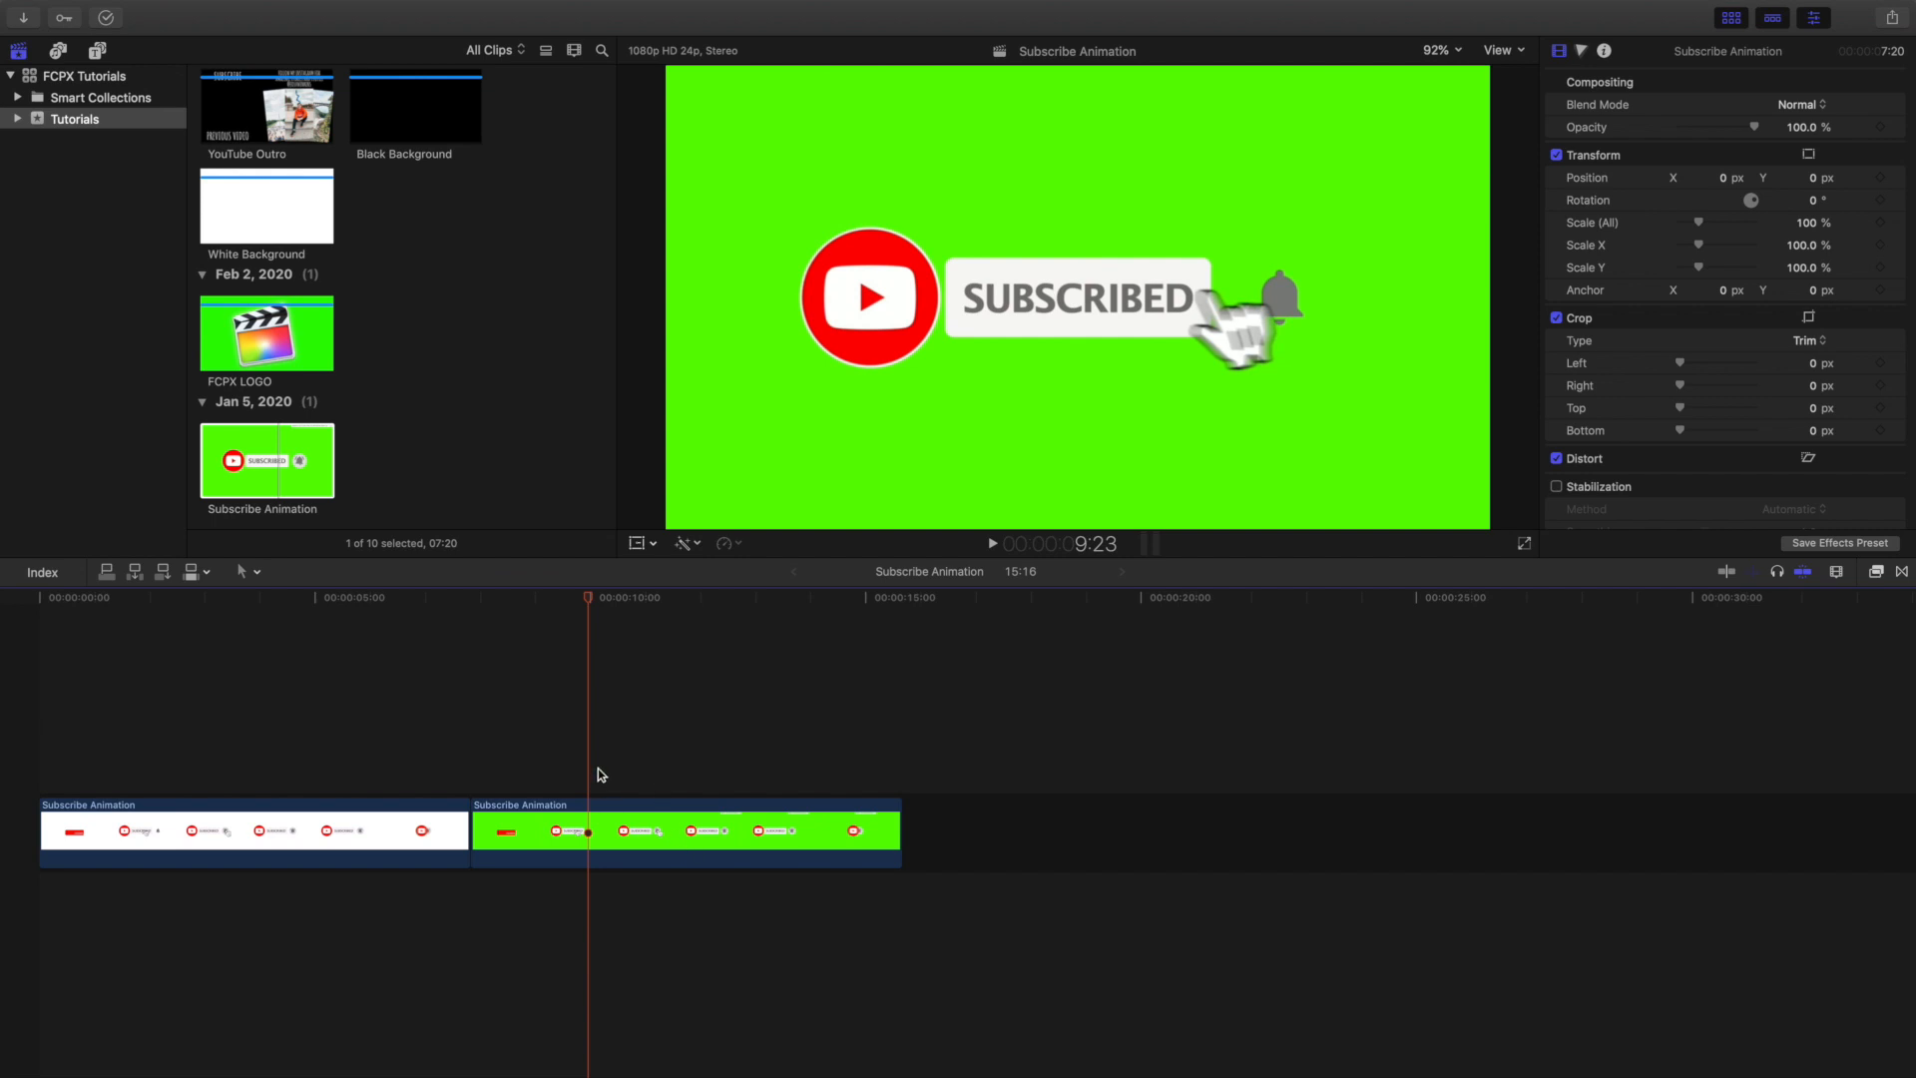
mouse_move(1201, 327)
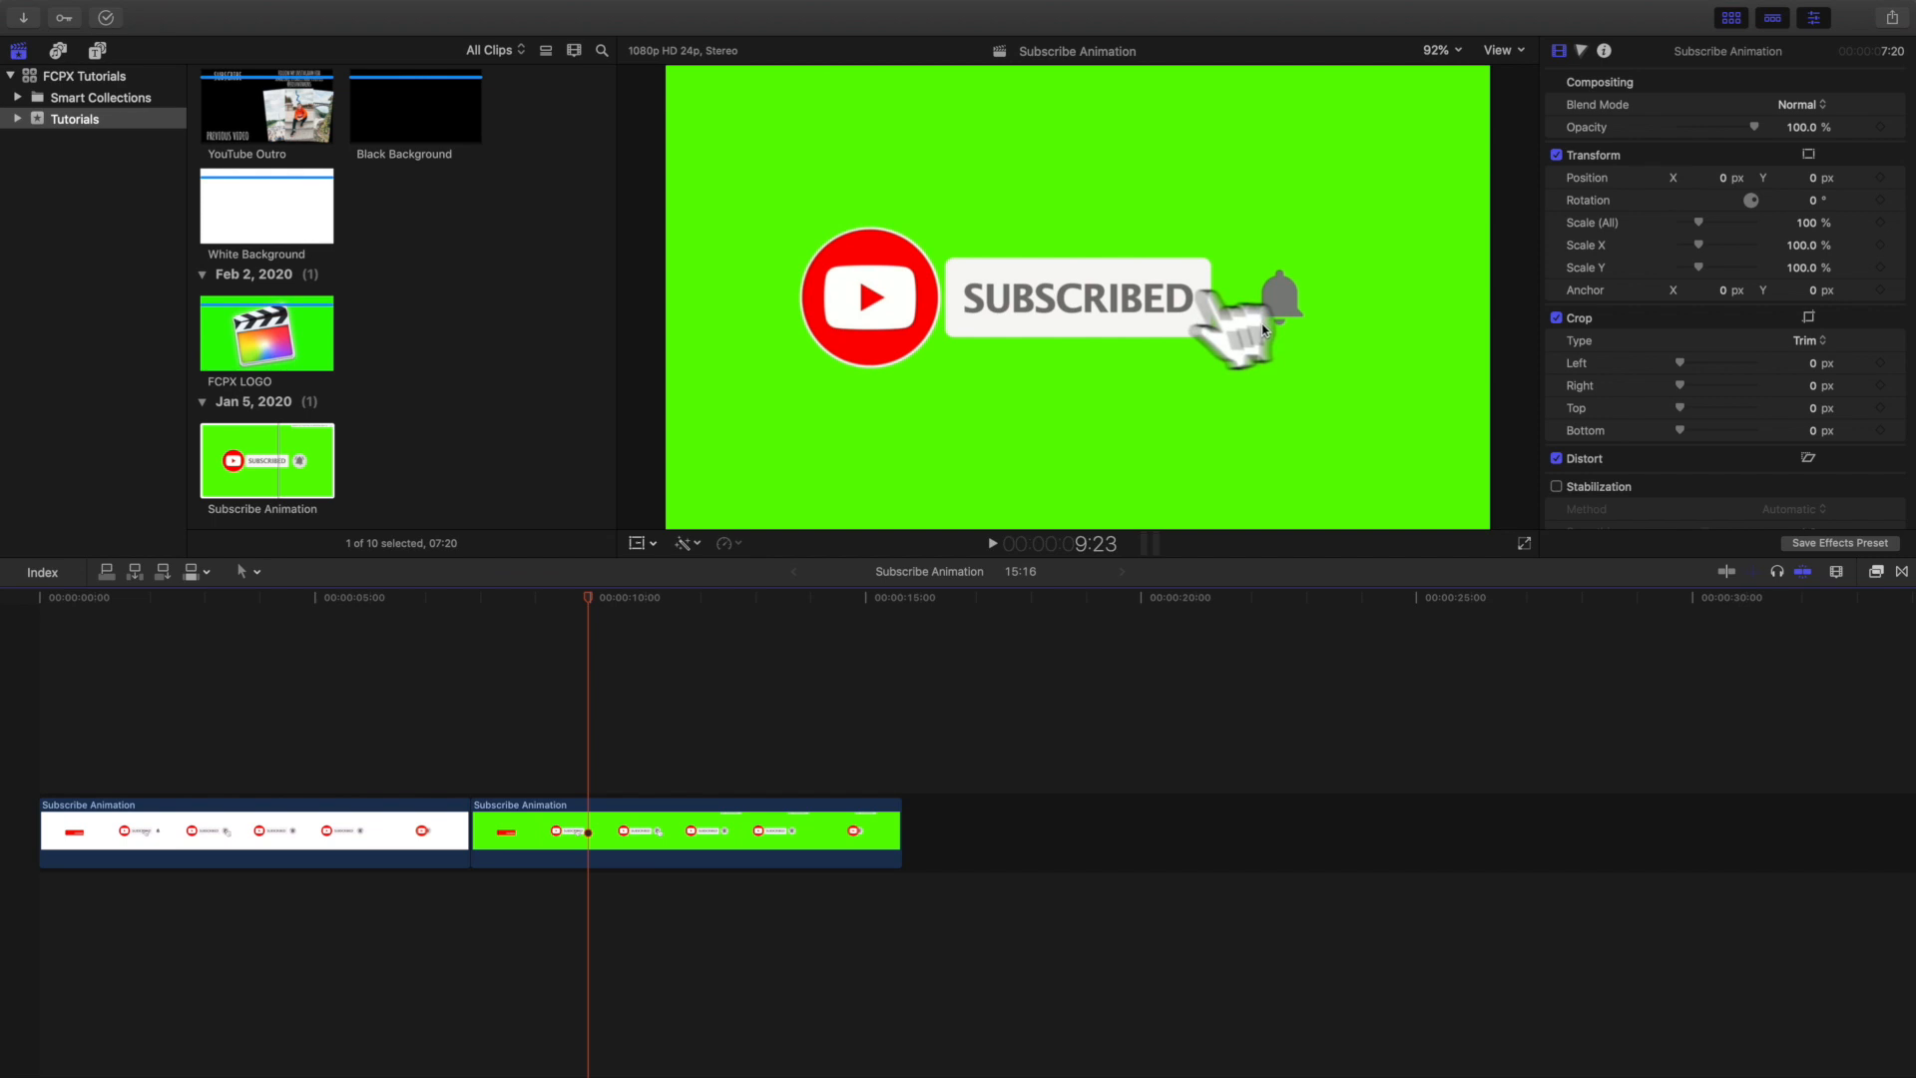
mouse_move(670, 471)
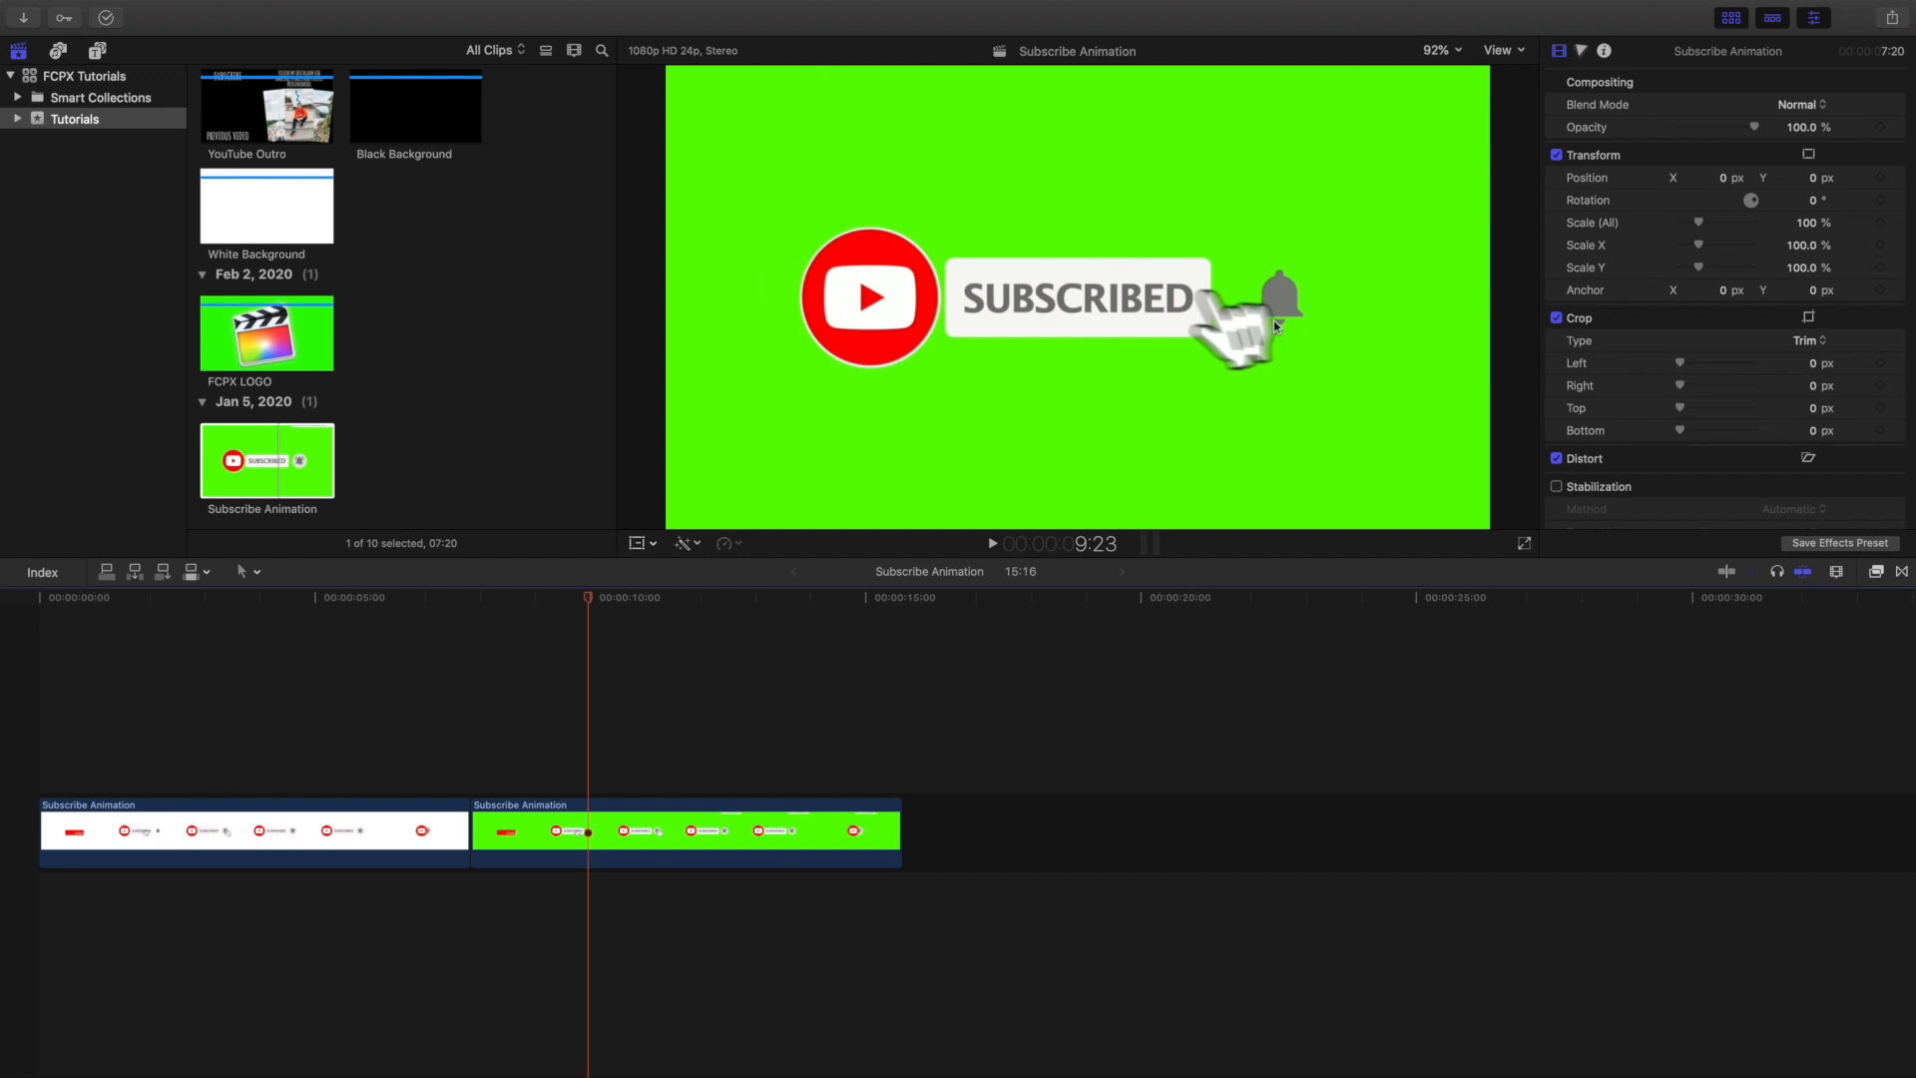
mouse_move(1070, 297)
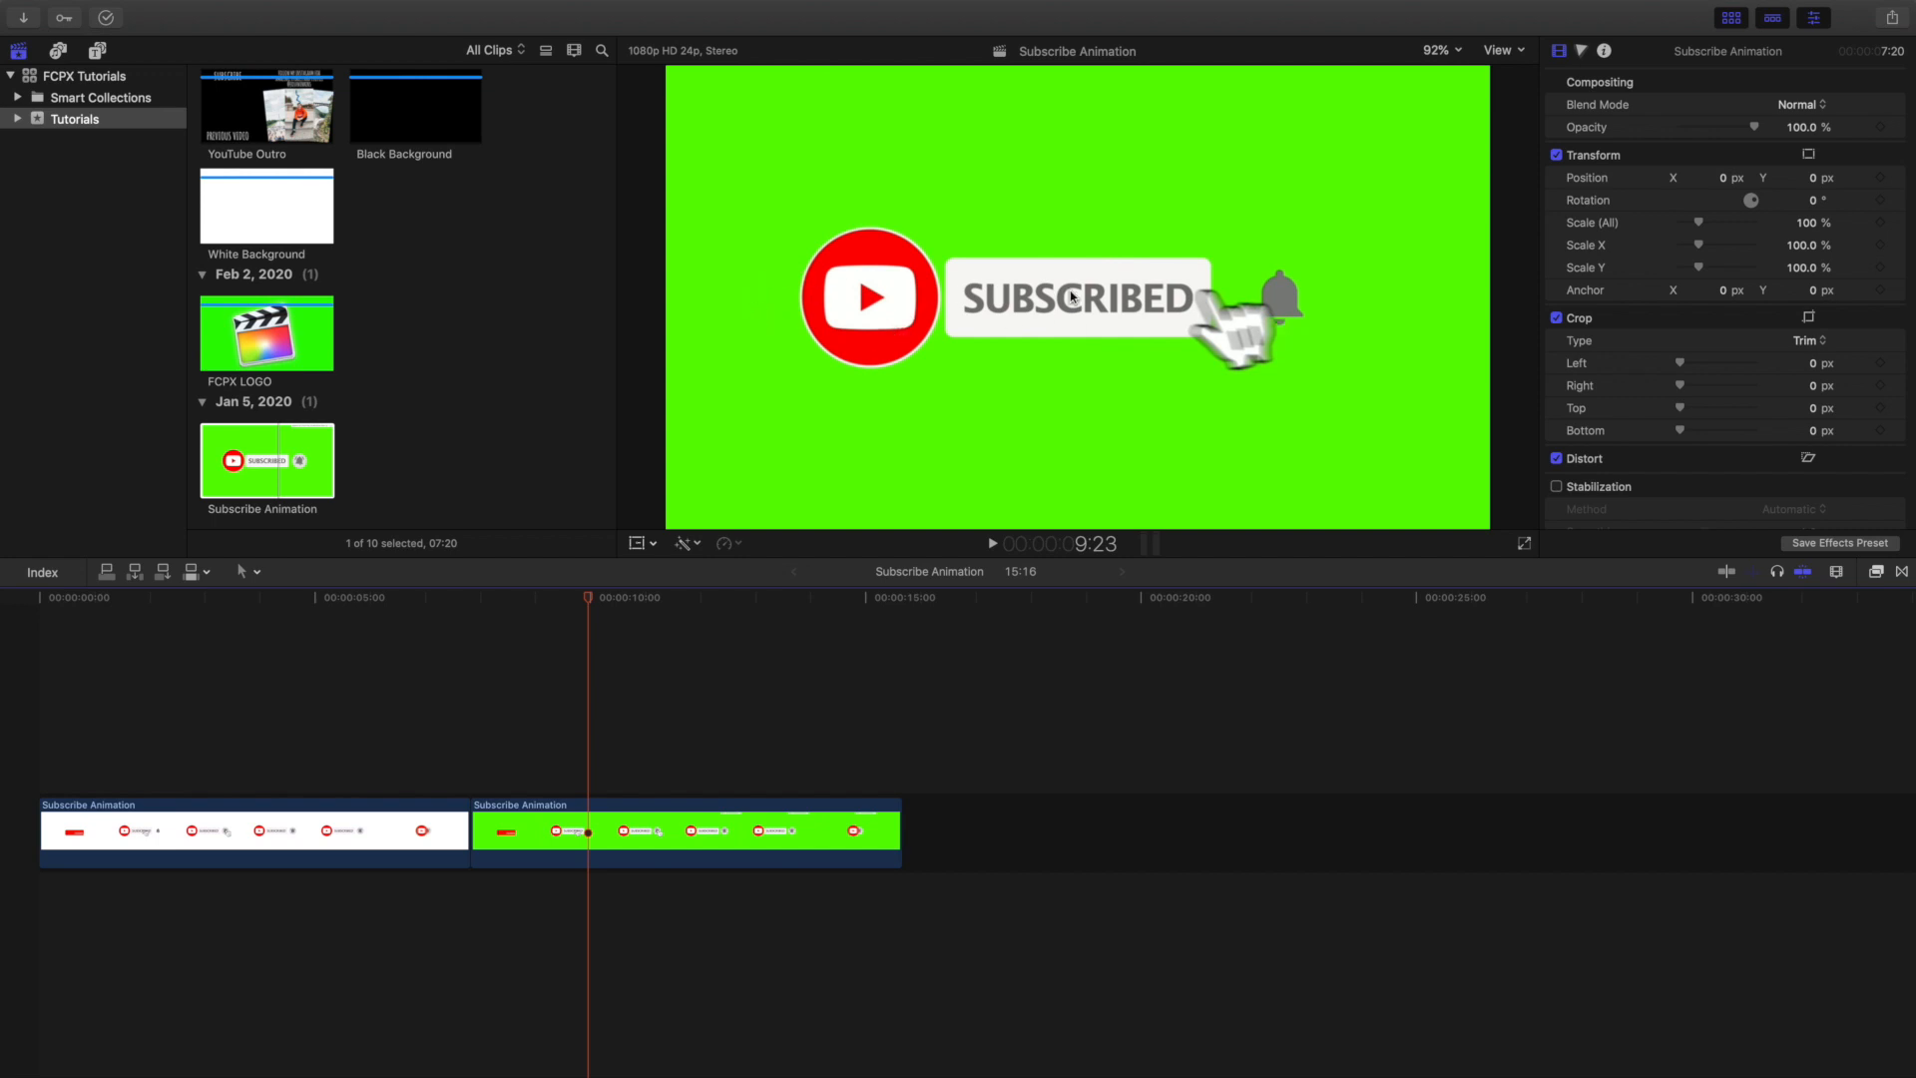
mouse_move(1182, 200)
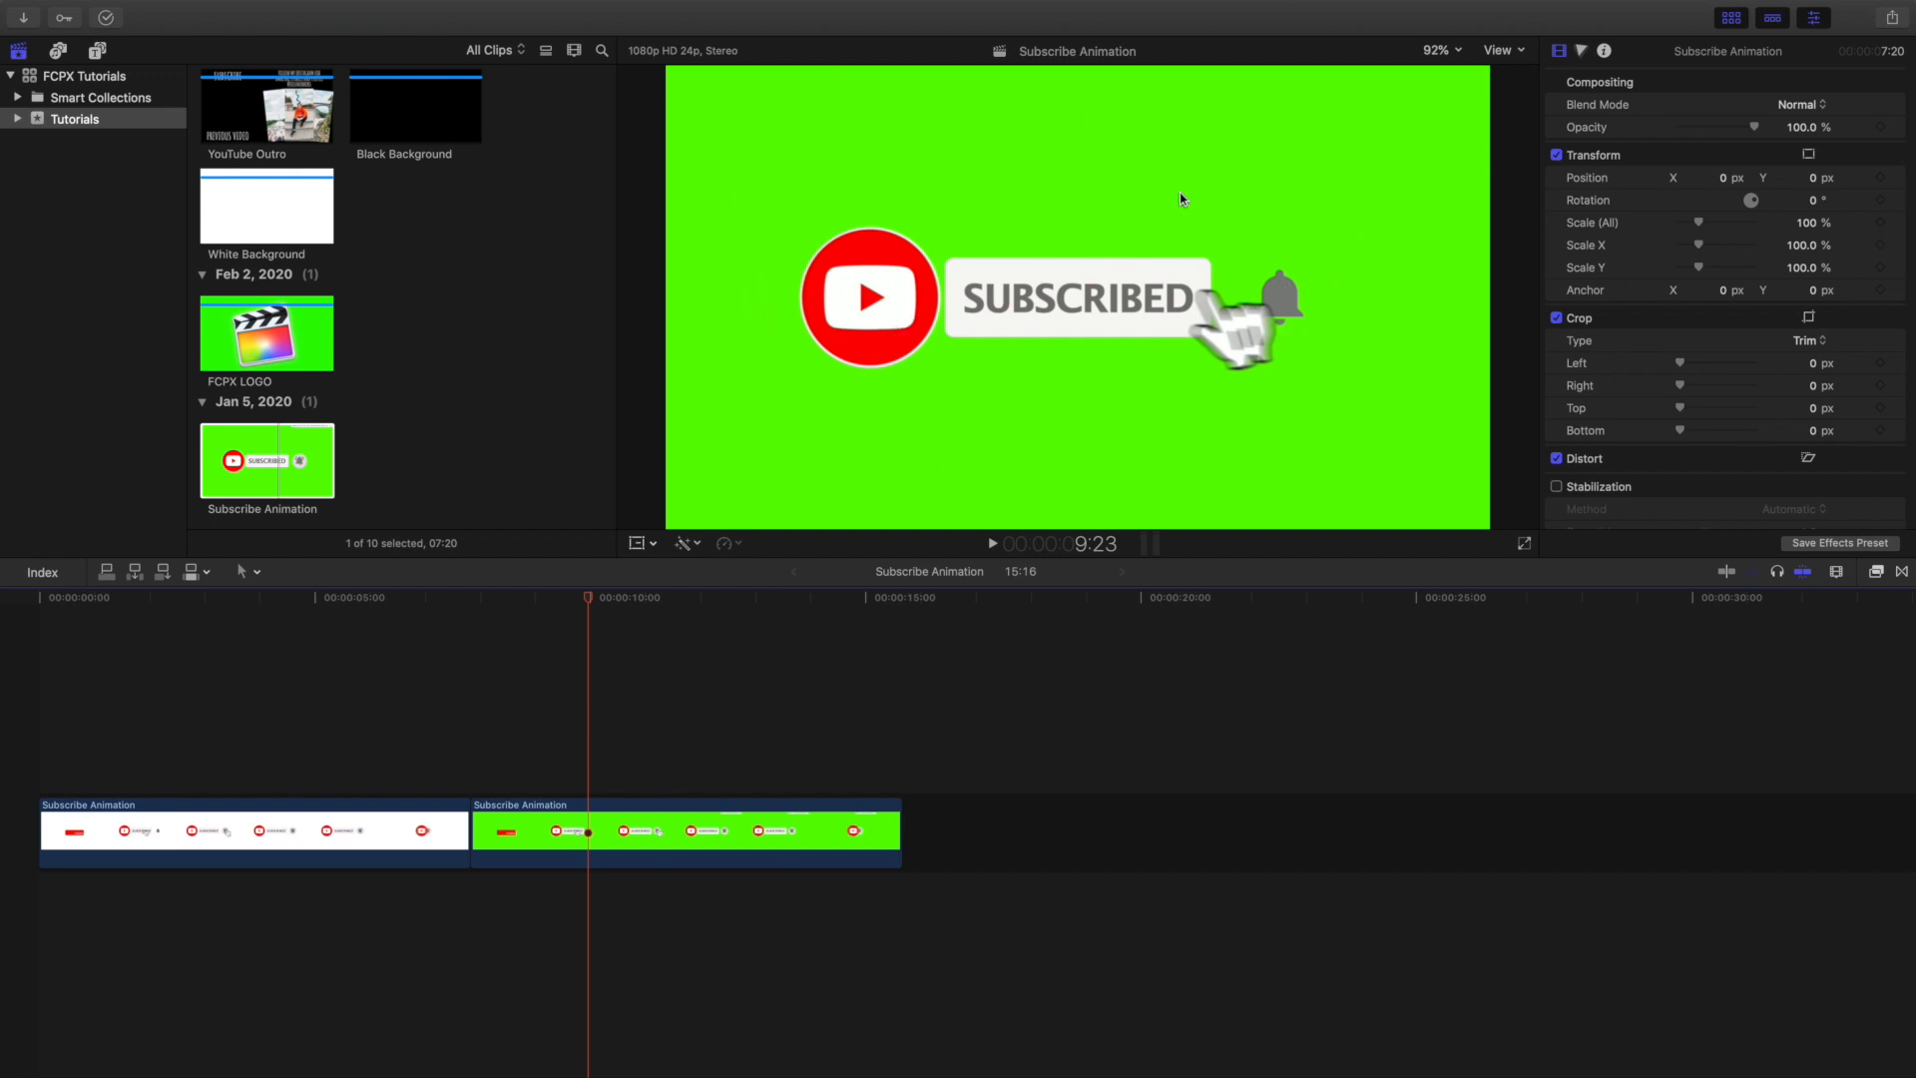
mouse_move(814, 331)
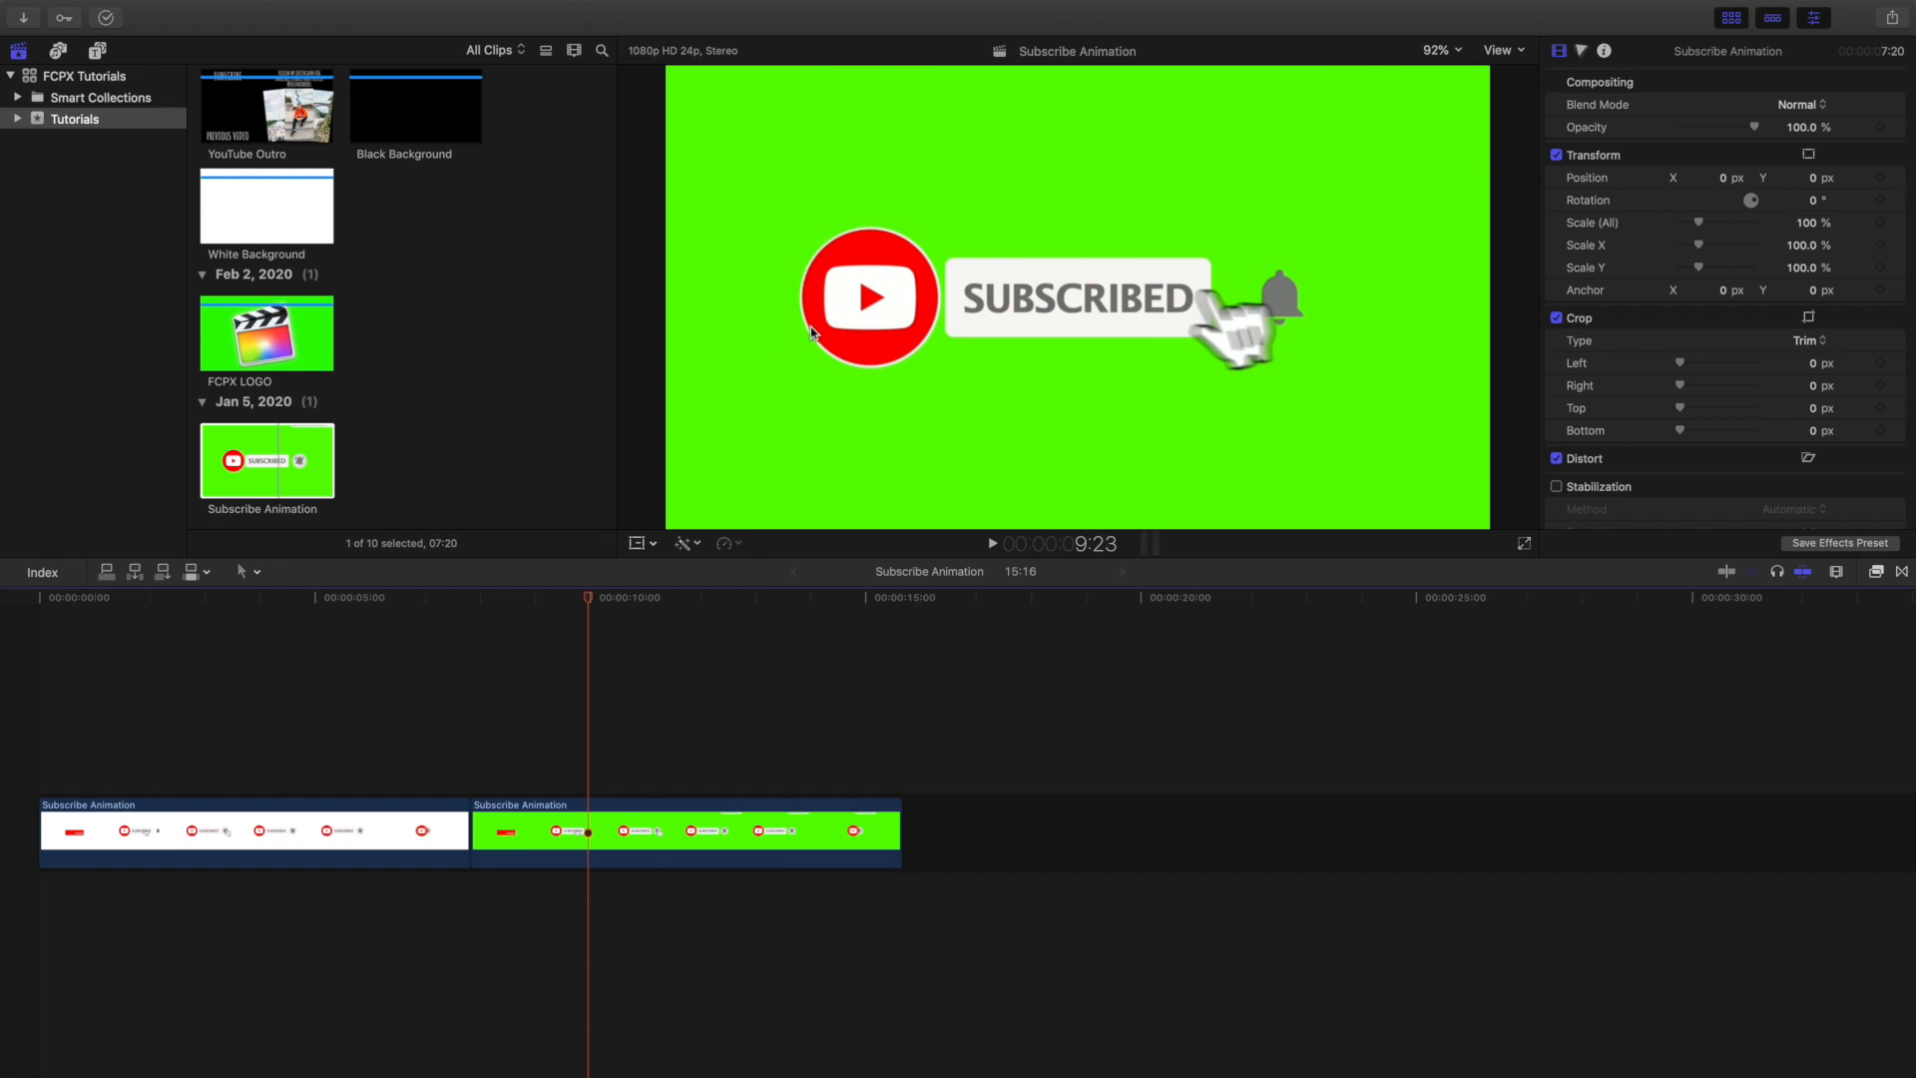
mouse_move(793, 348)
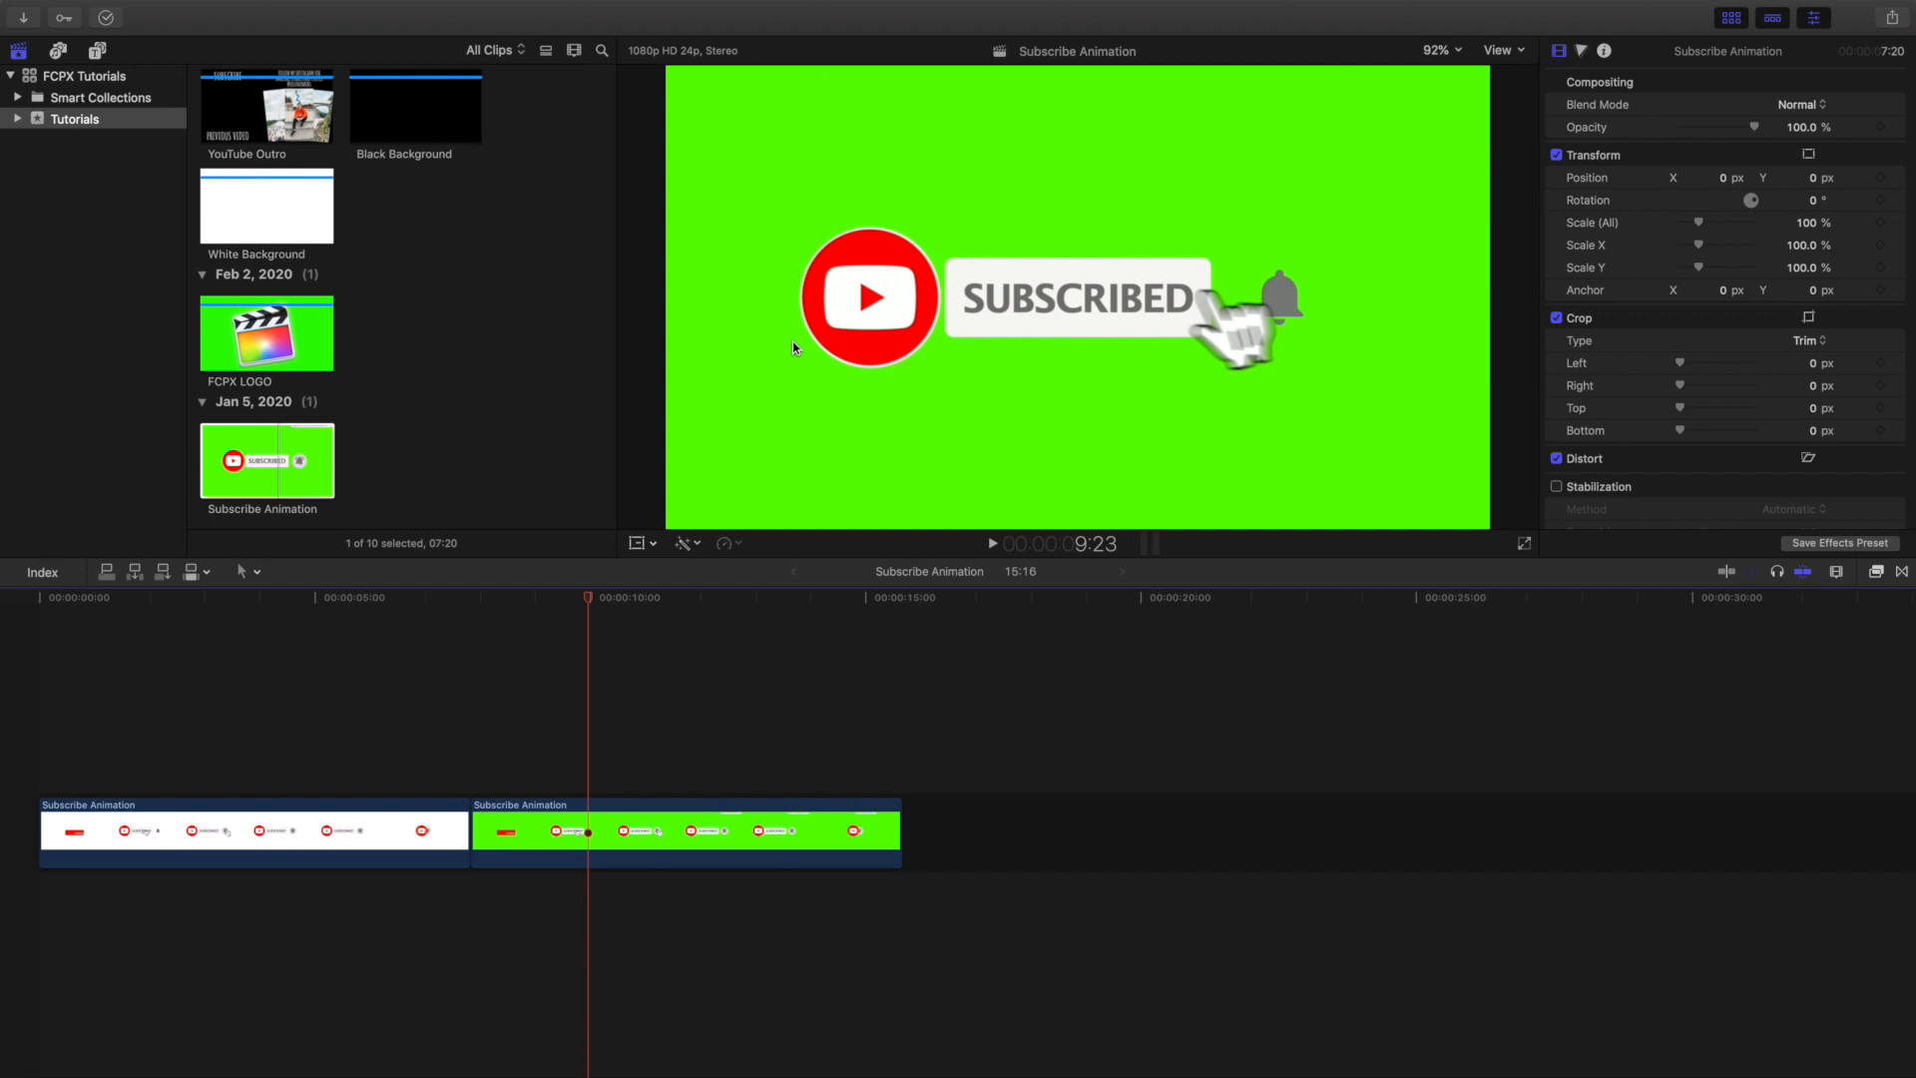
mouse_move(611, 645)
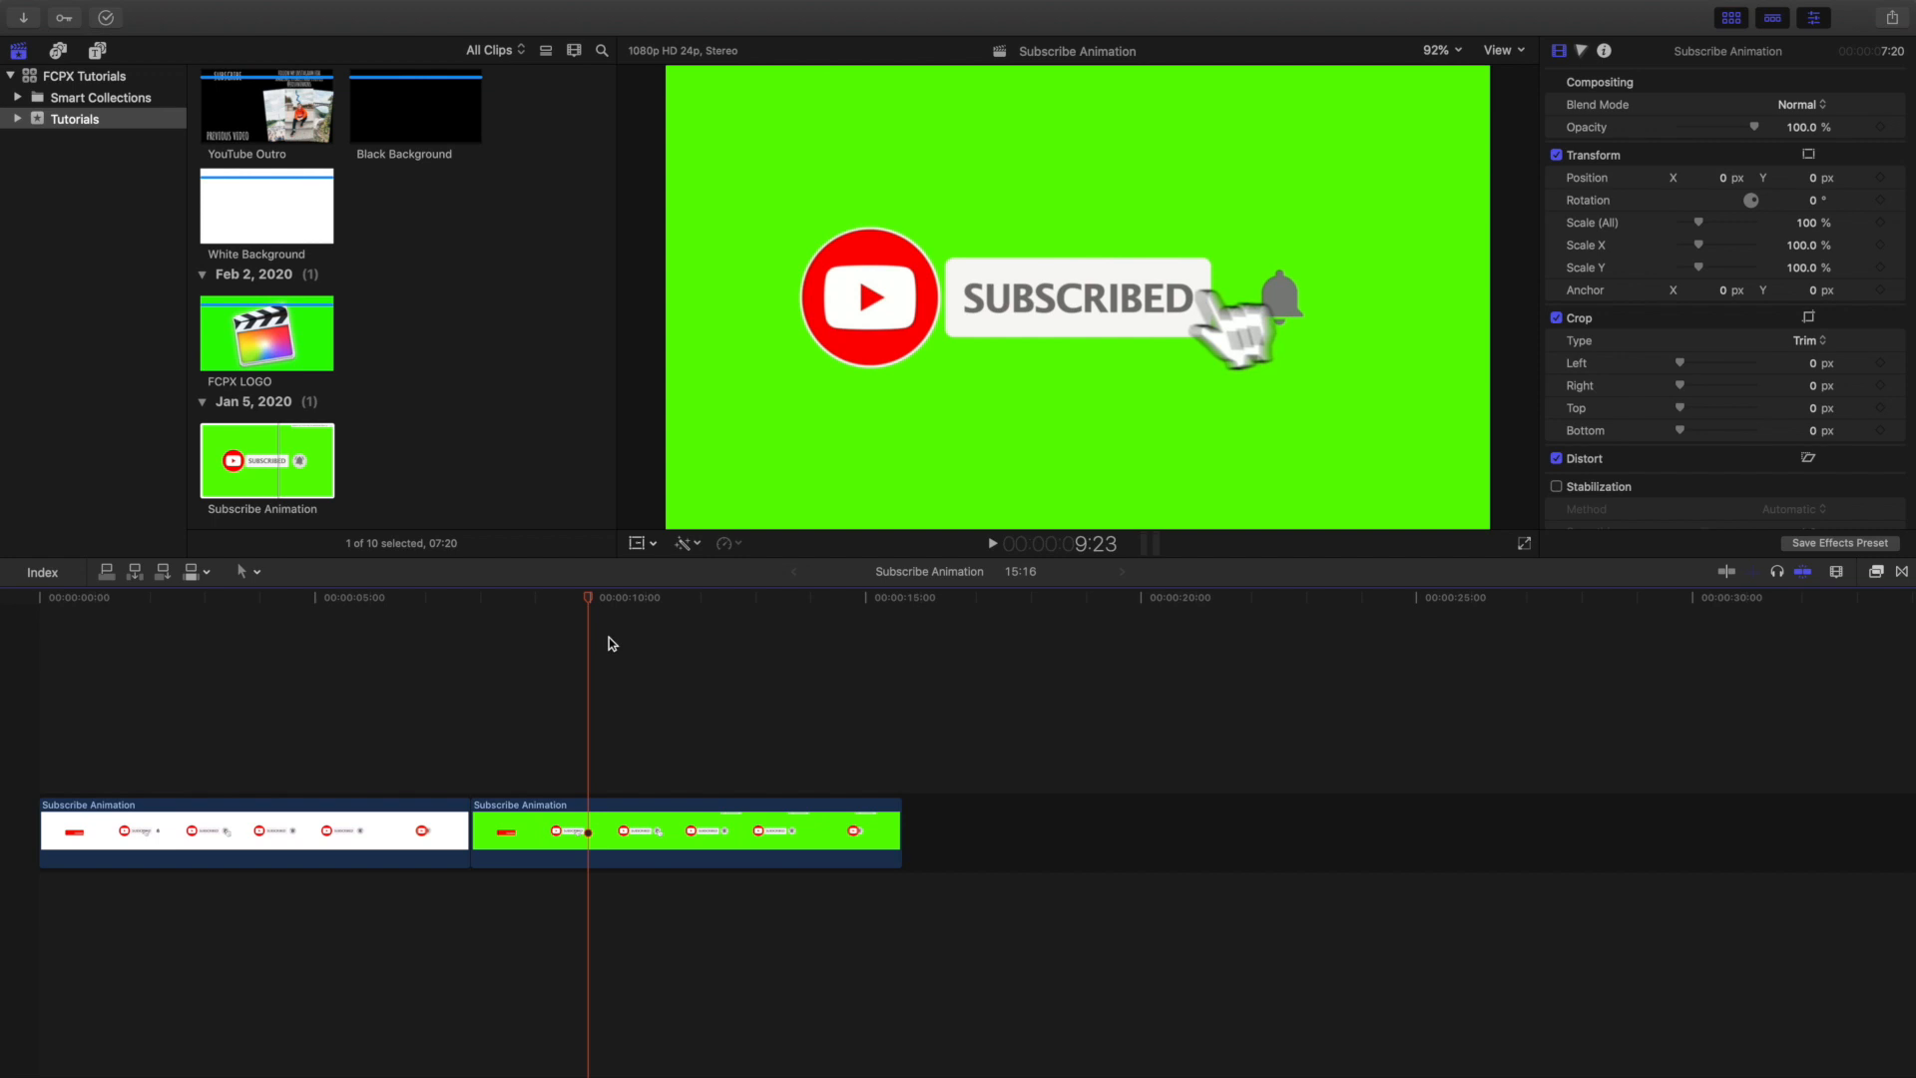
mouse_move(806, 174)
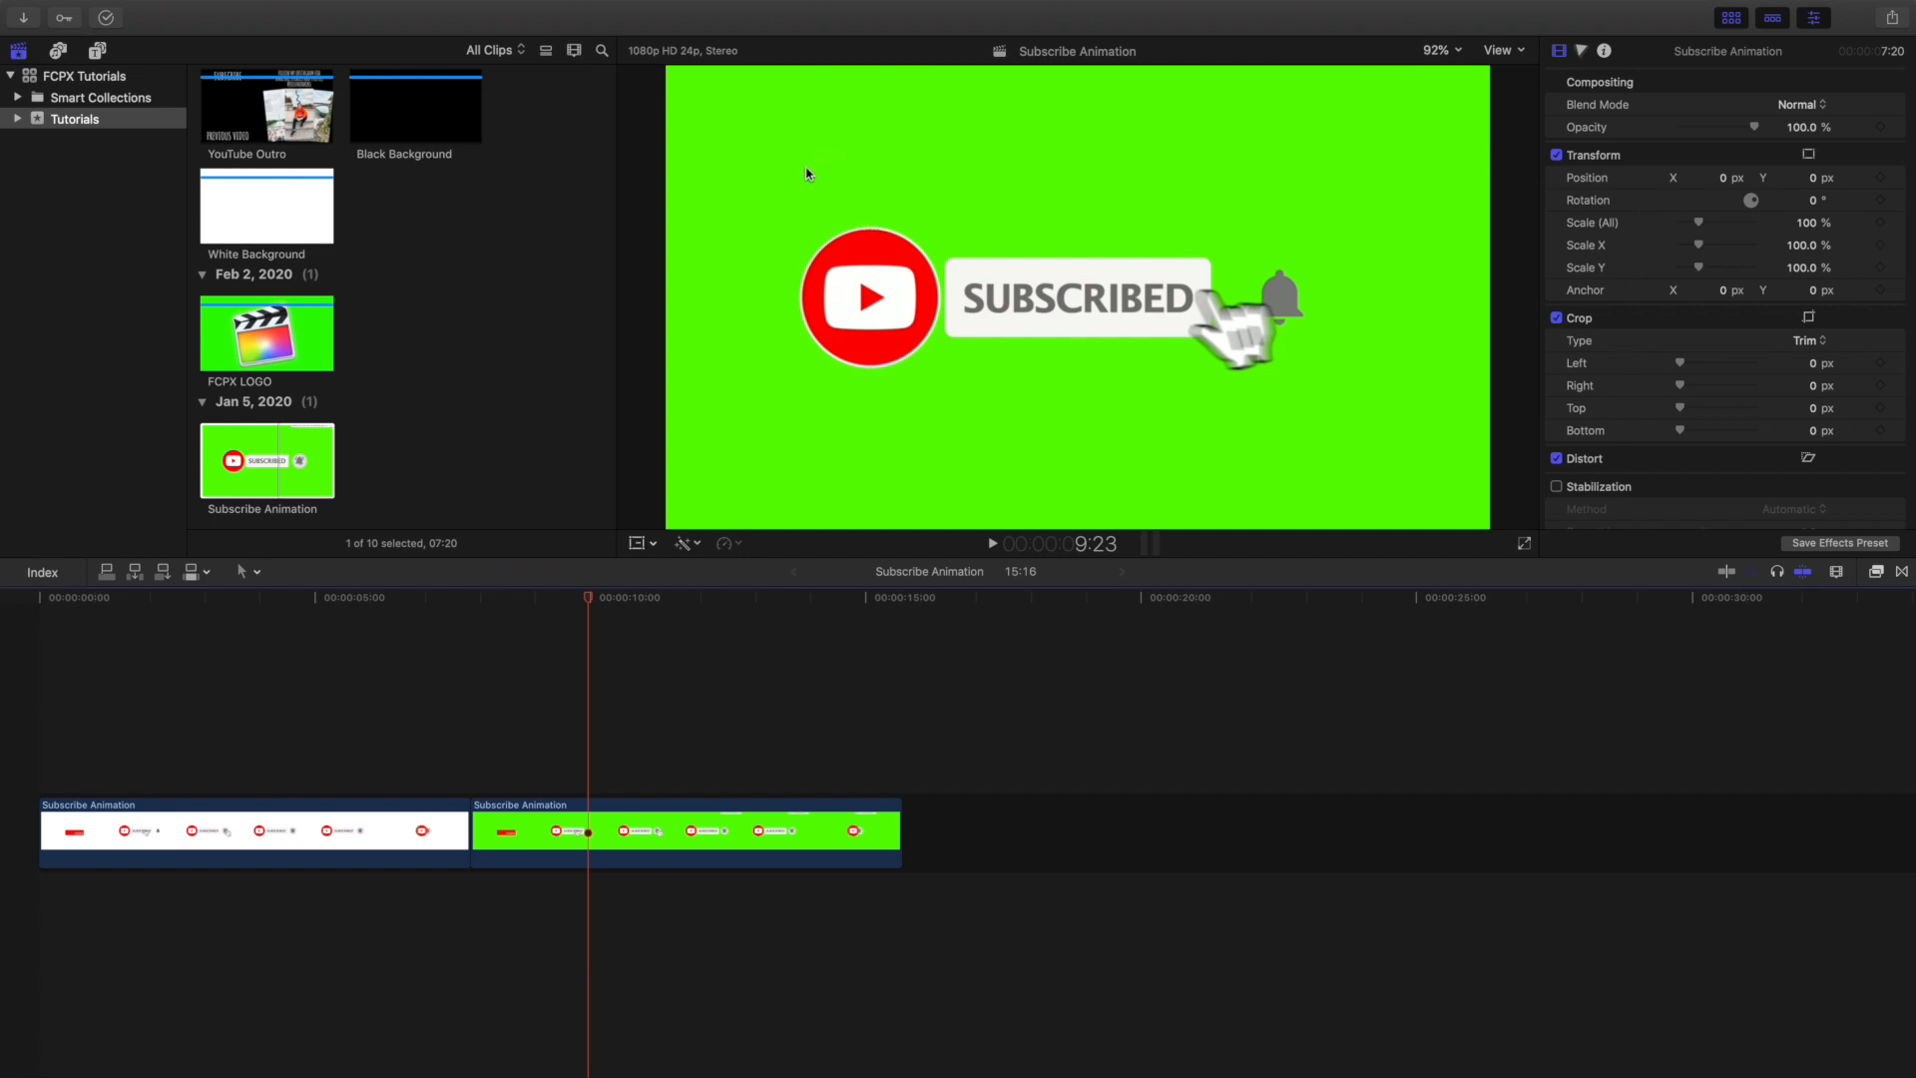
mouse_move(934, 335)
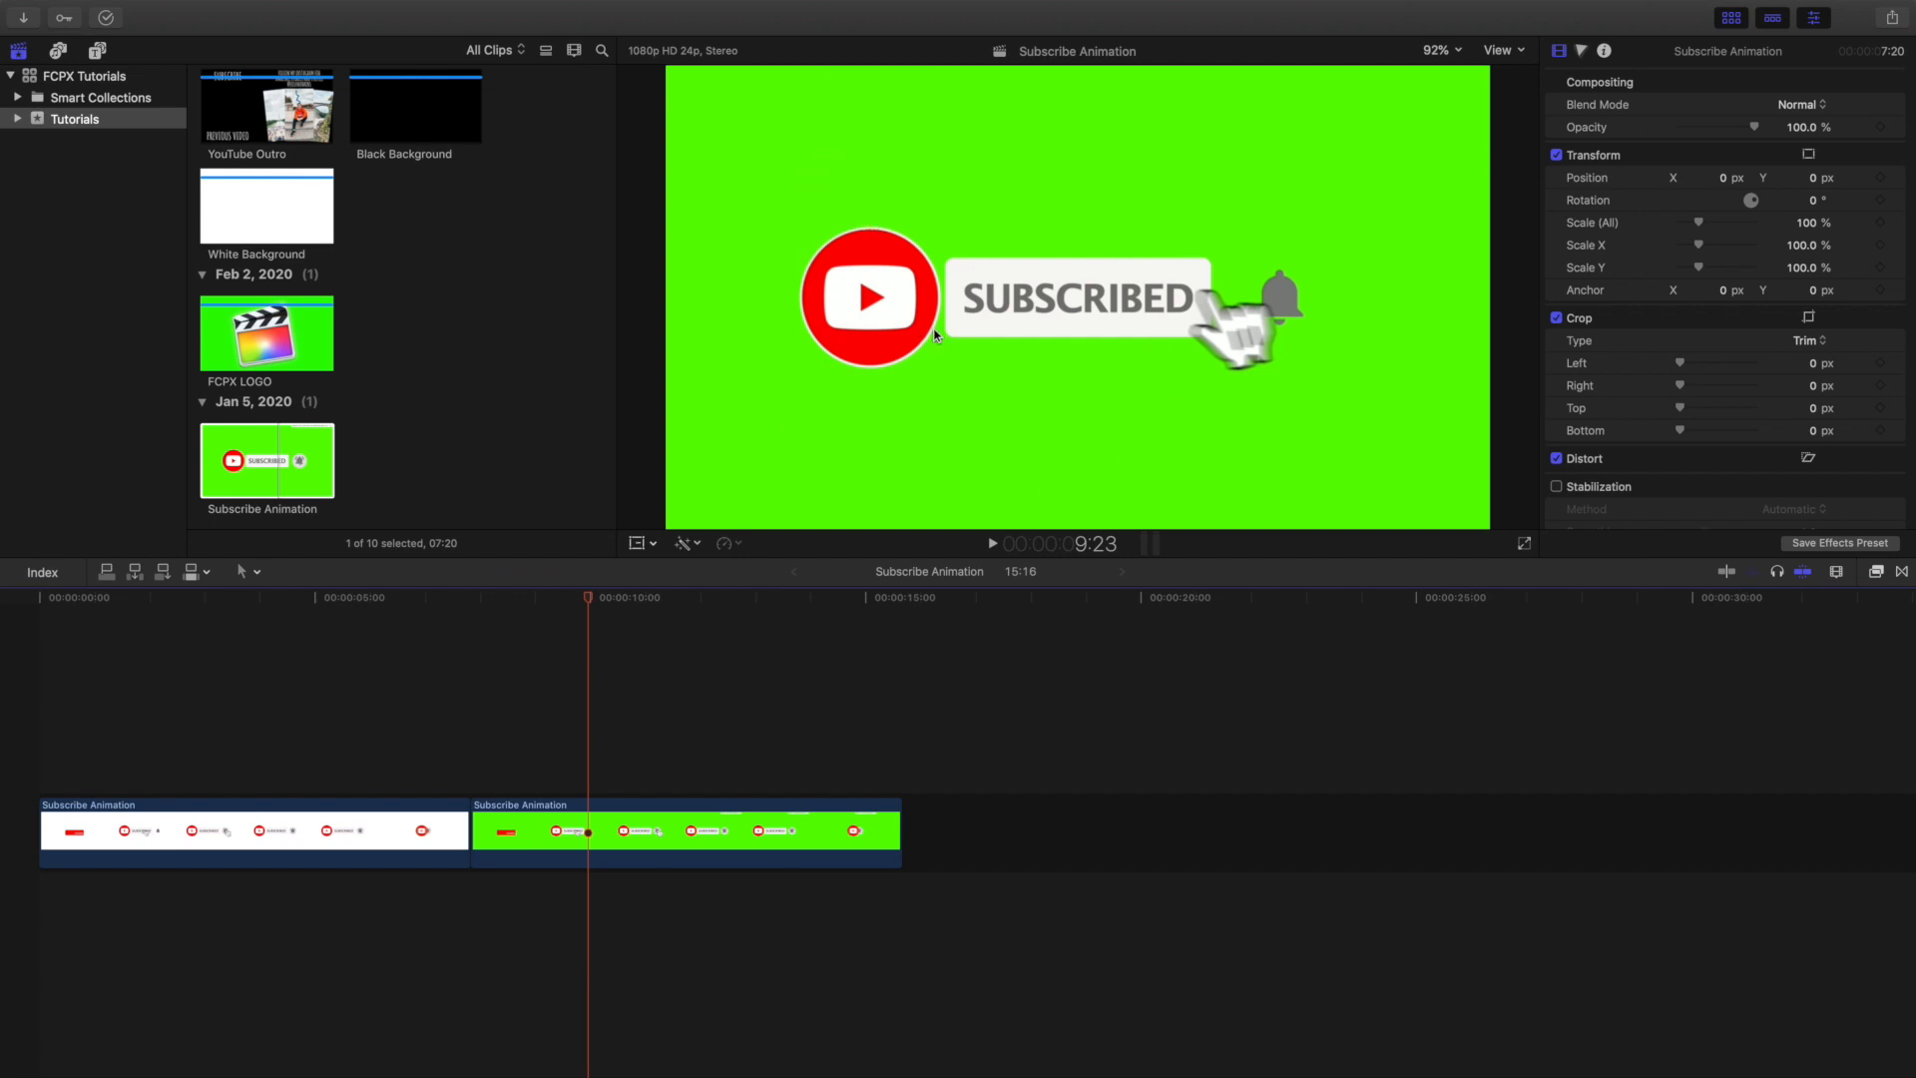
mouse_move(1172, 355)
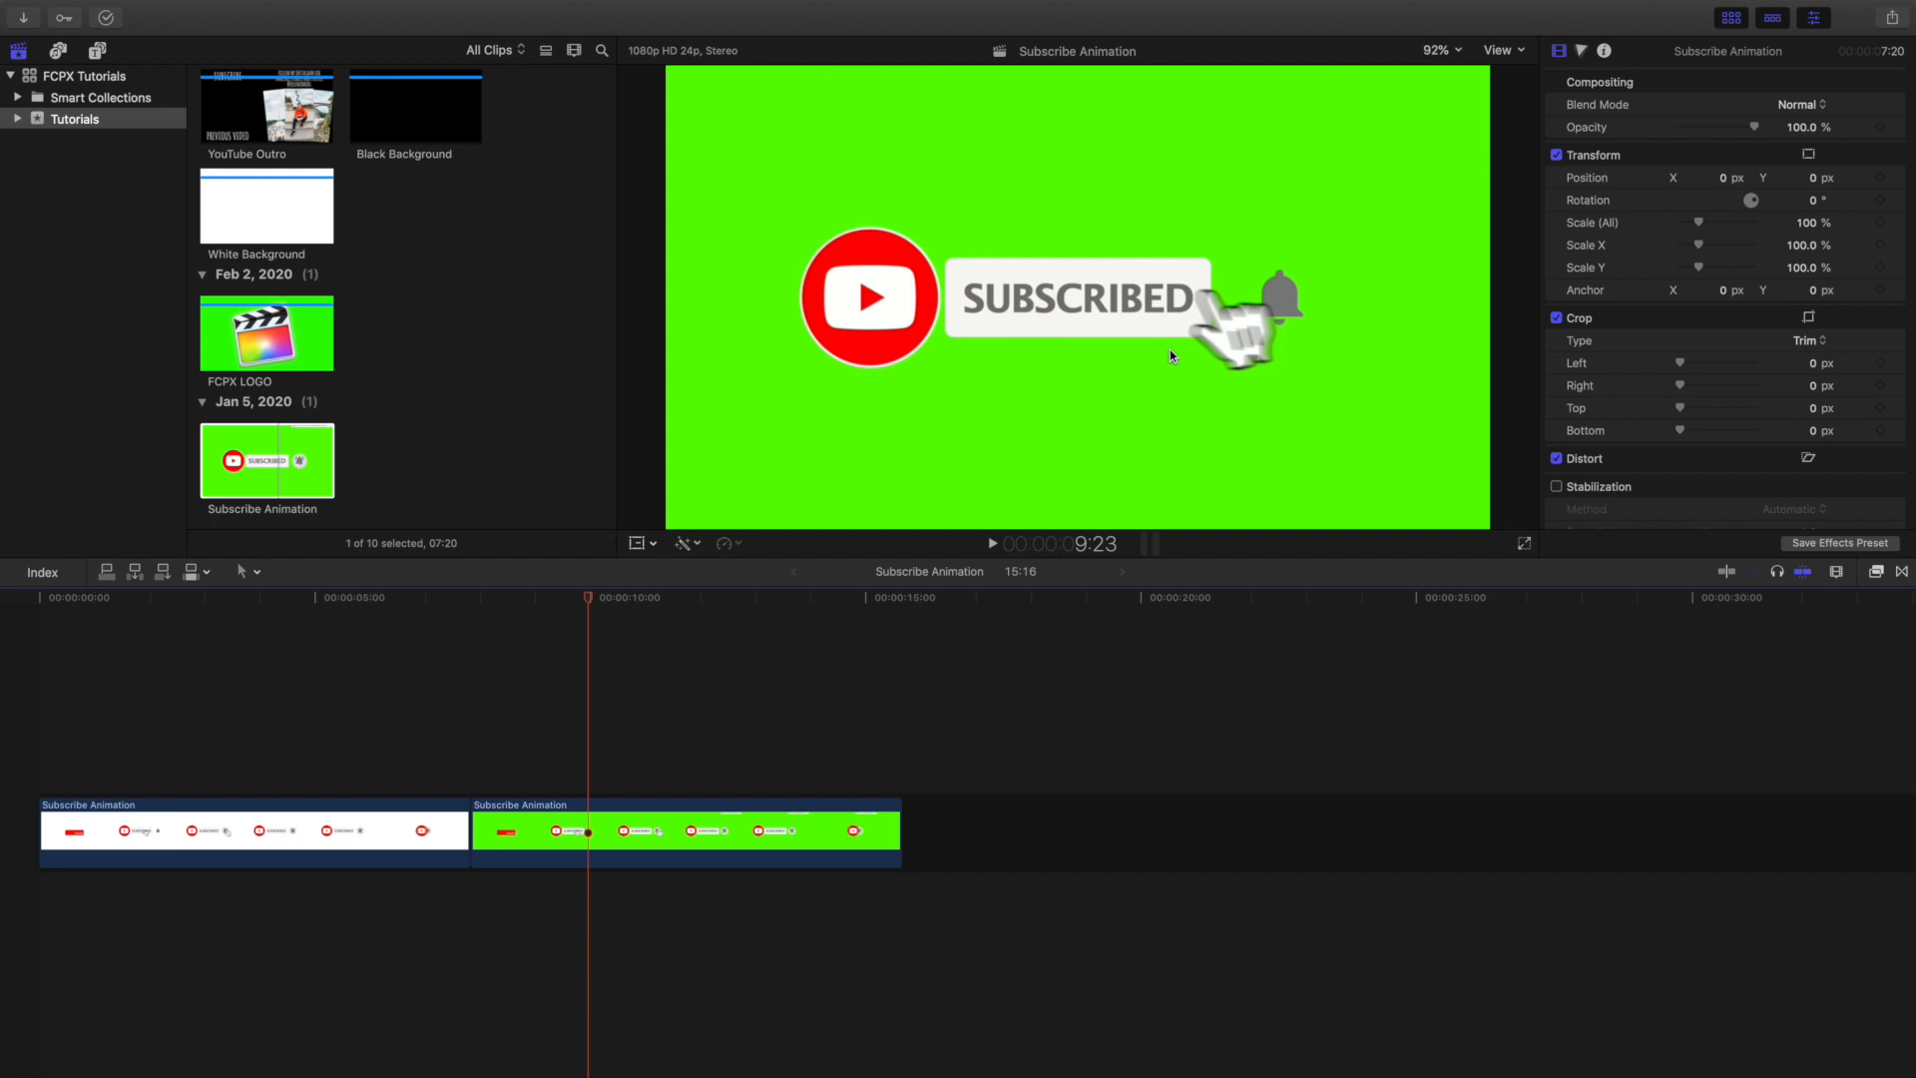
mouse_move(864, 399)
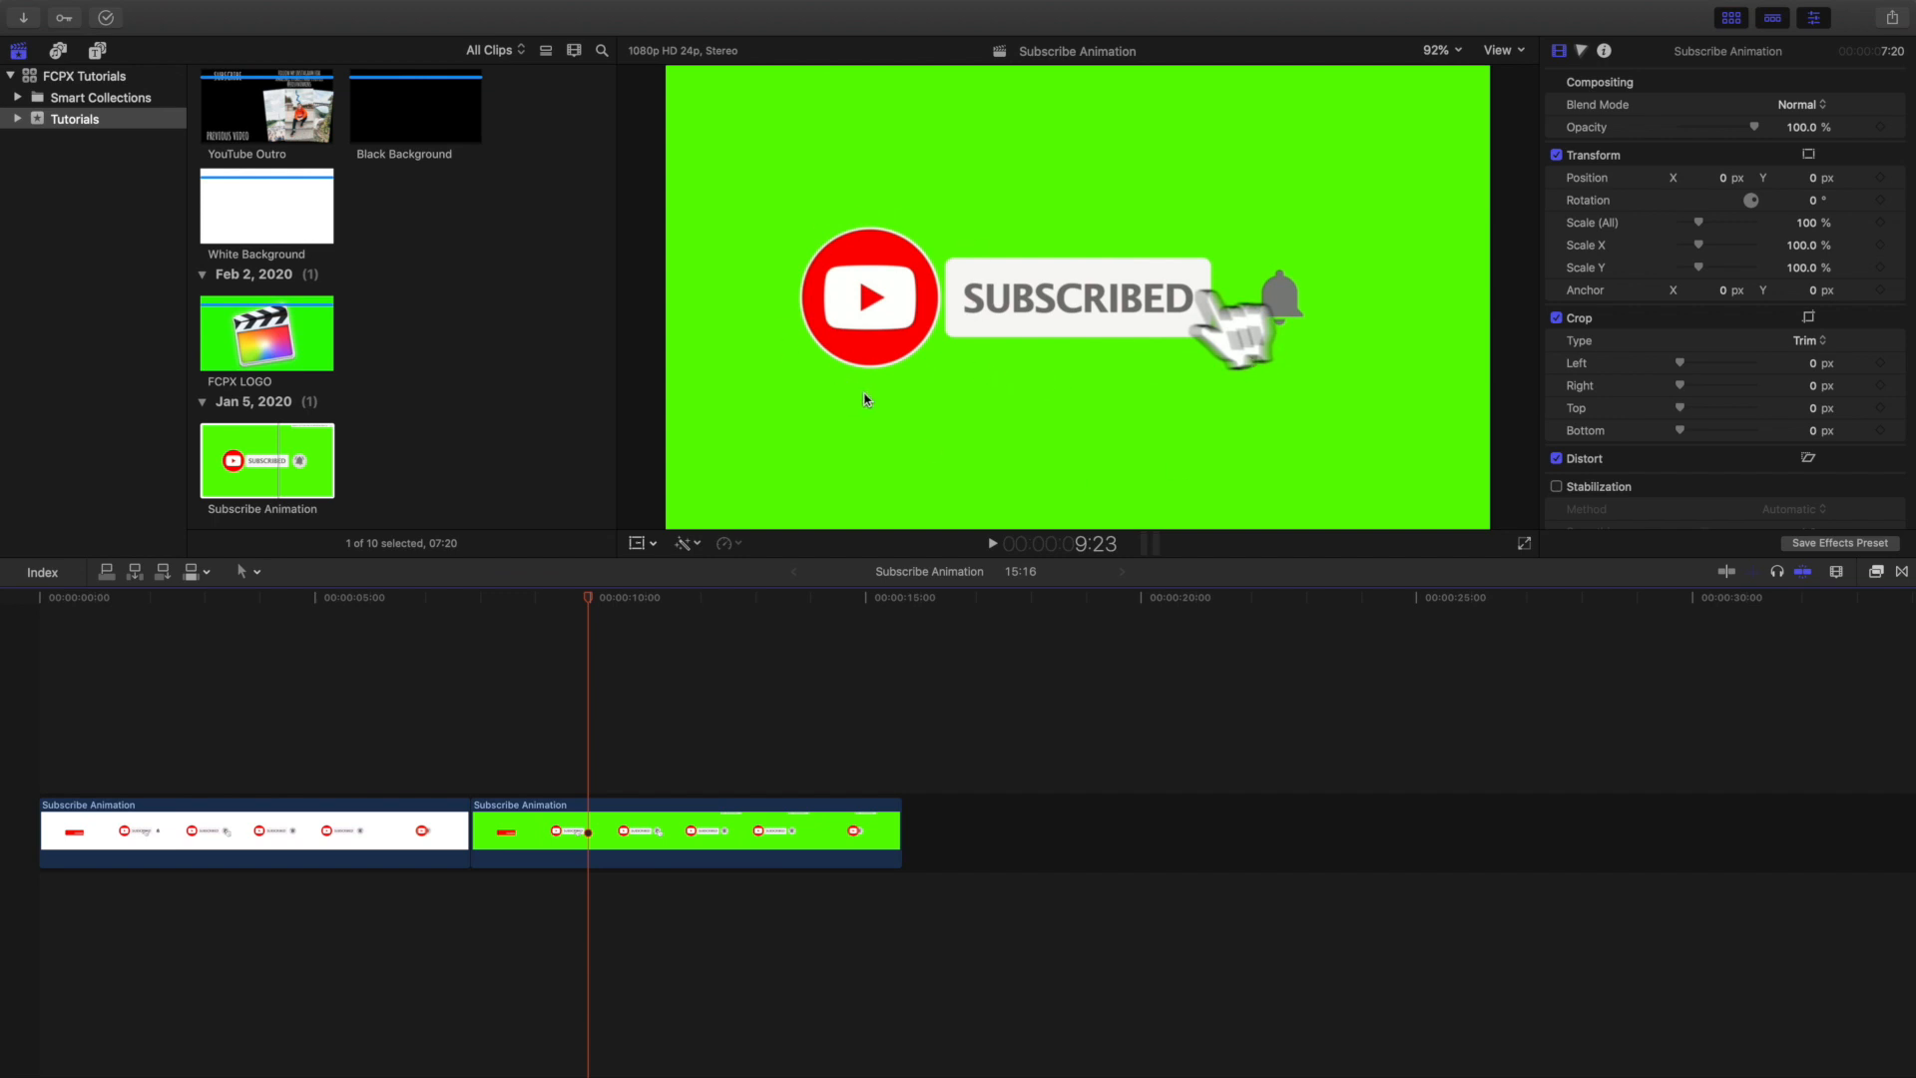
mouse_move(551, 535)
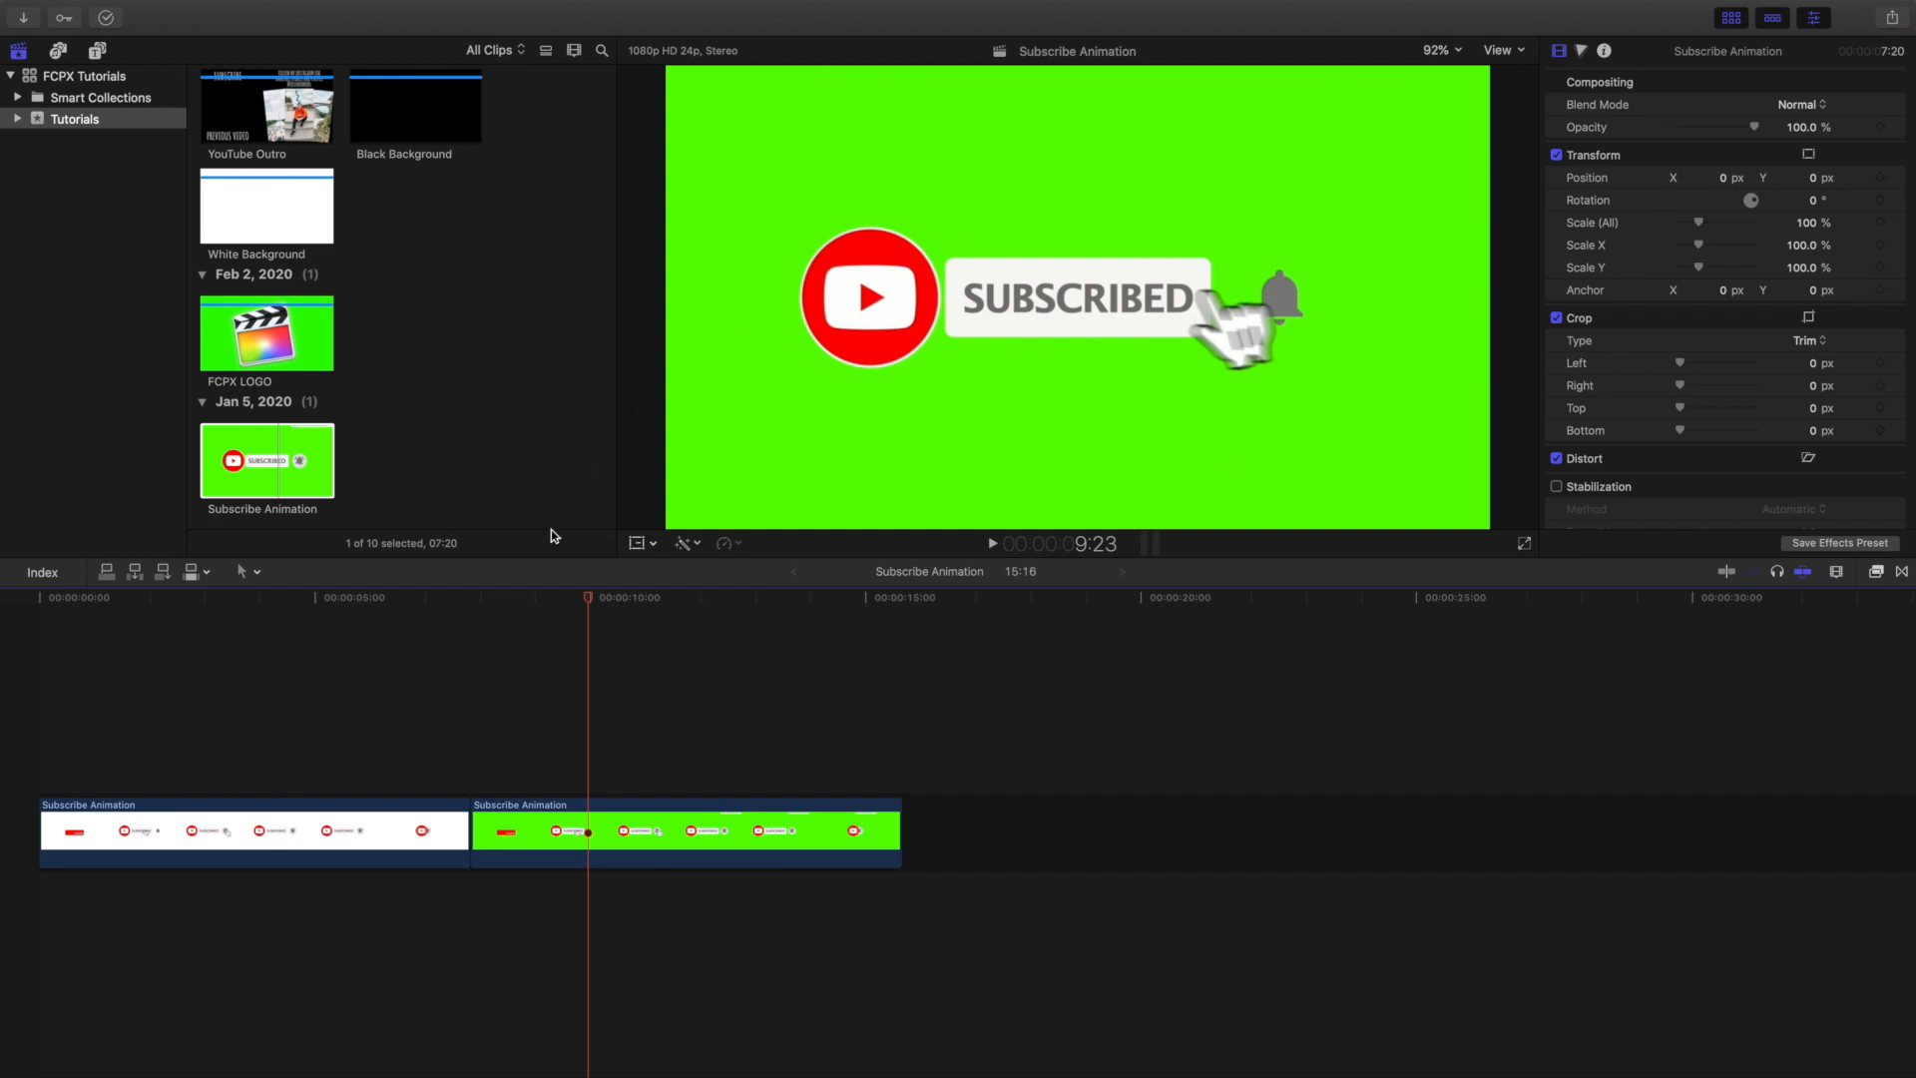
mouse_move(654, 758)
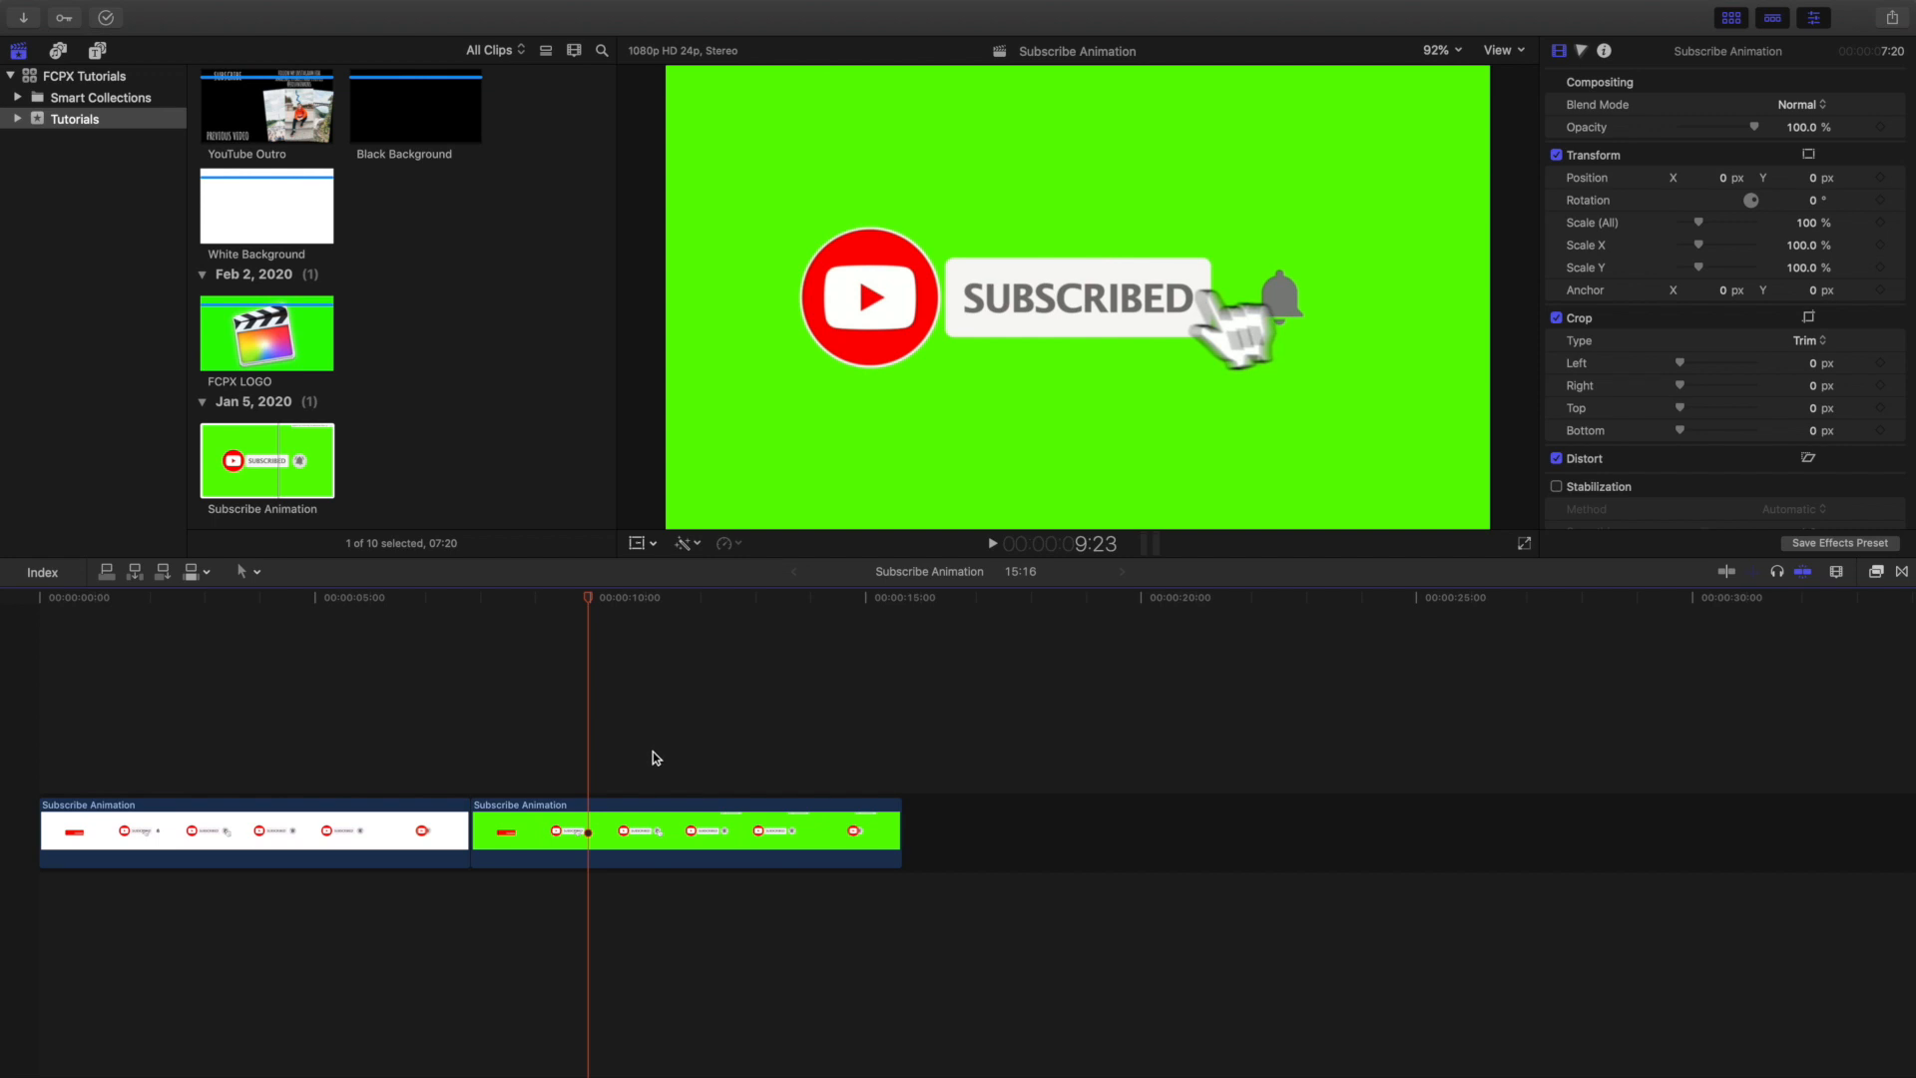
mouse_move(704, 208)
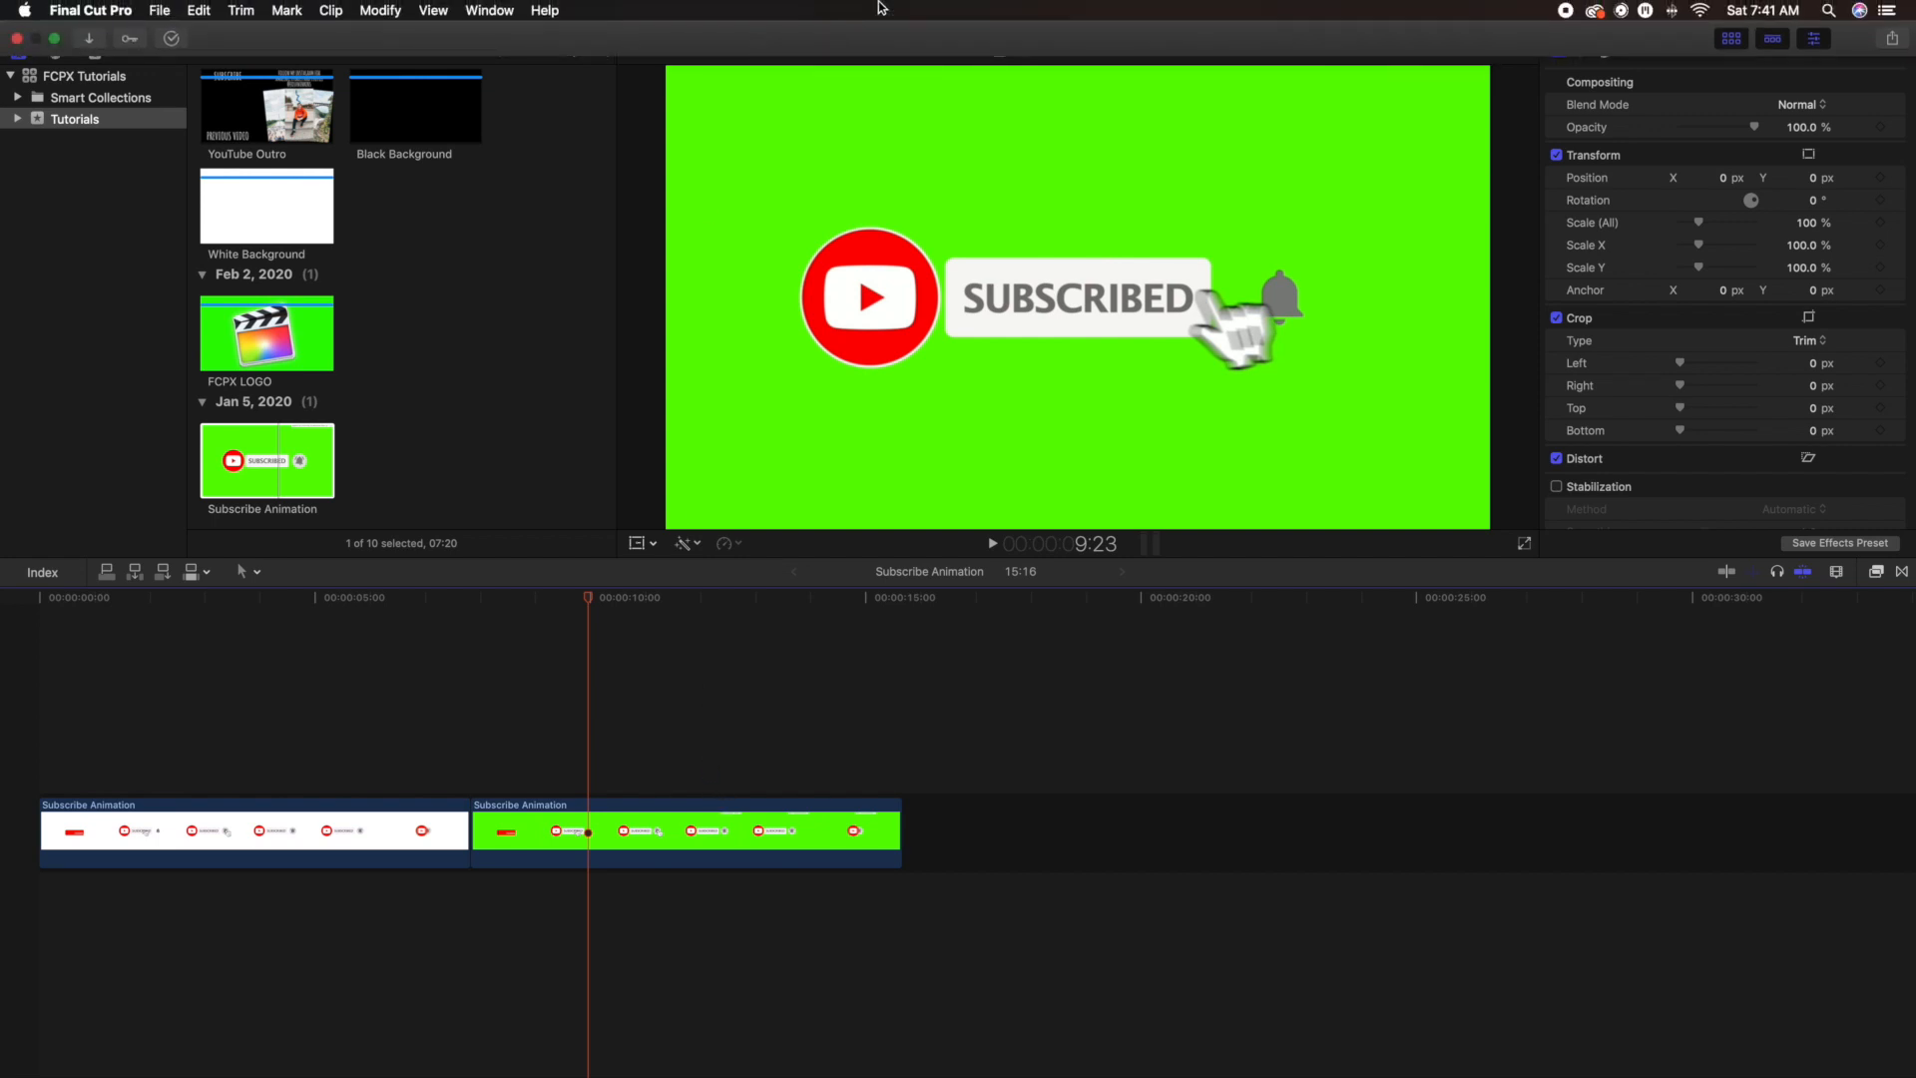
mouse_move(761, 138)
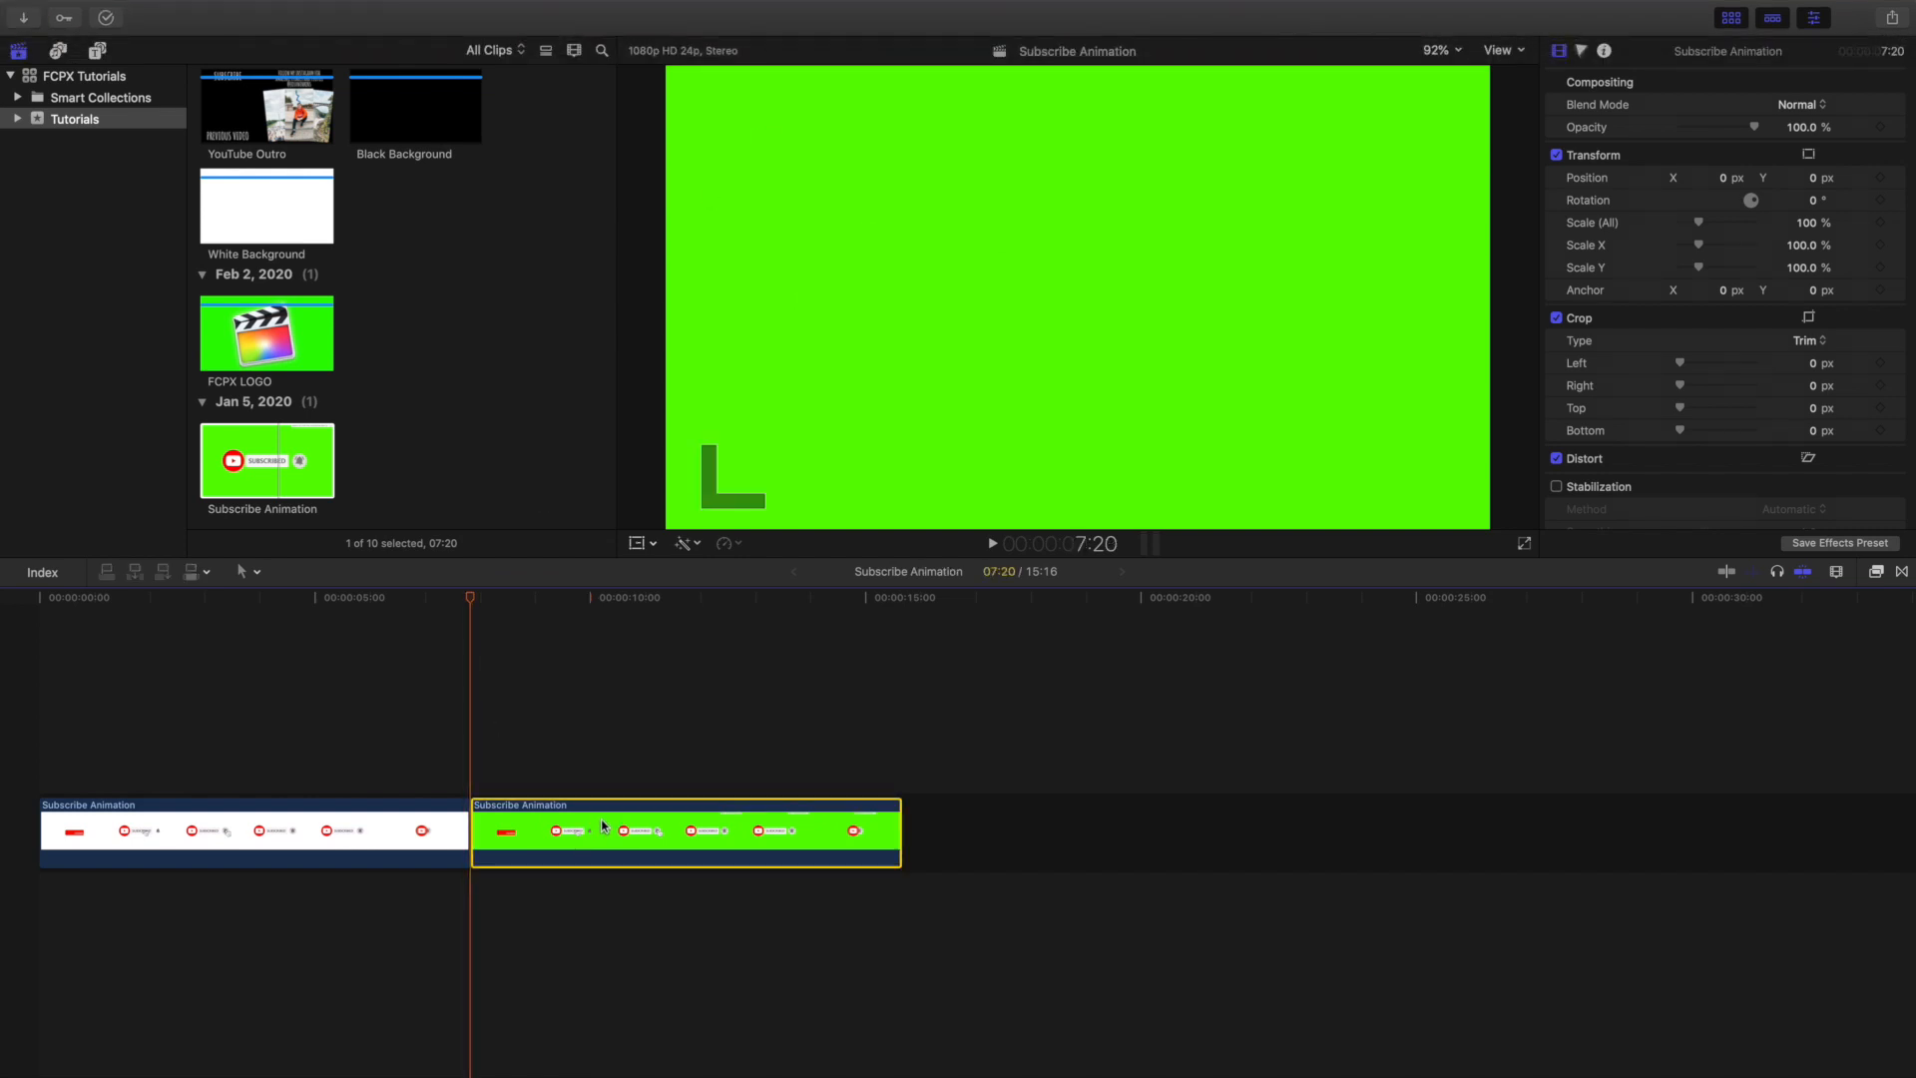
Step: Apply the Keyer effect from the Keying category to remove the clip's green background
click(1835, 573)
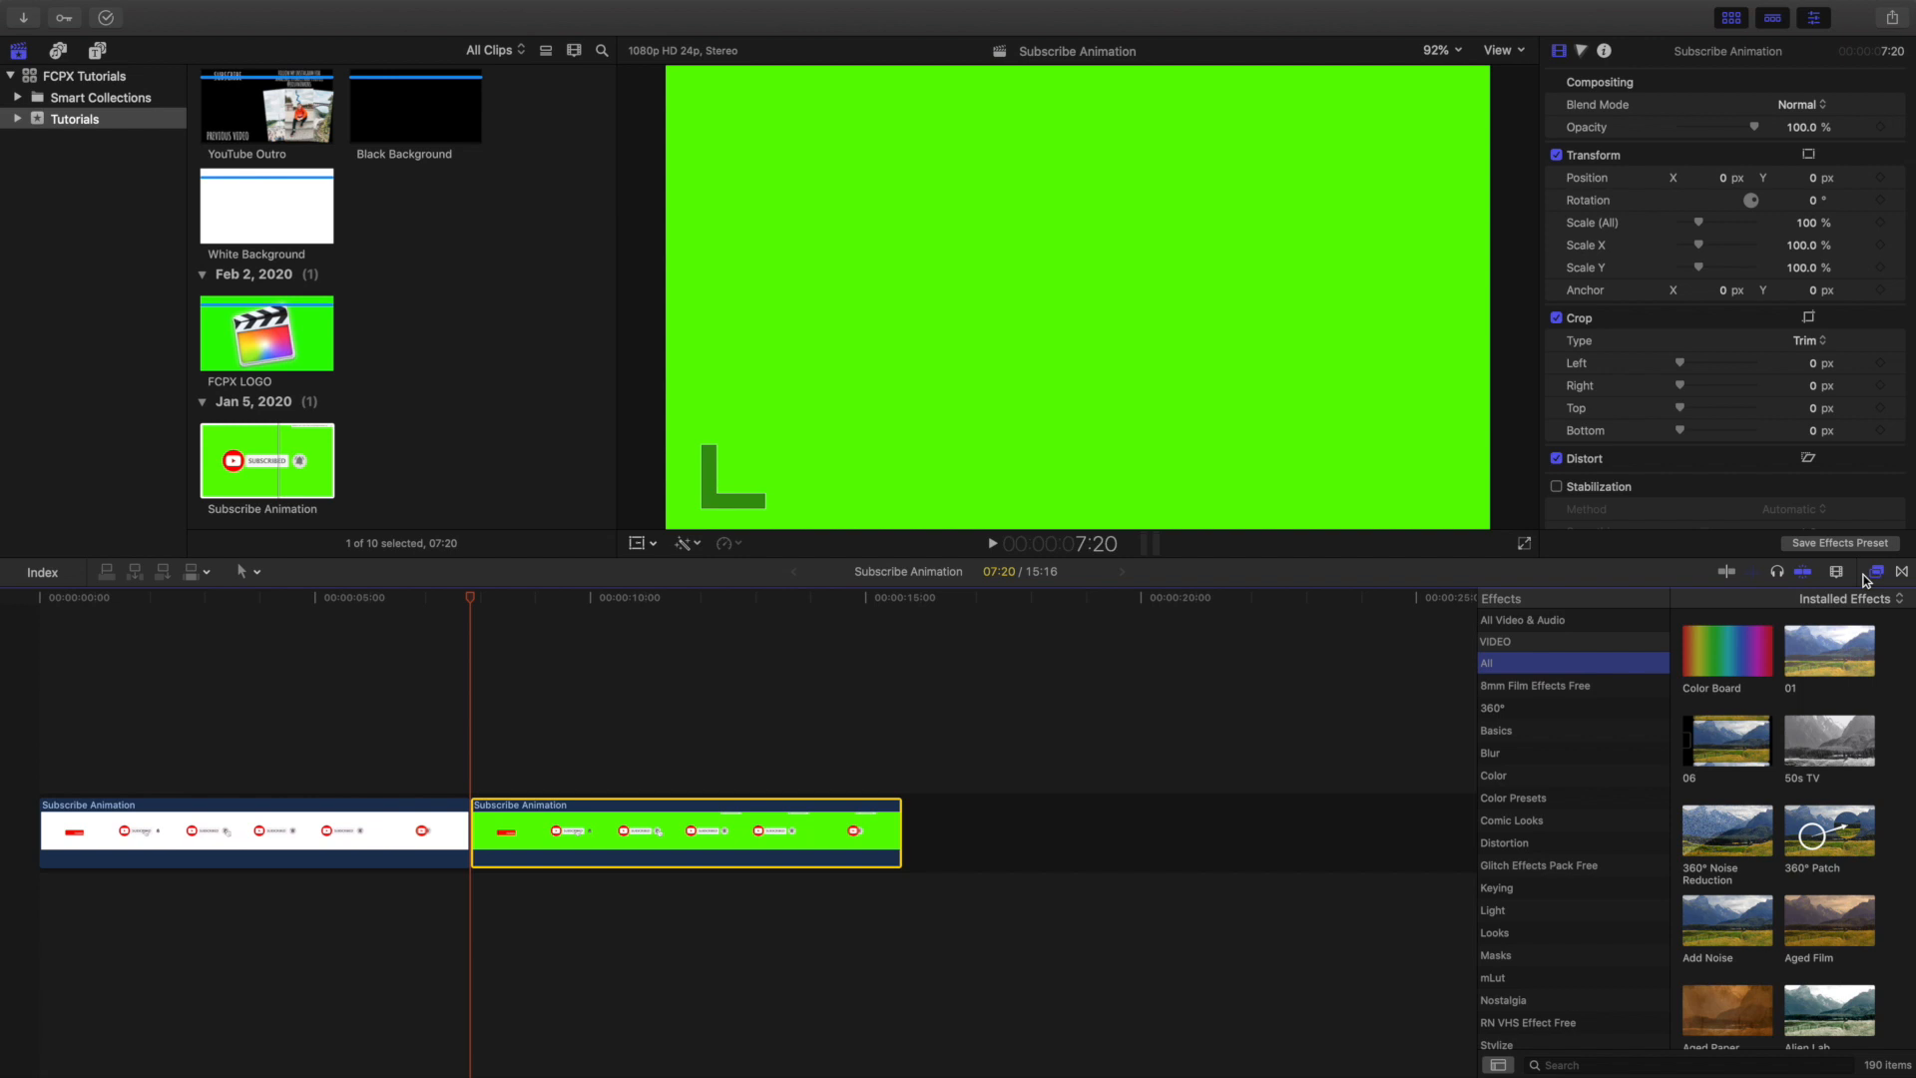
mouse_move(1497, 886)
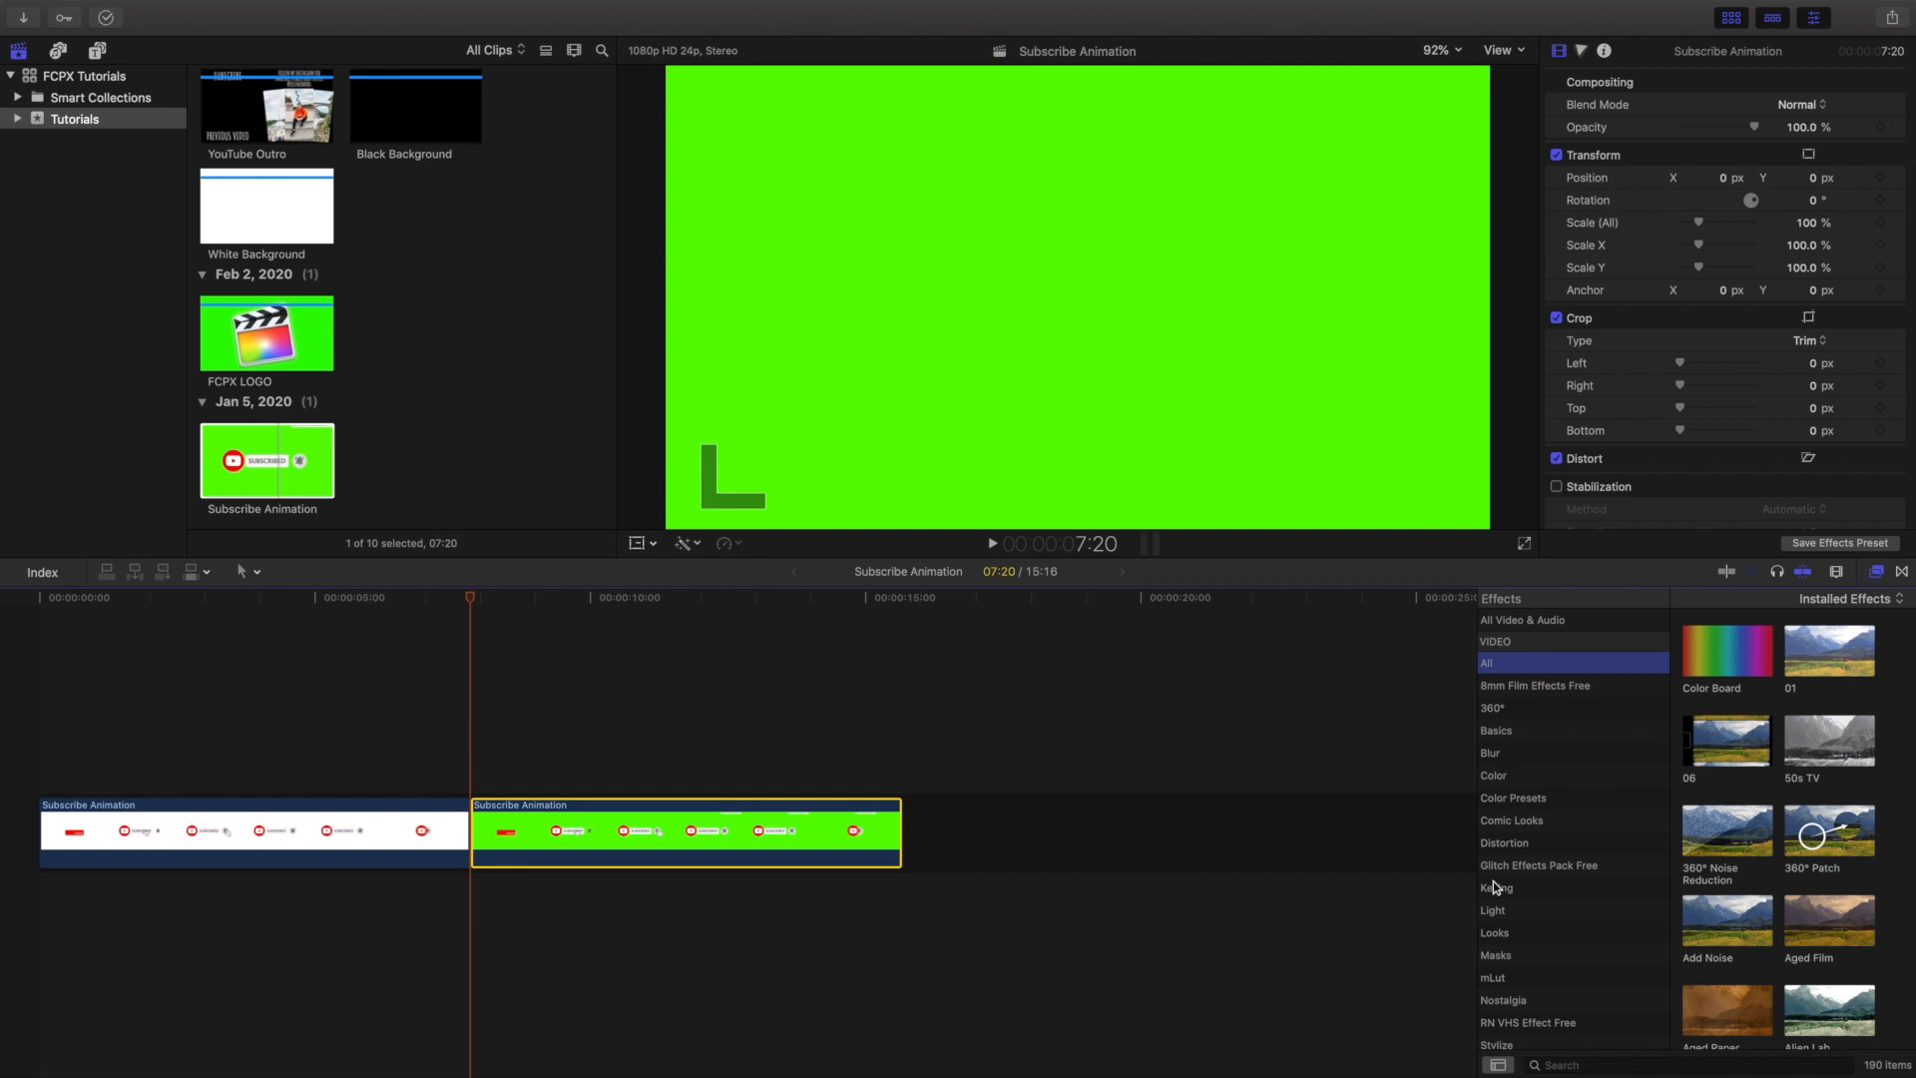
click(1495, 887)
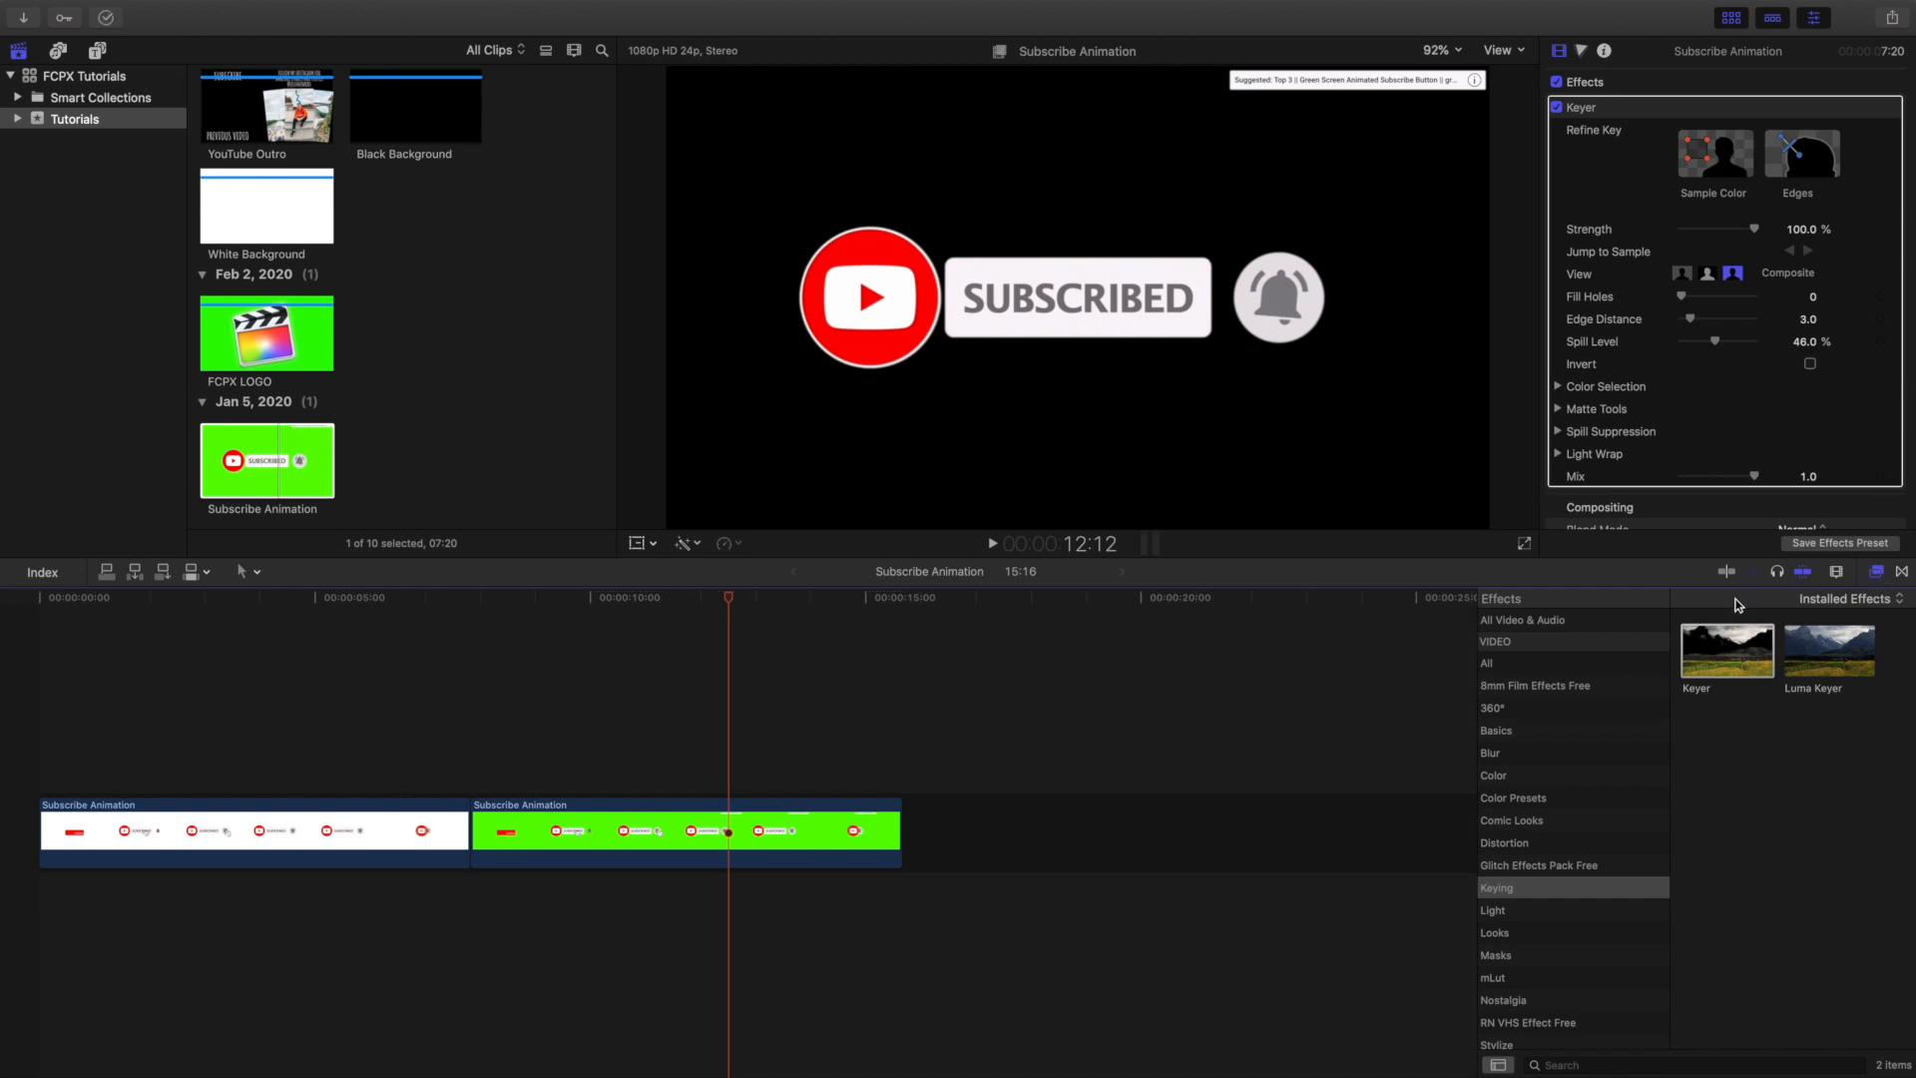
click(1876, 571)
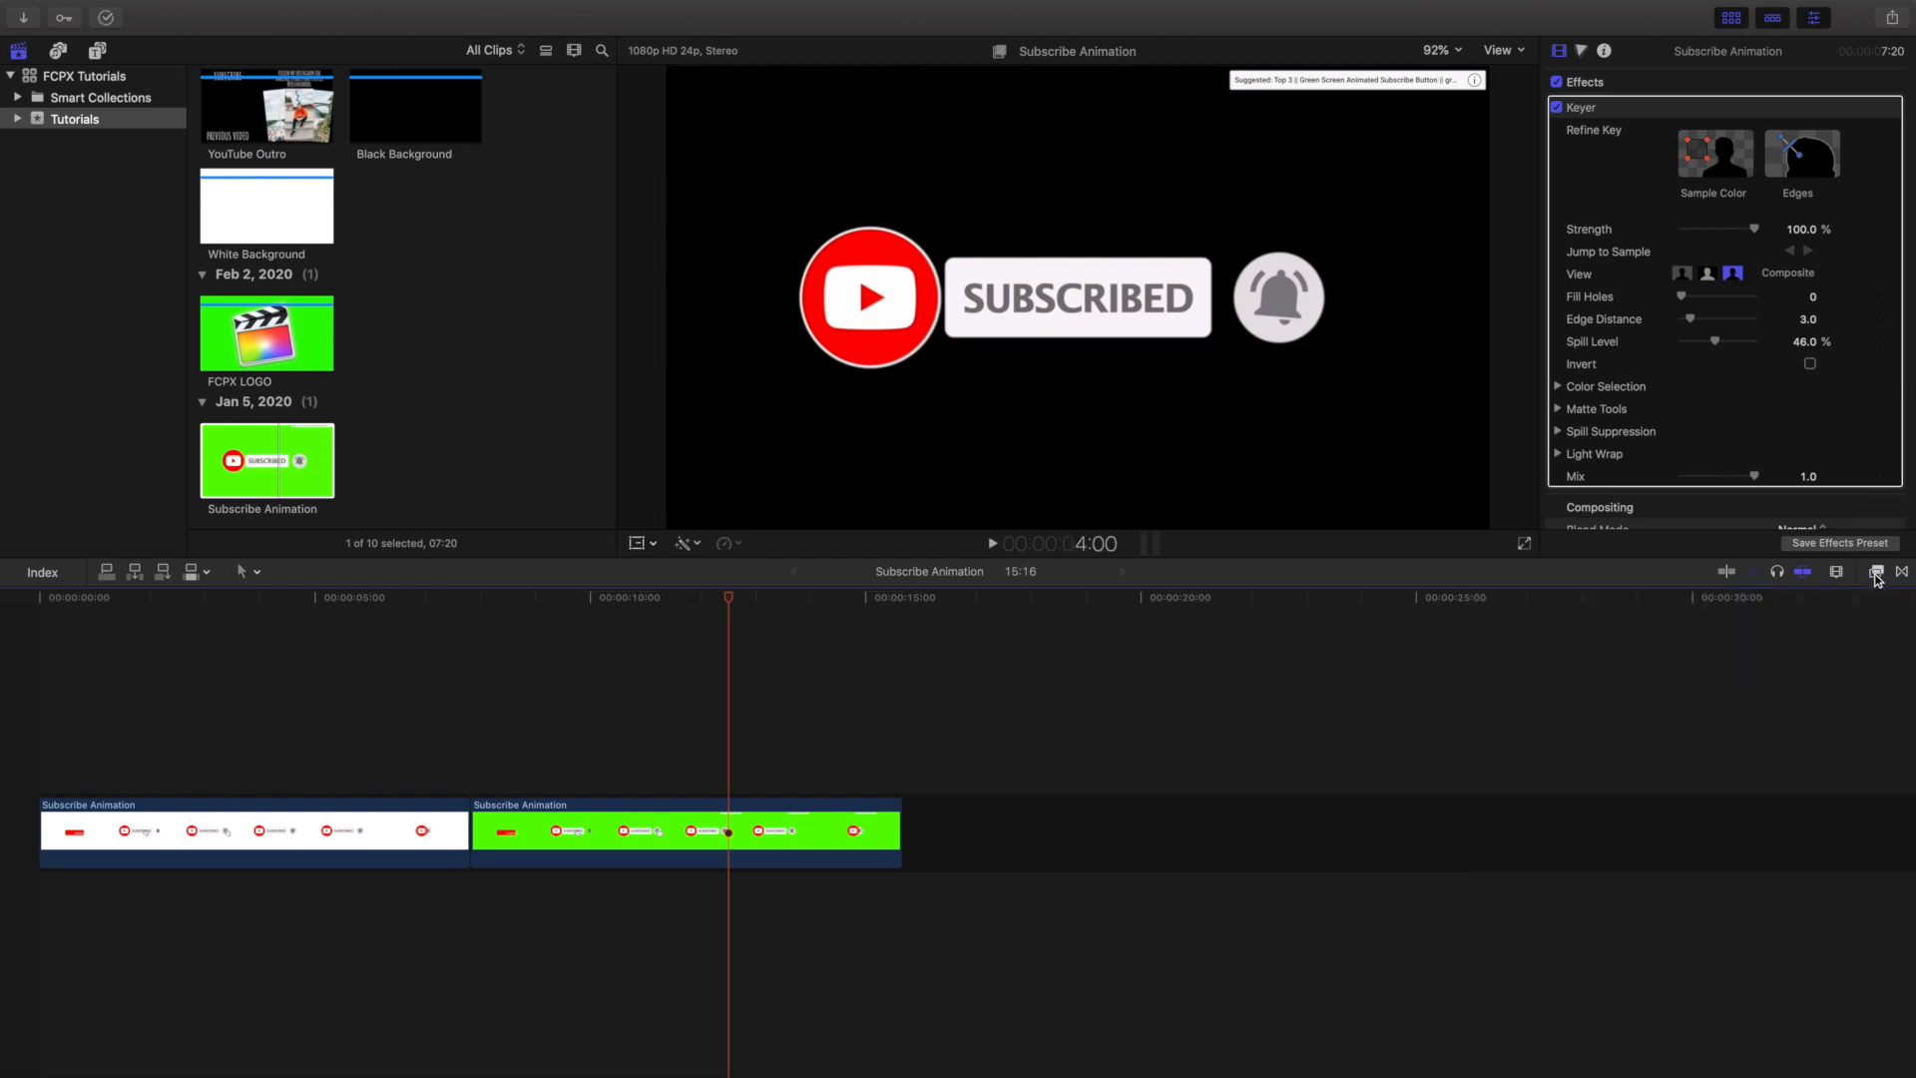
mouse_move(1048, 565)
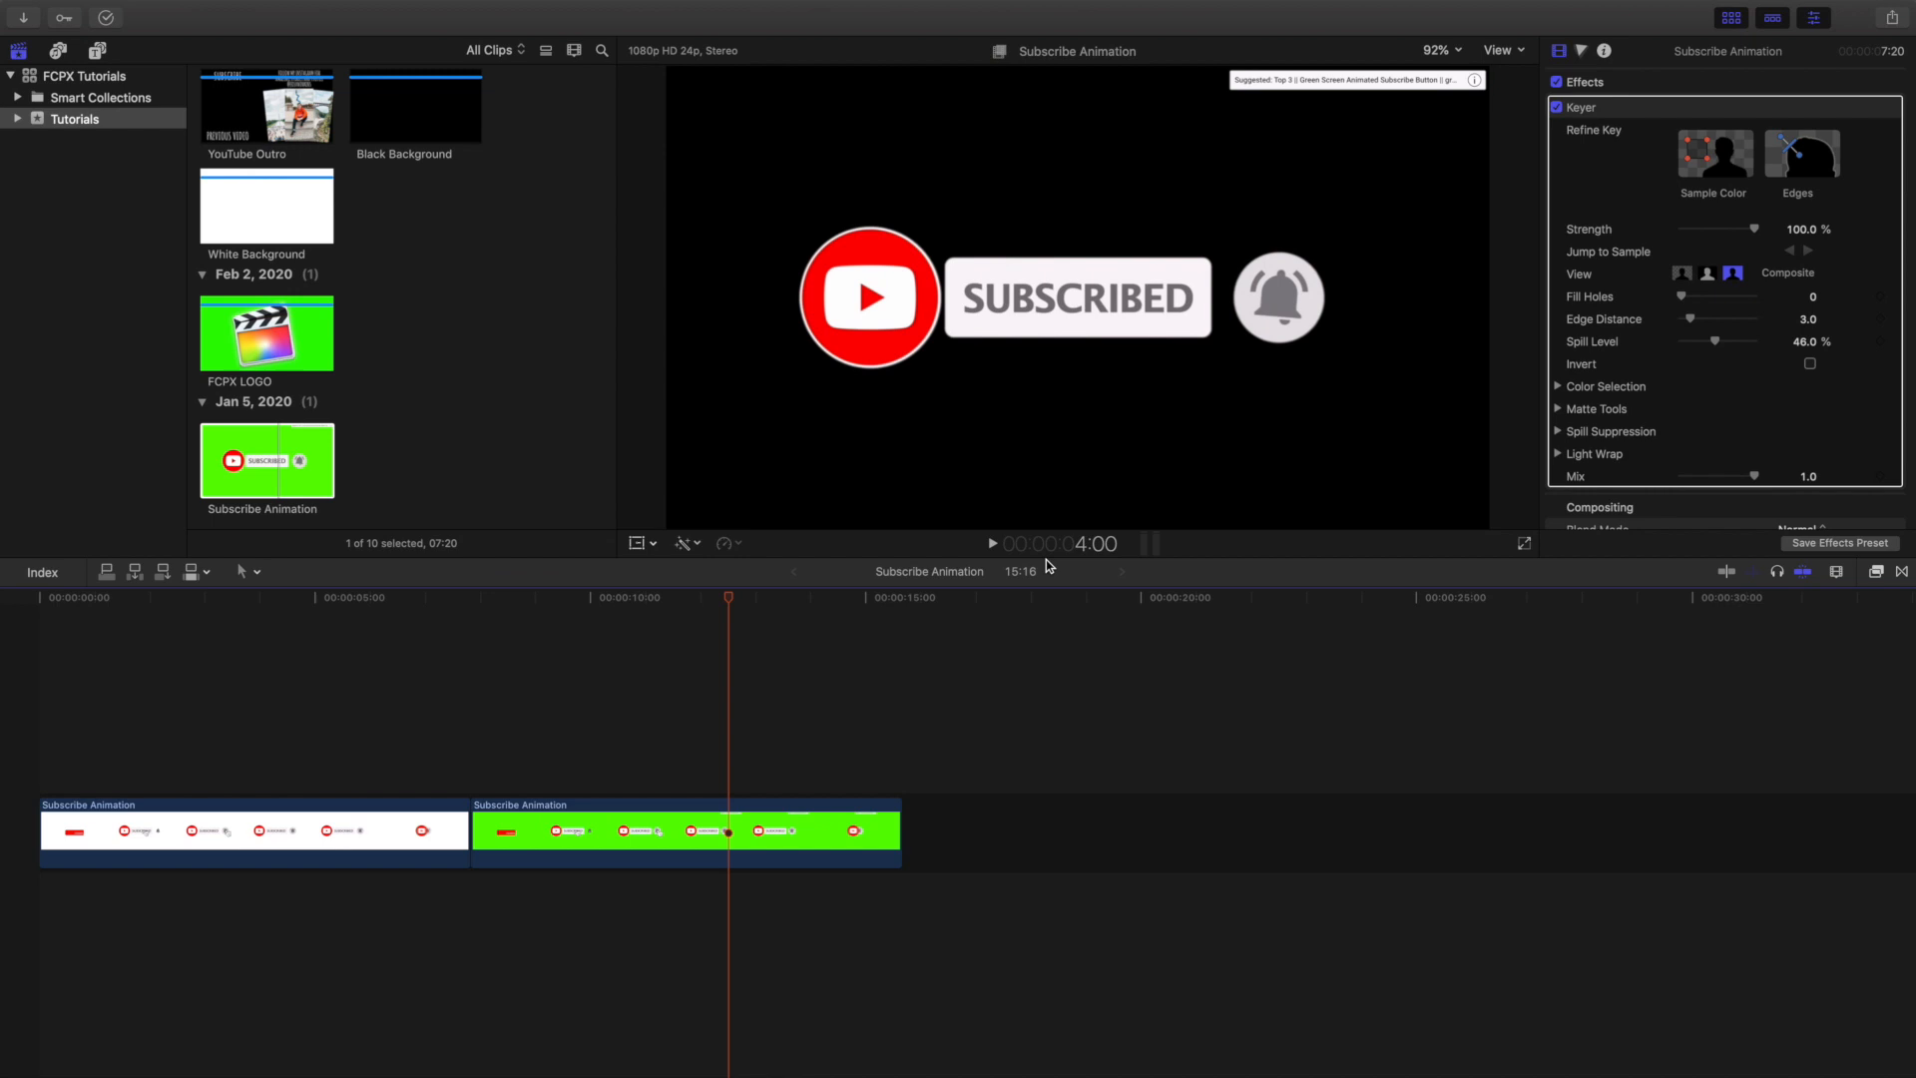
mouse_move(1064, 563)
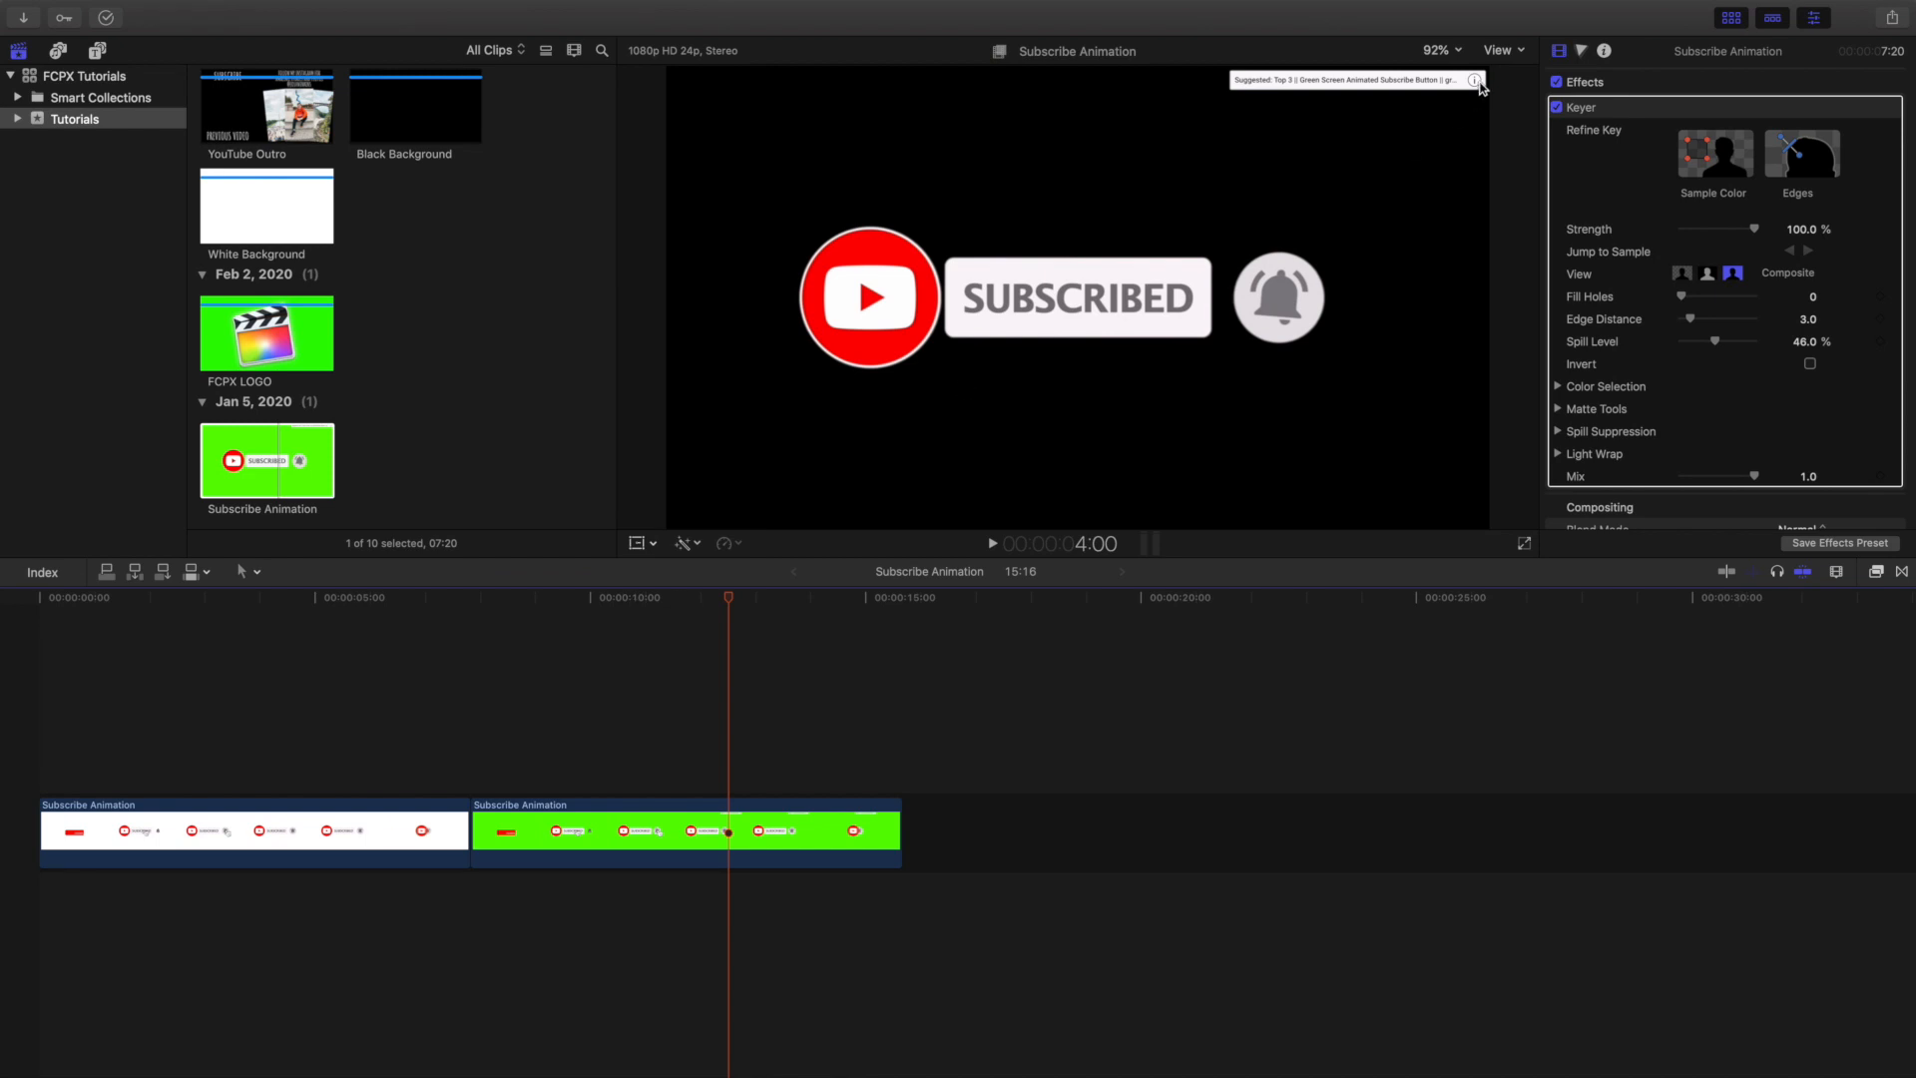
mouse_move(1373, 118)
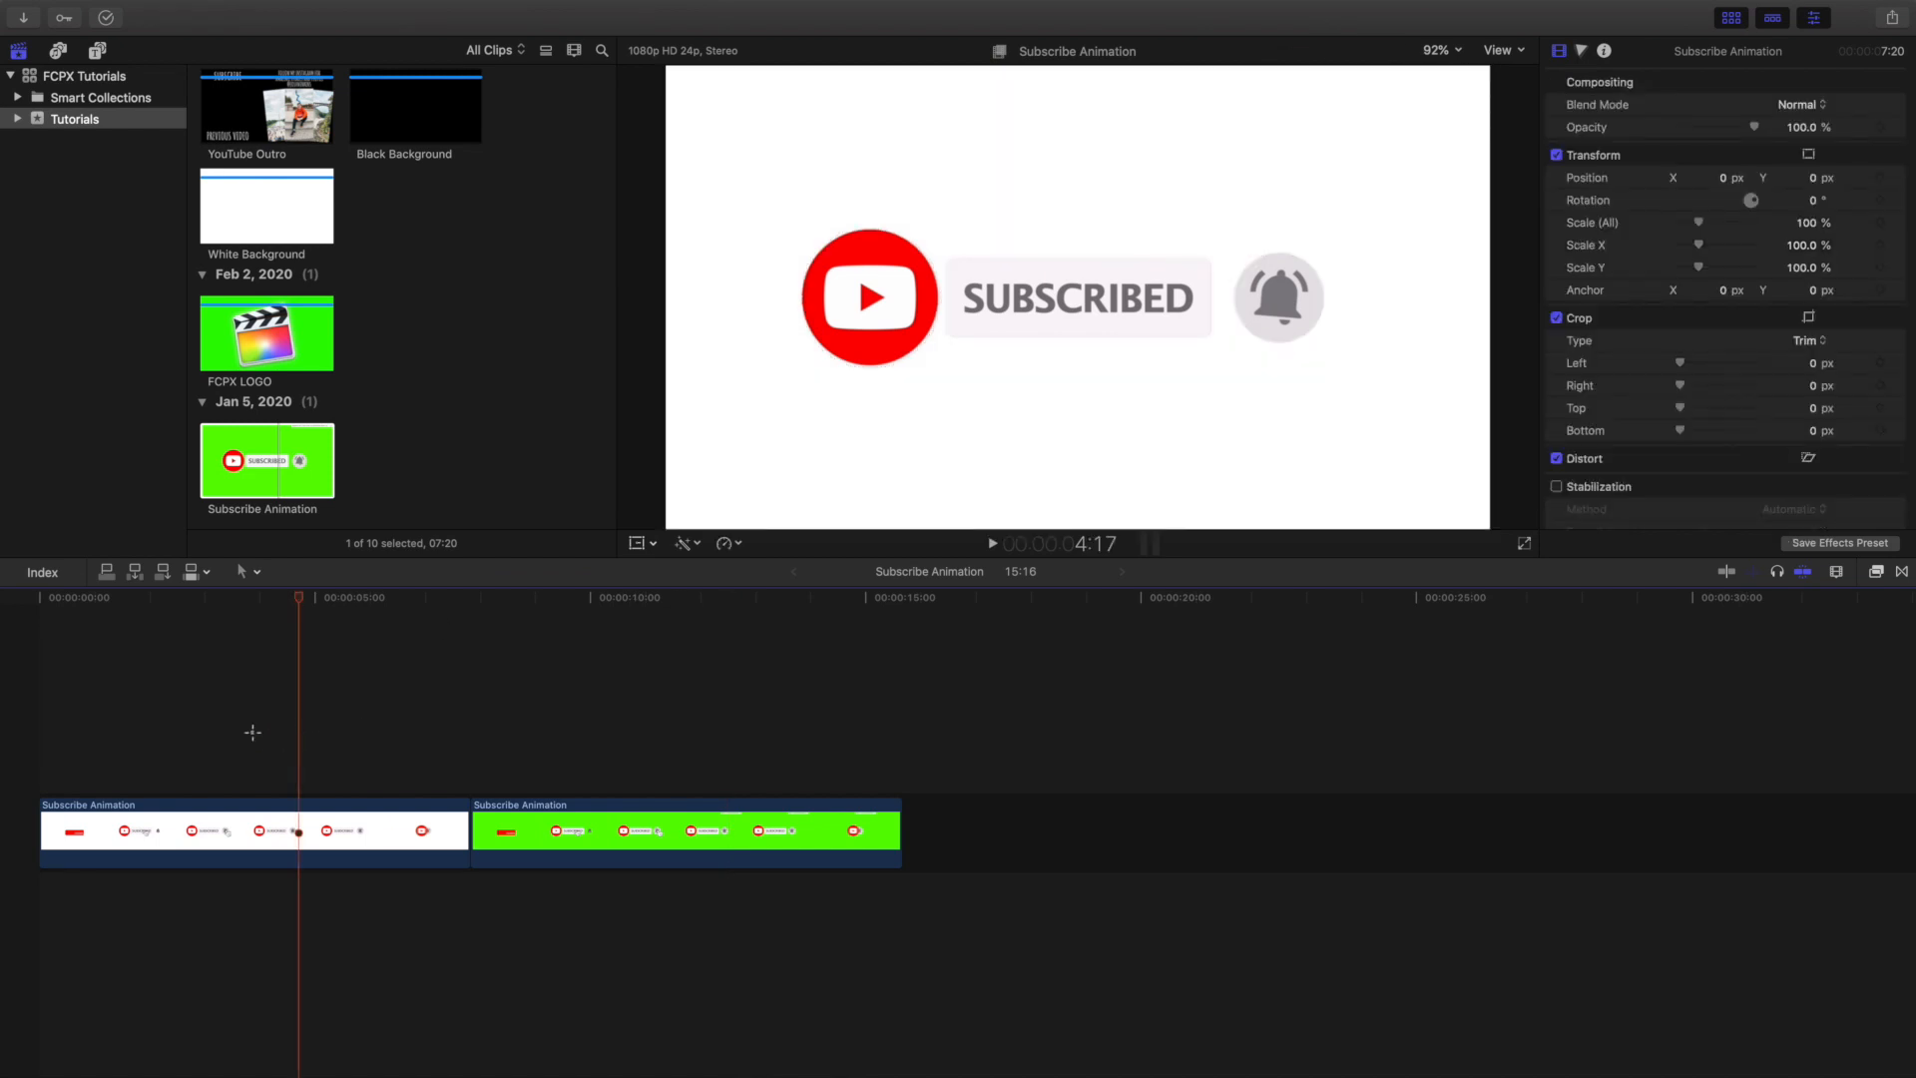
click(704, 597)
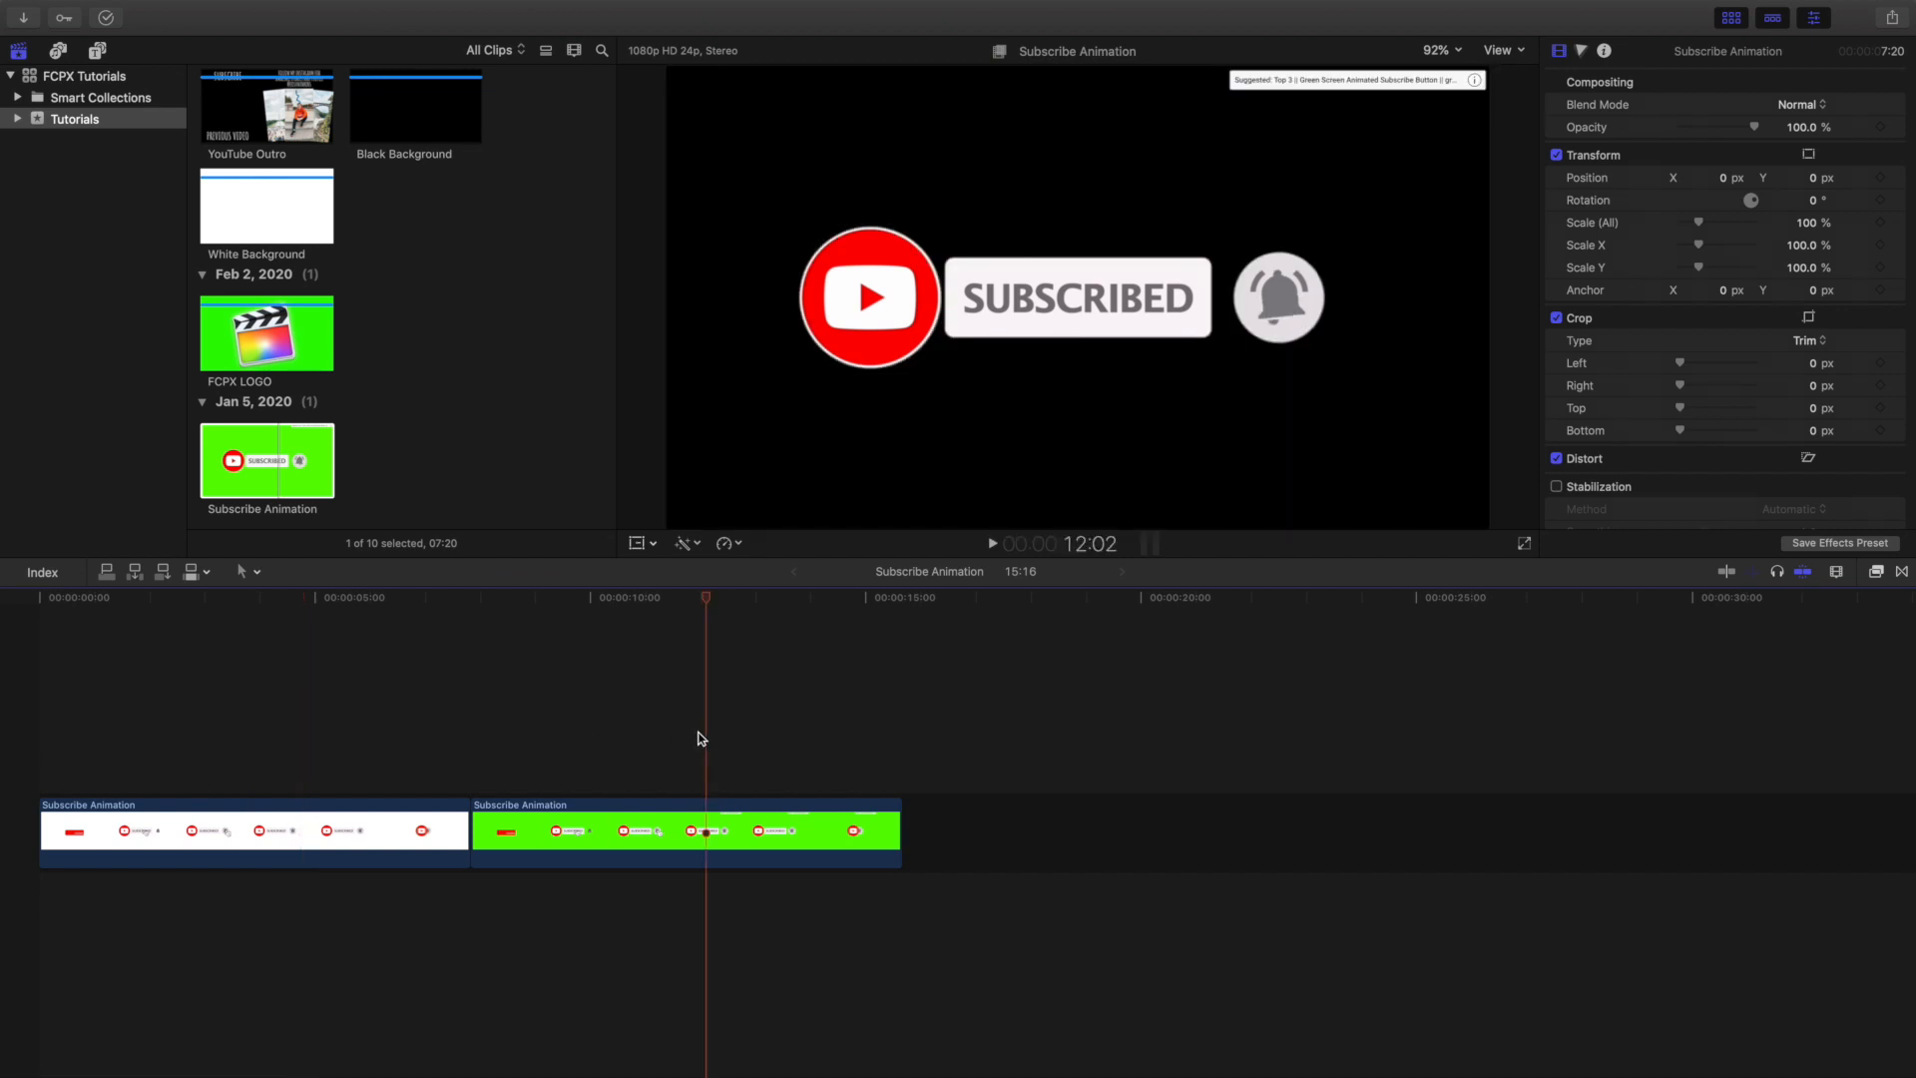
click(685, 831)
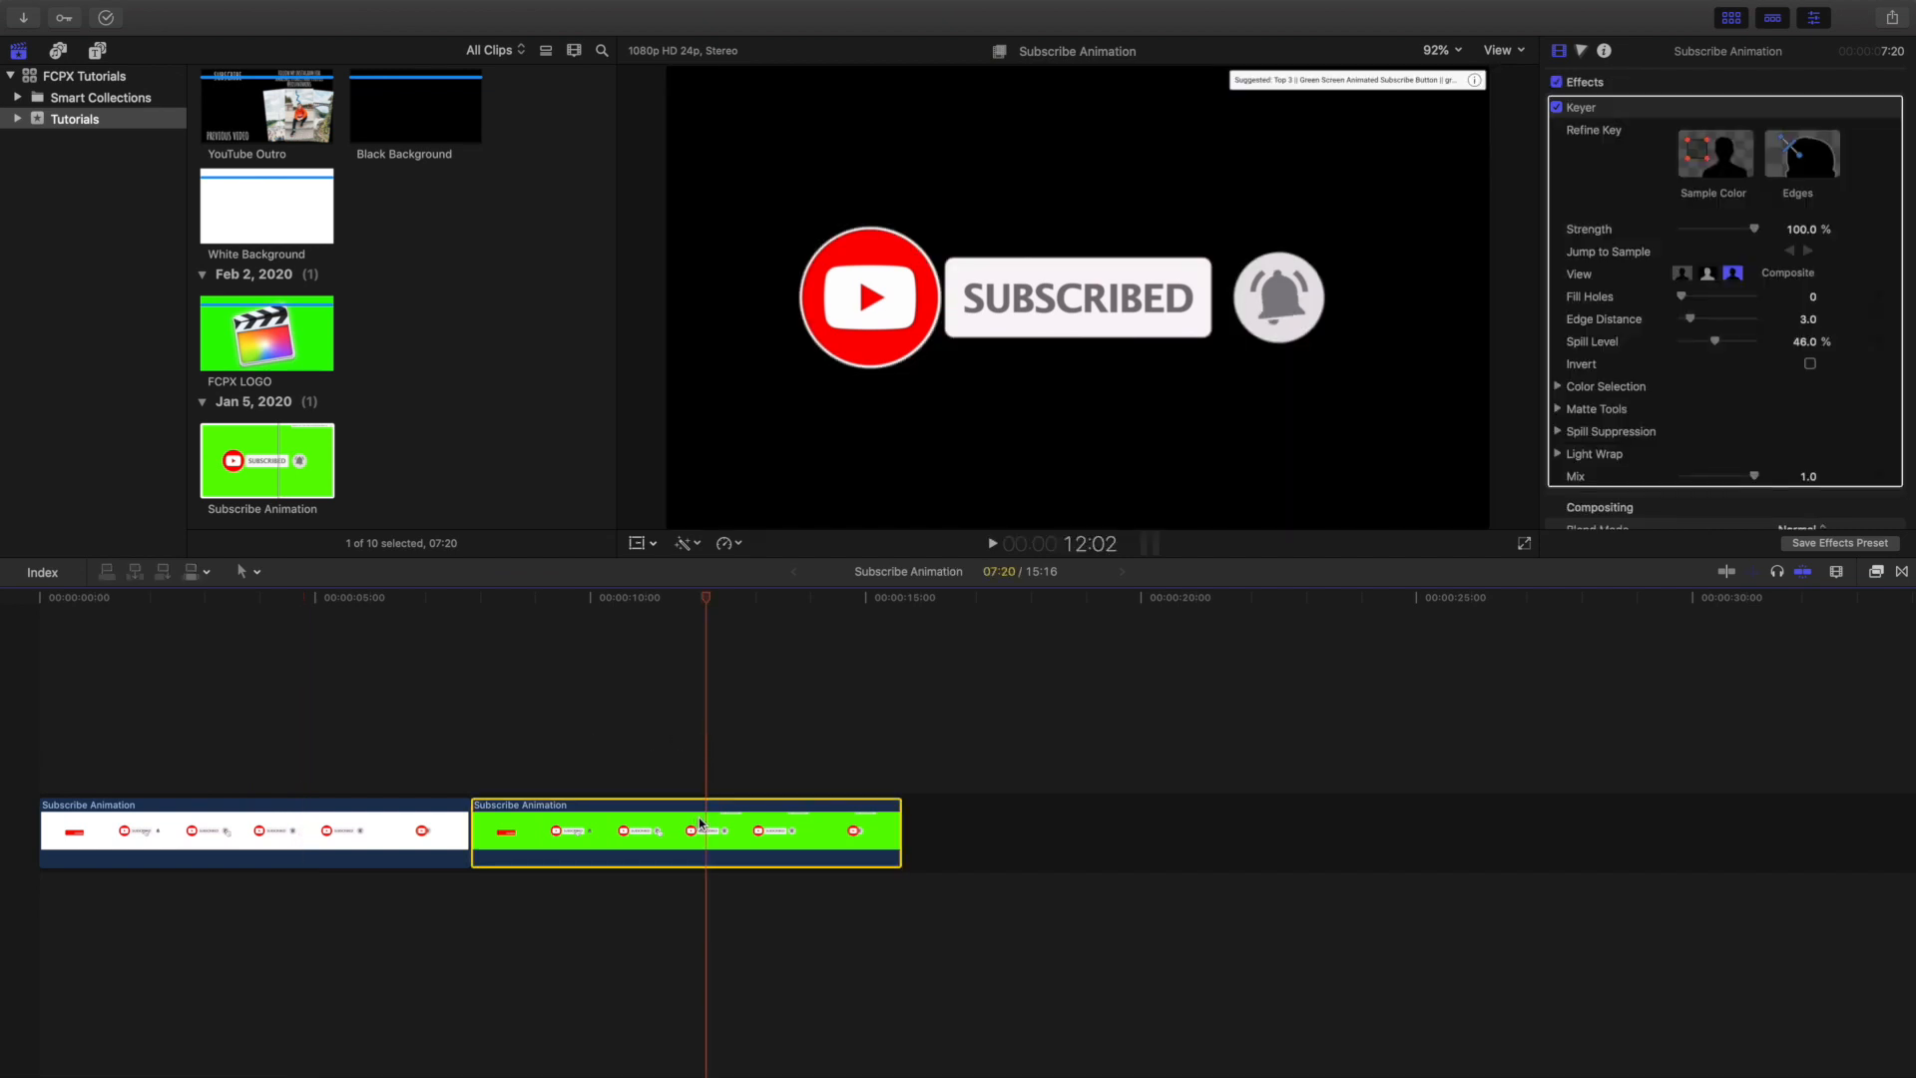
click(683, 543)
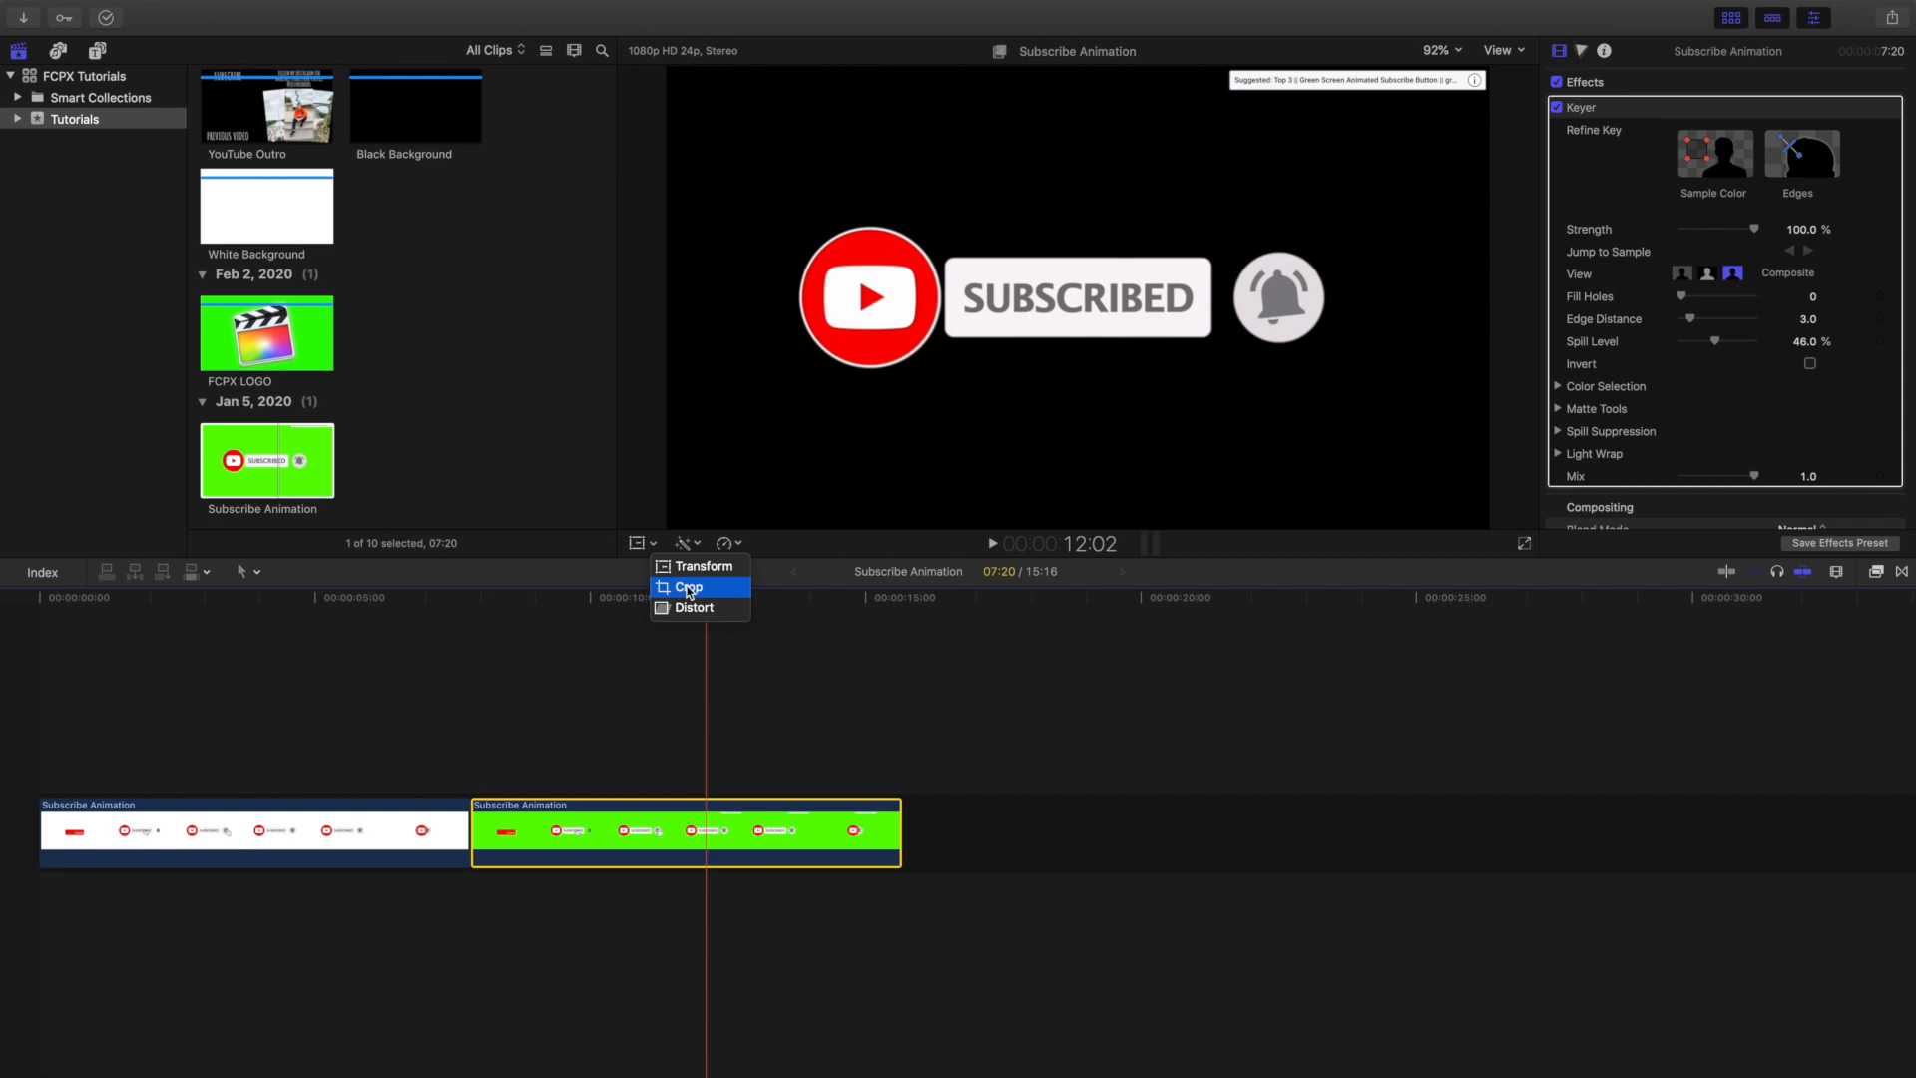
click(687, 587)
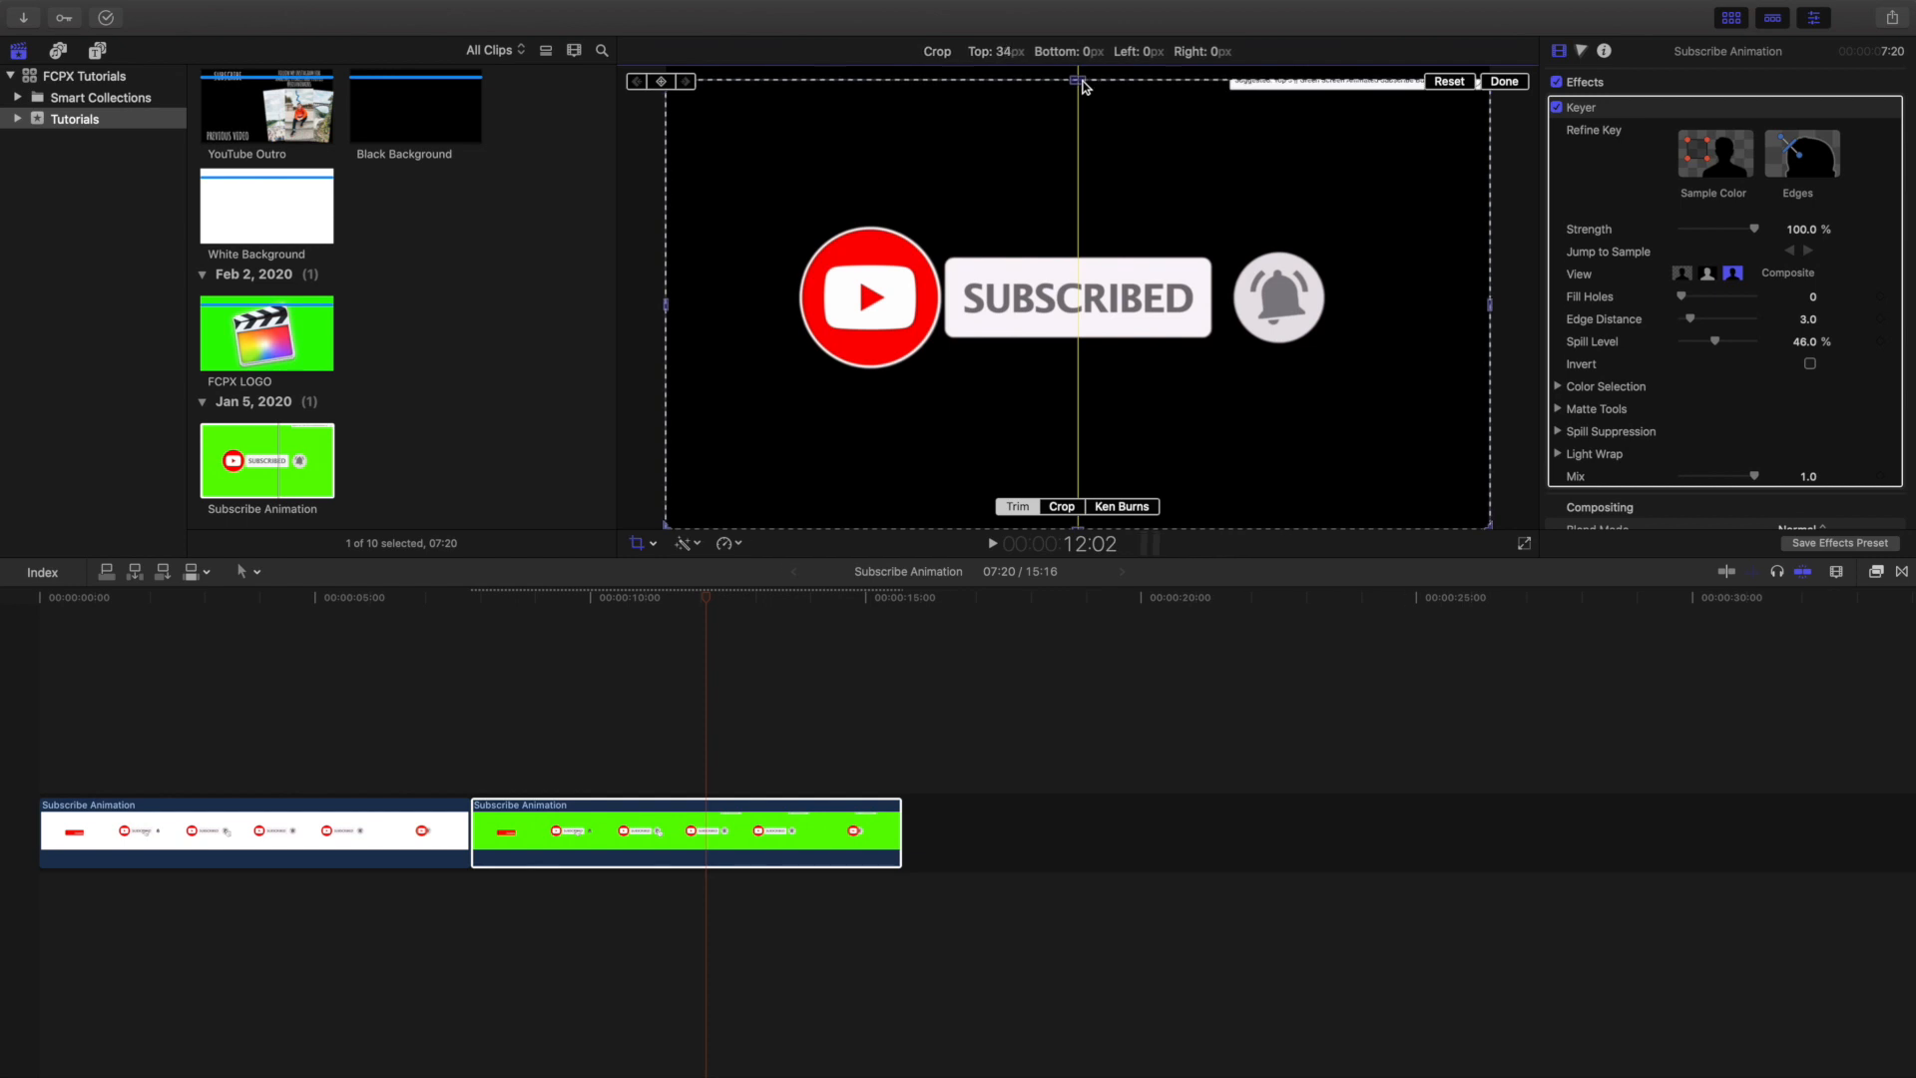
click(1449, 80)
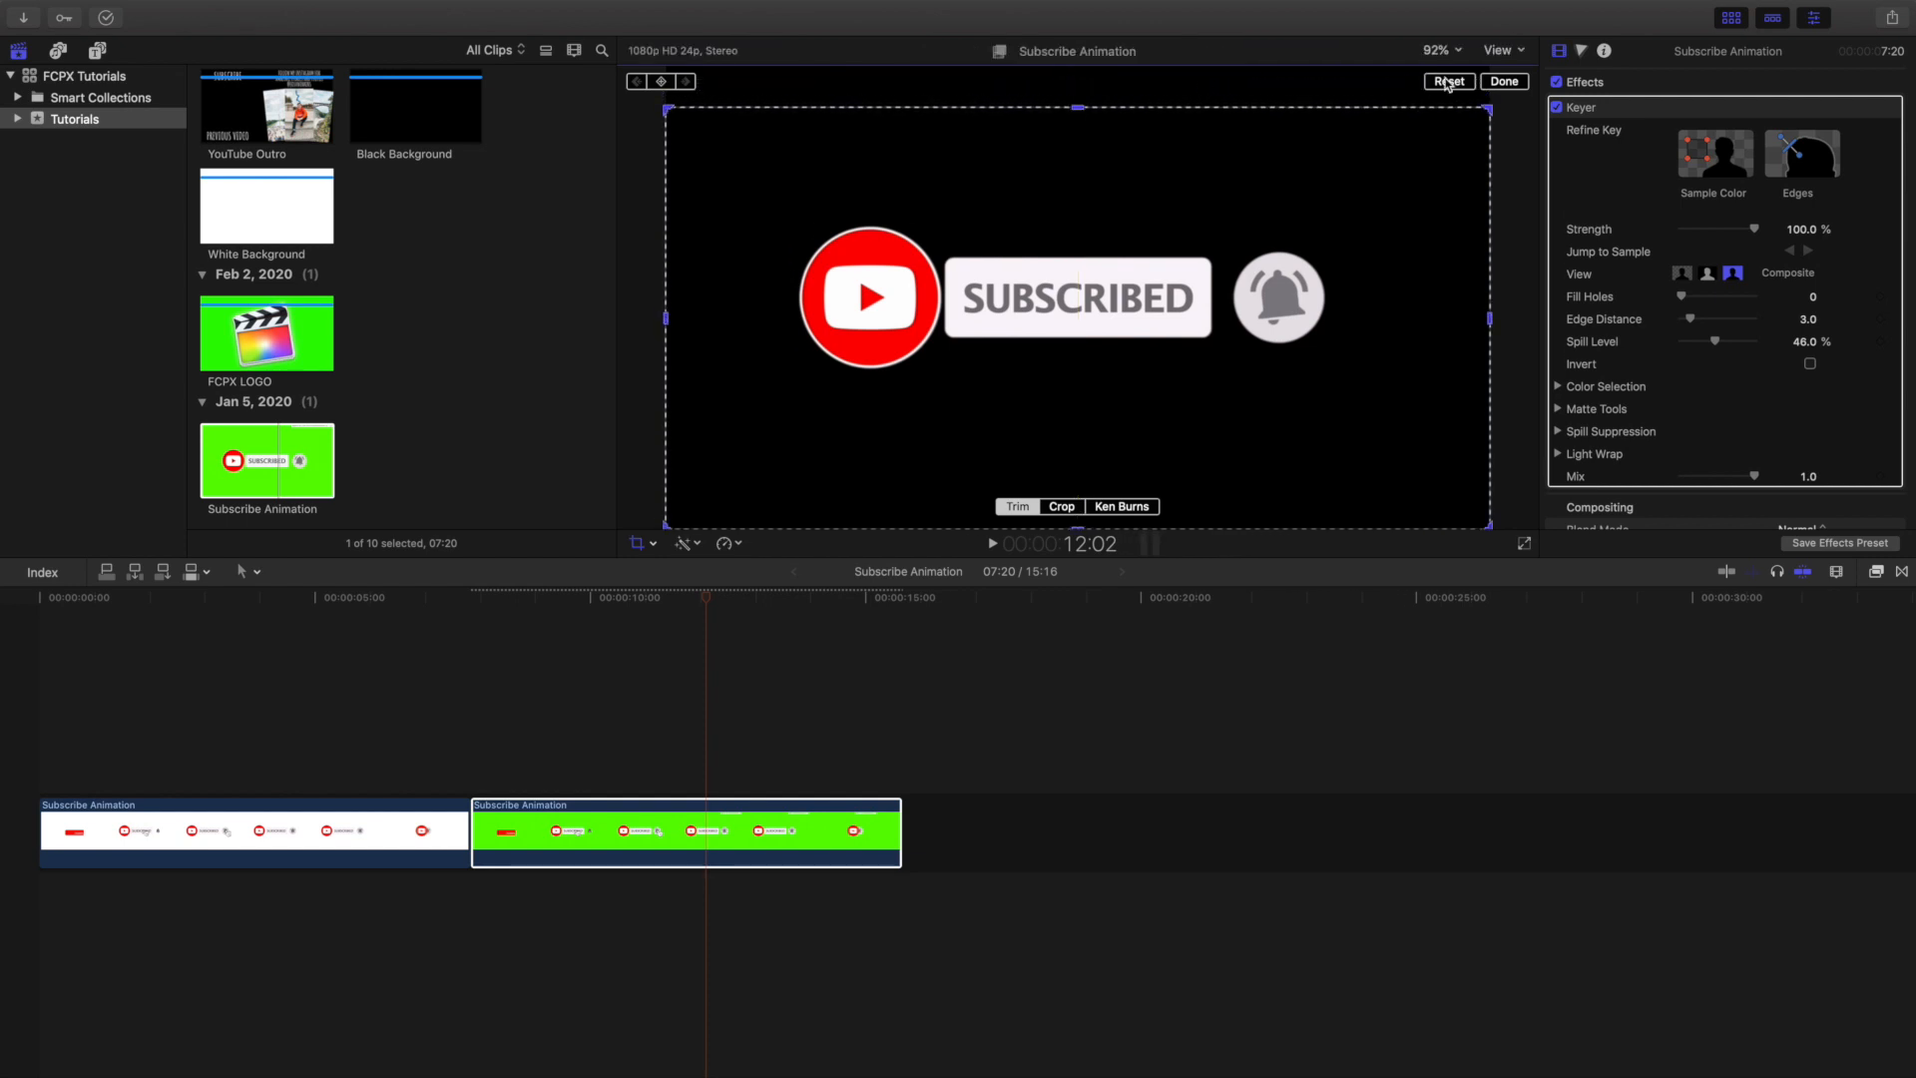
click(1505, 80)
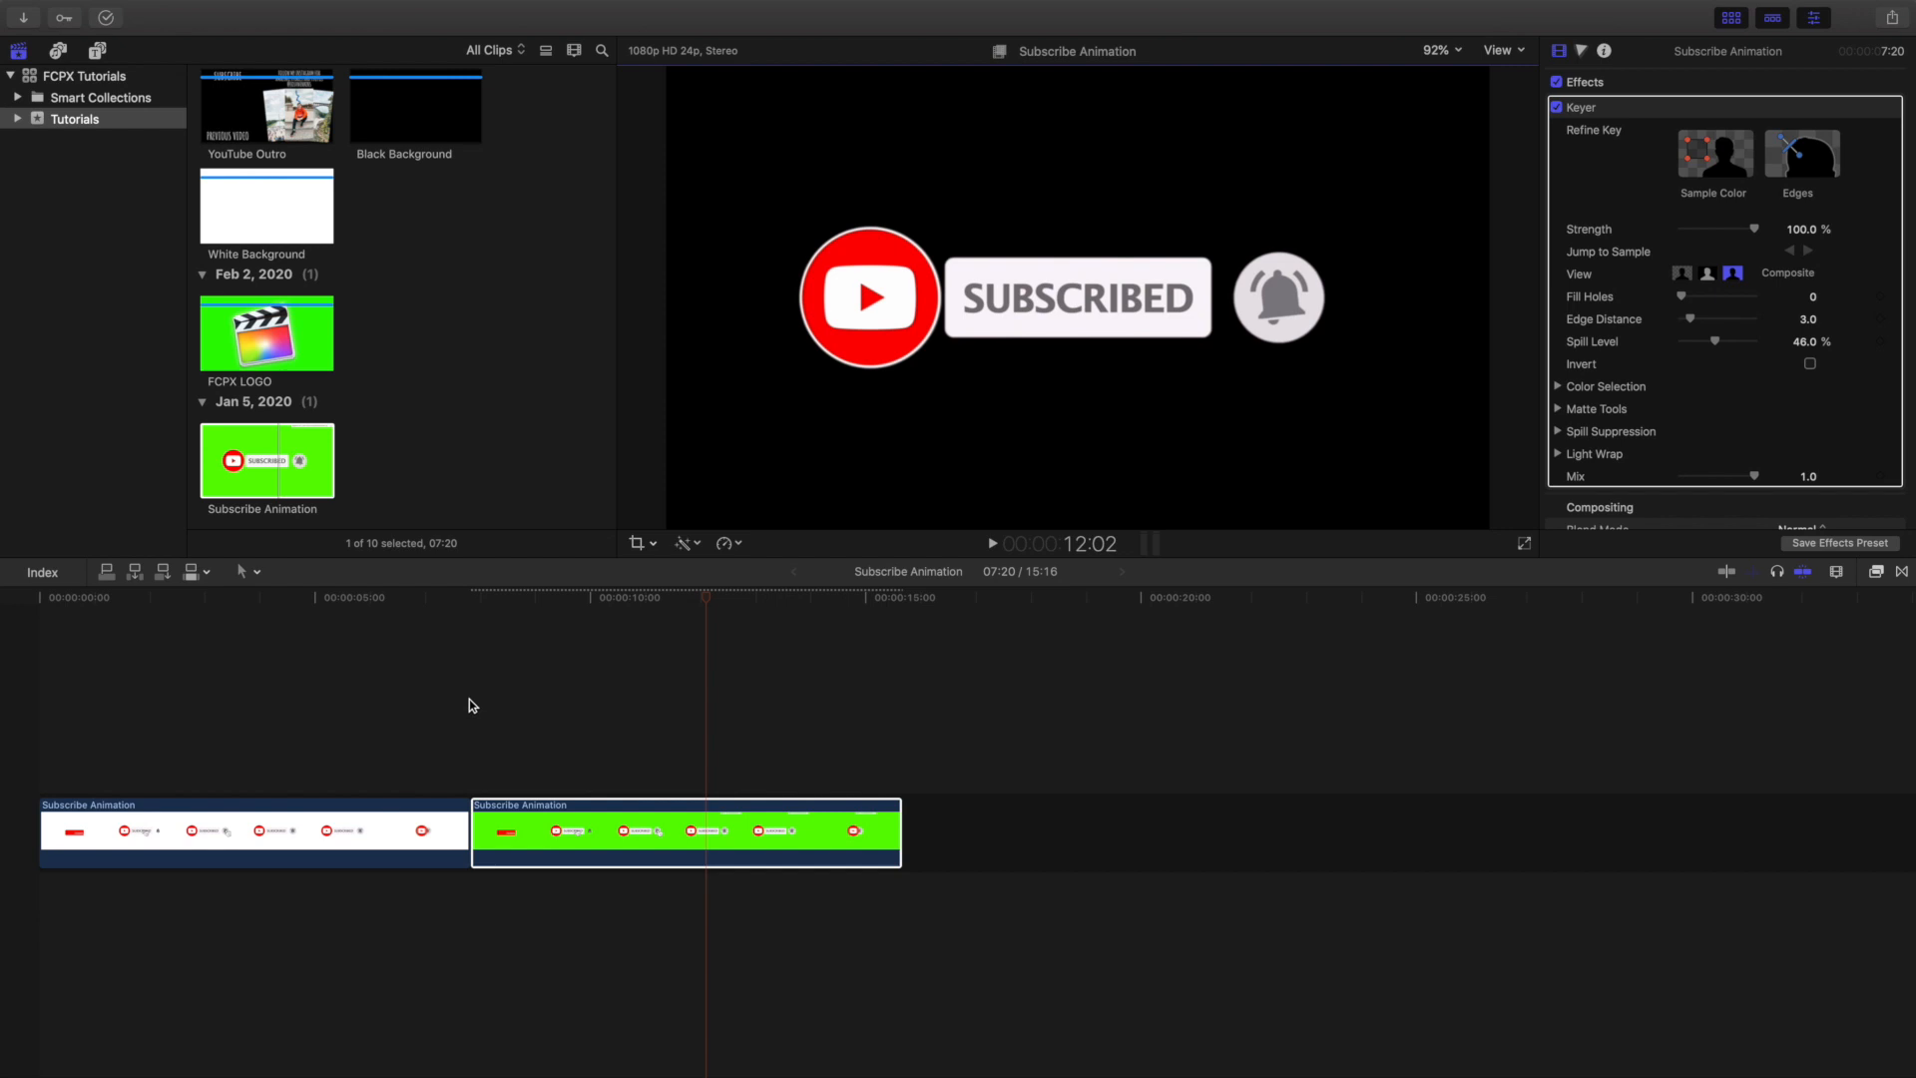
click(992, 543)
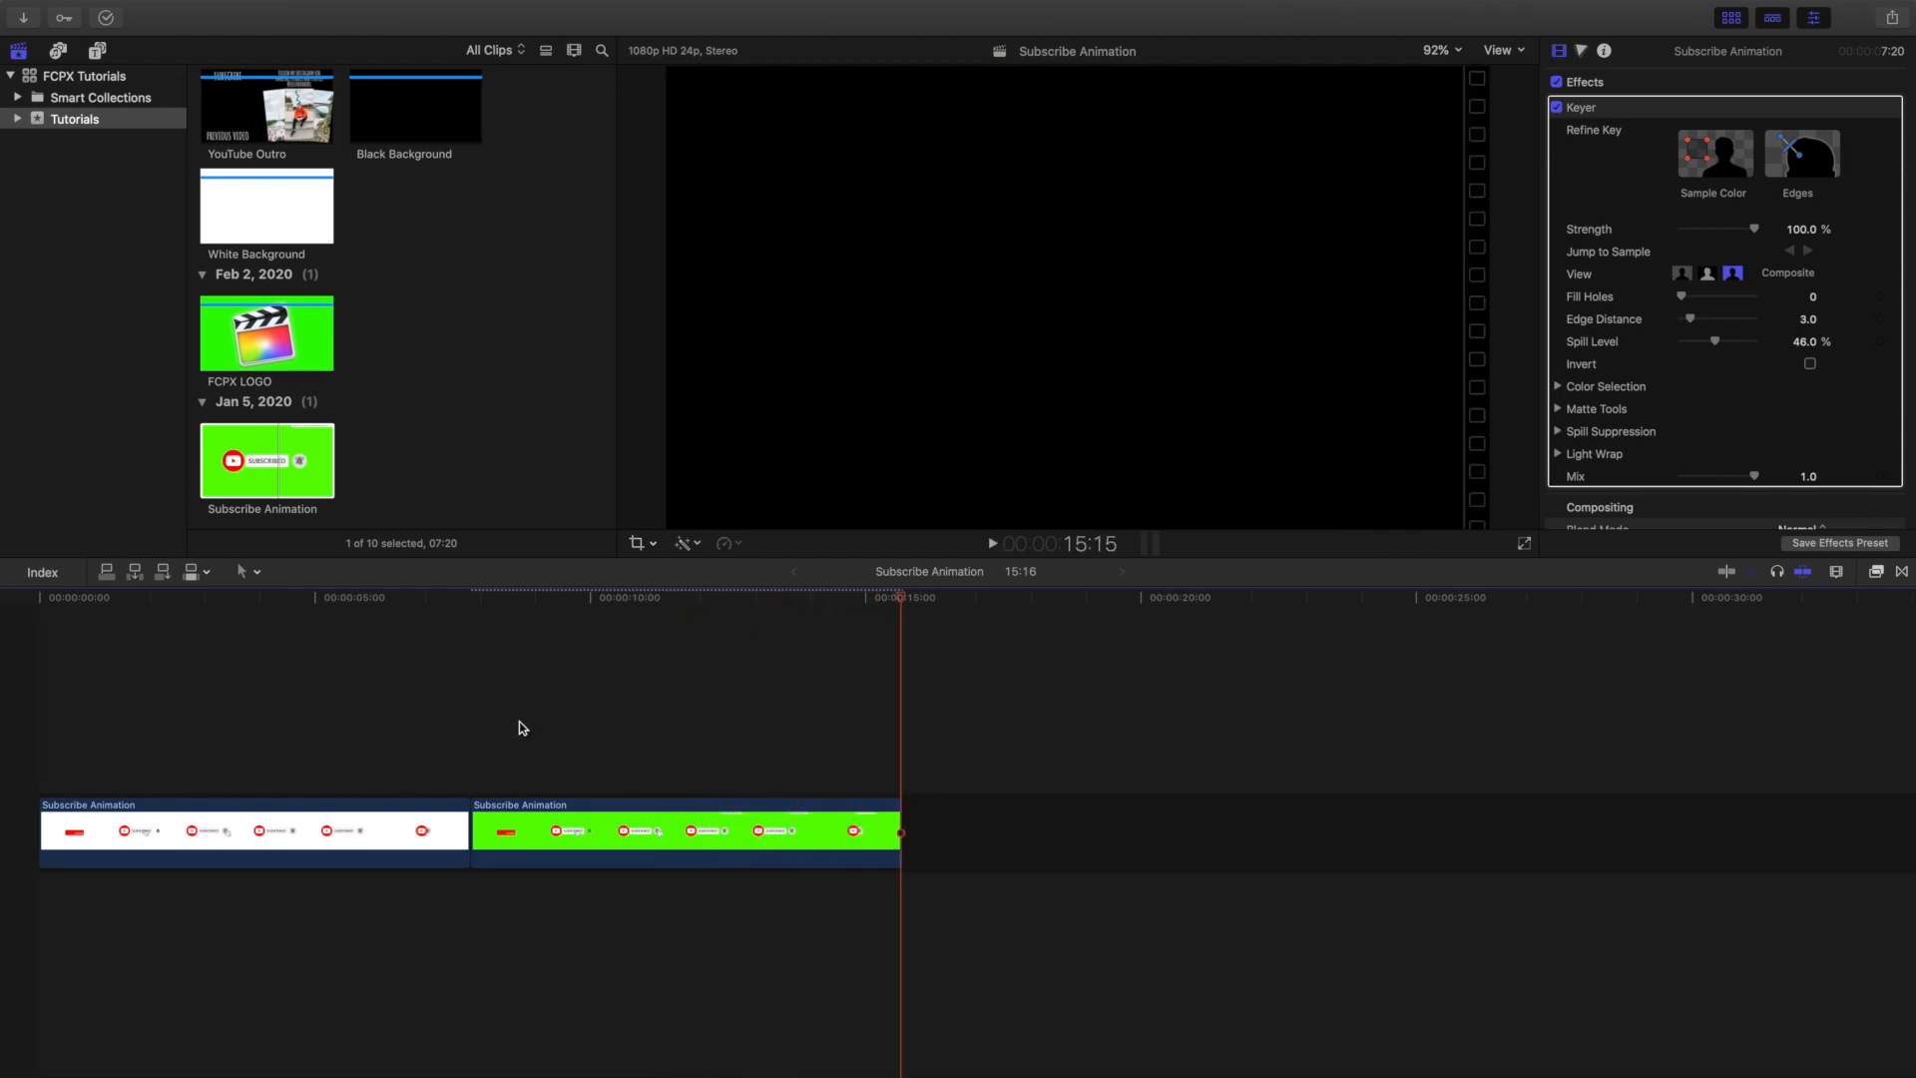
Step: Connect the White Background clip beneath the keyed animation and play the composite through
scroll(up, 3)
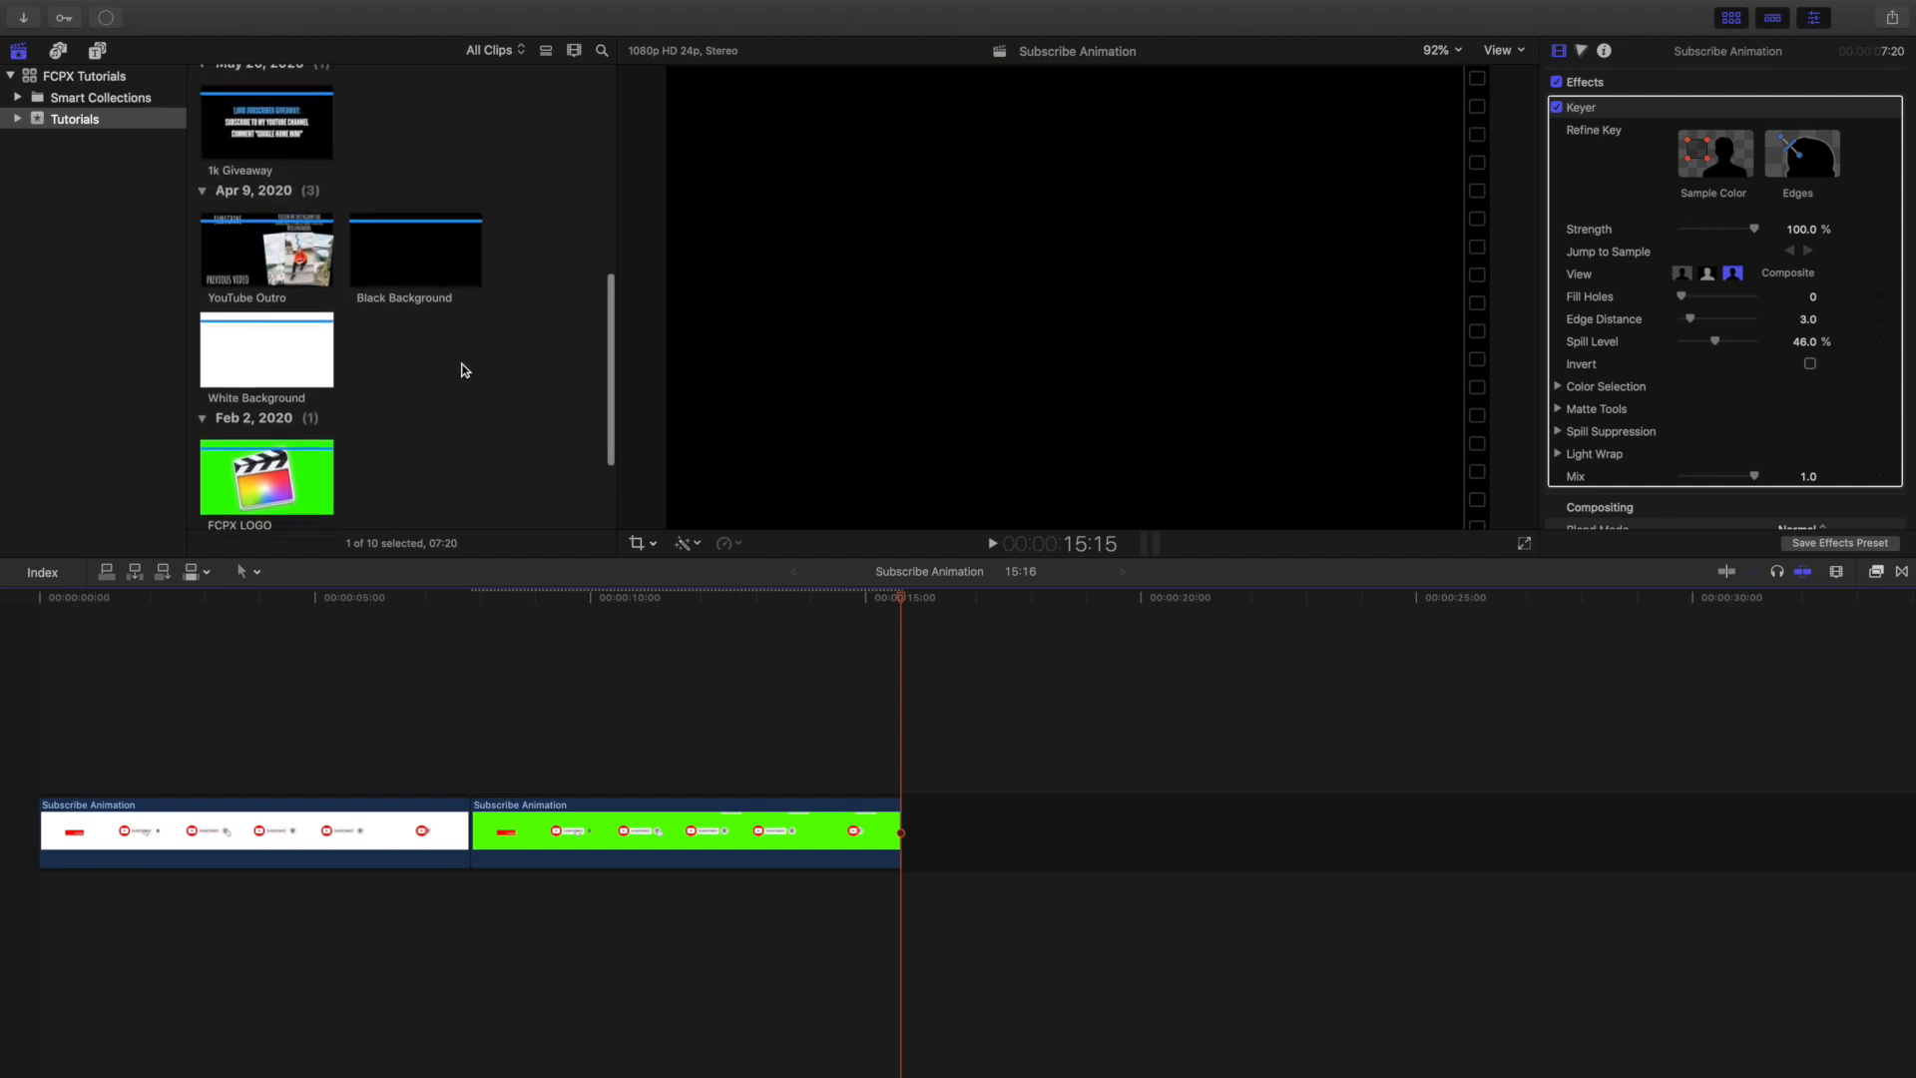
scroll(up, 3)
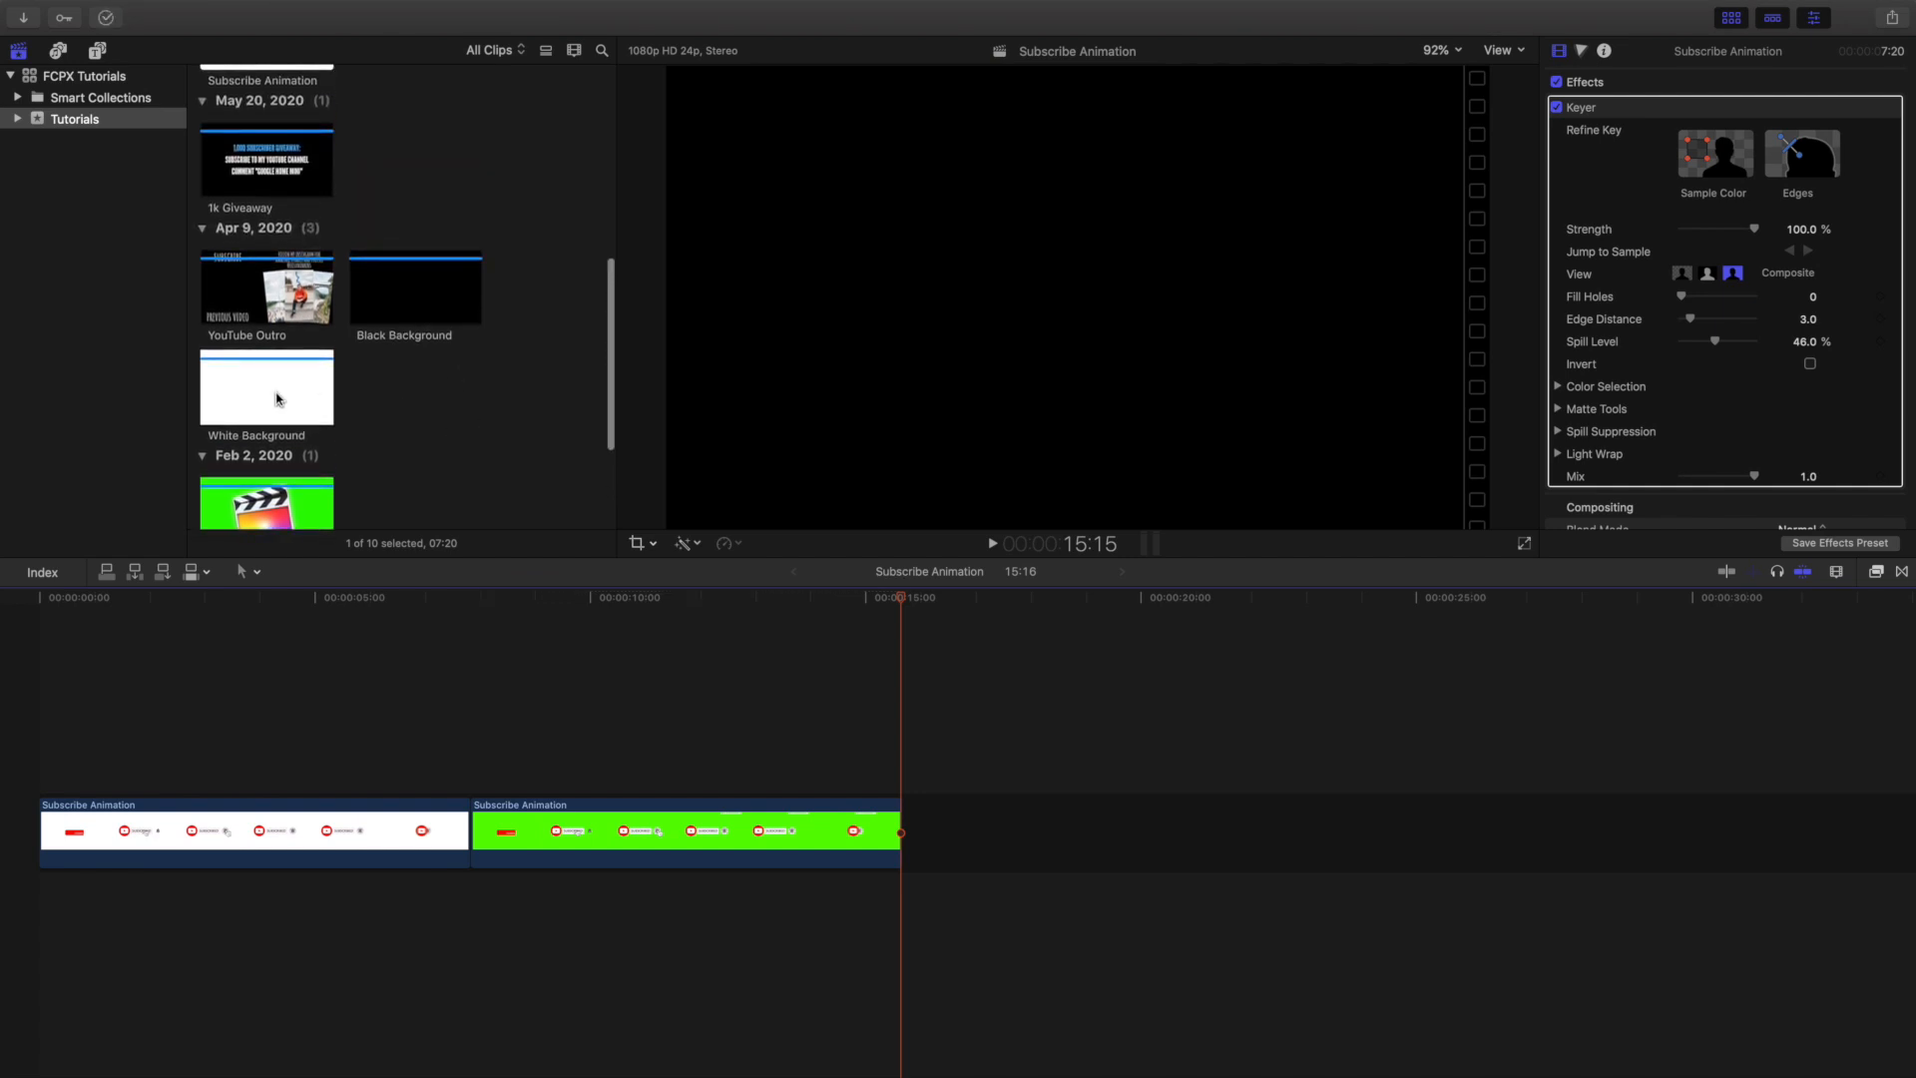
click(266, 387)
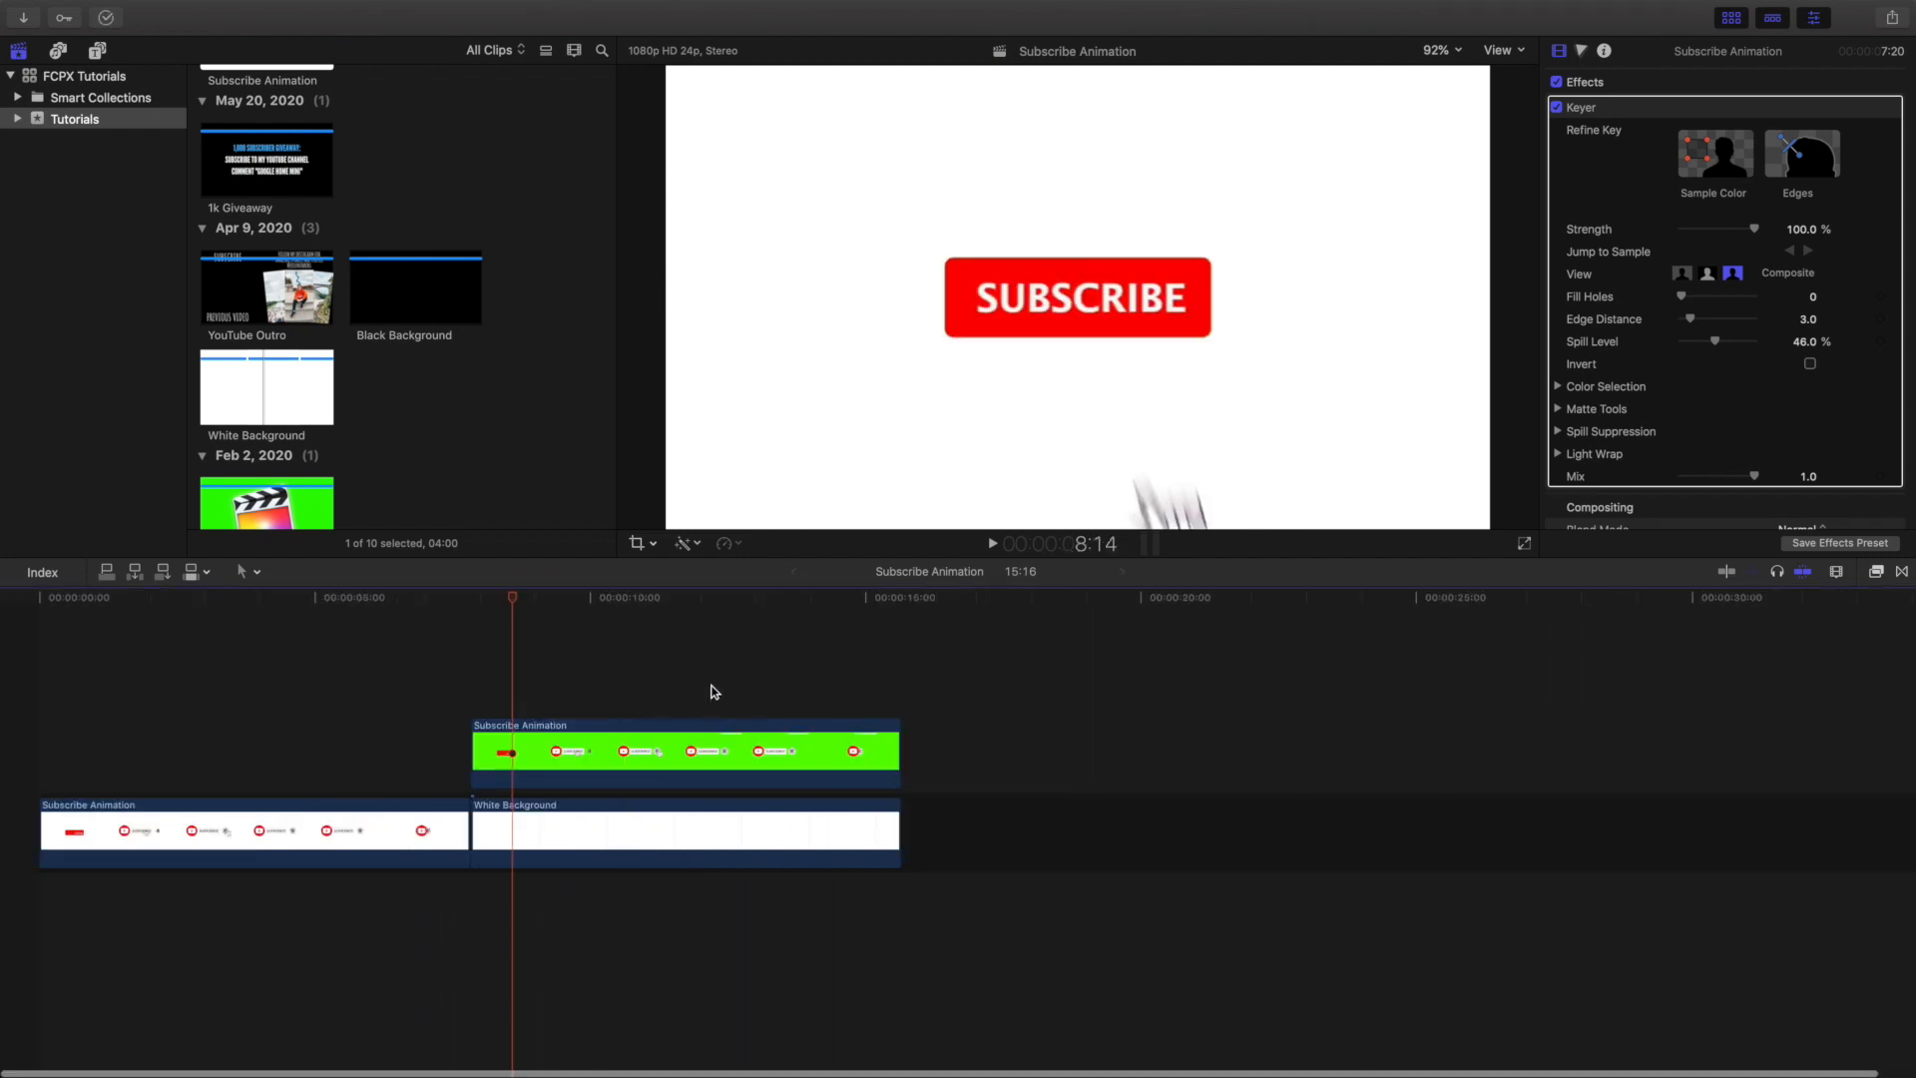
mouse_move(695, 701)
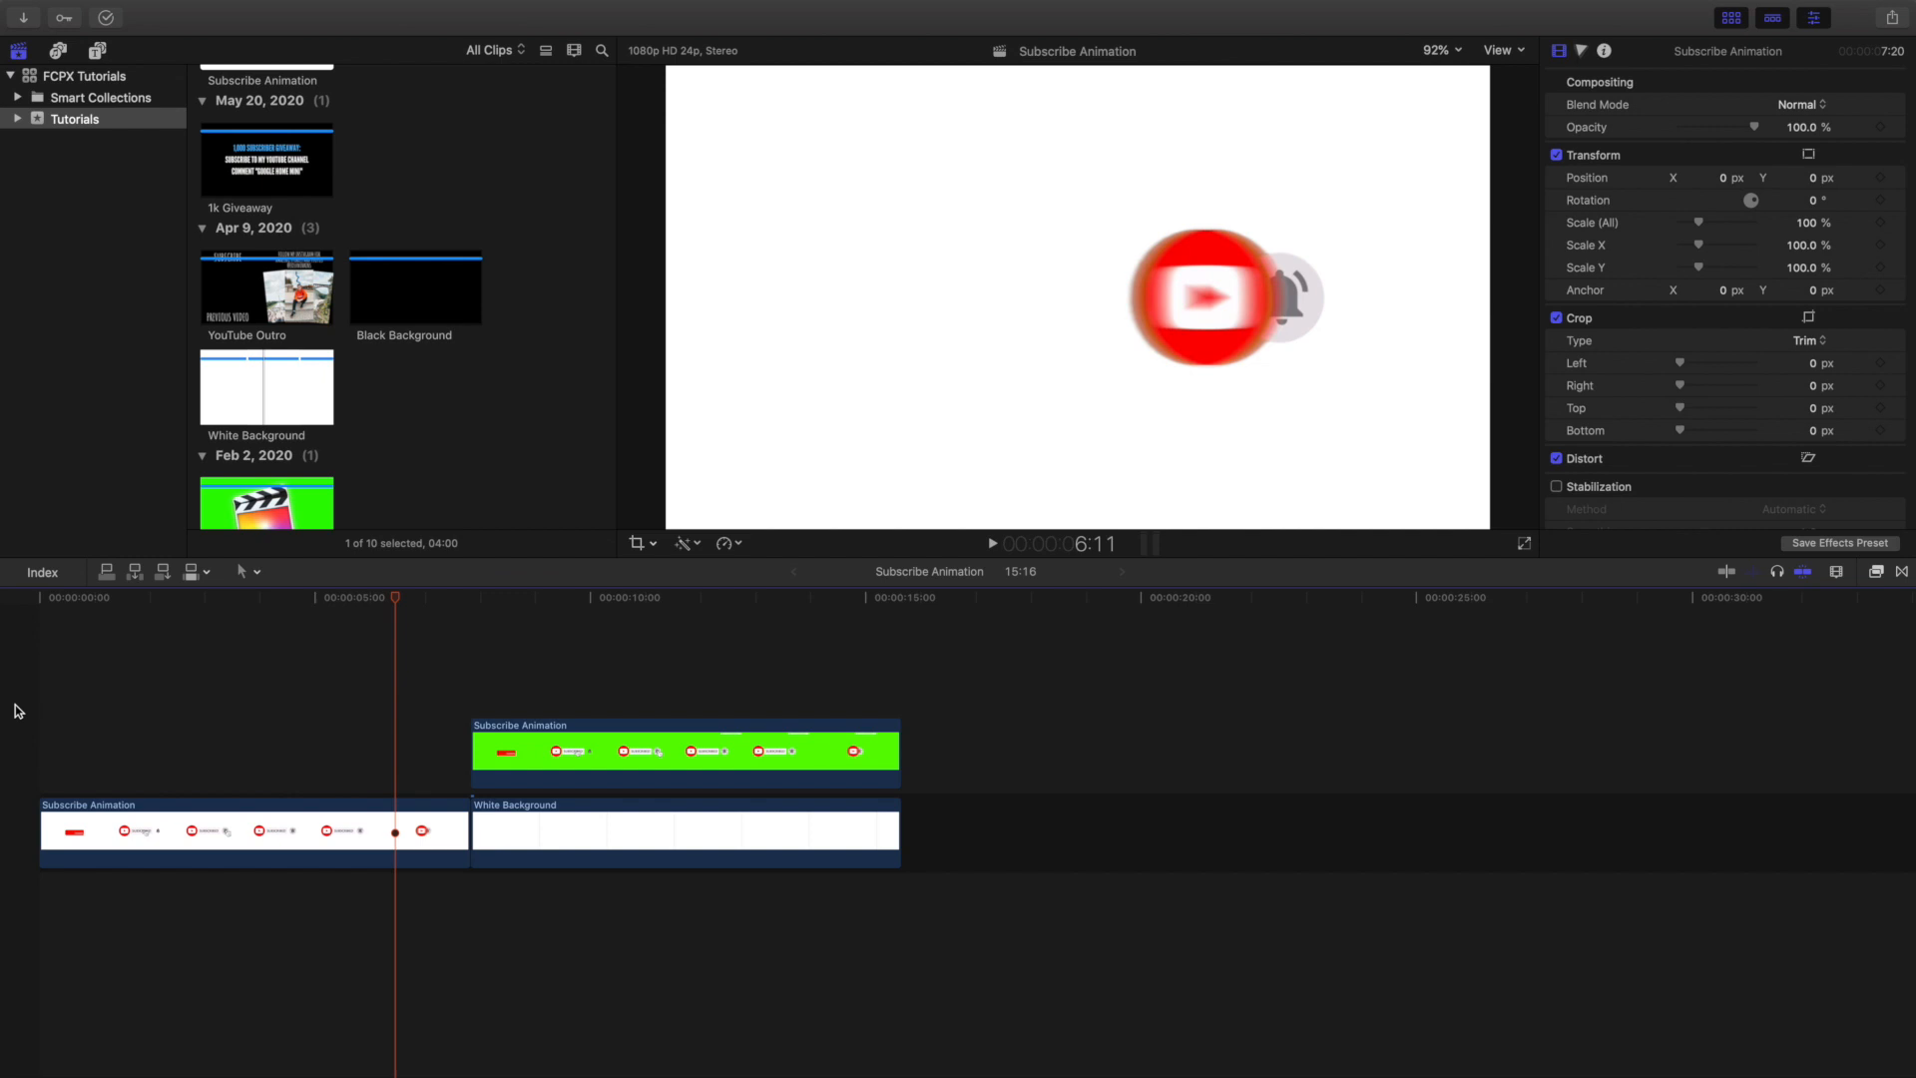
click(992, 543)
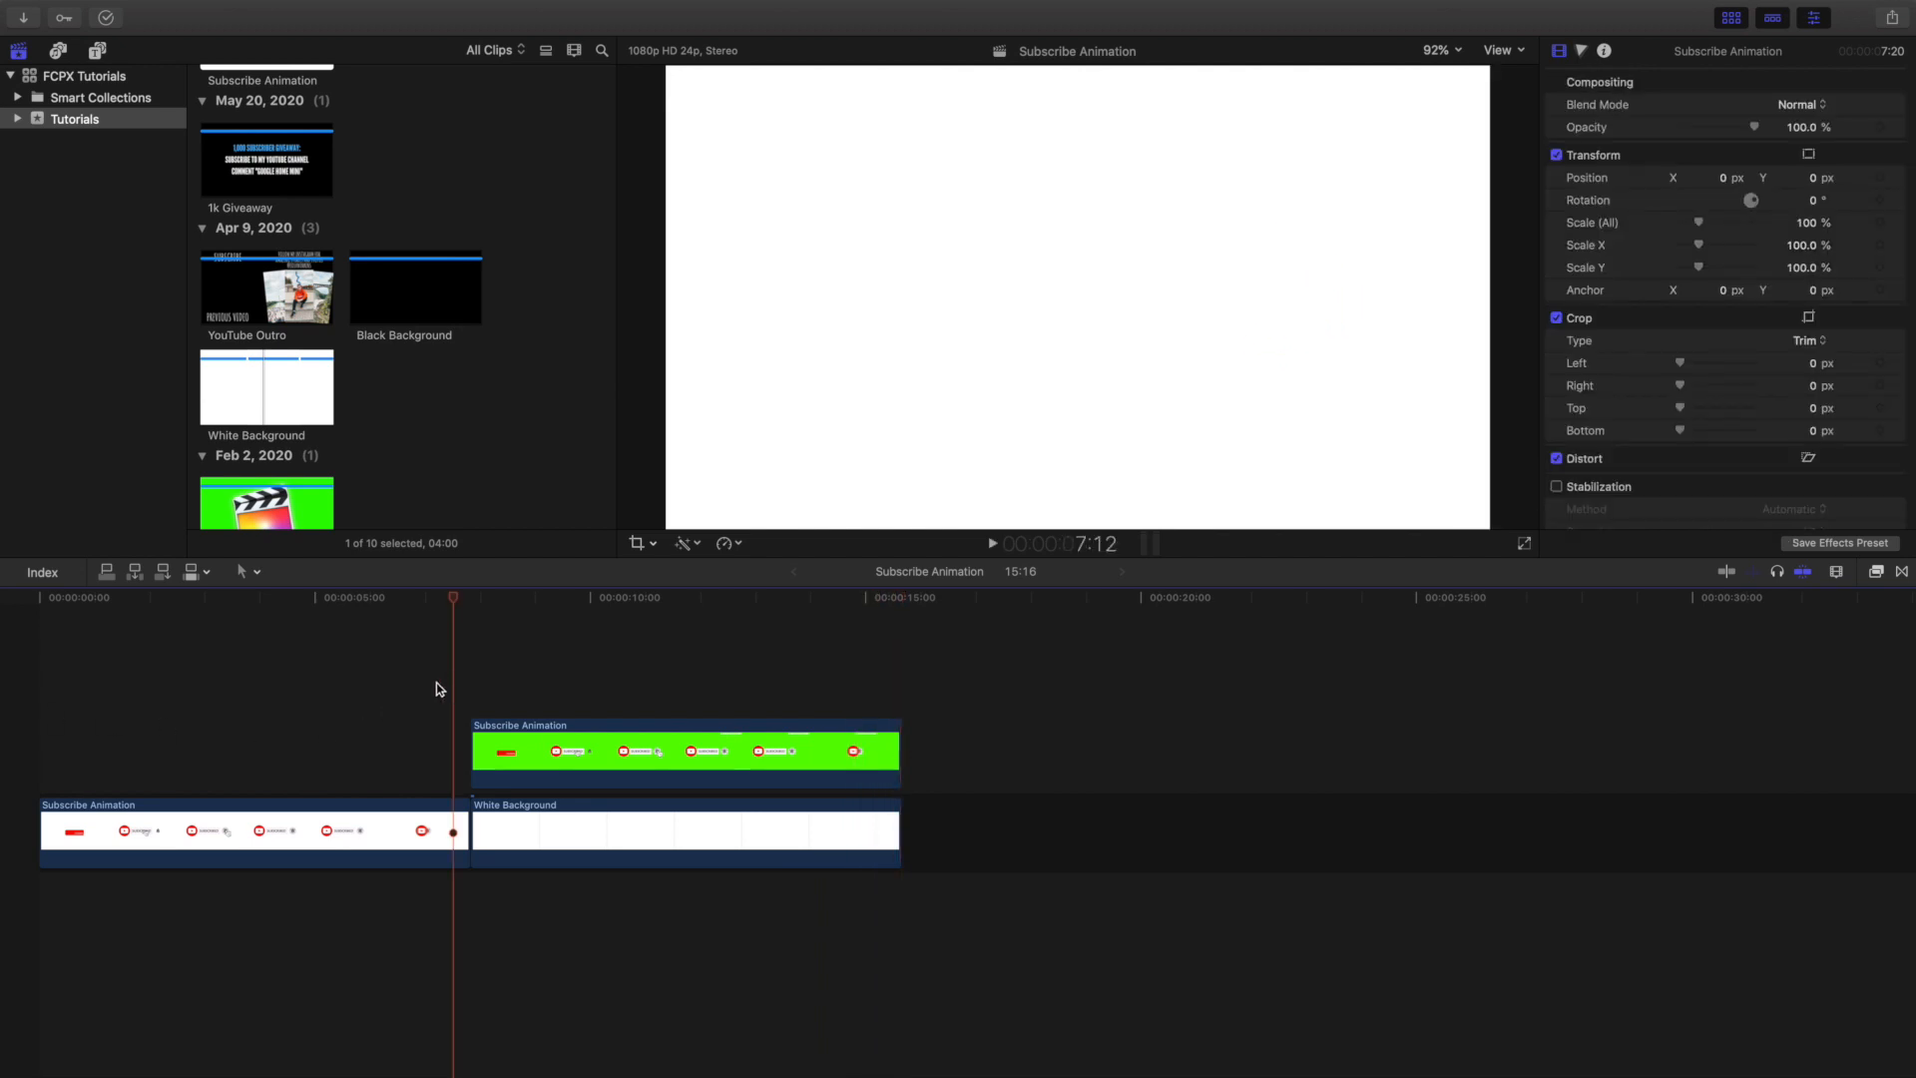
click(992, 543)
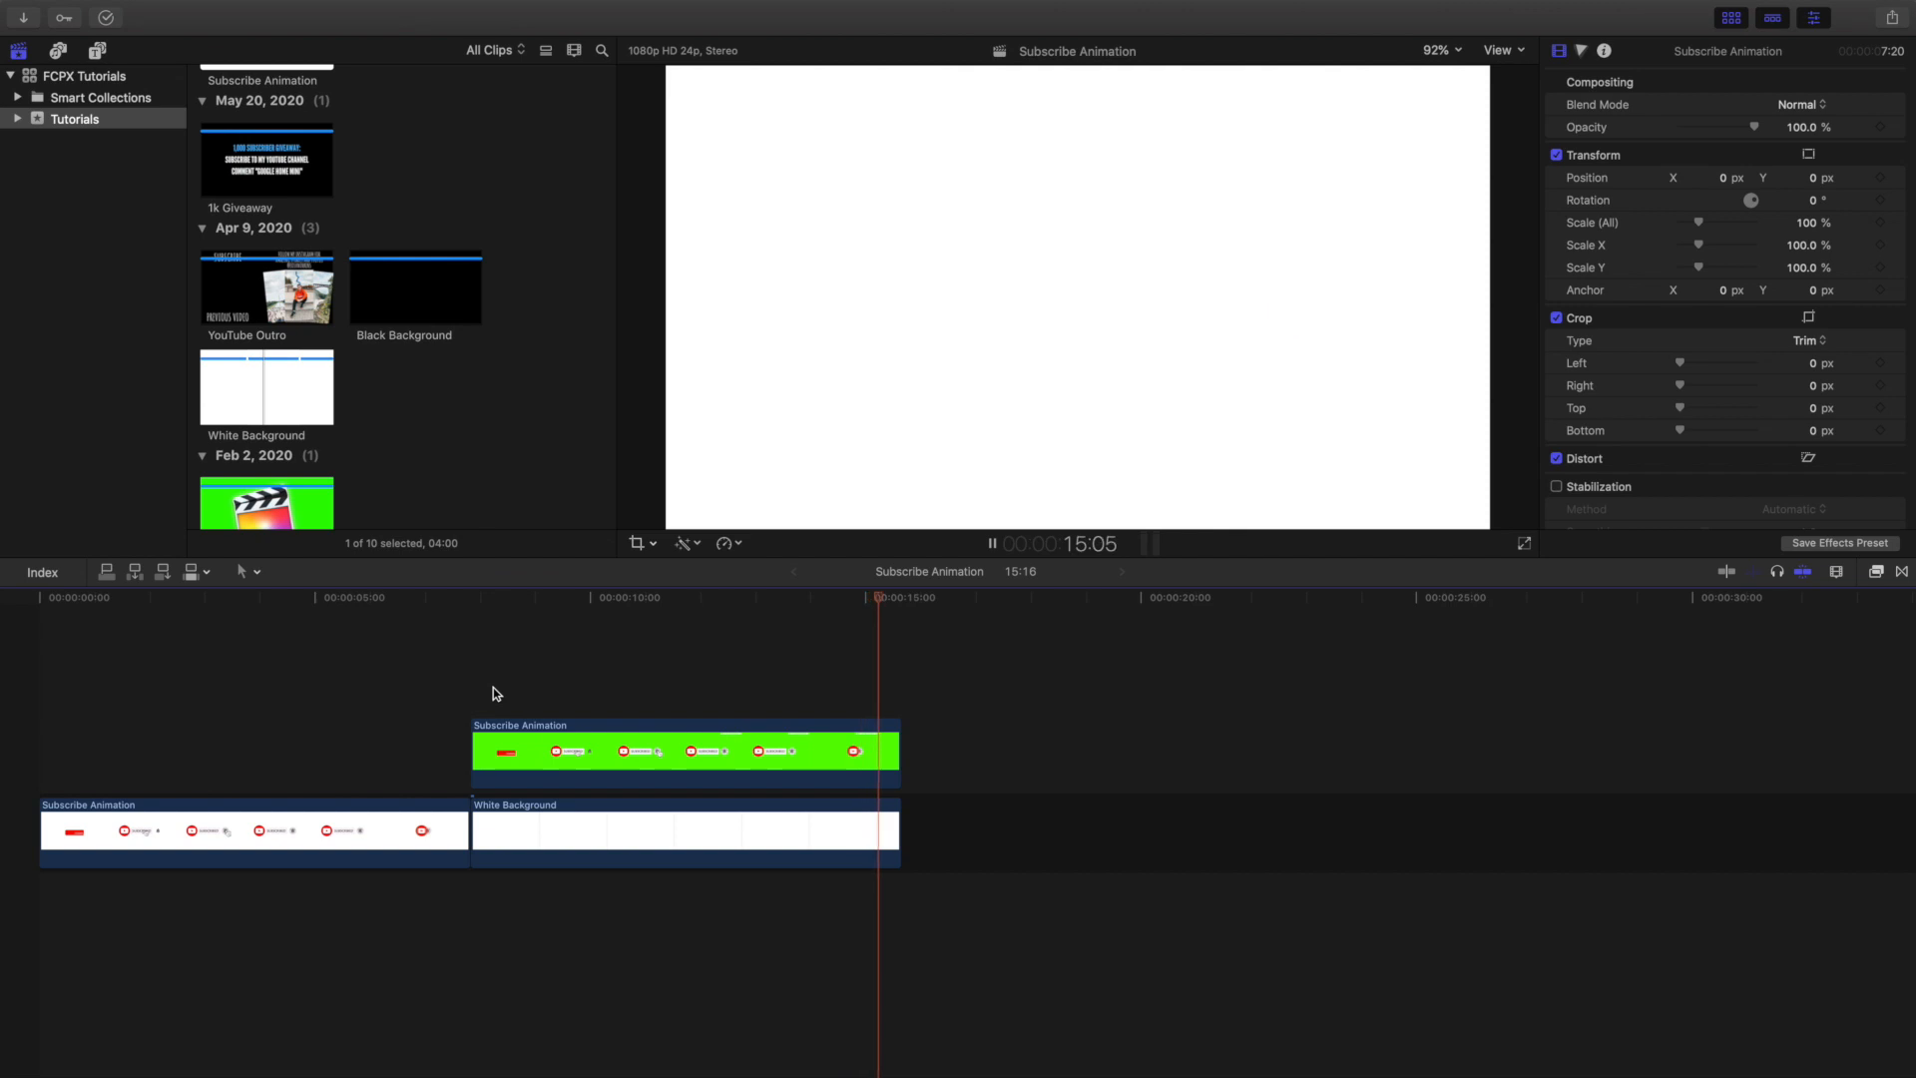
Step: Delete the extra clips so the keyed animation over white starts the 7:20 timeline
click(575, 753)
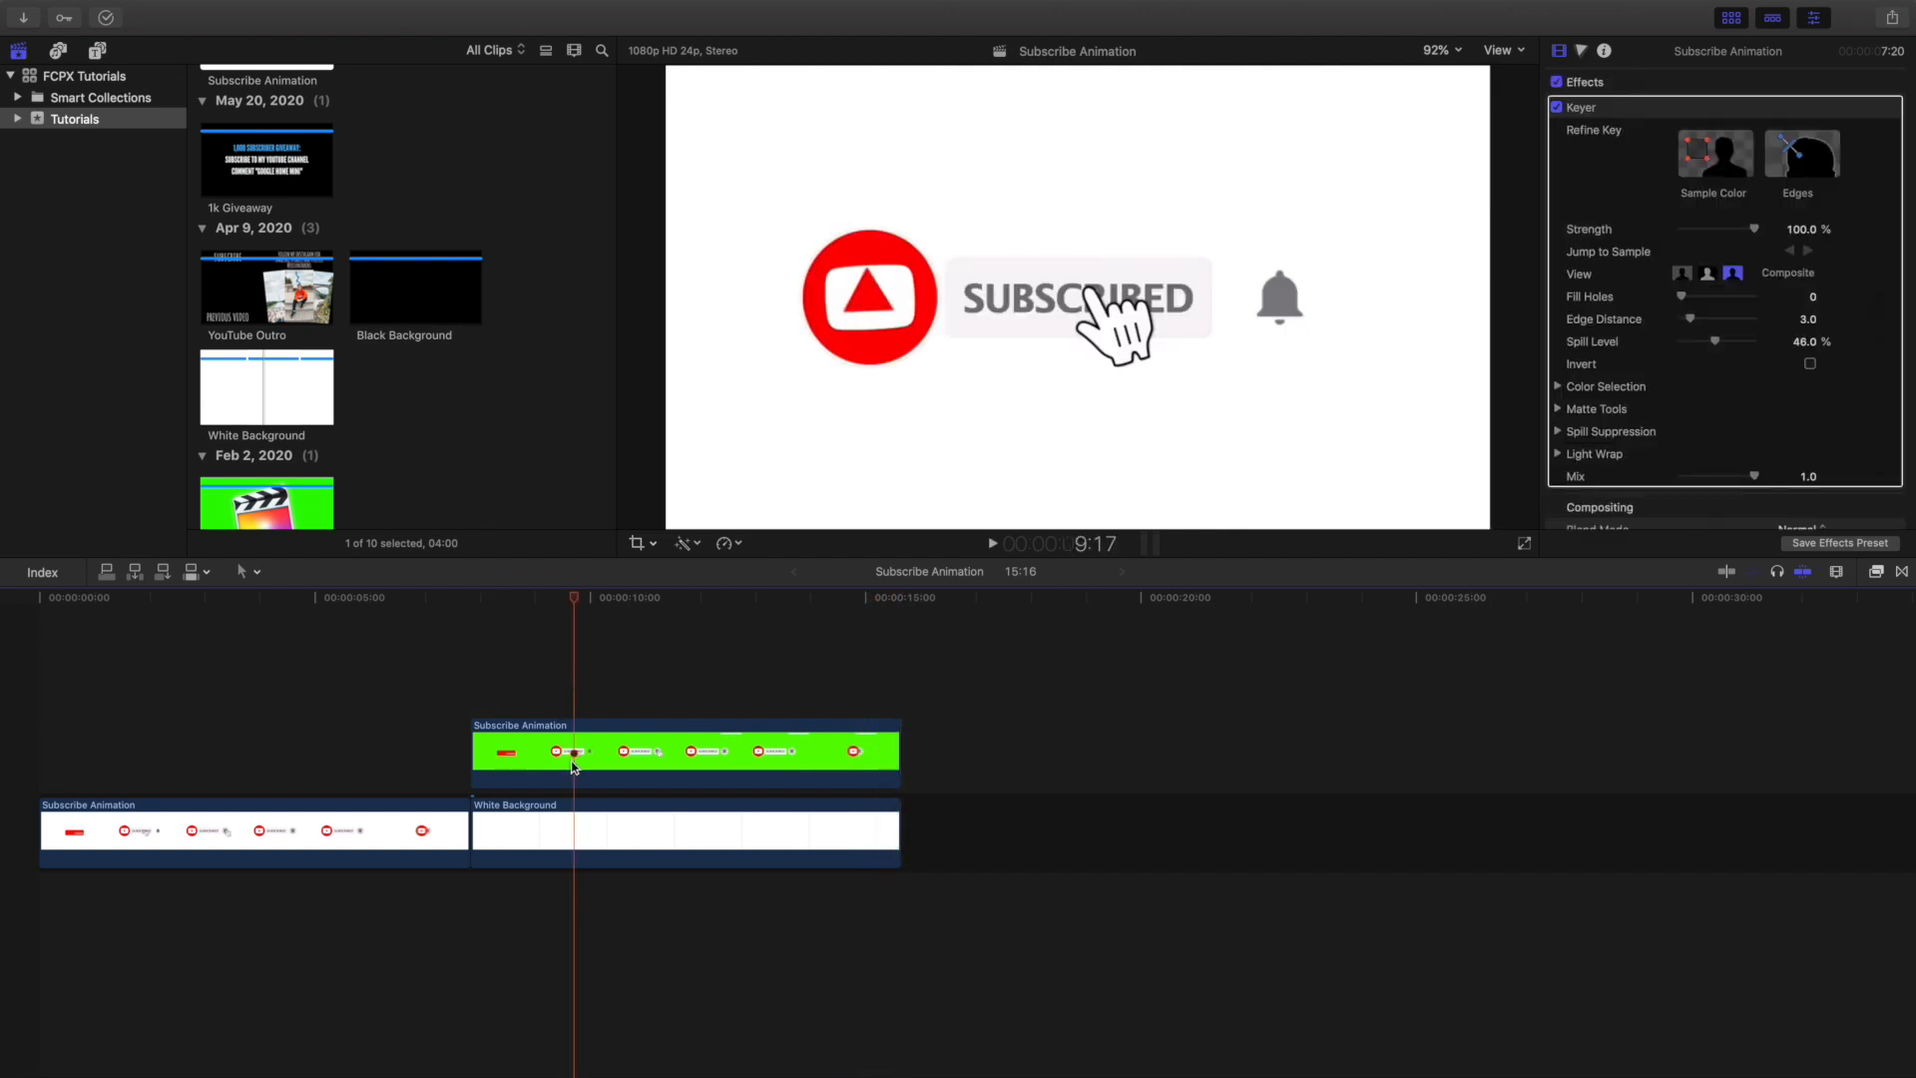
mouse_move(671, 876)
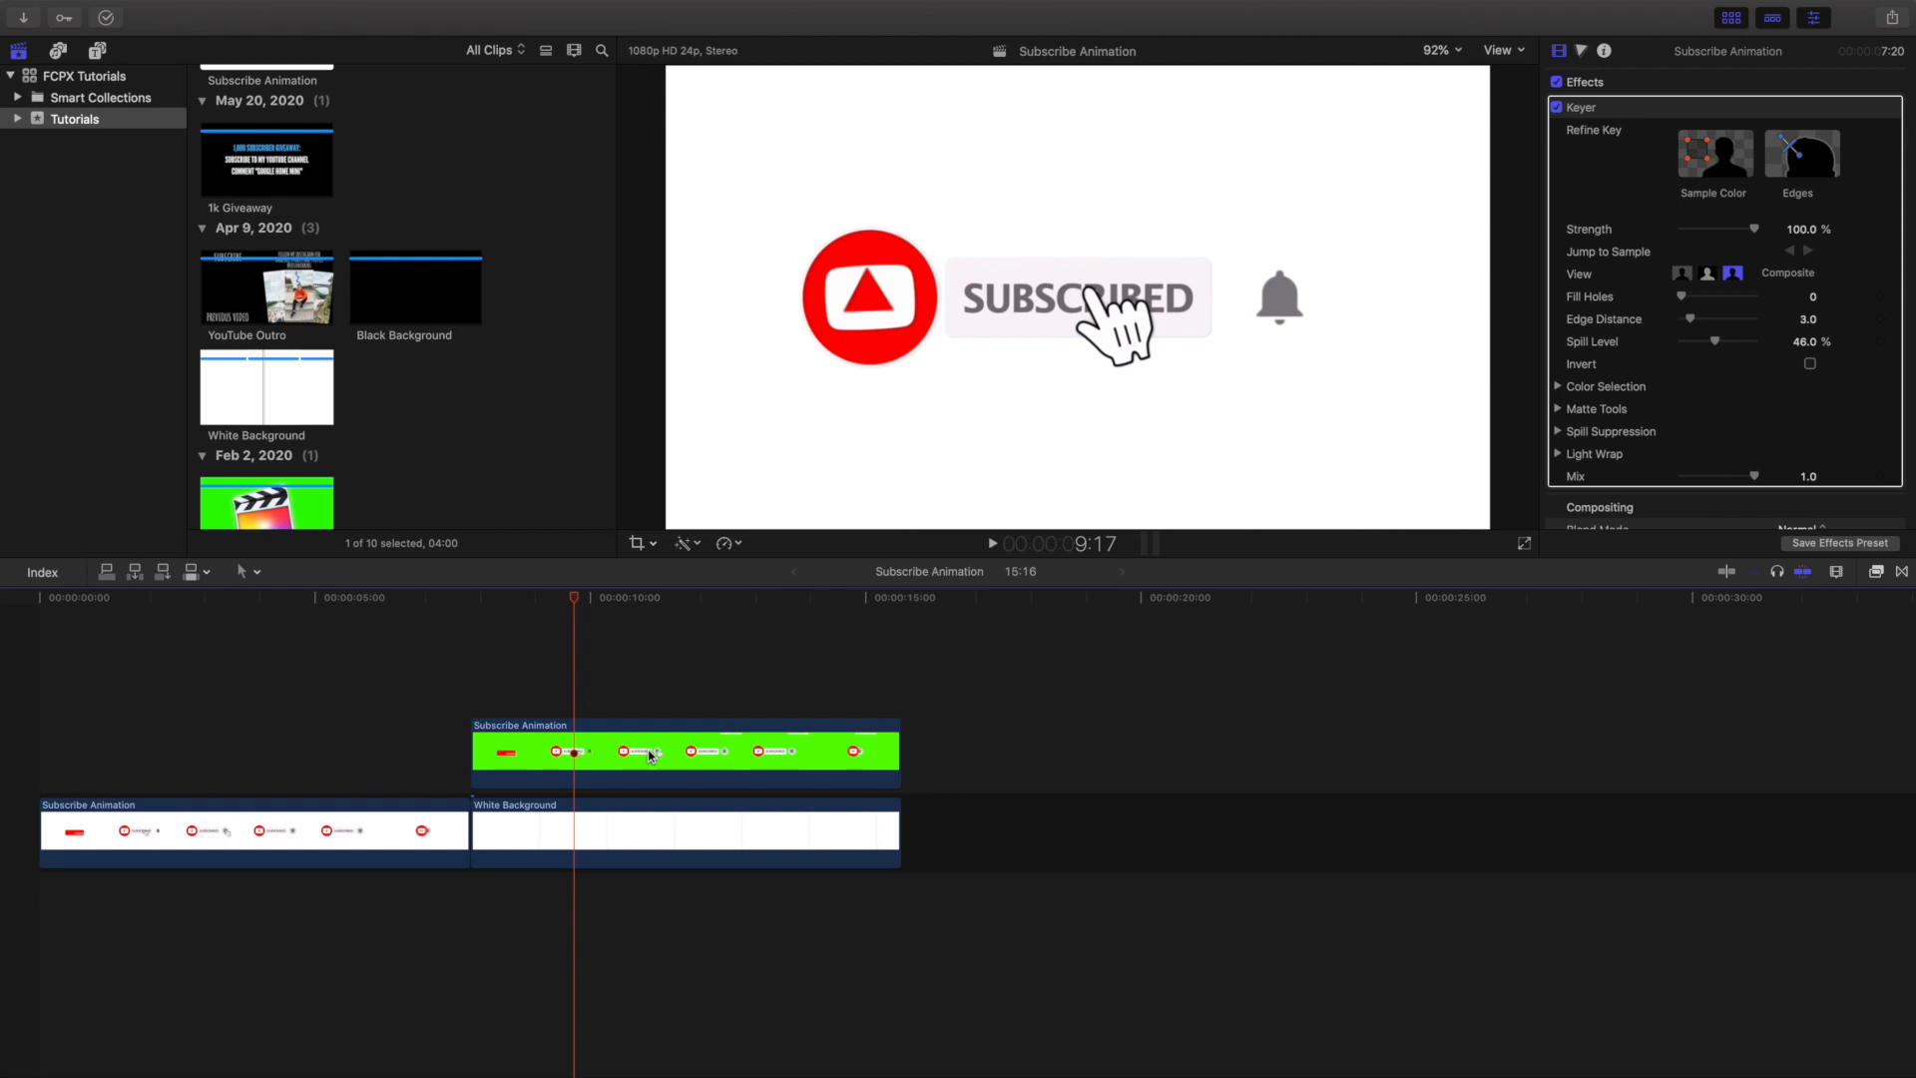
mouse_move(384, 793)
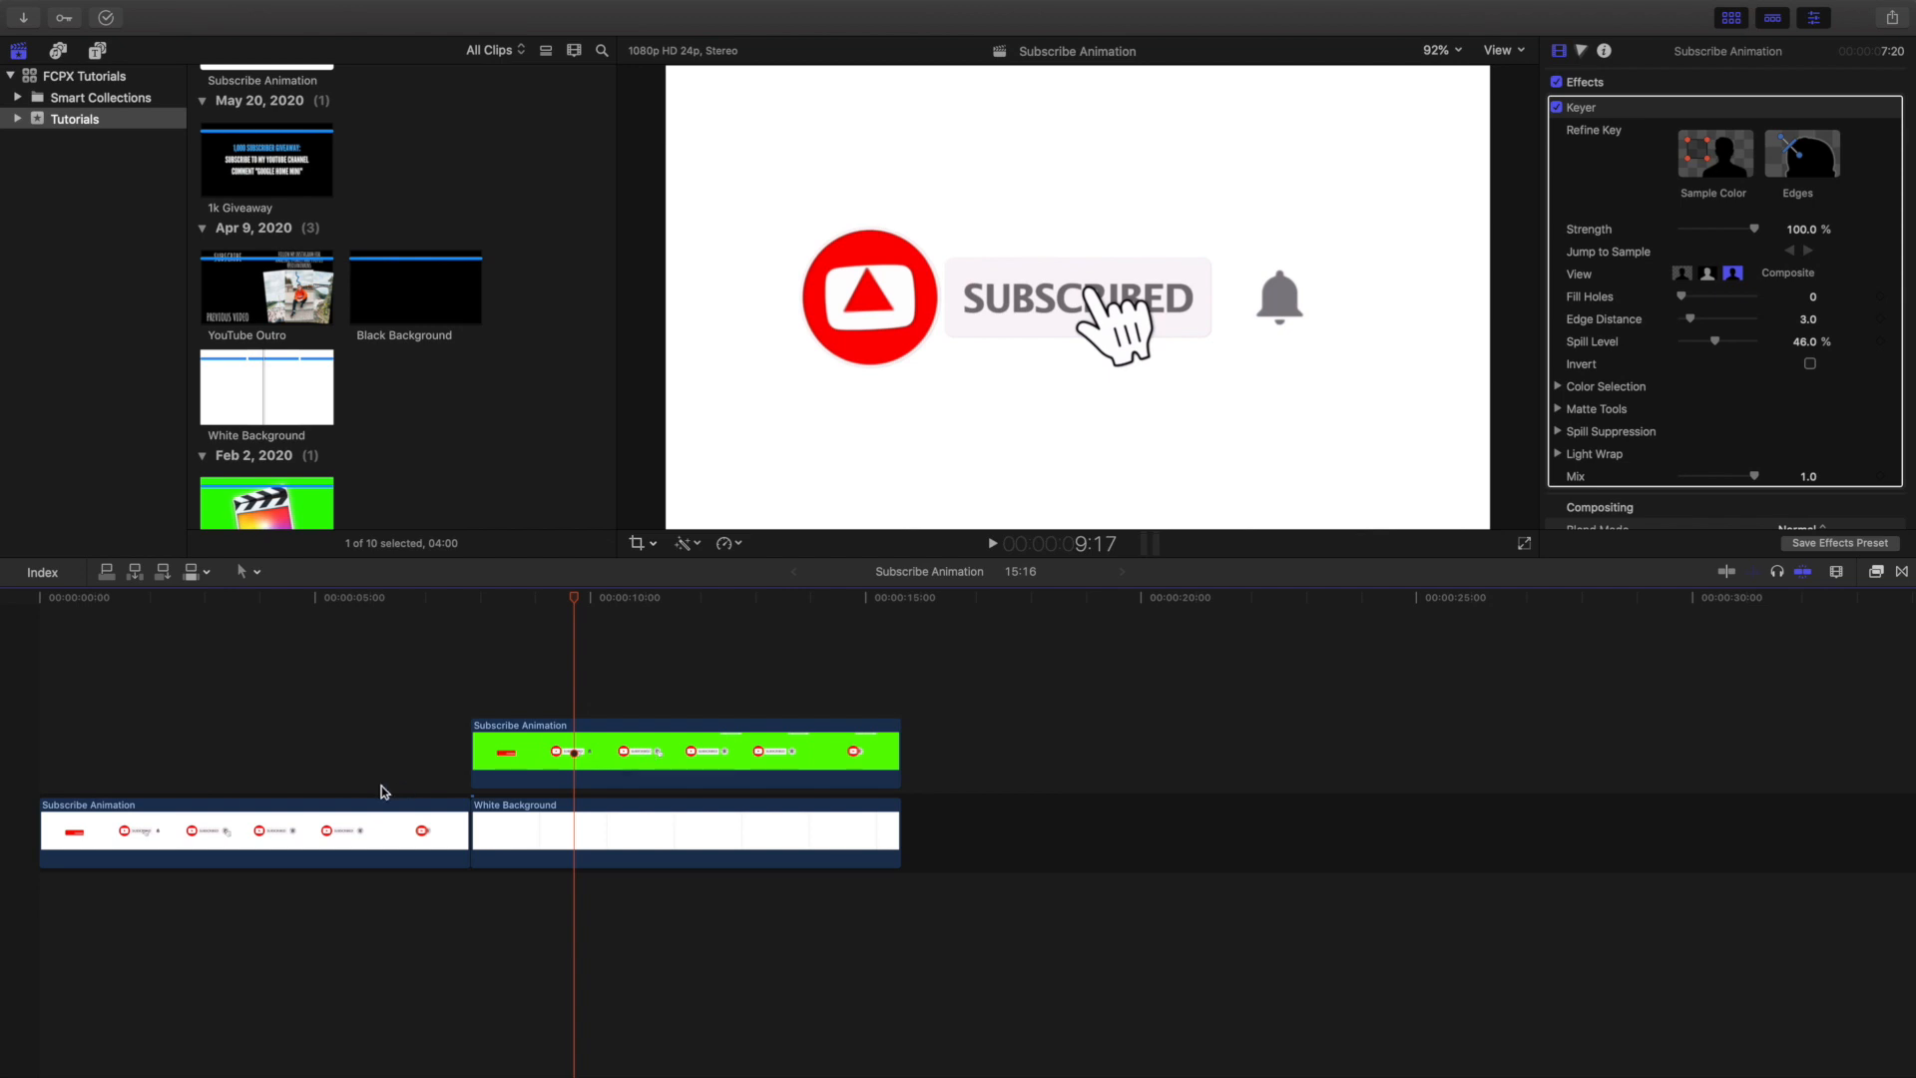
mouse_move(335, 831)
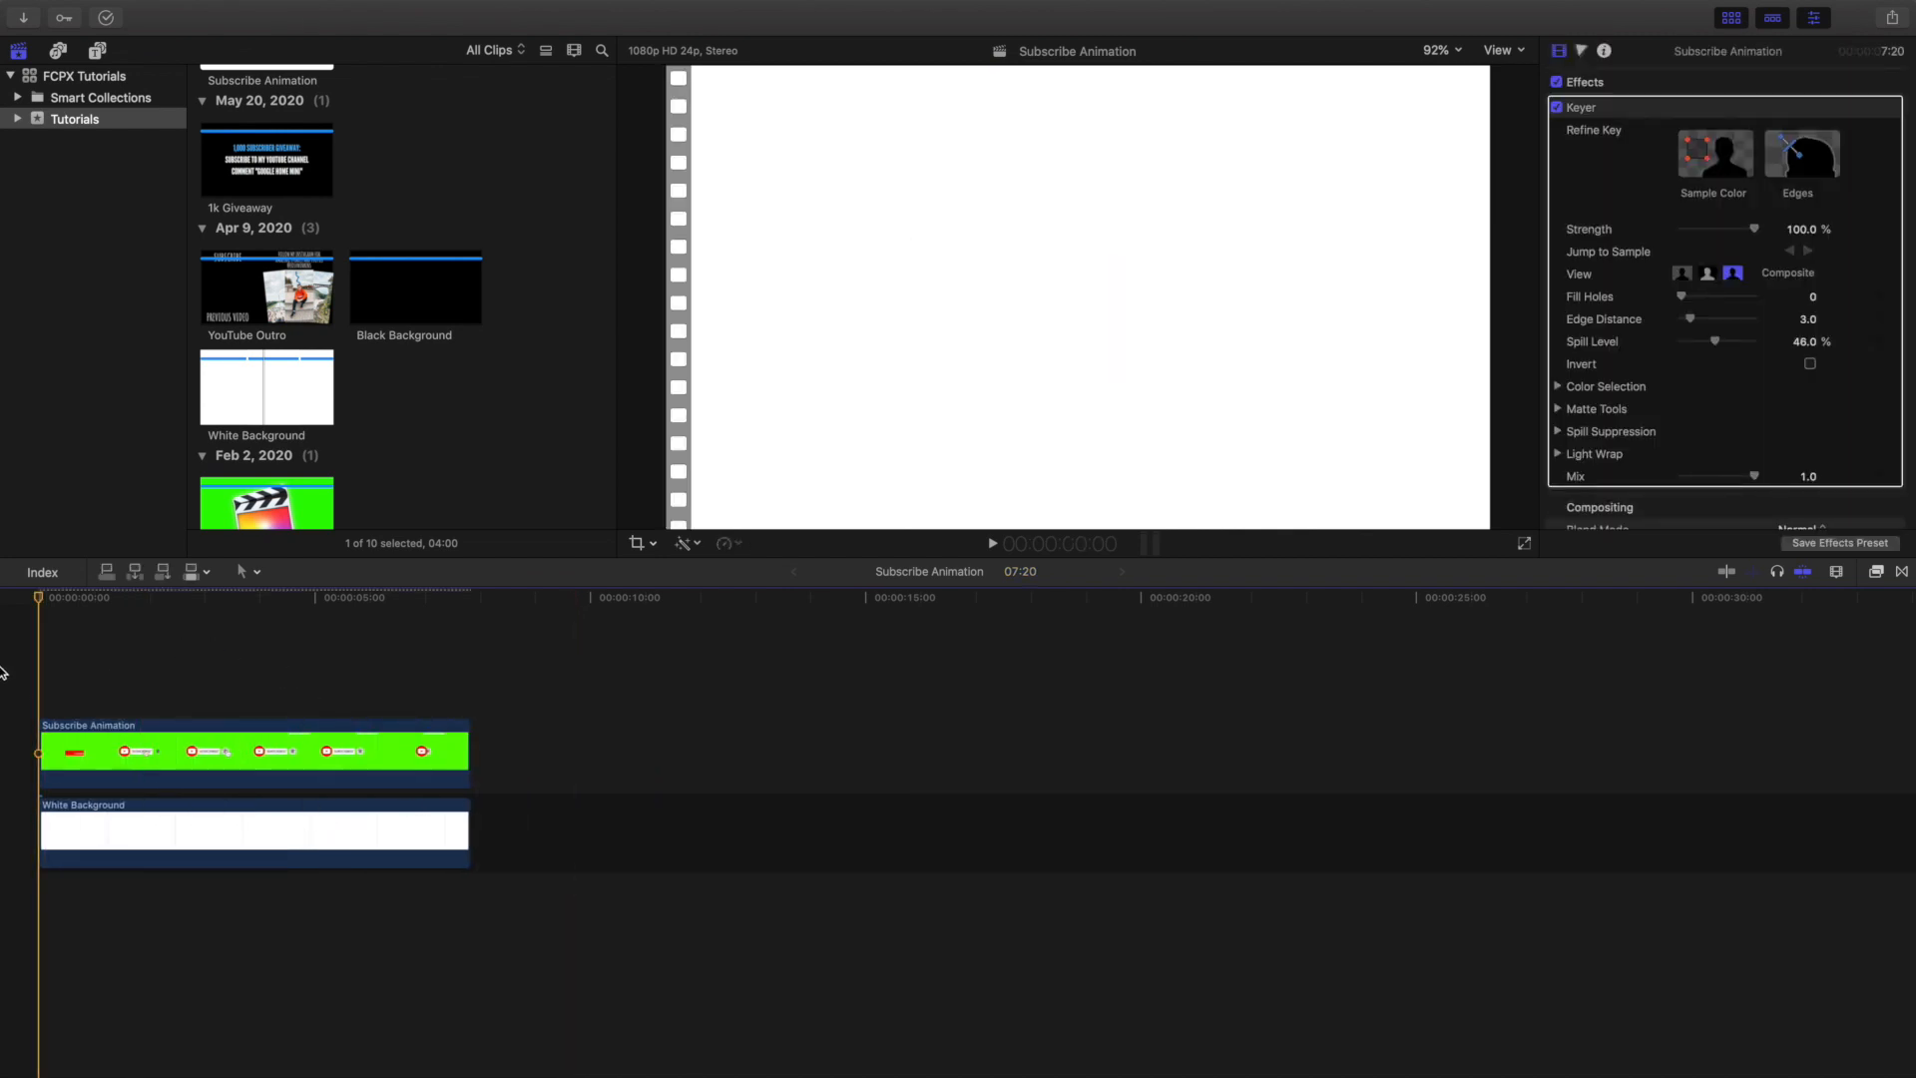
click(992, 543)
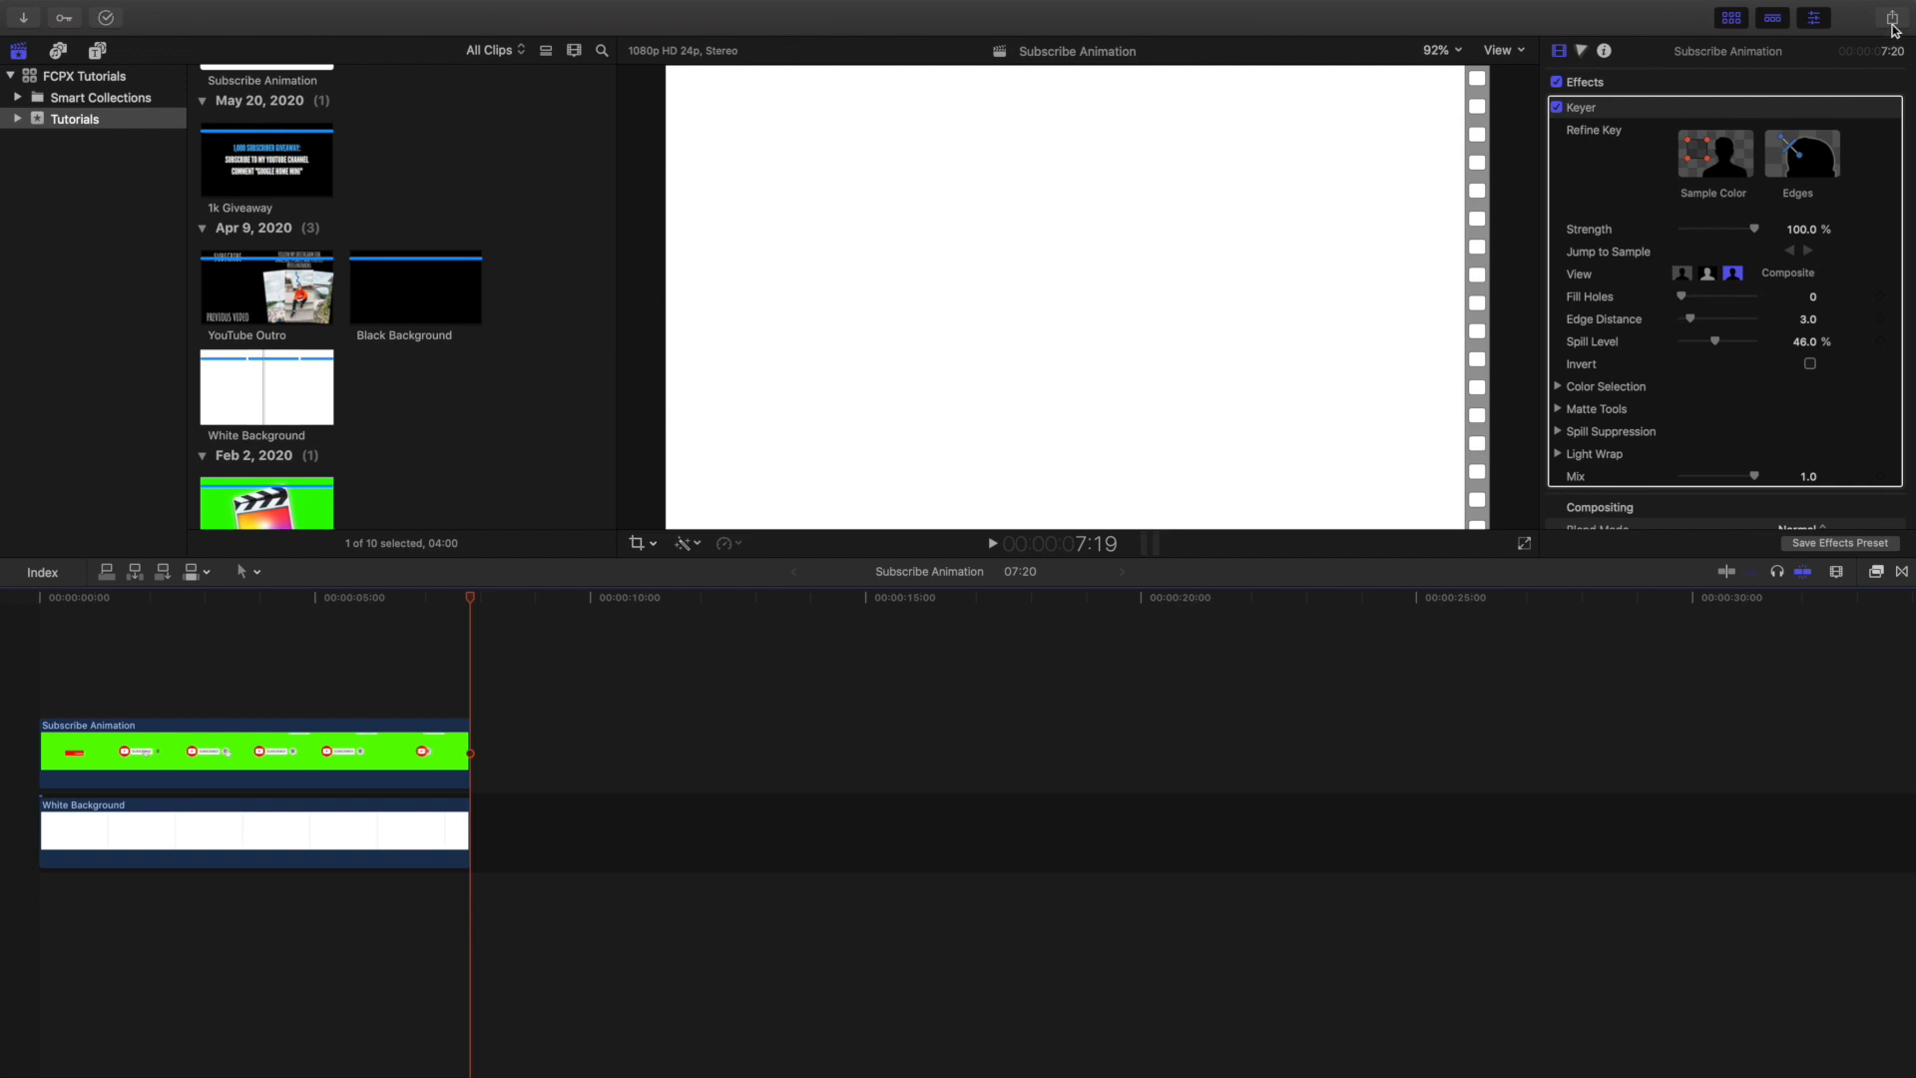
click(1896, 18)
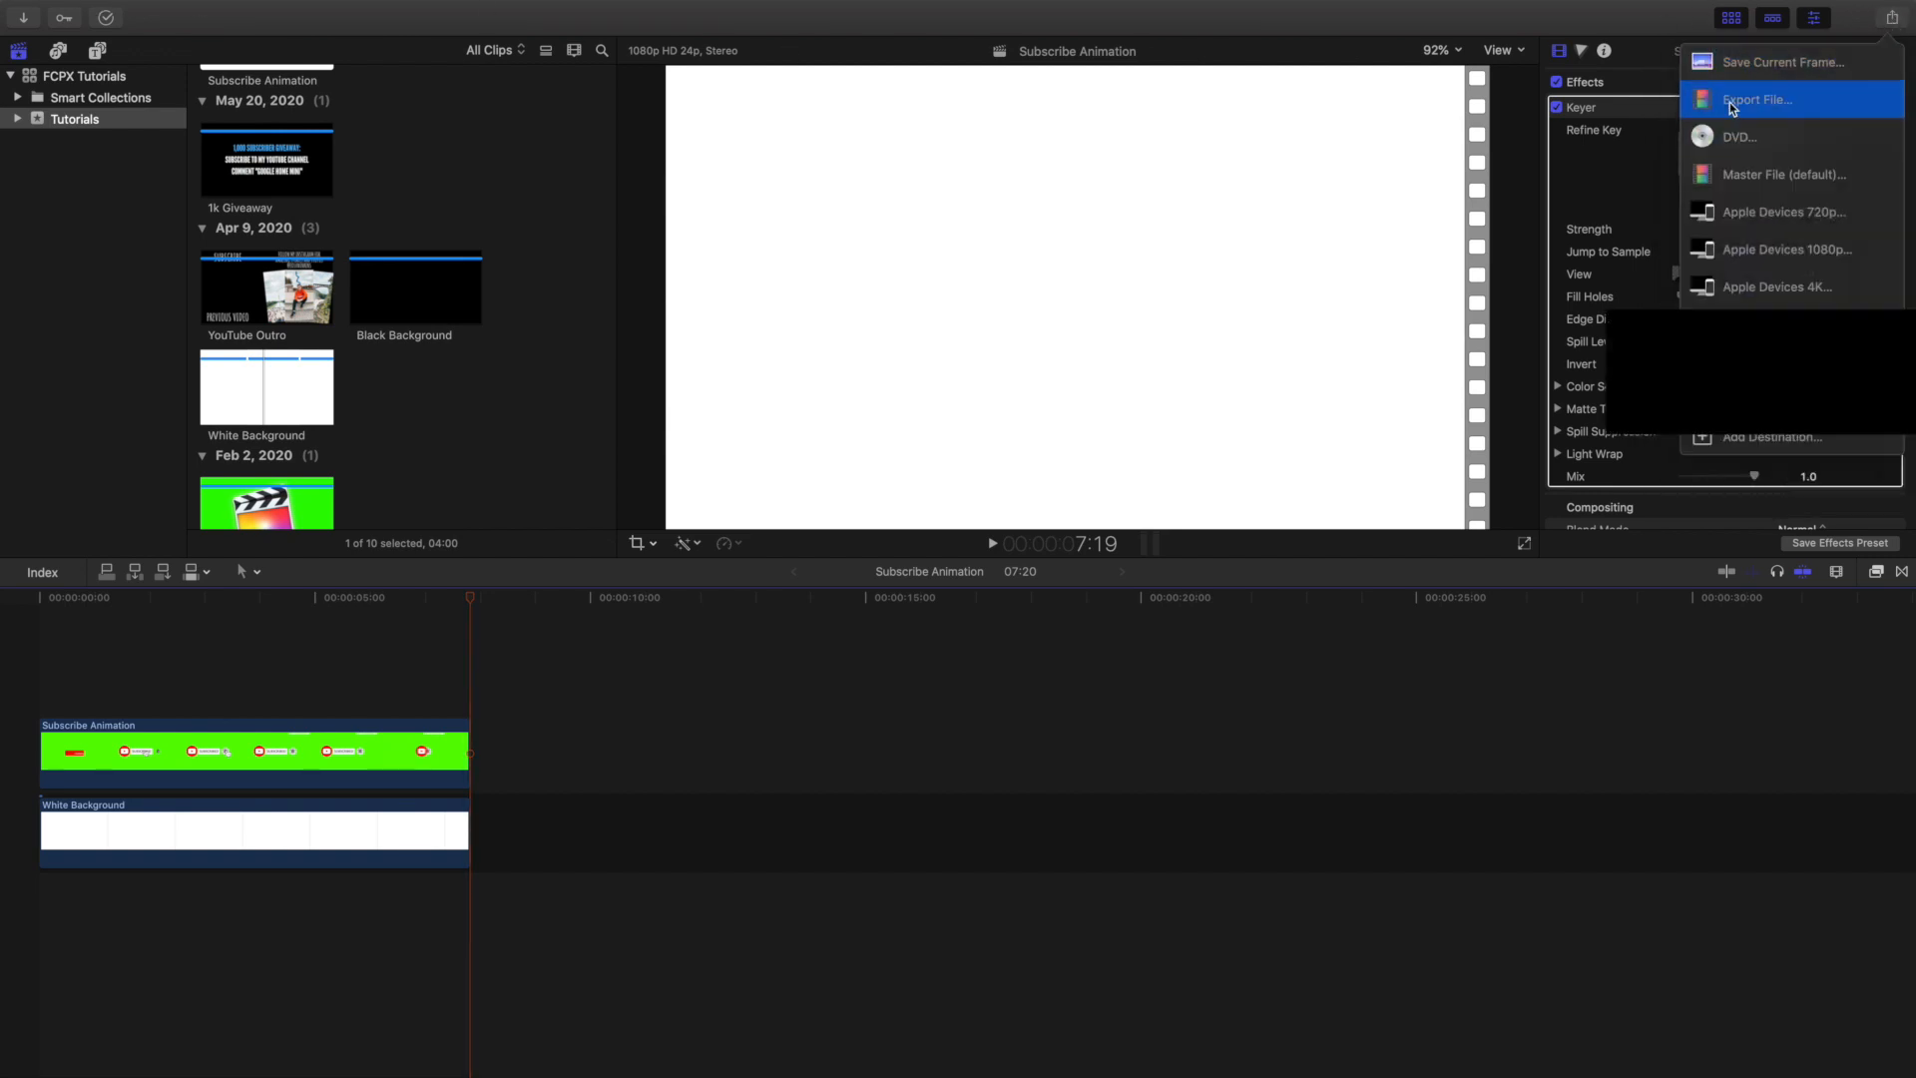
click(1757, 100)
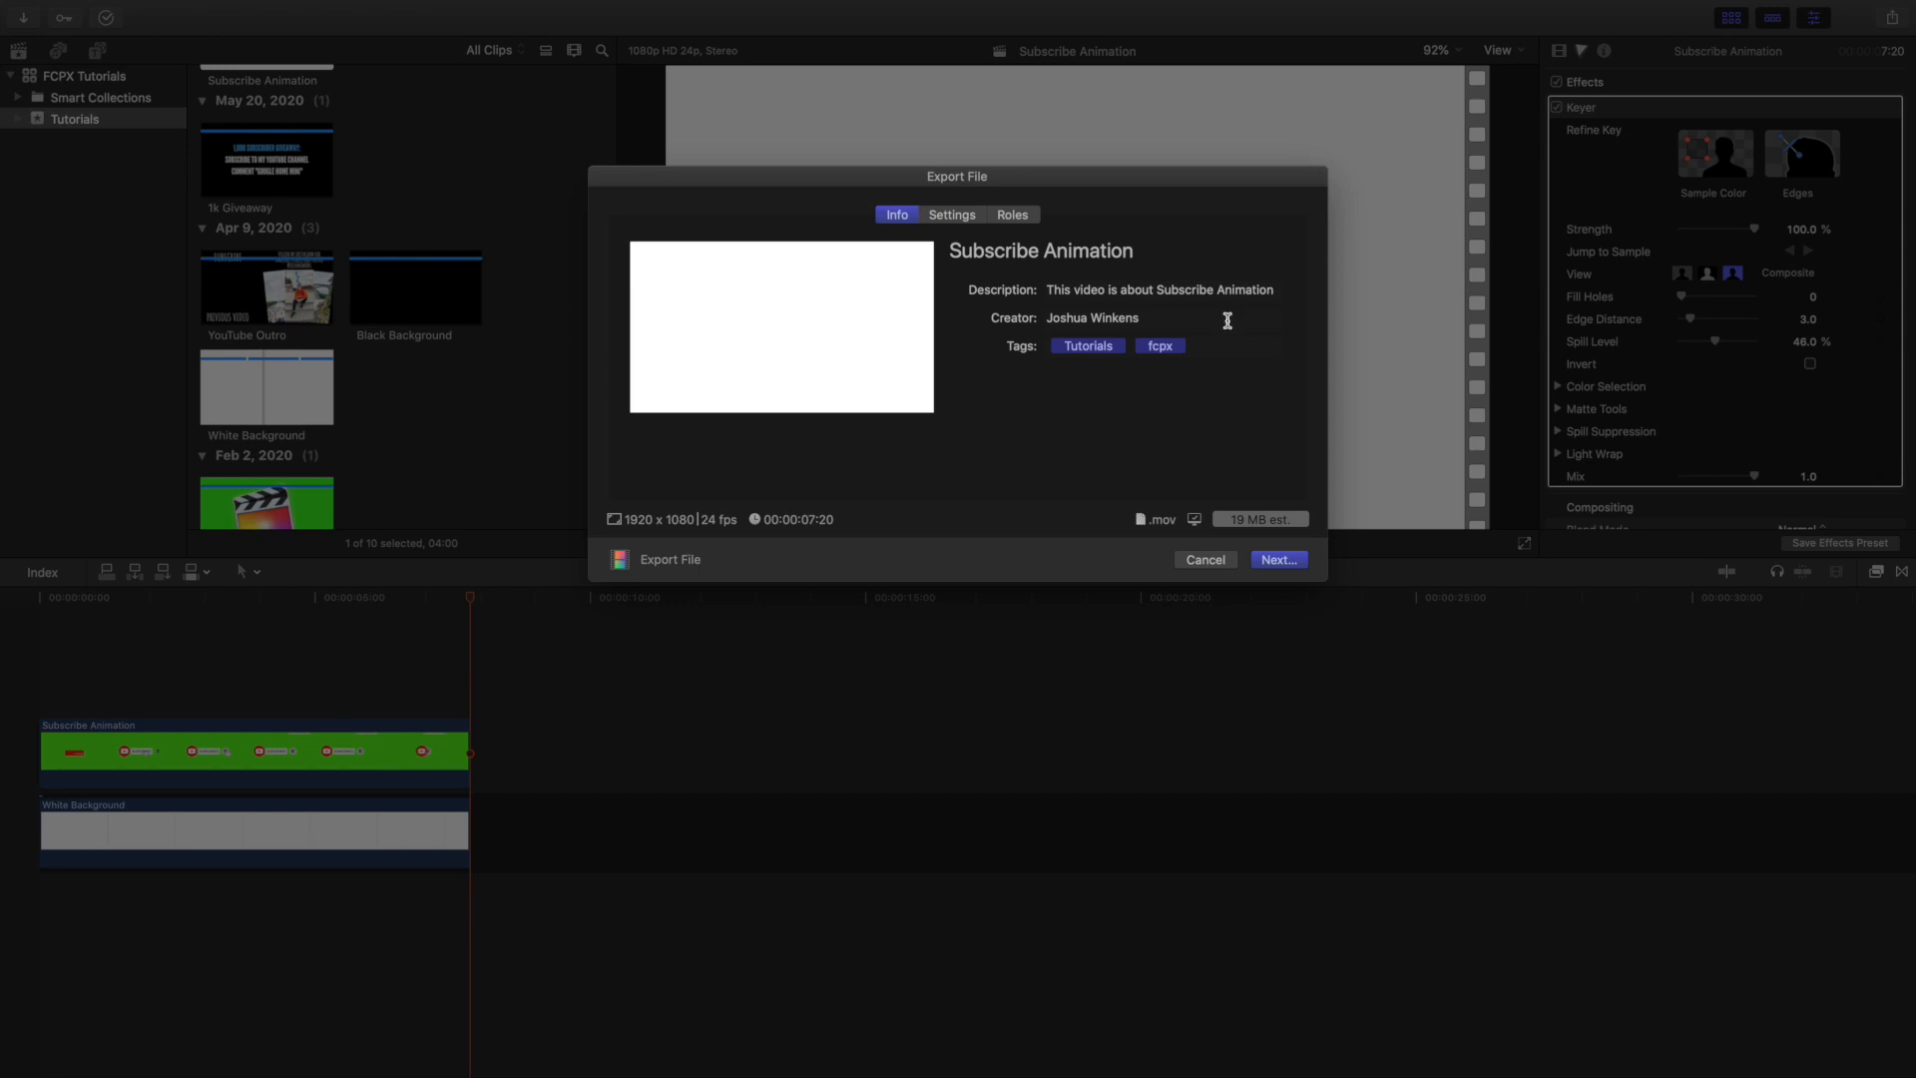
click(950, 215)
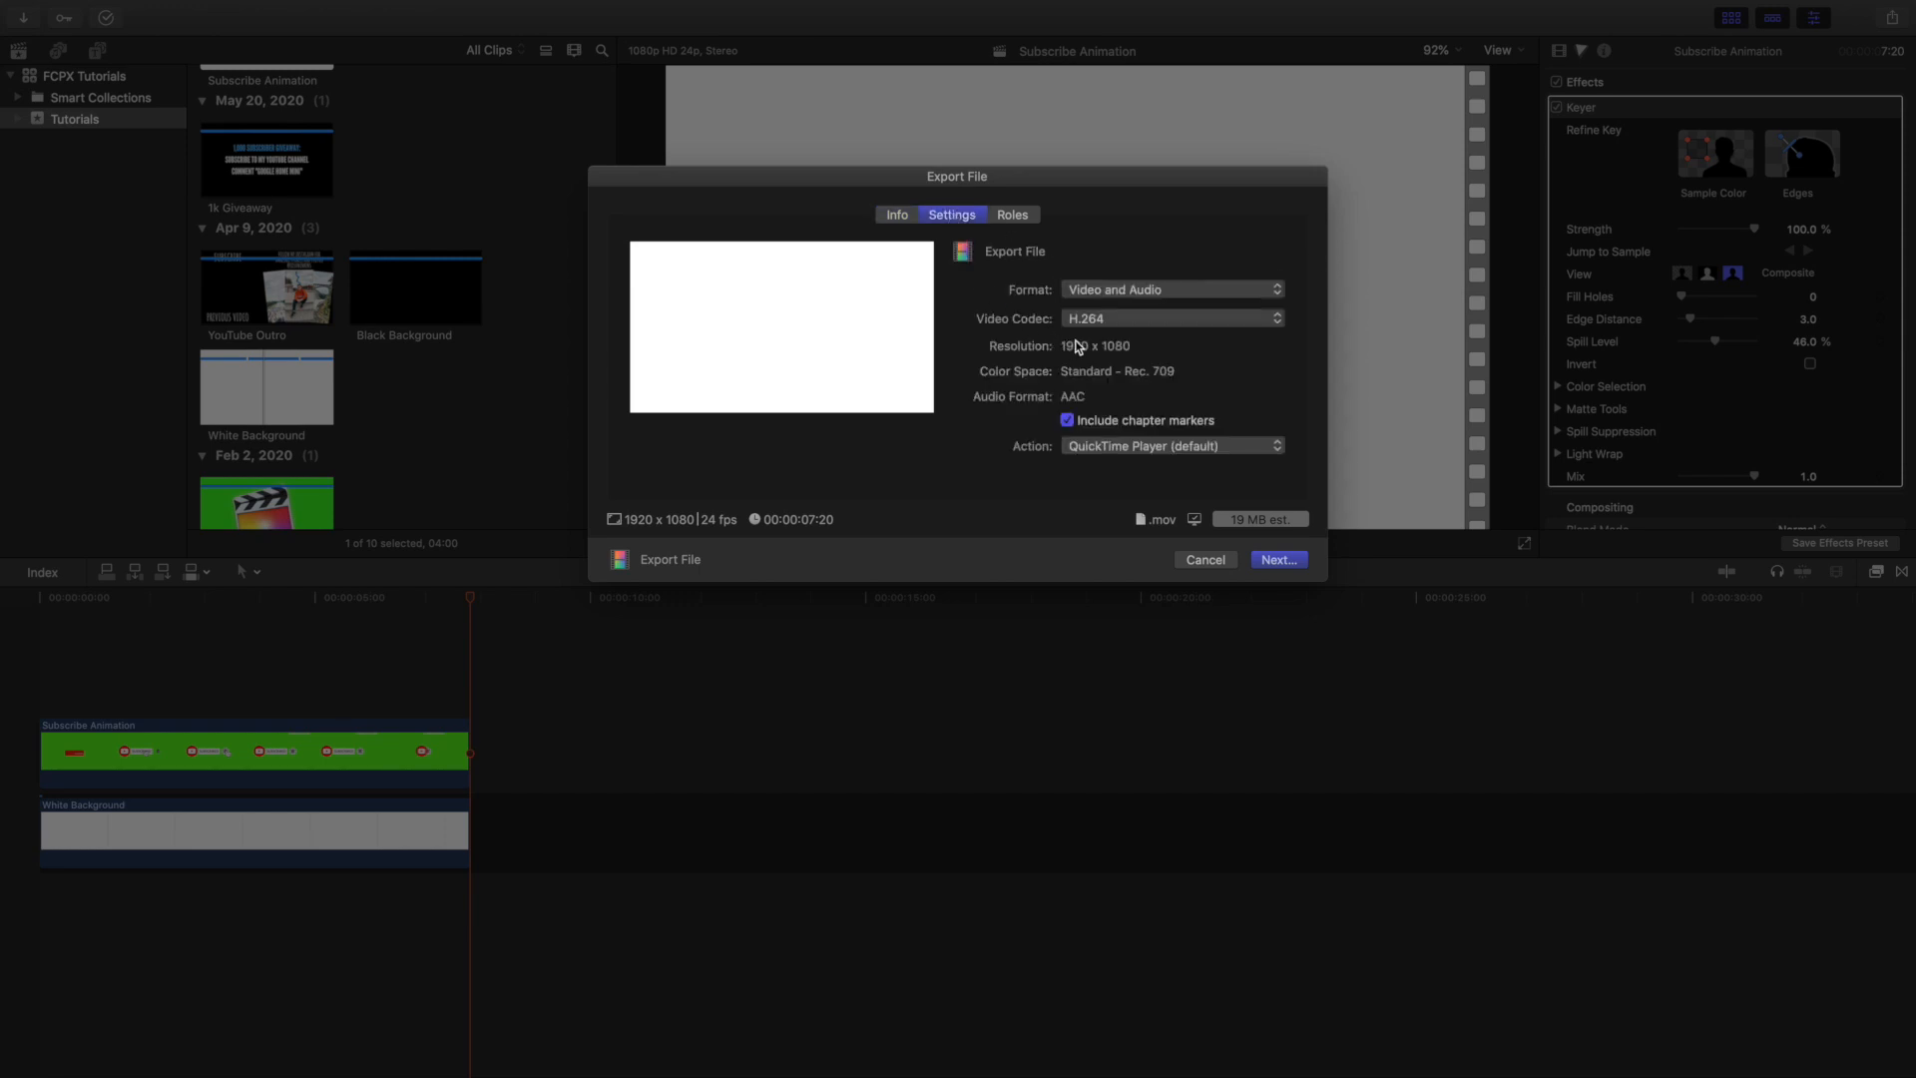
mouse_move(1086, 342)
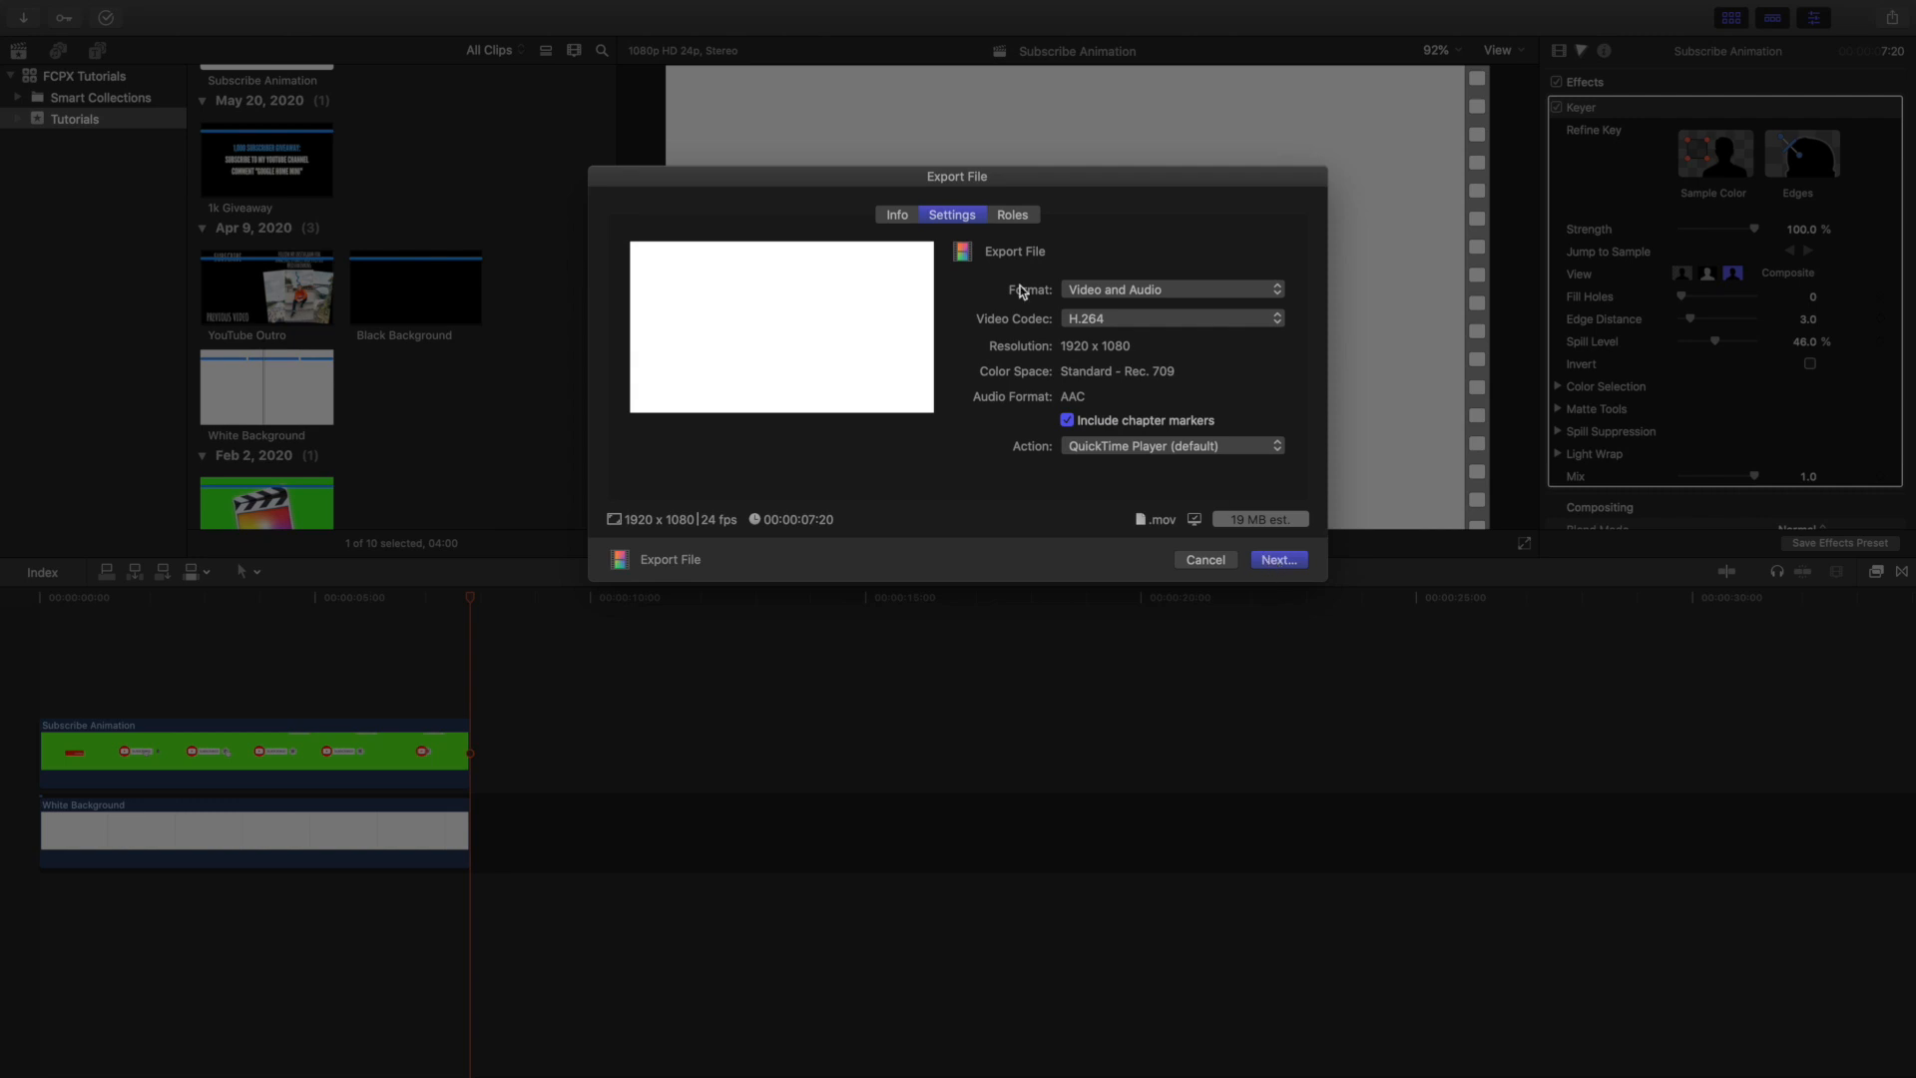
click(896, 216)
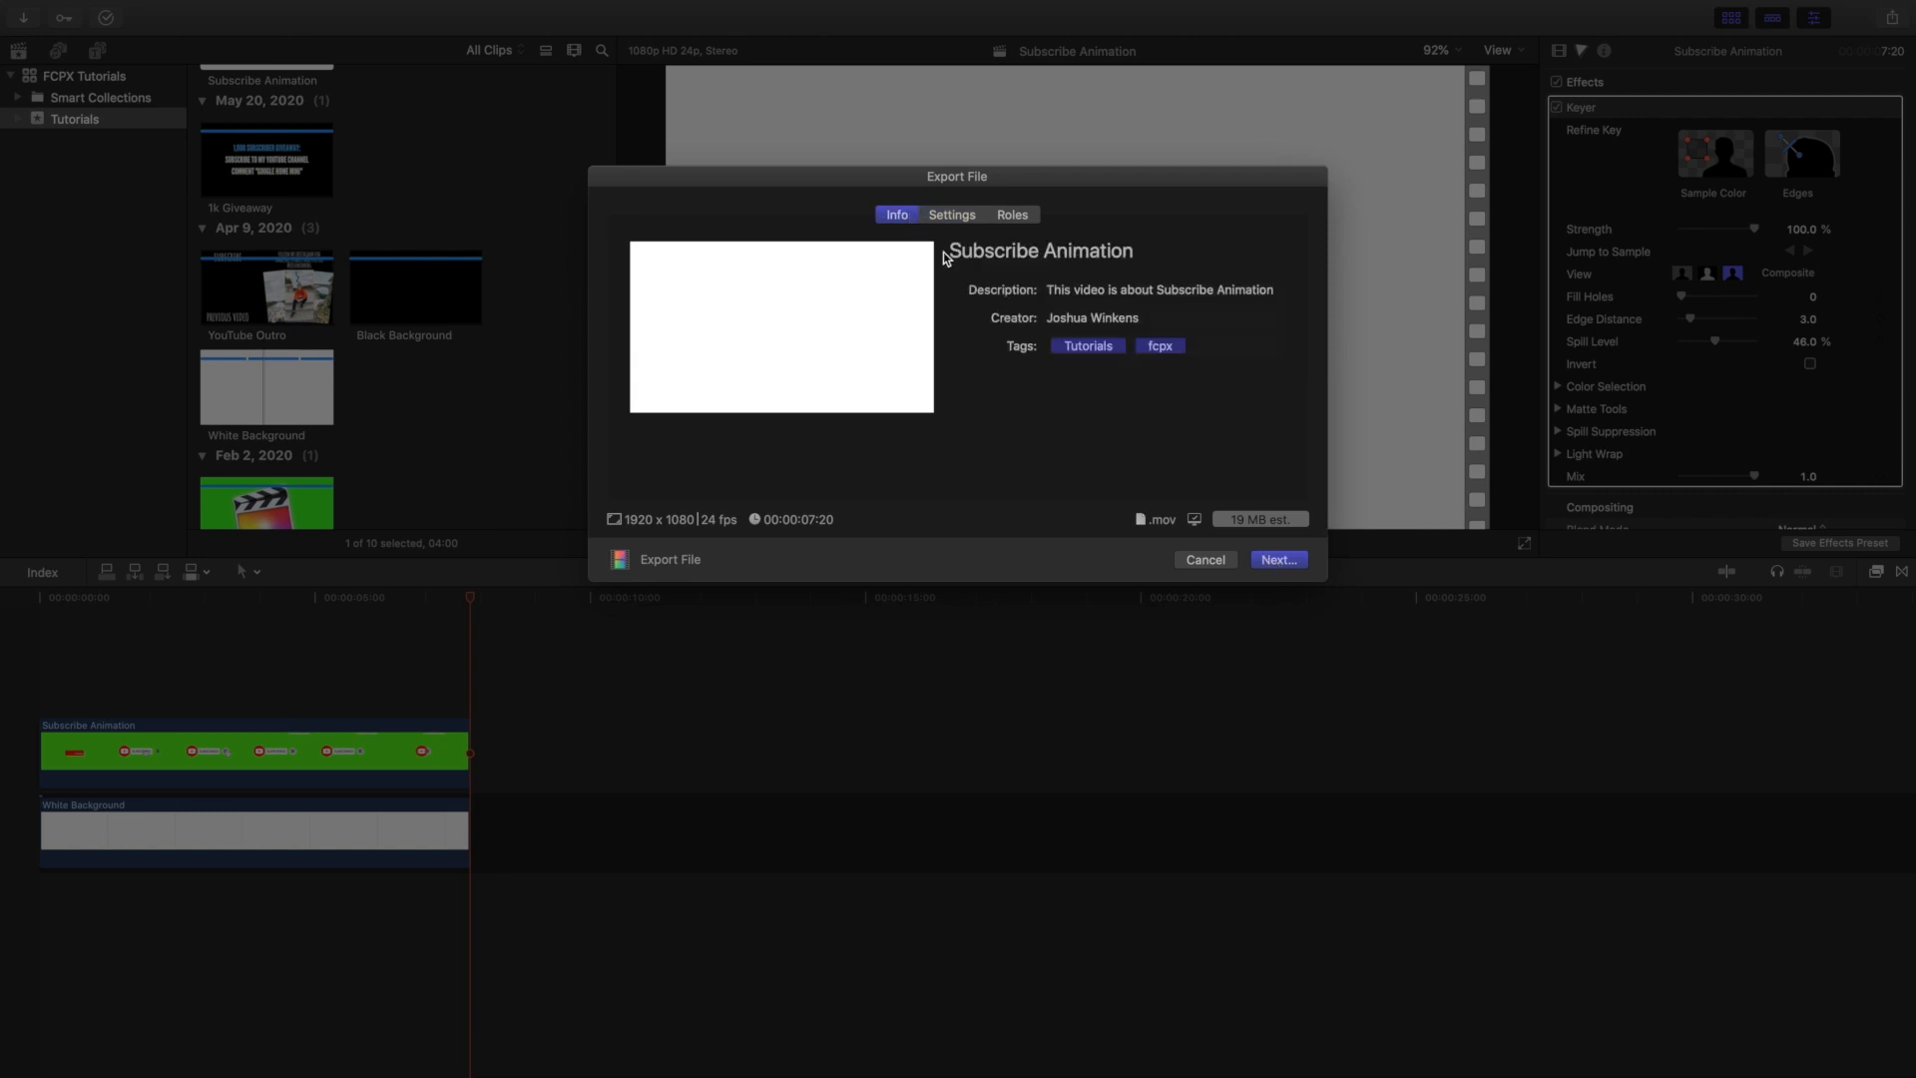
mouse_move(1417, 719)
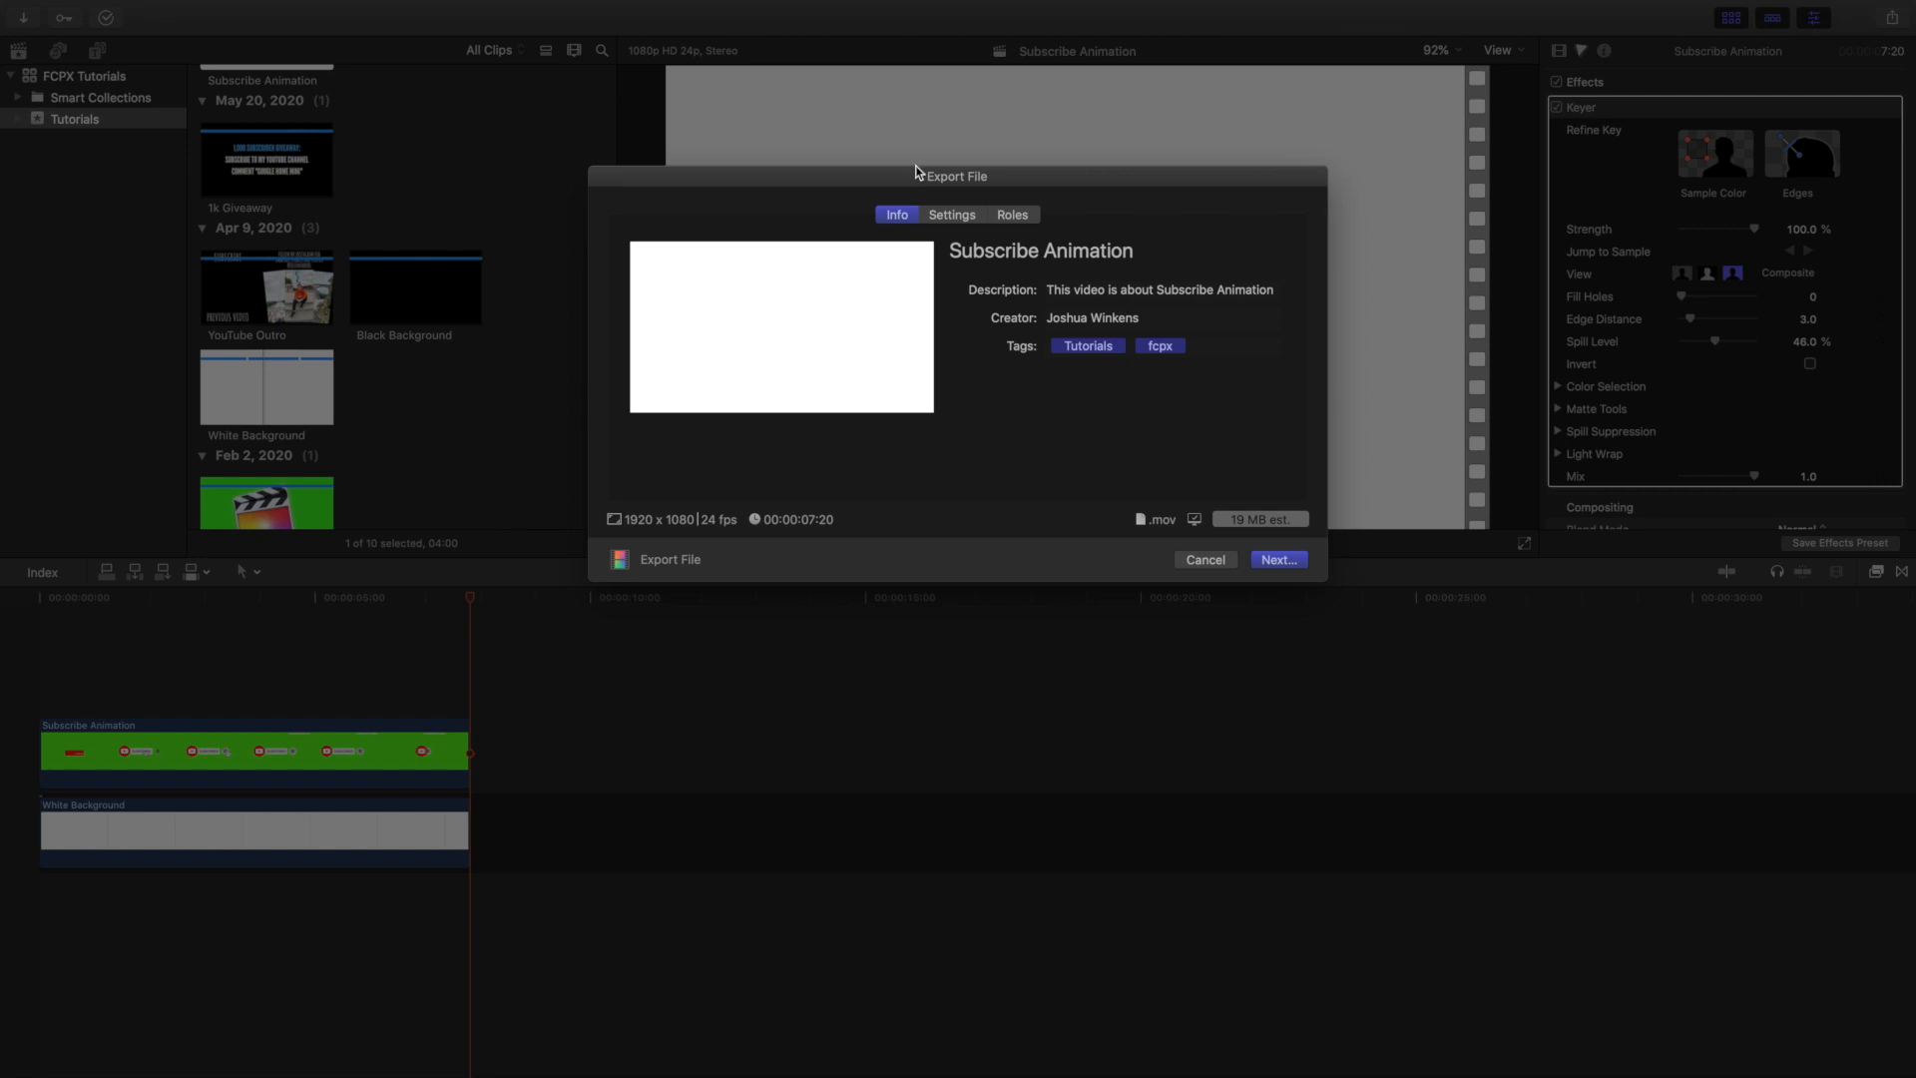
mouse_move(667, 179)
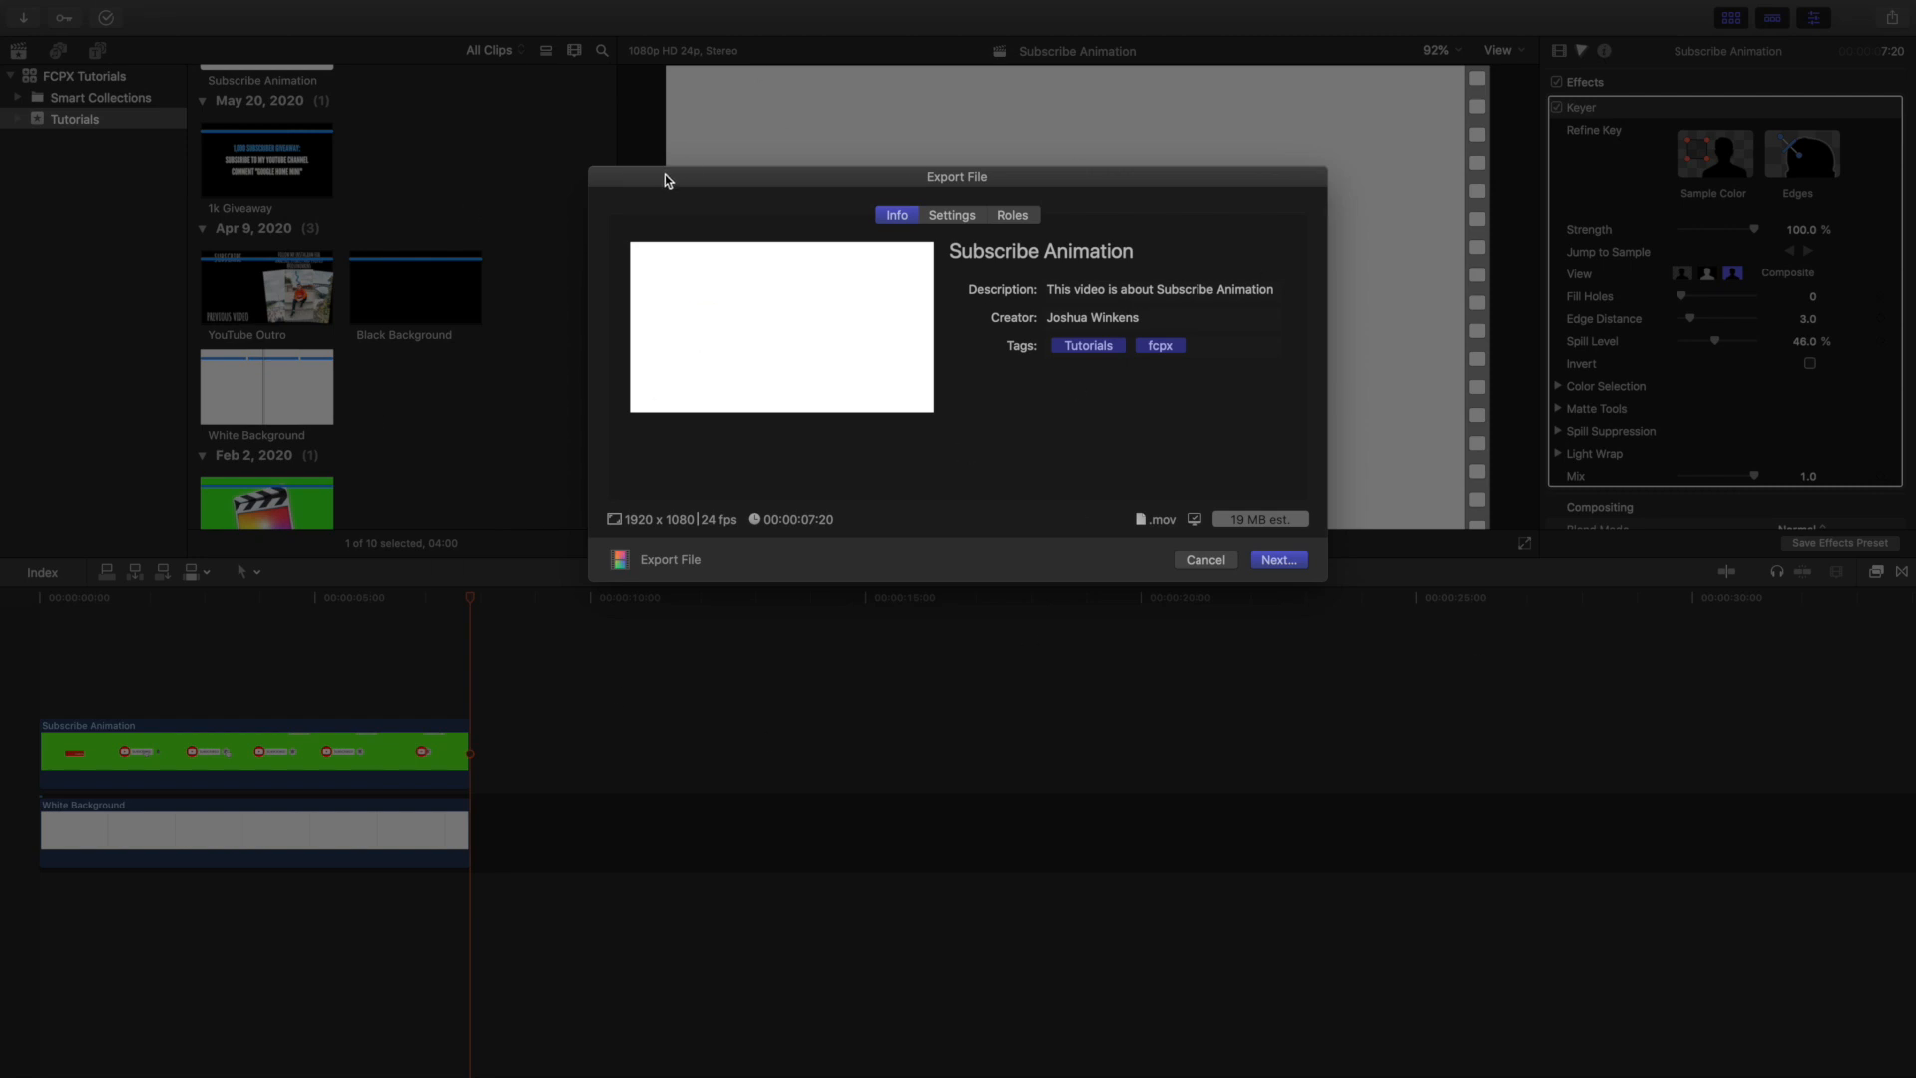
mouse_move(1206, 559)
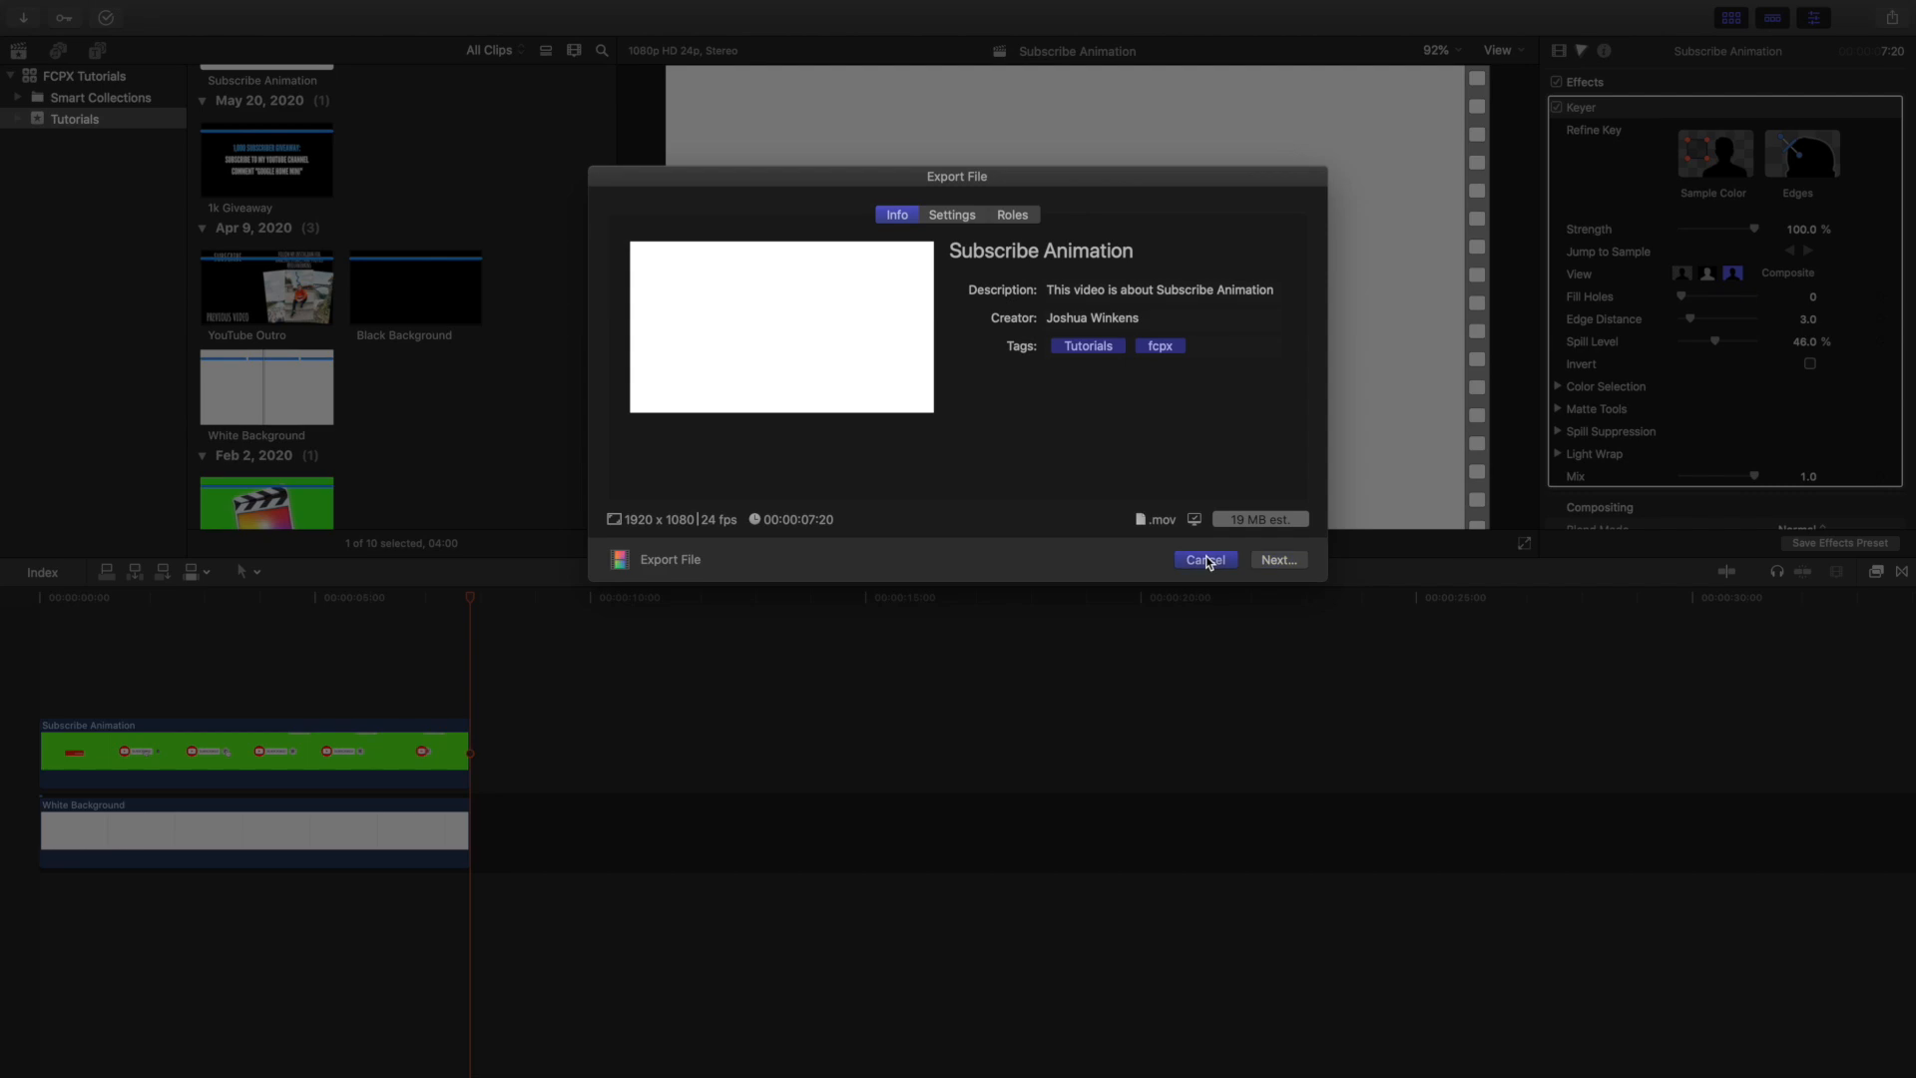
click(1204, 559)
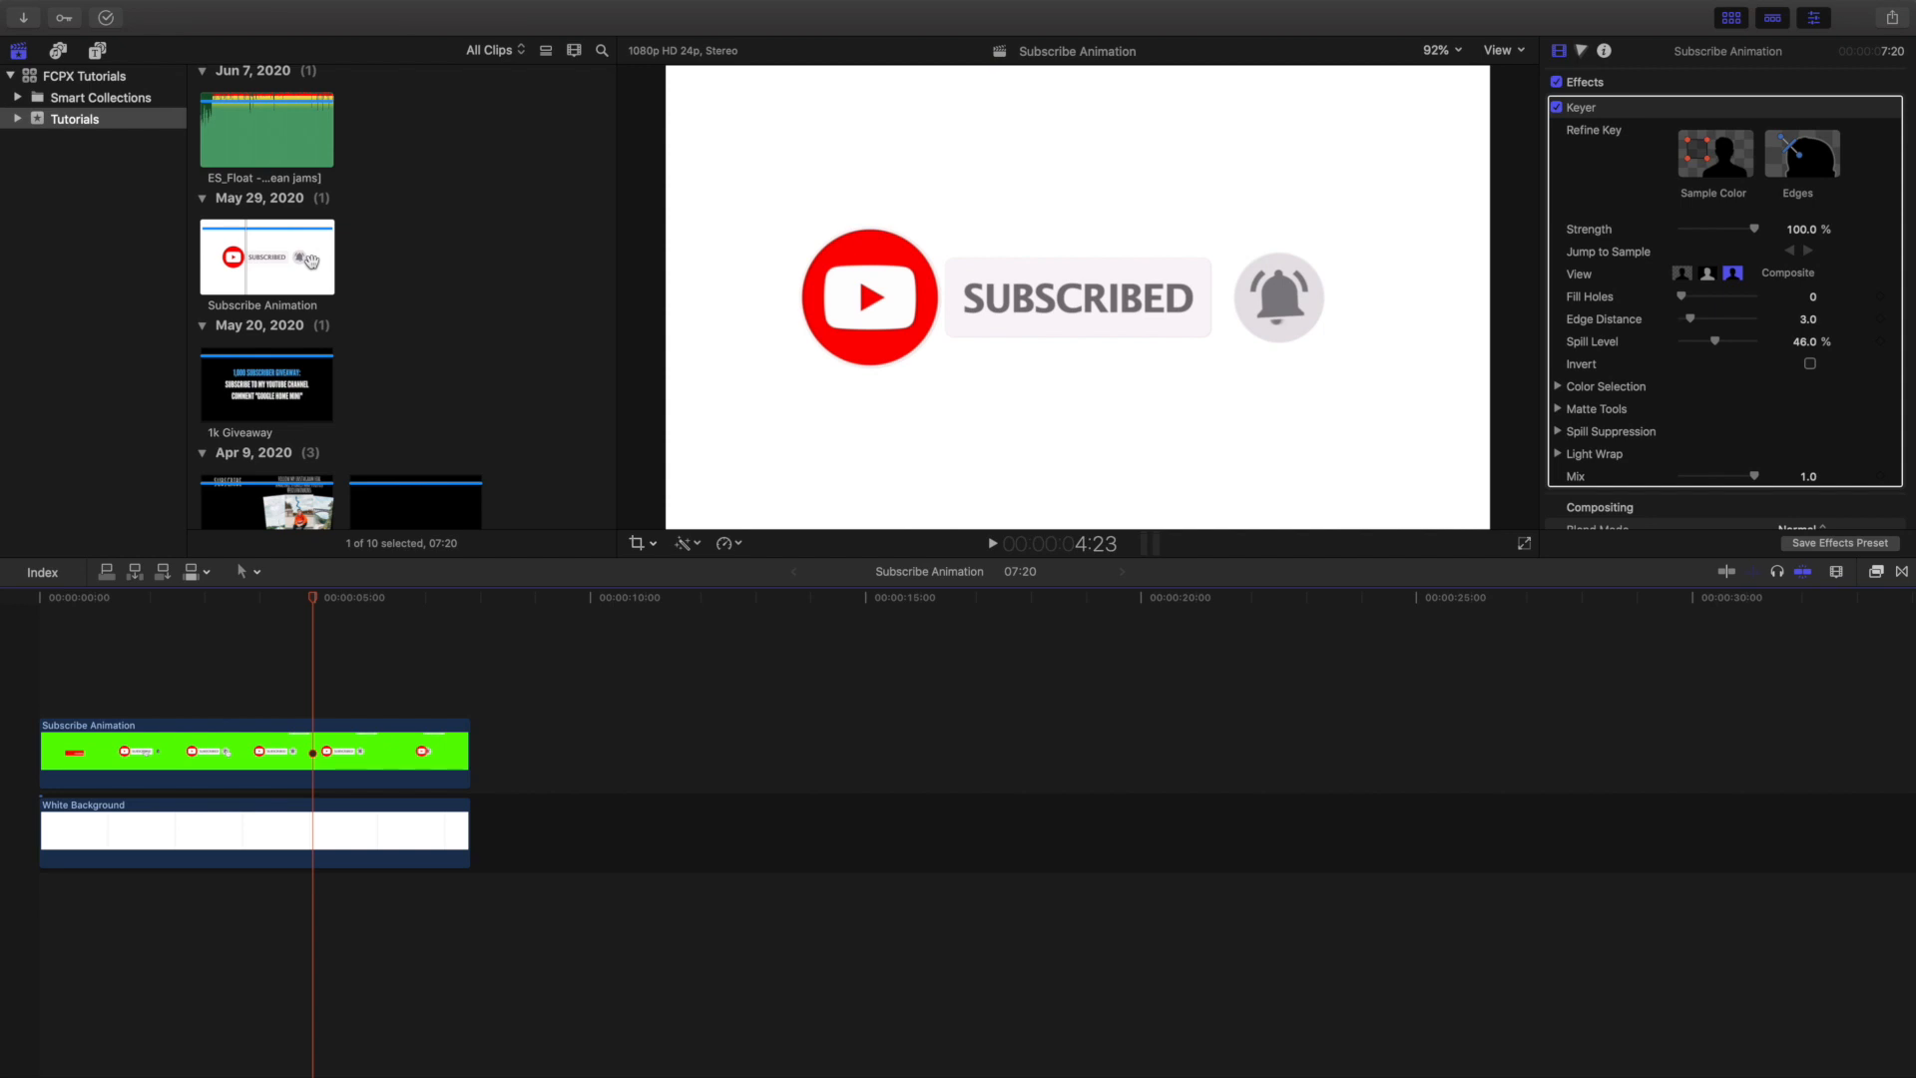
mouse_move(242, 379)
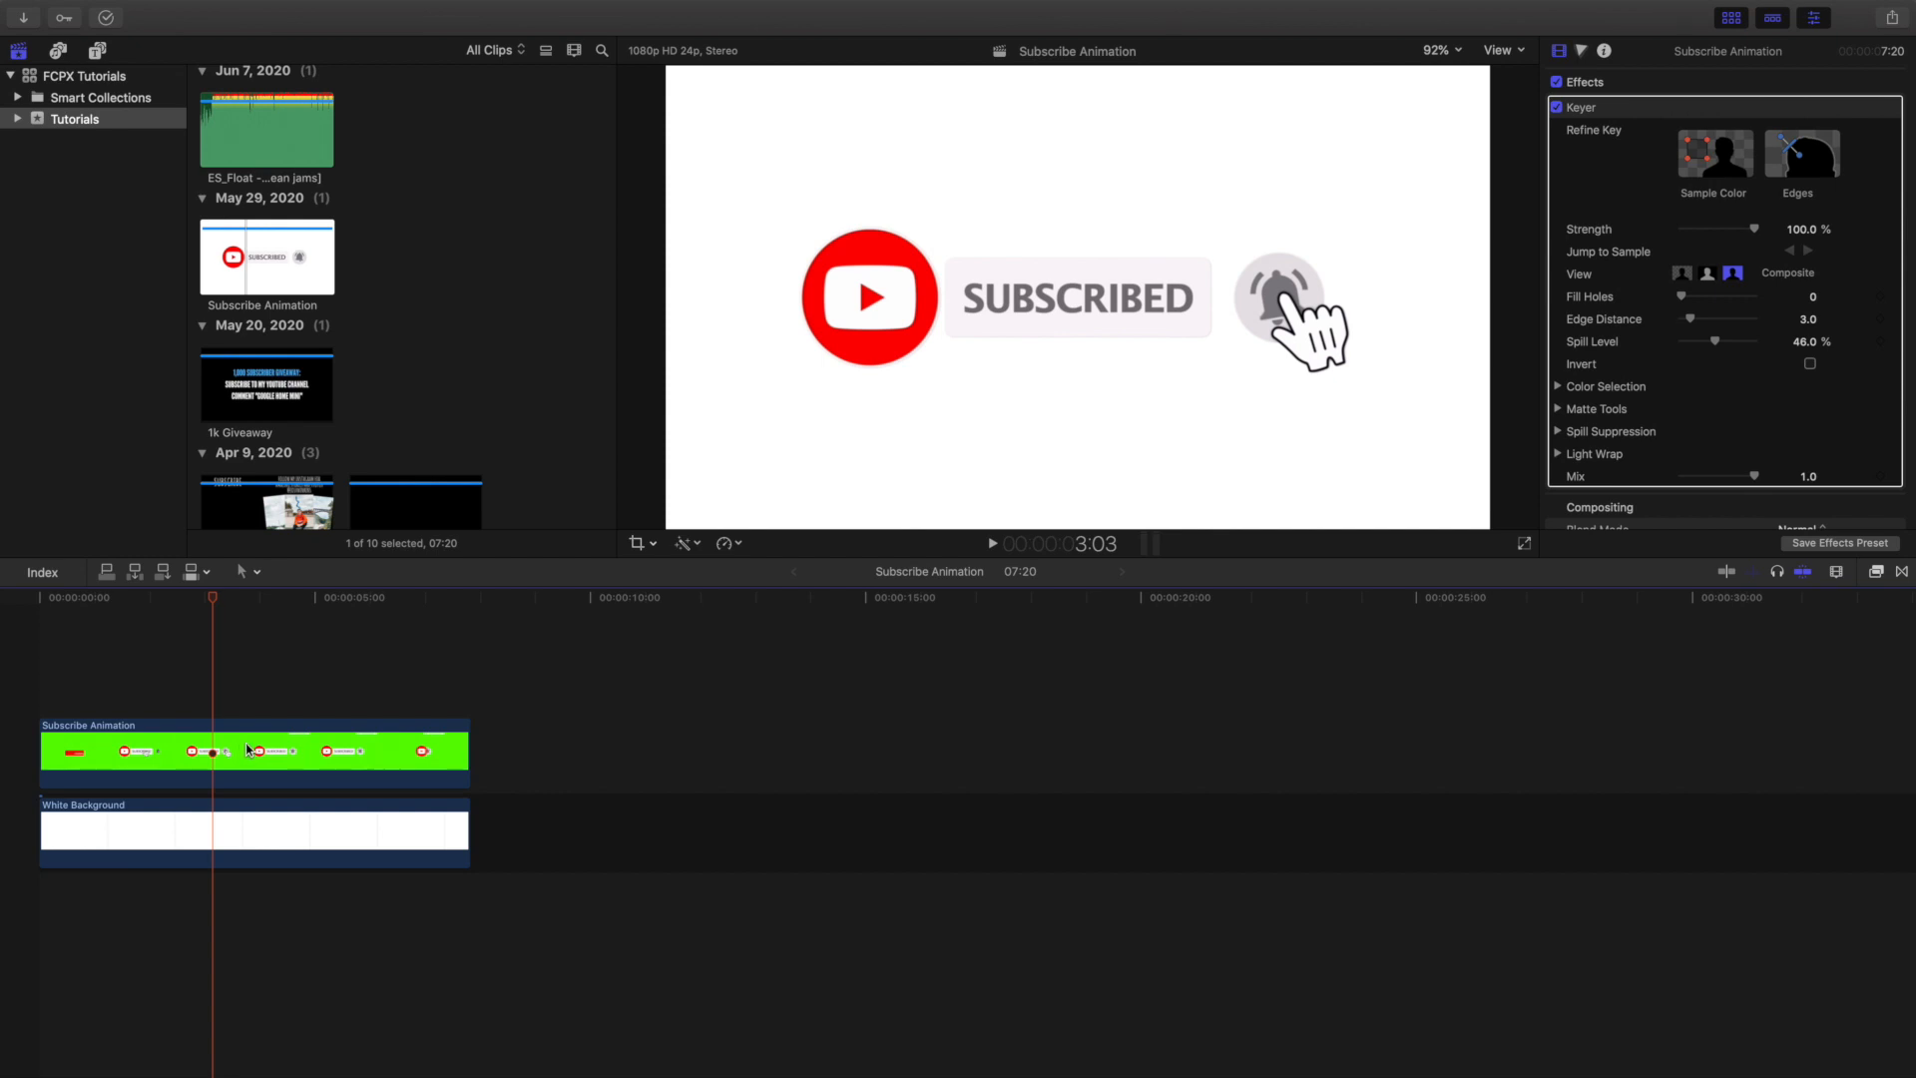
mouse_move(216, 693)
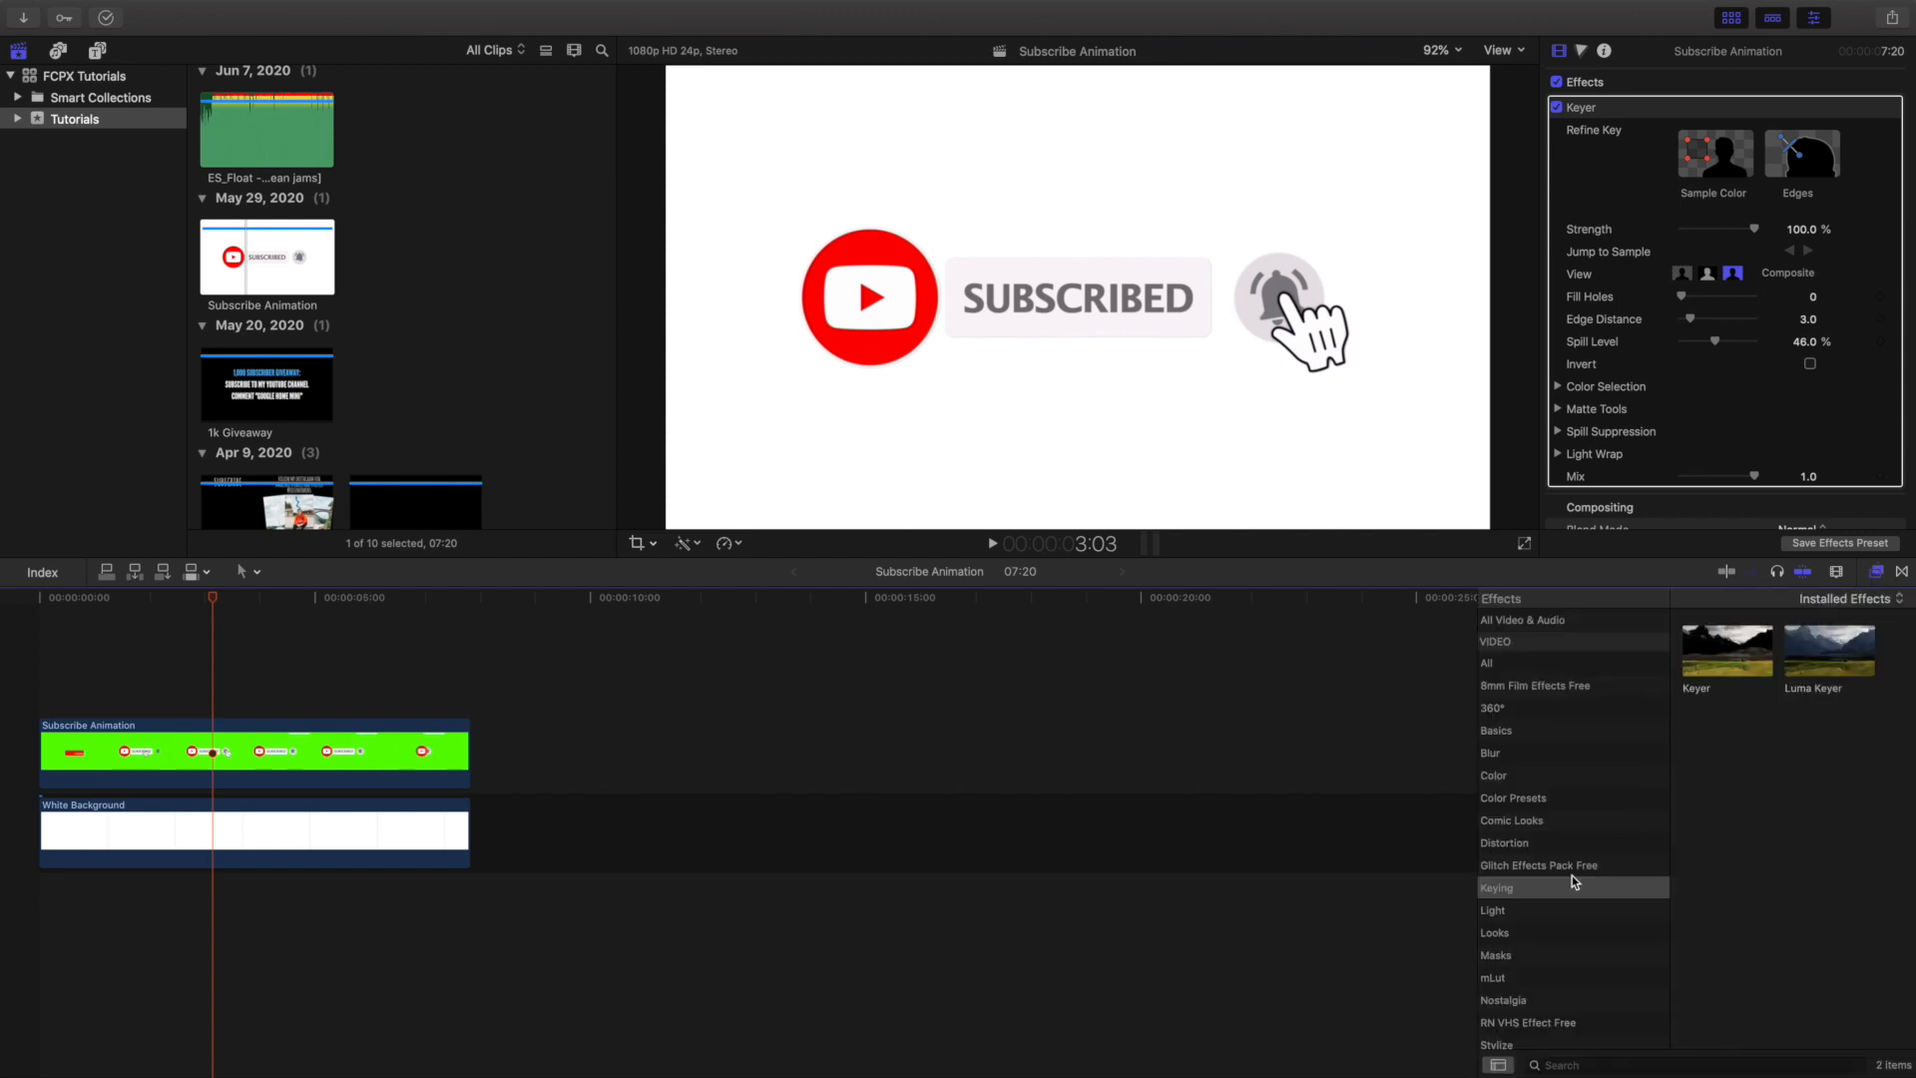
Step: Swap the White Background for the YouTube Outro clip under the keyed animation
click(1497, 887)
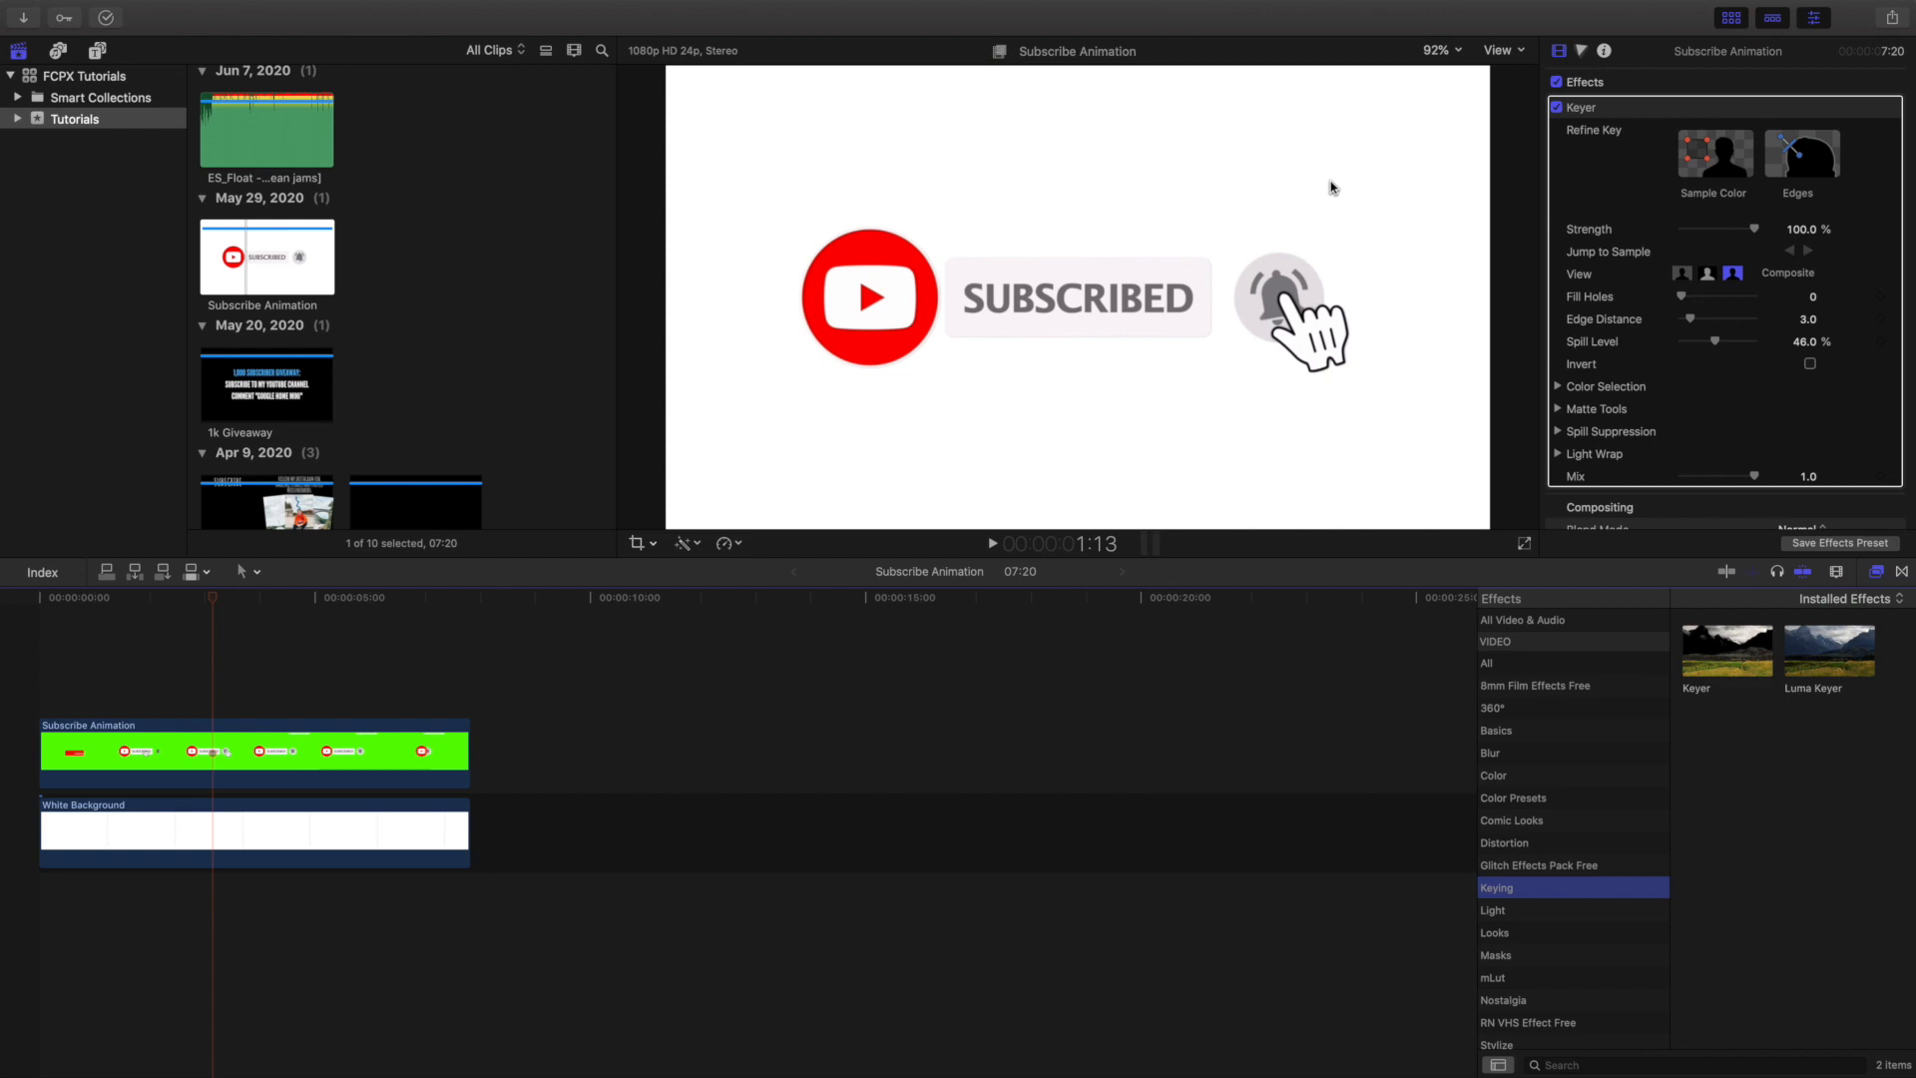
mouse_move(1360, 371)
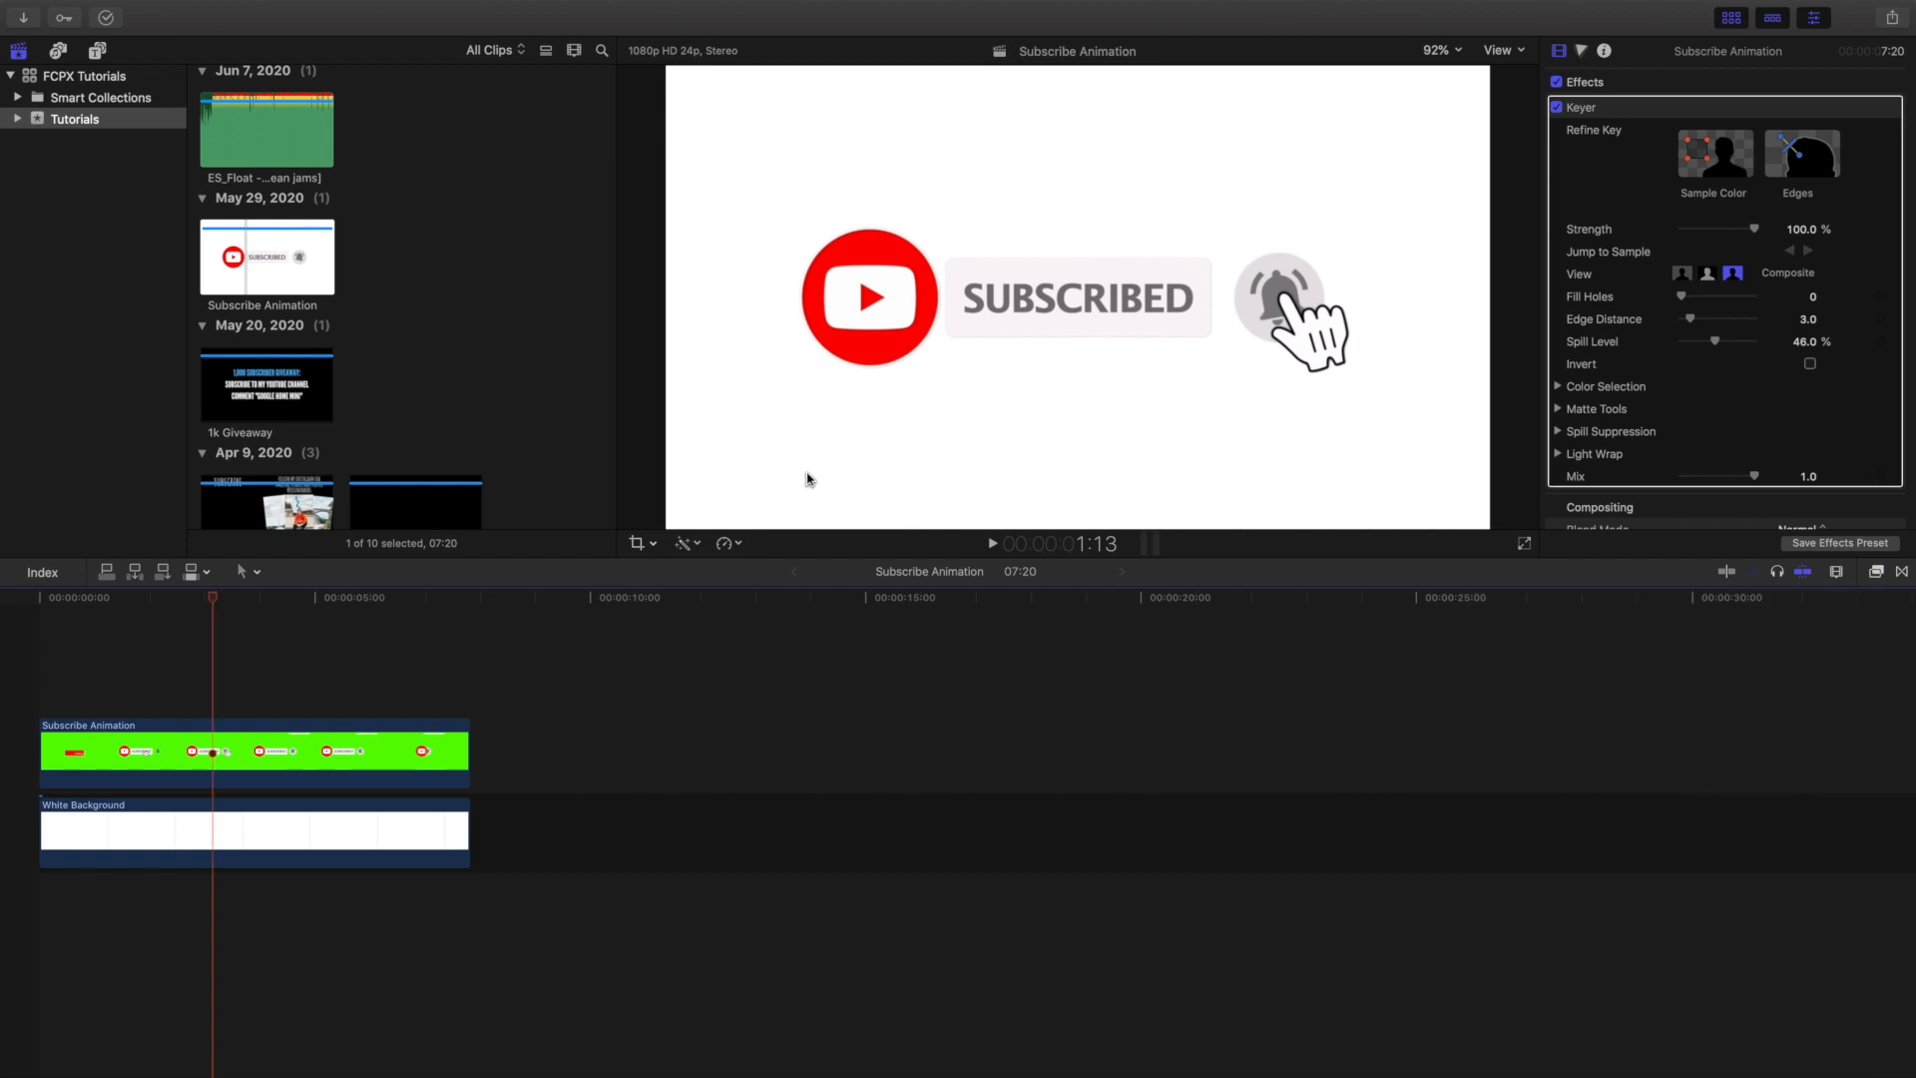
scroll(down, 3)
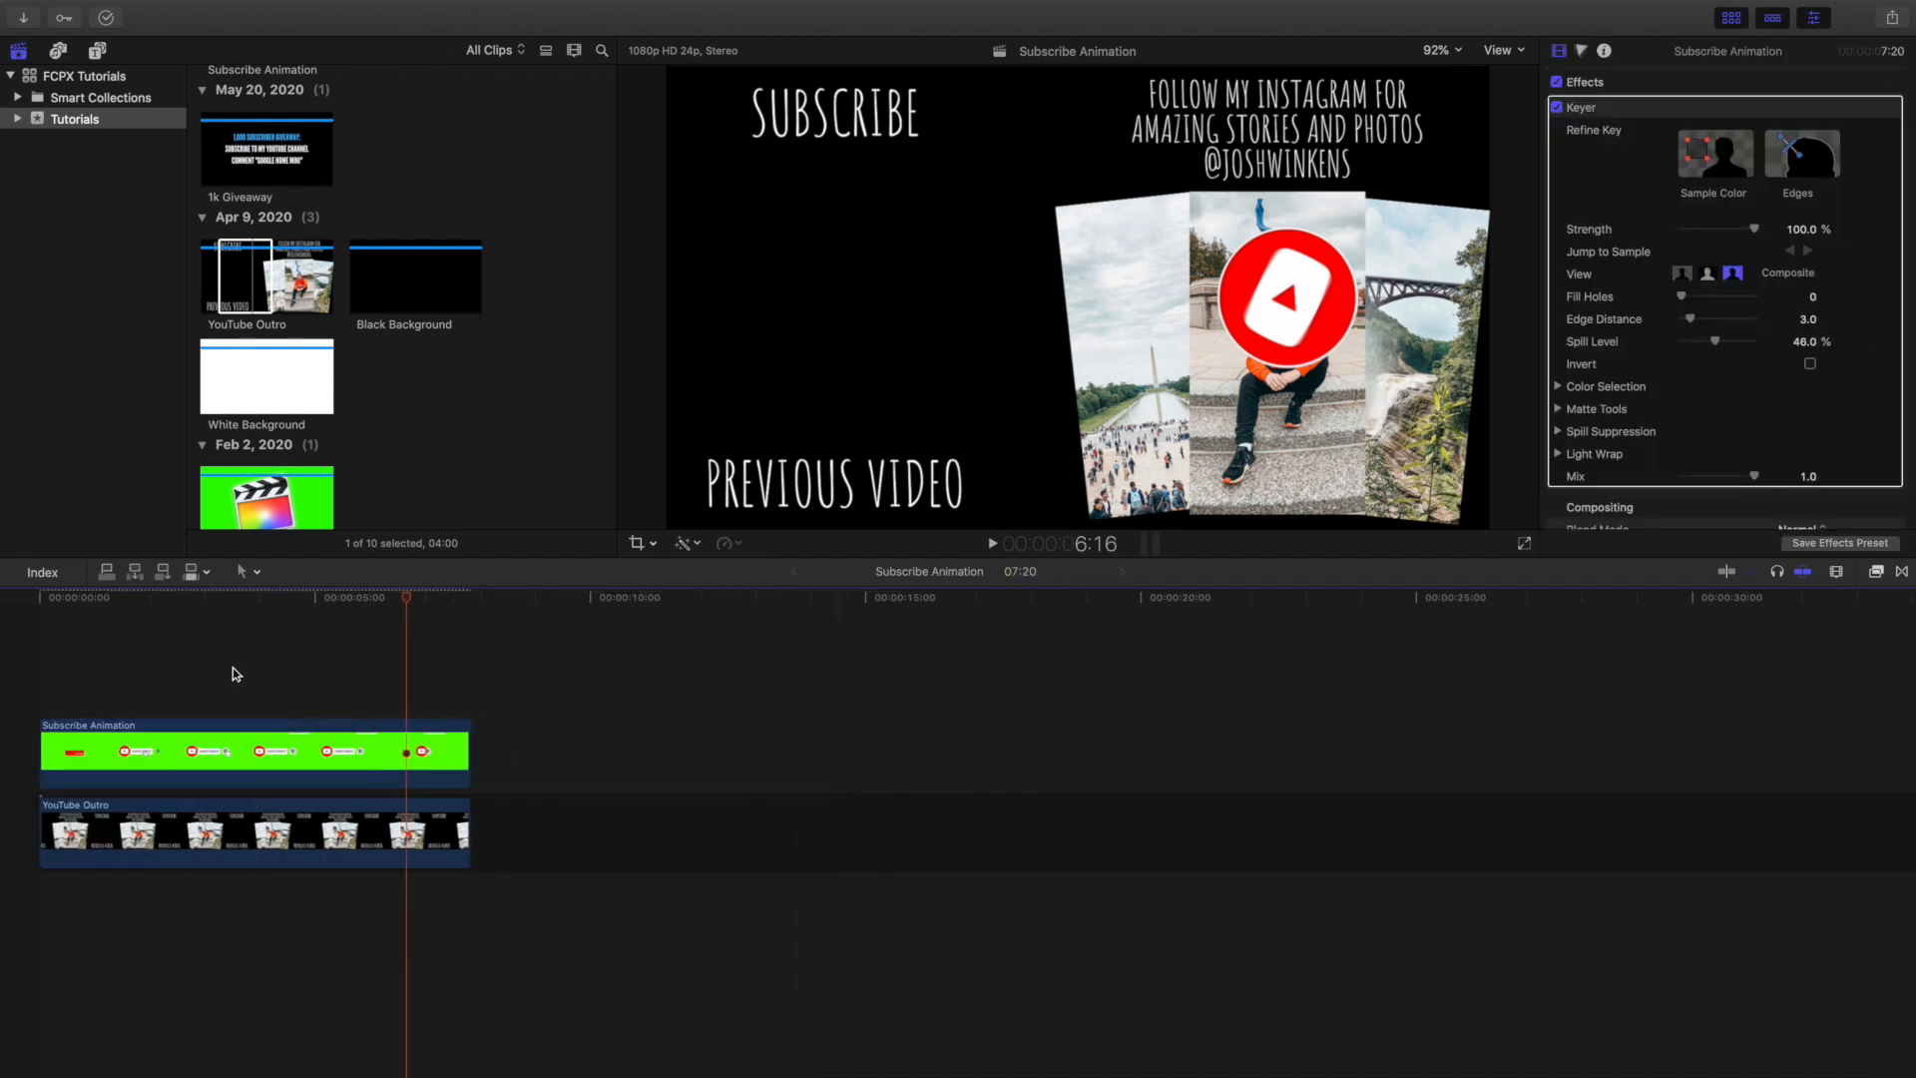
Step: Apply a Gaussian blur at Amount 50 to the YouTube Outro background clip
click(244, 830)
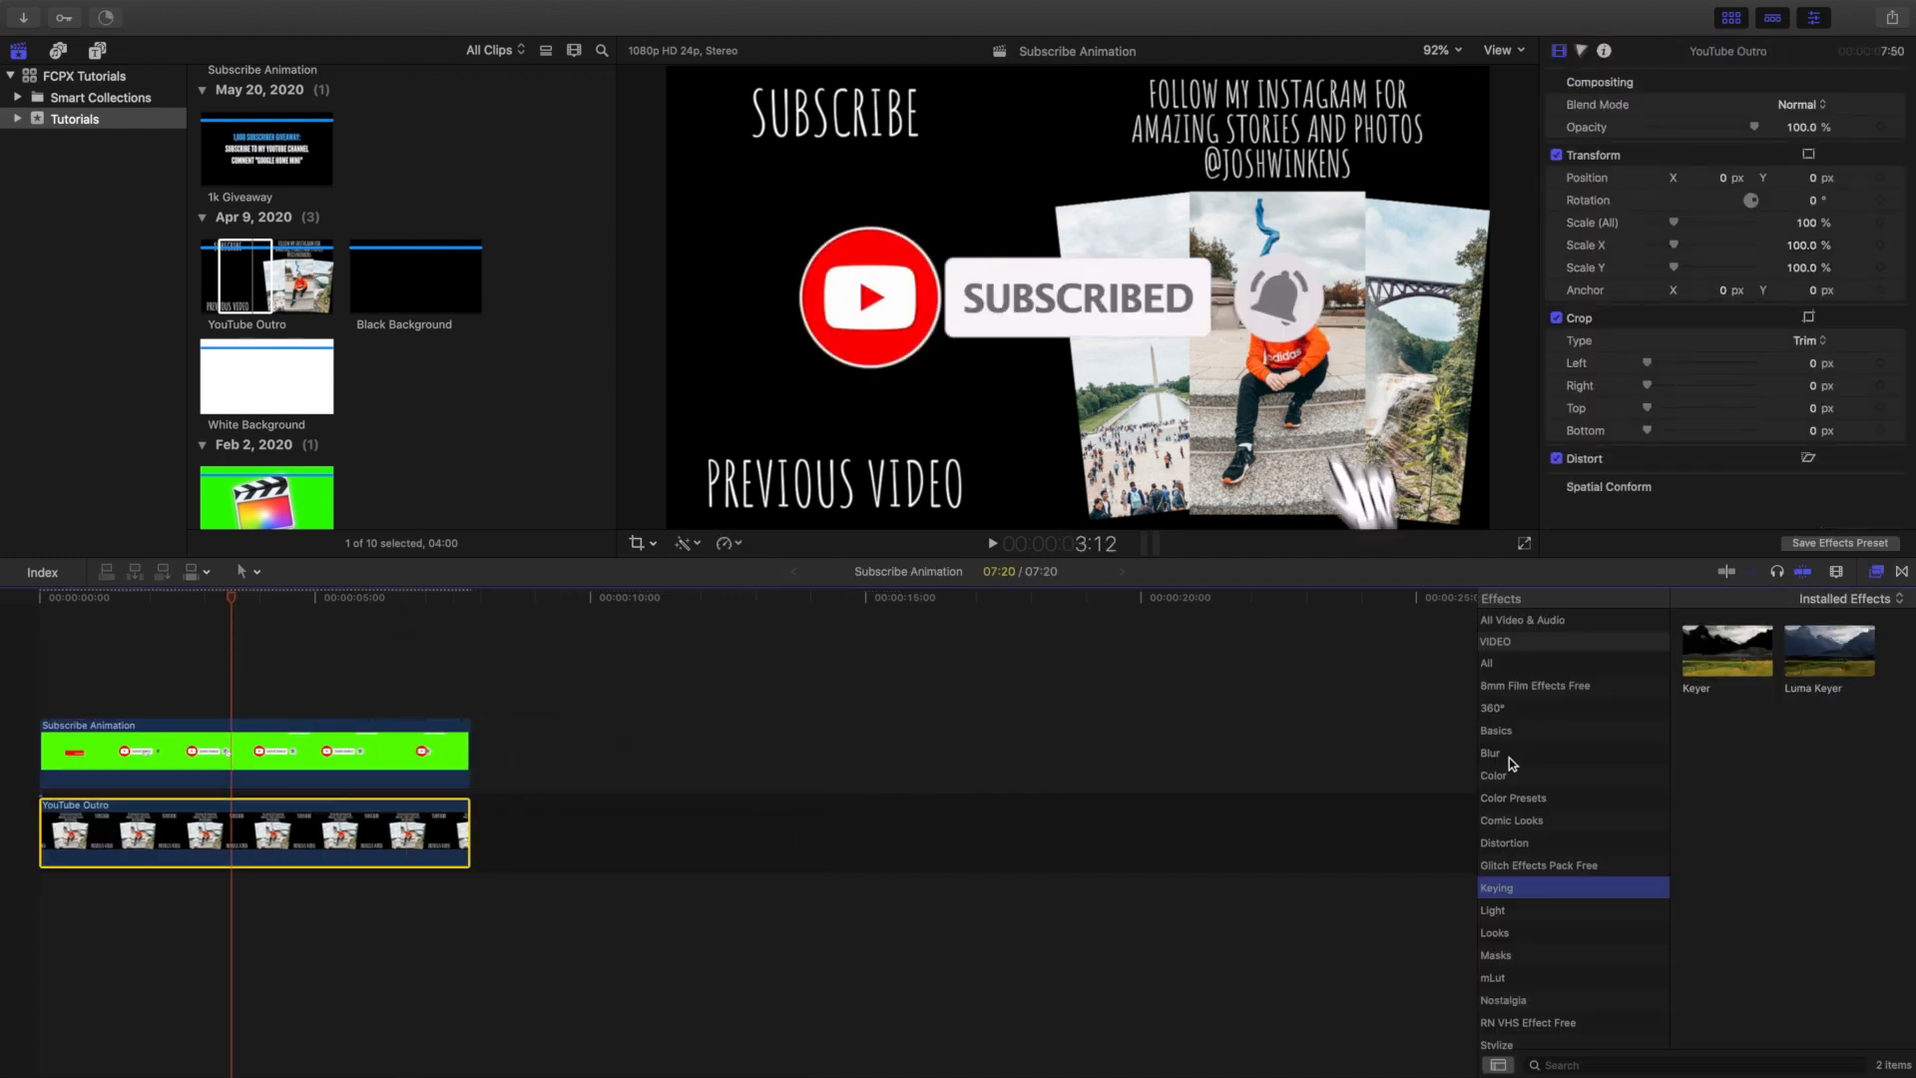
click(1489, 753)
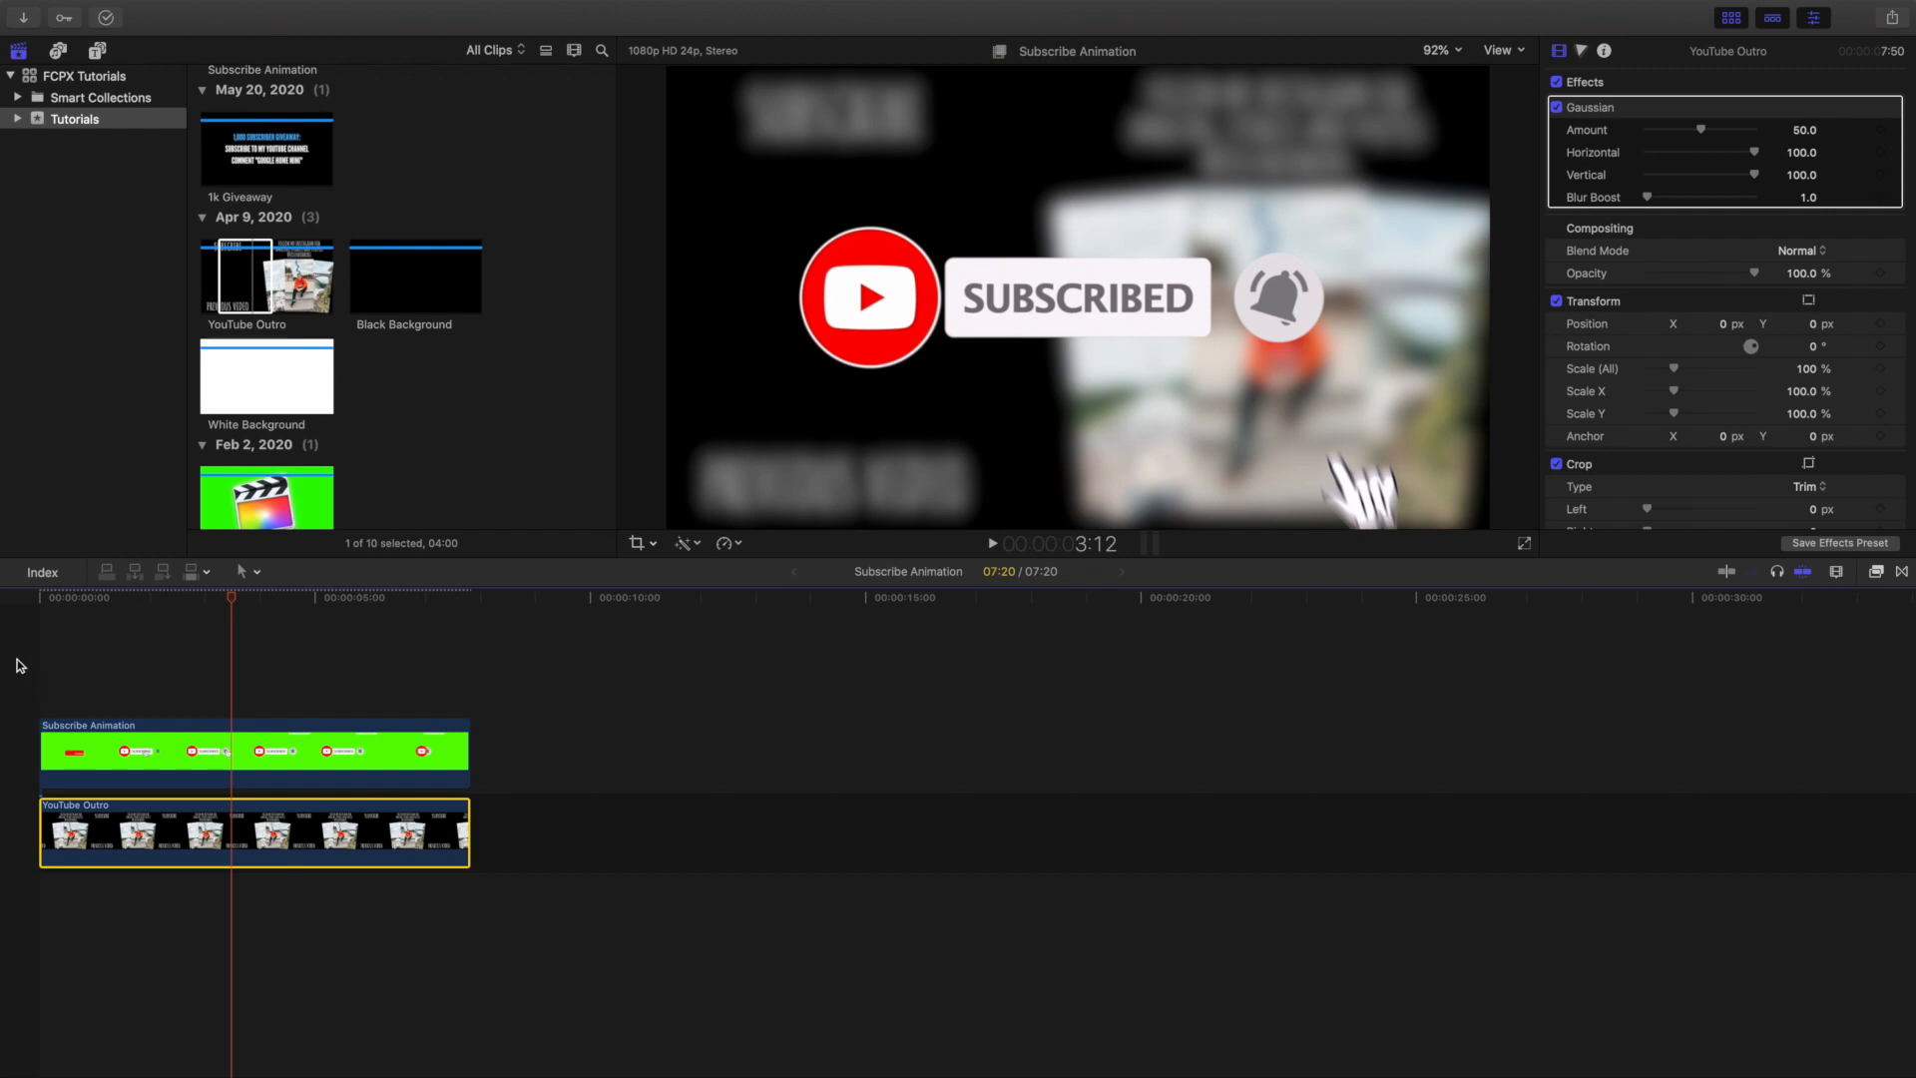
click(243, 750)
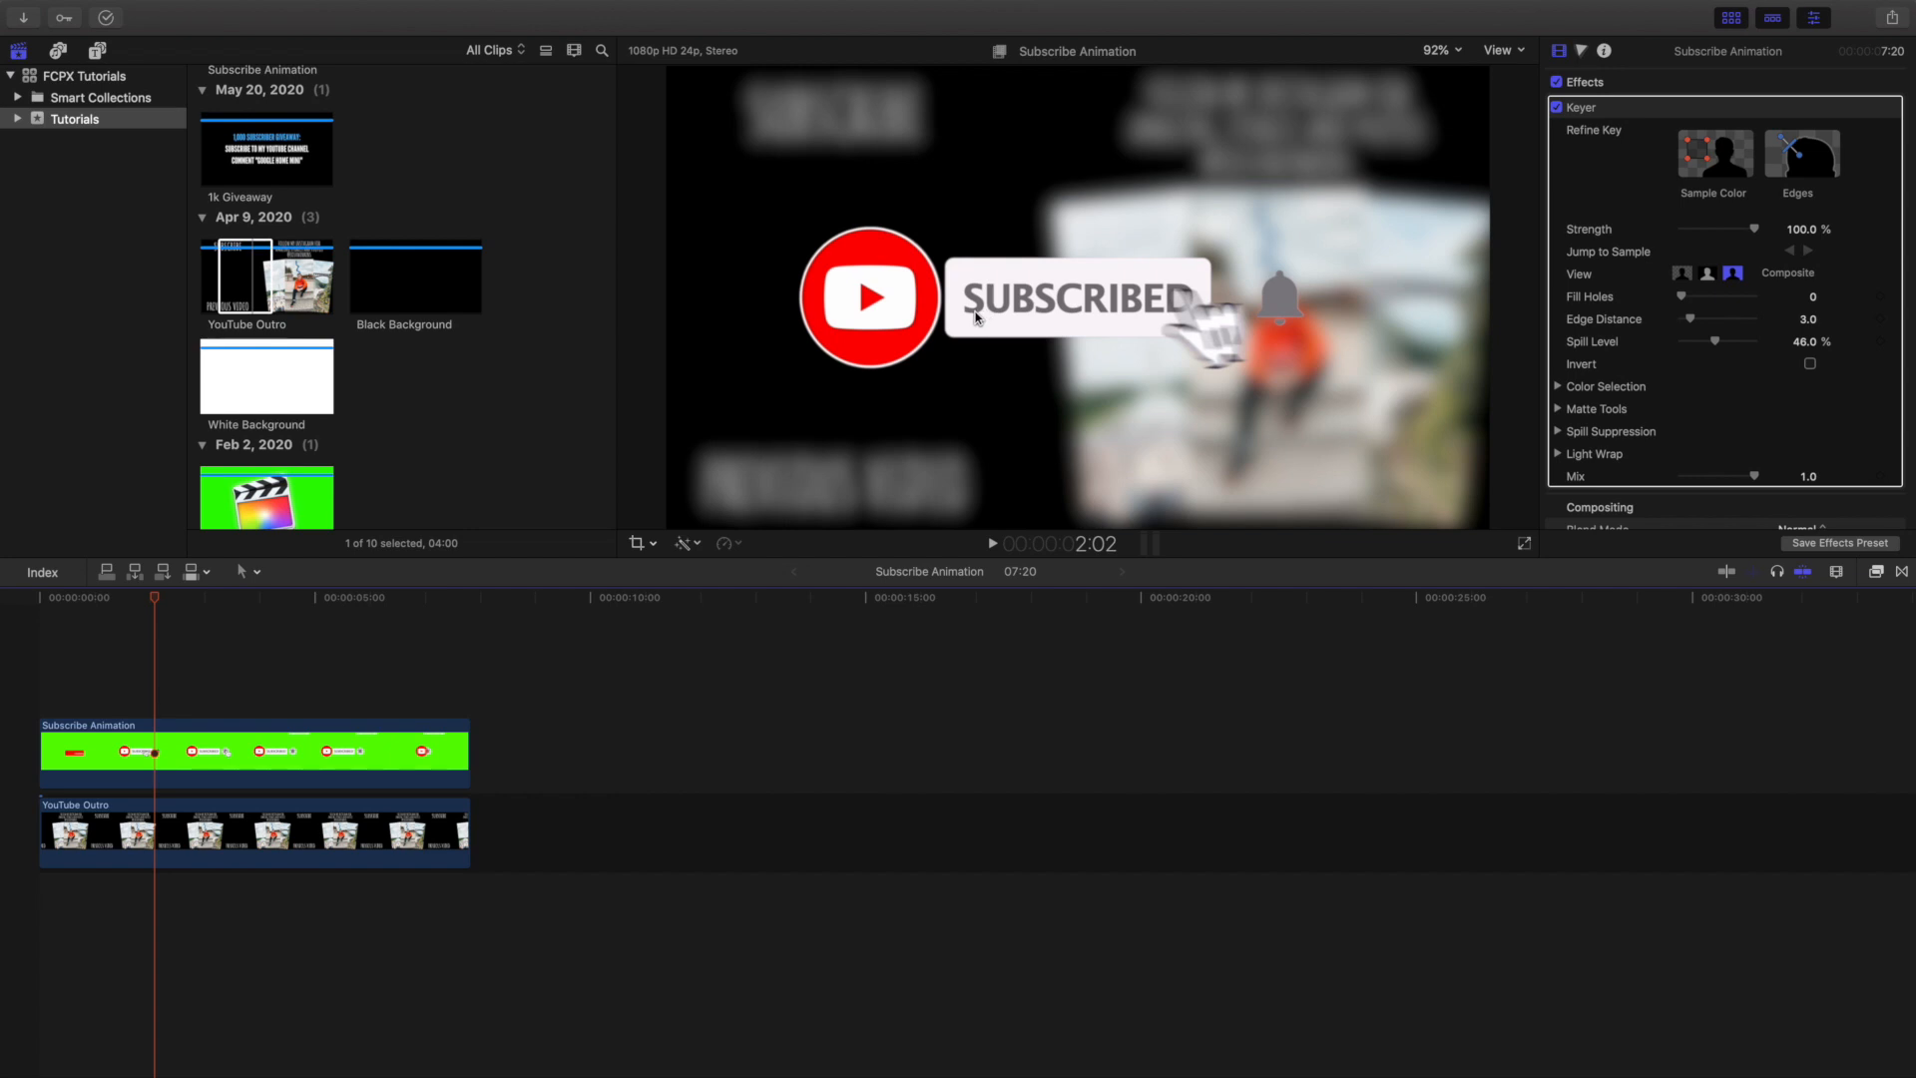
mouse_move(625, 374)
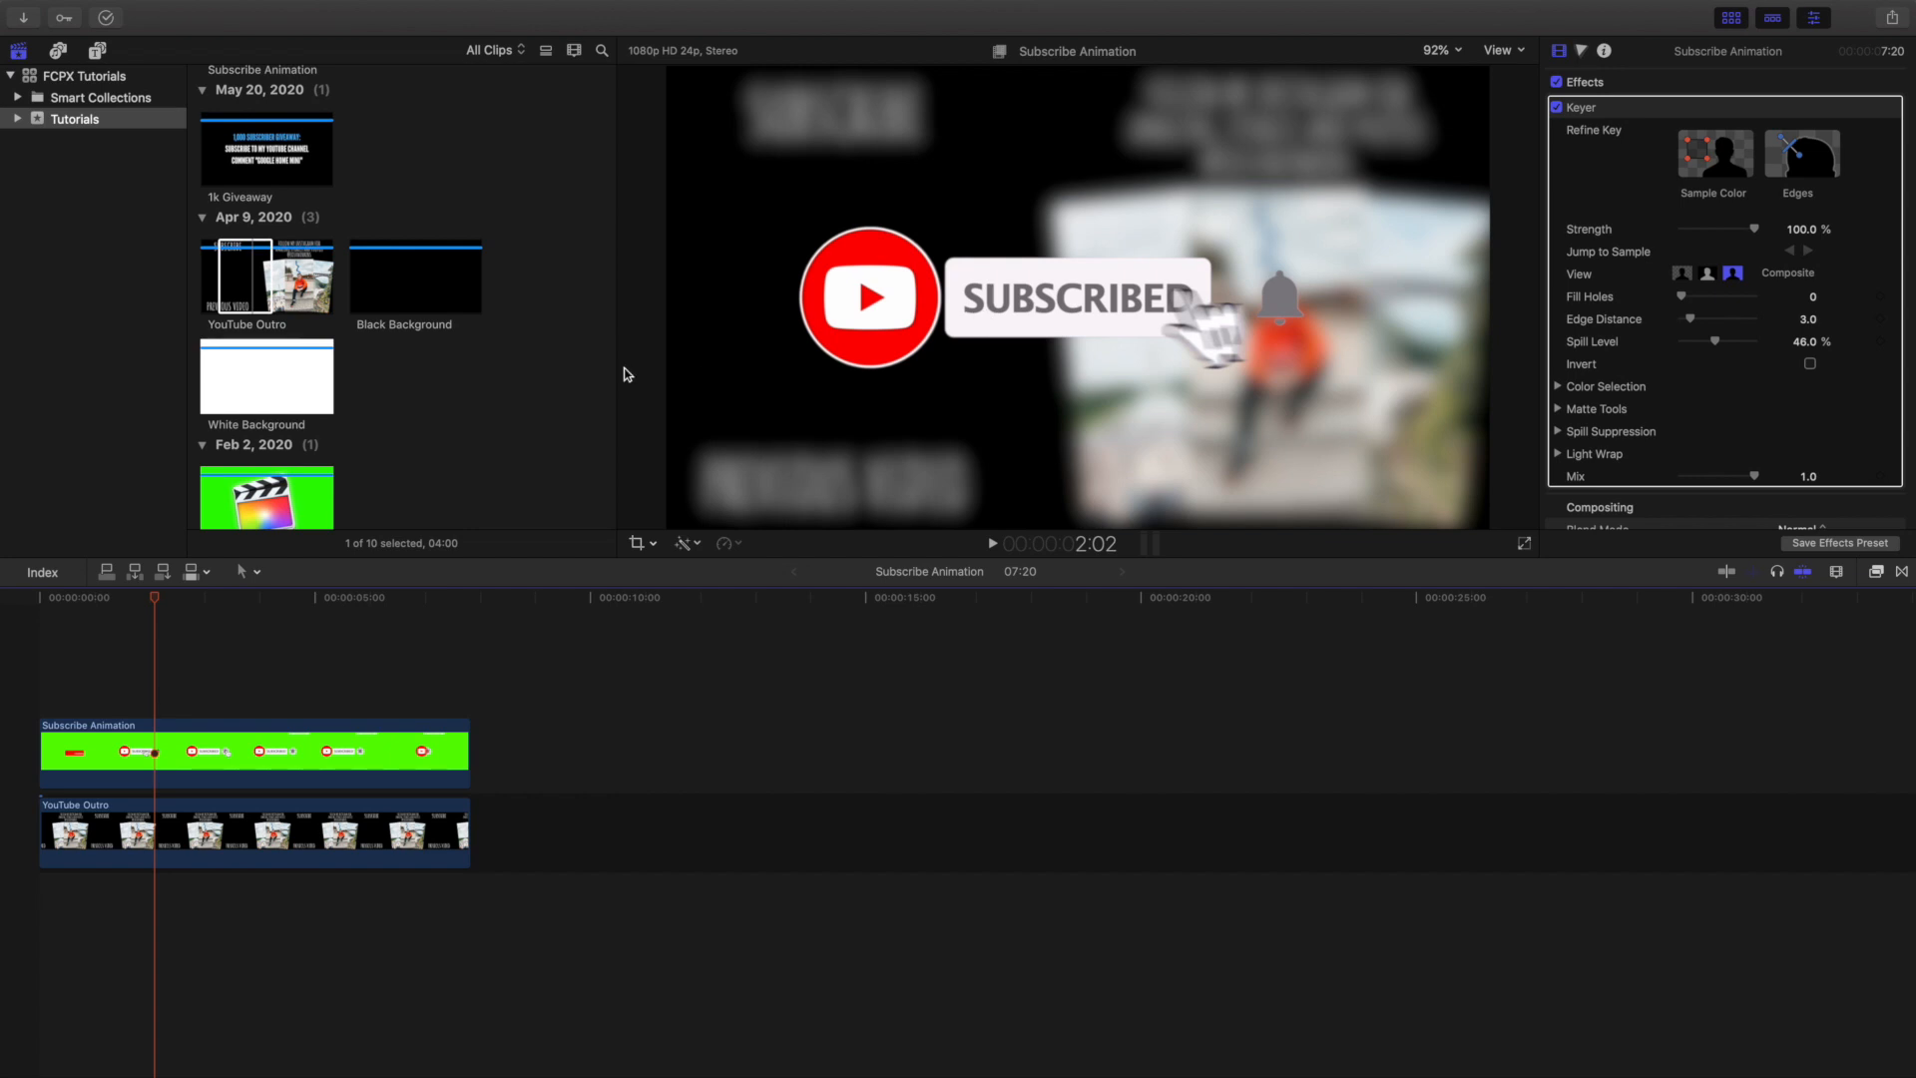